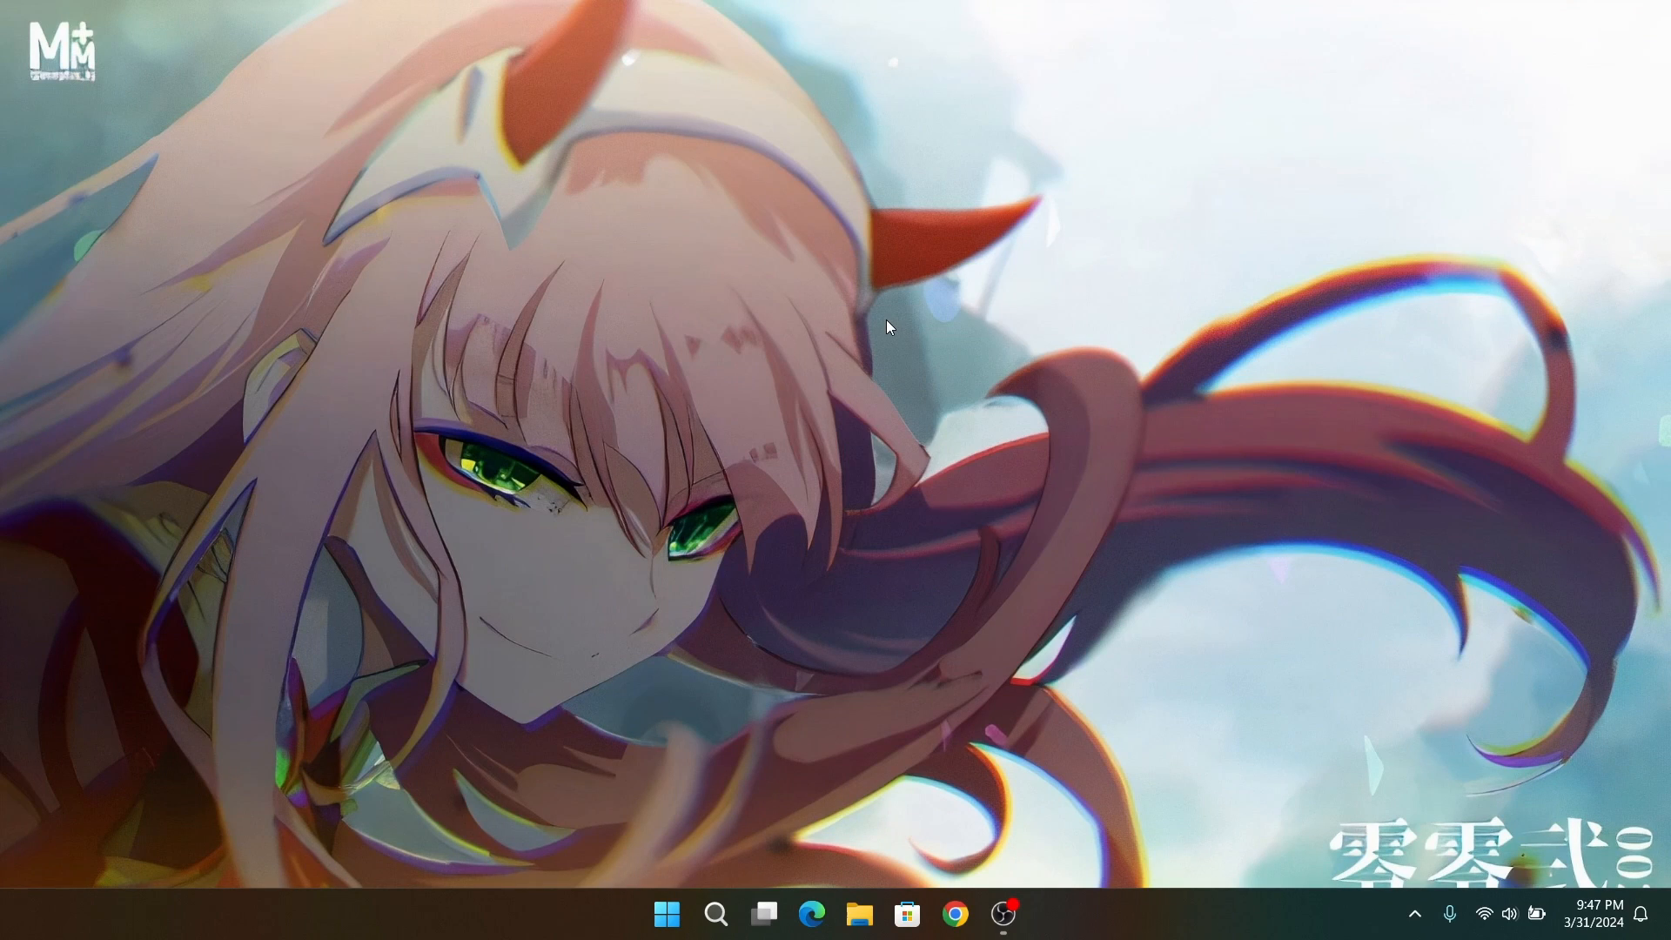
pyautogui.moveTo(745, 631)
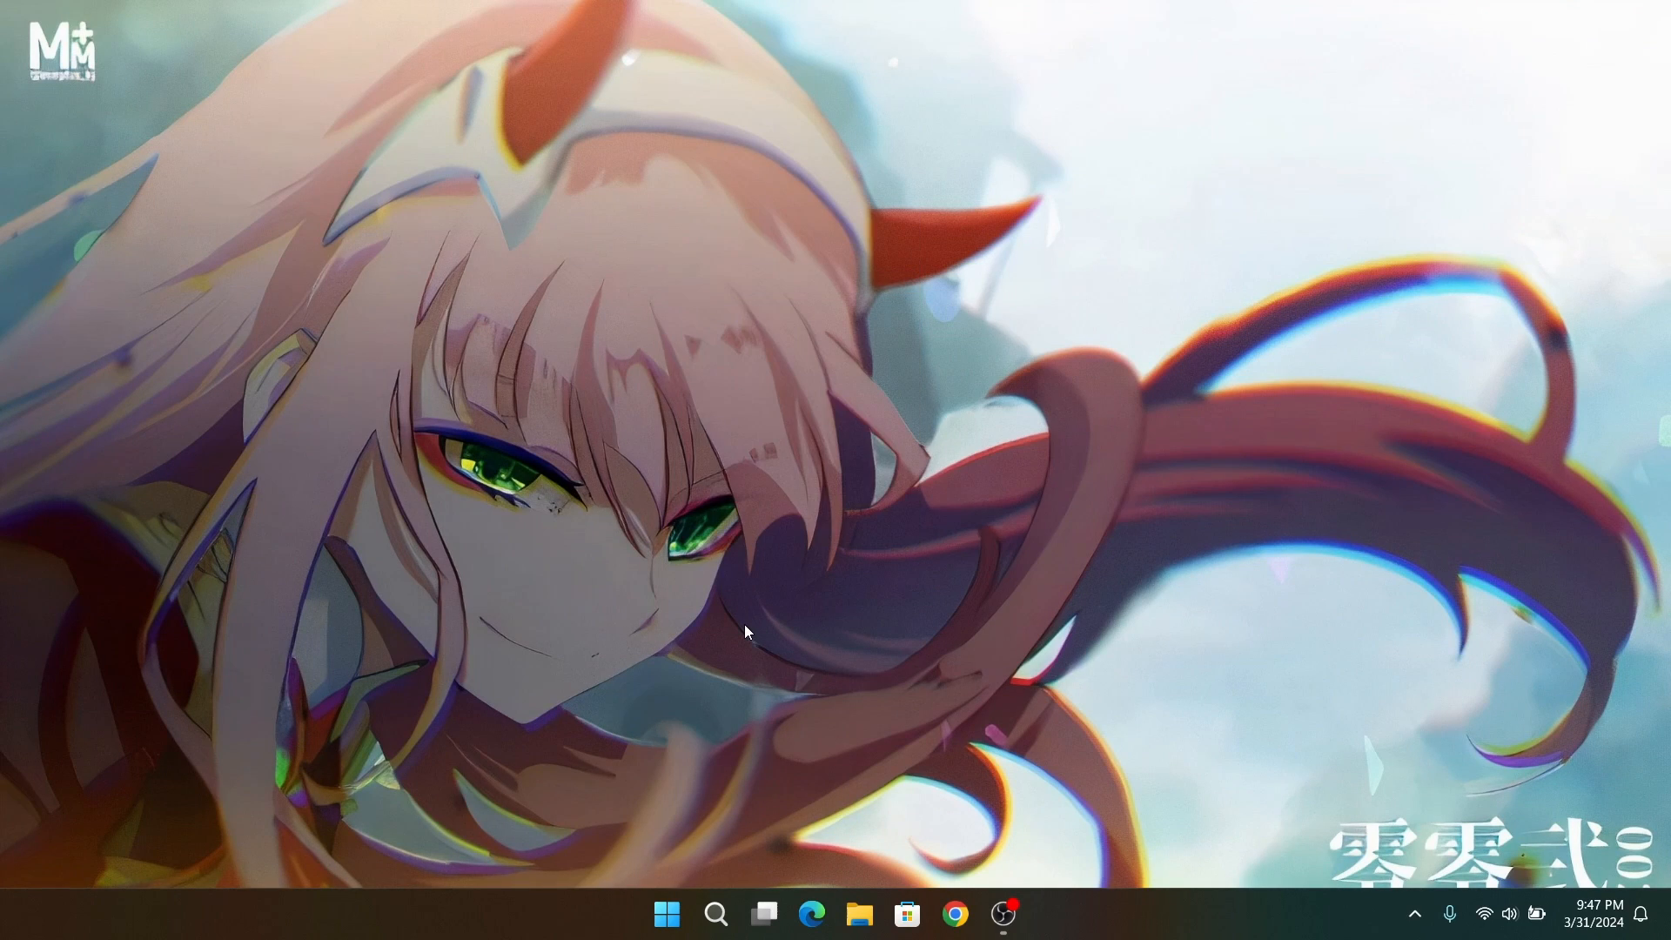
pyautogui.moveTo(1018, 447)
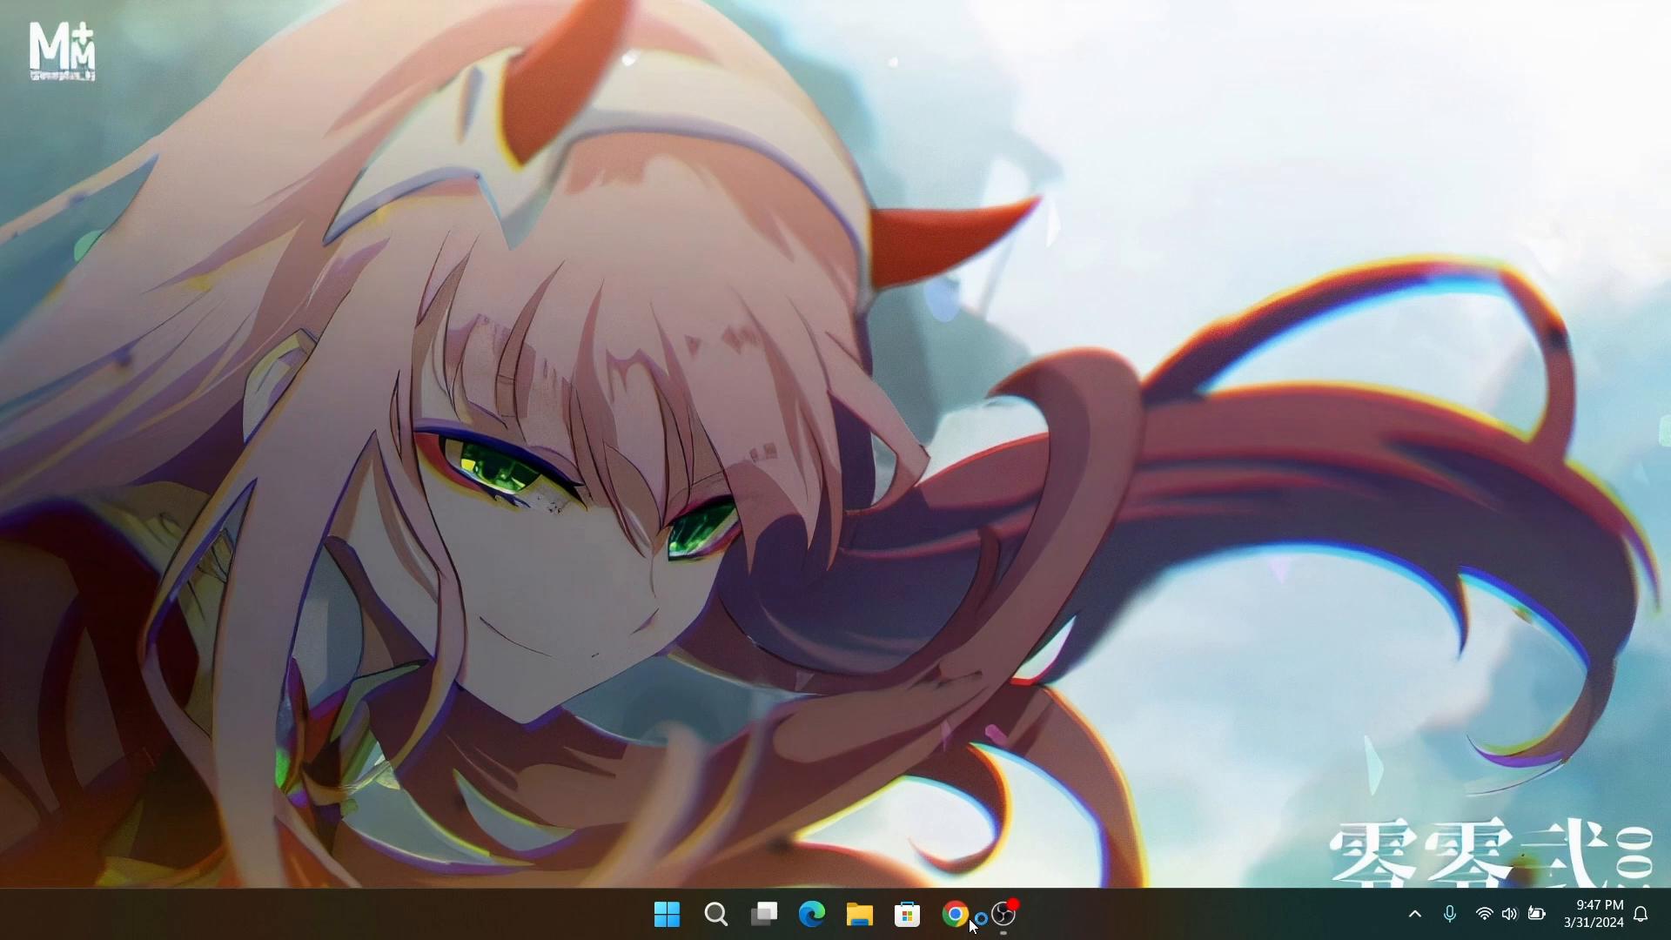
# - Open the 'Pop!_OS by System76' site and show its 22.04 LTS, NVIDIA and Raspberry Pi downloads
pyautogui.click(955, 913)
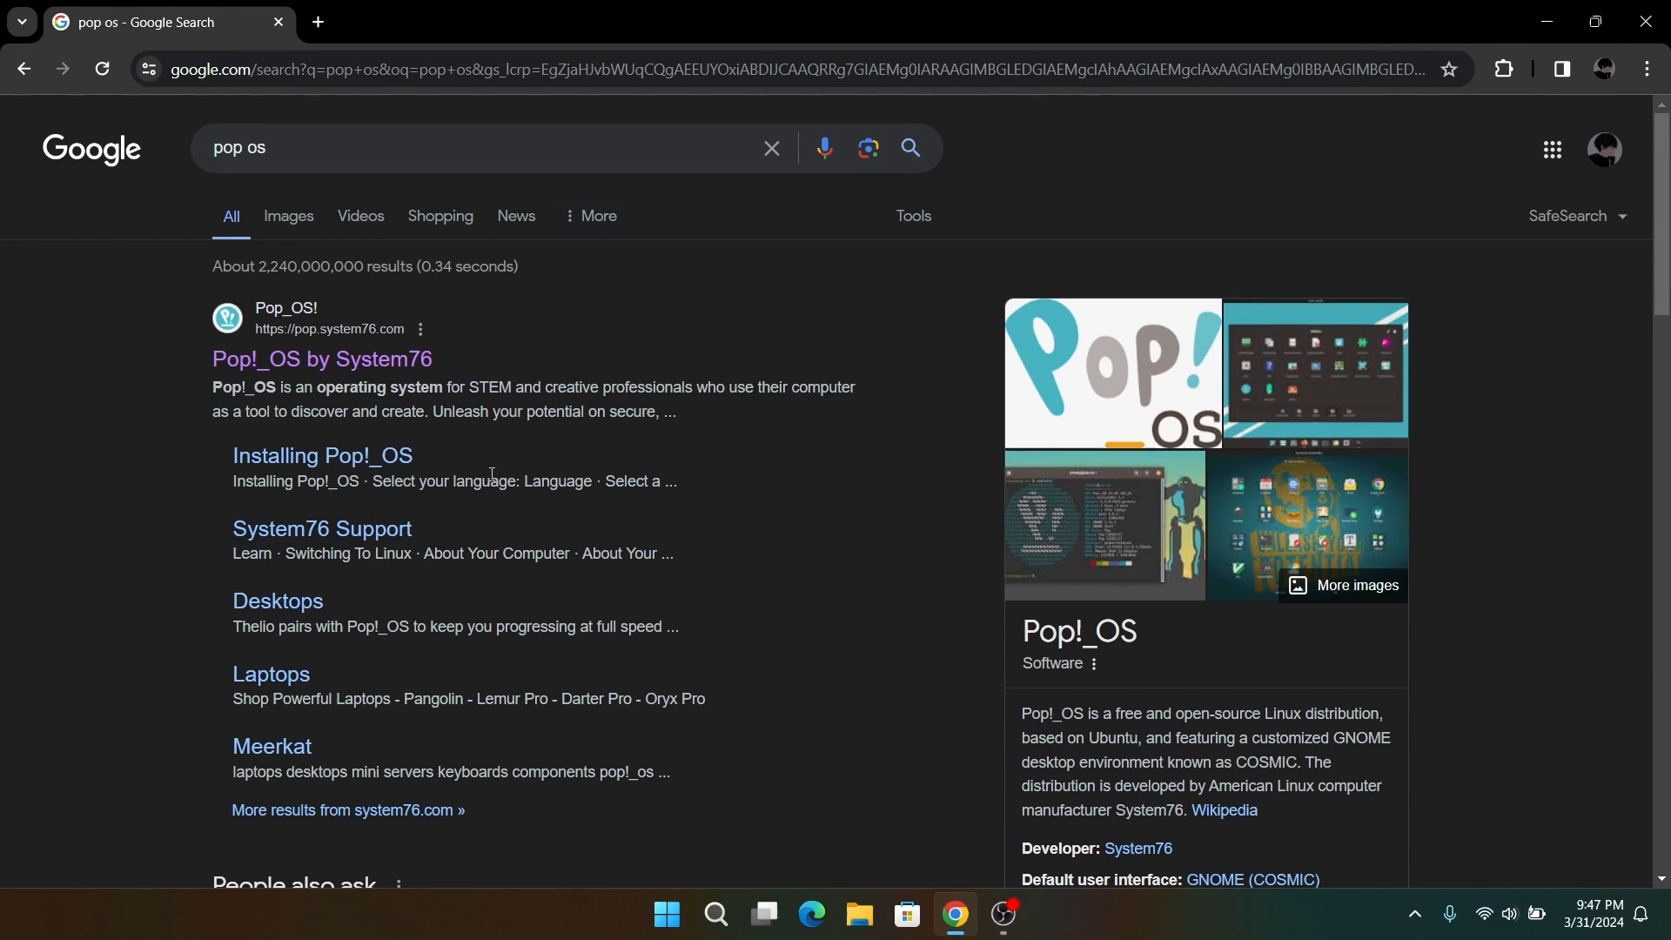
pyautogui.click(321, 360)
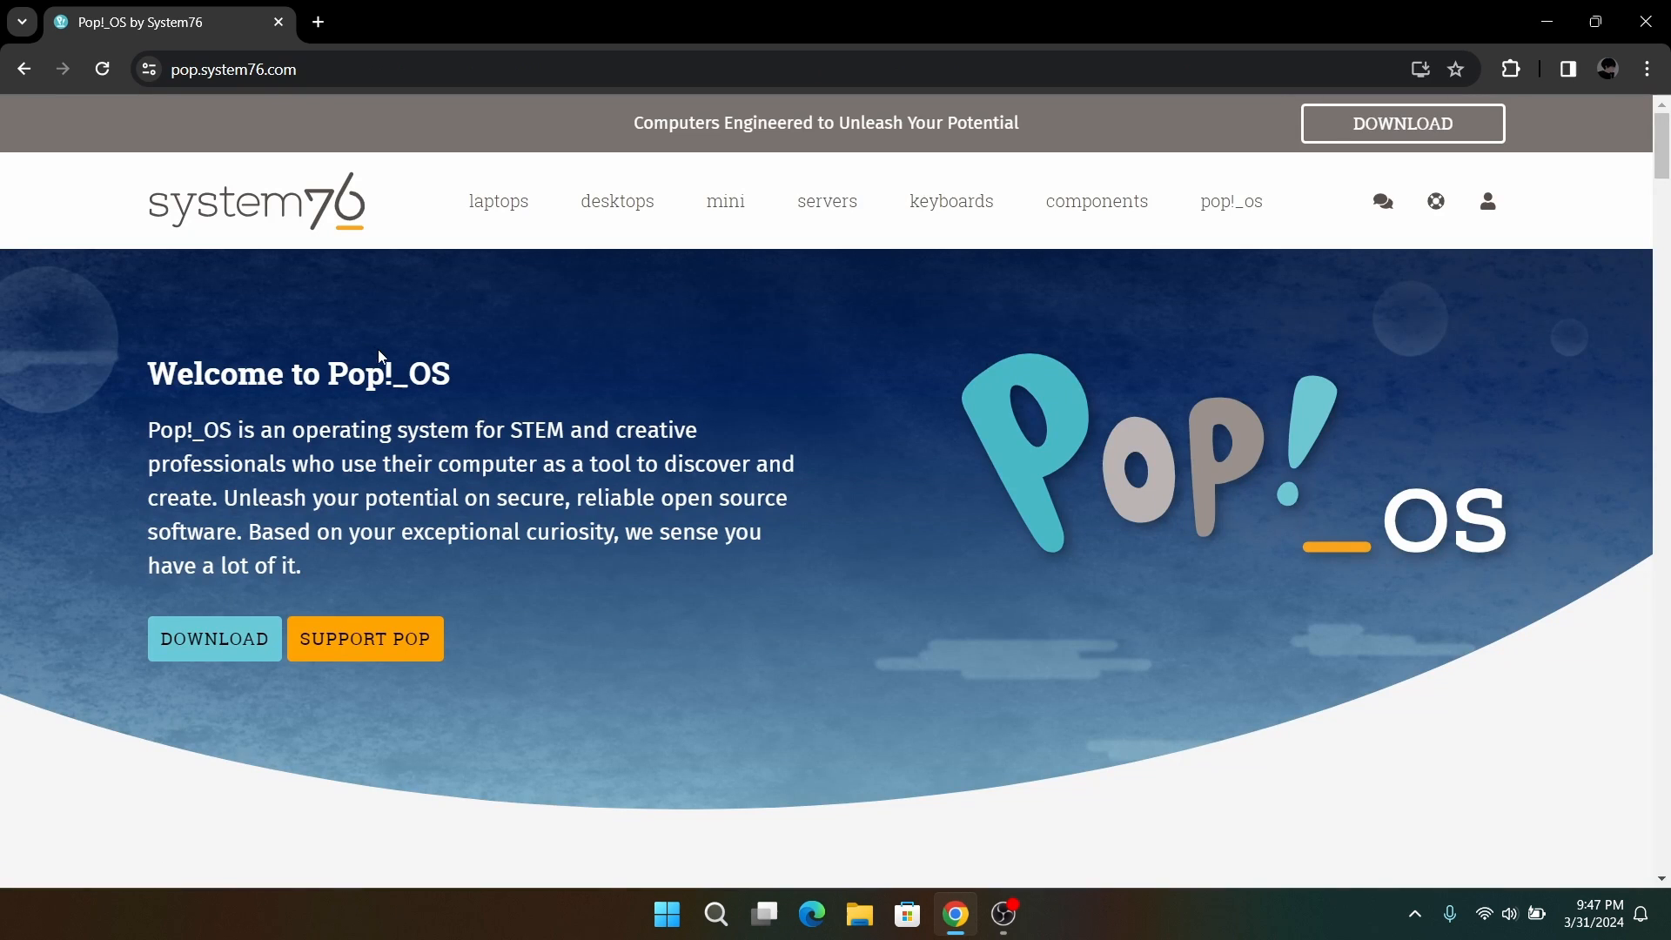
pyautogui.moveTo(213, 637)
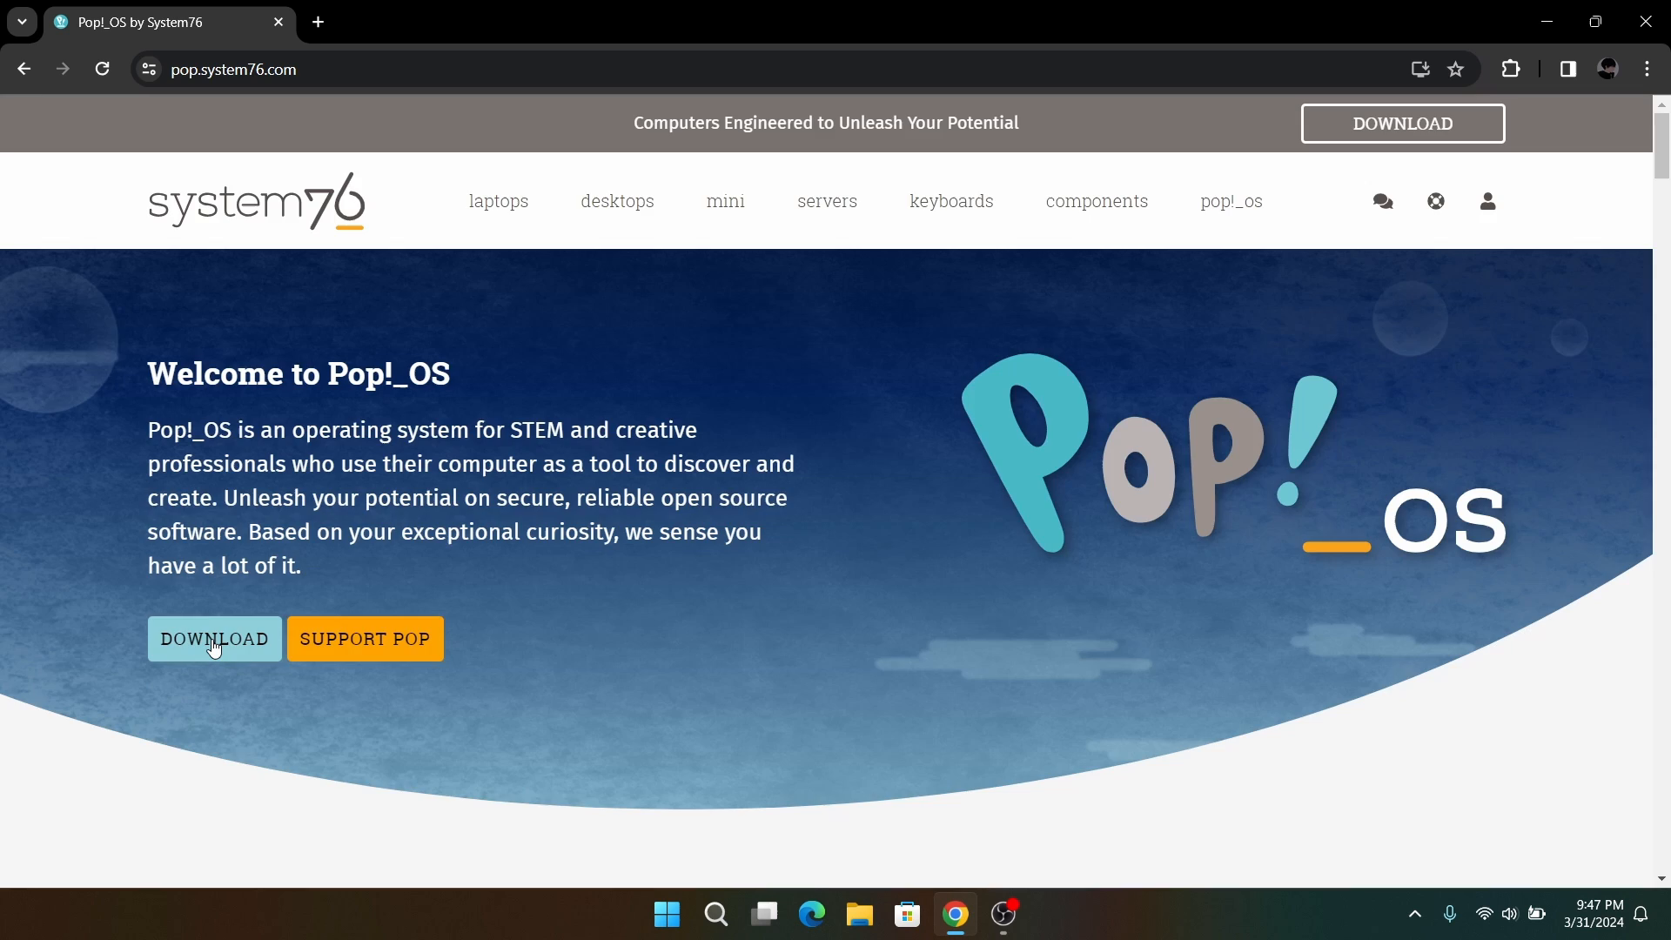
pyautogui.click(214, 638)
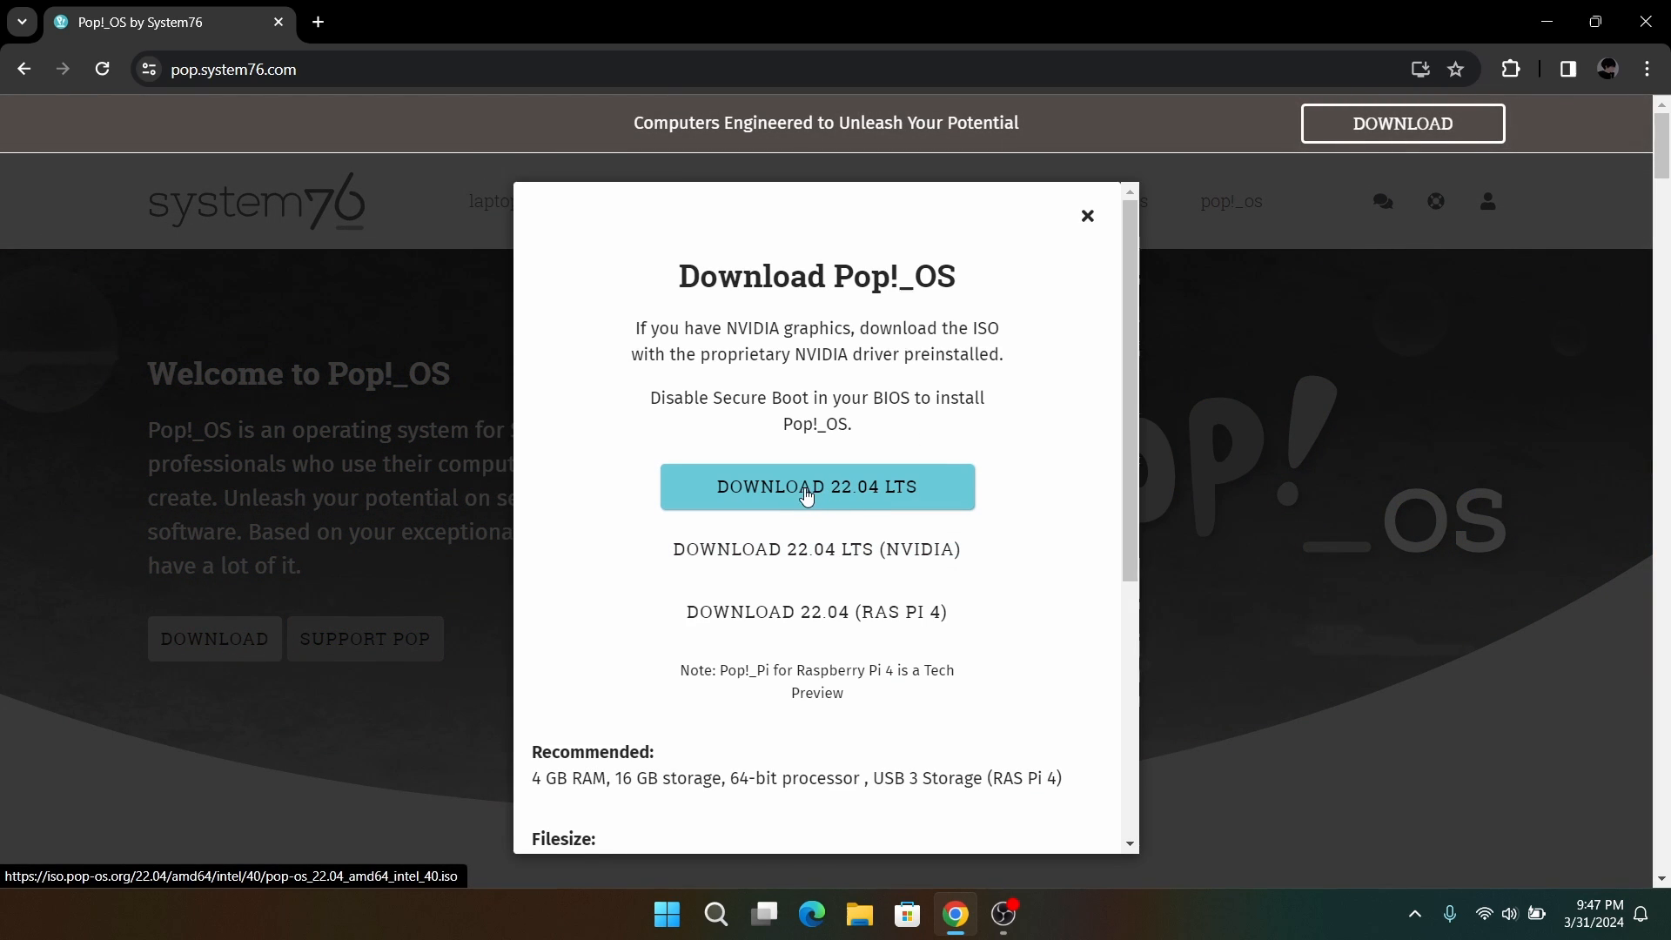
pyautogui.moveTo(887, 502)
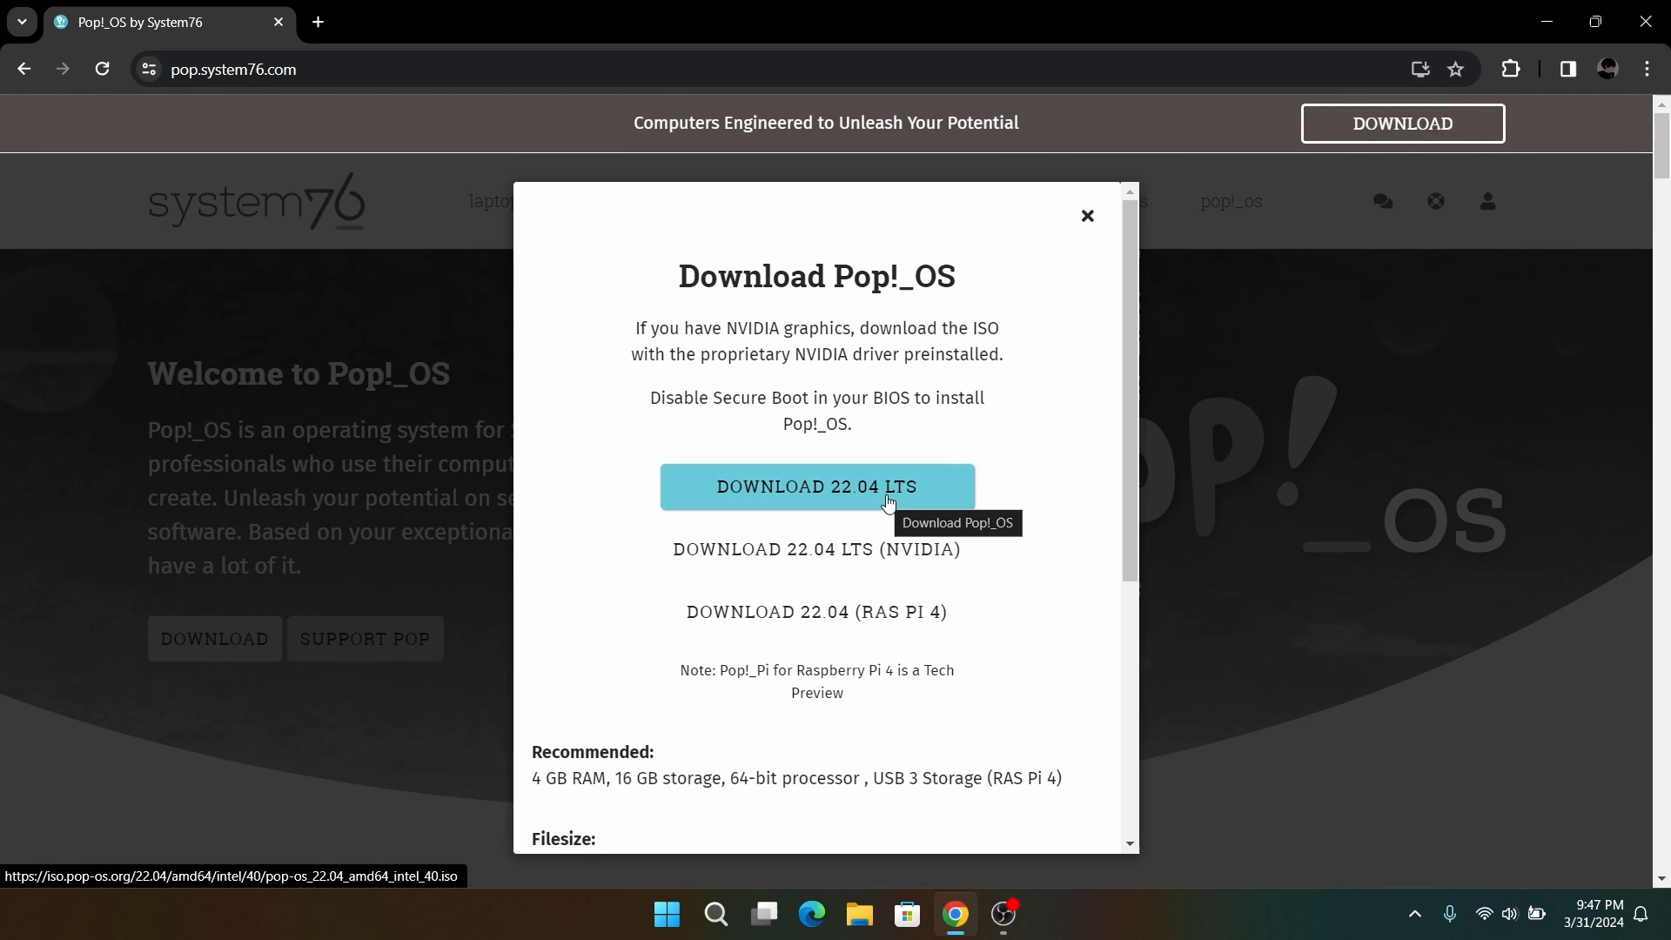
pyautogui.moveTo(1317, 186)
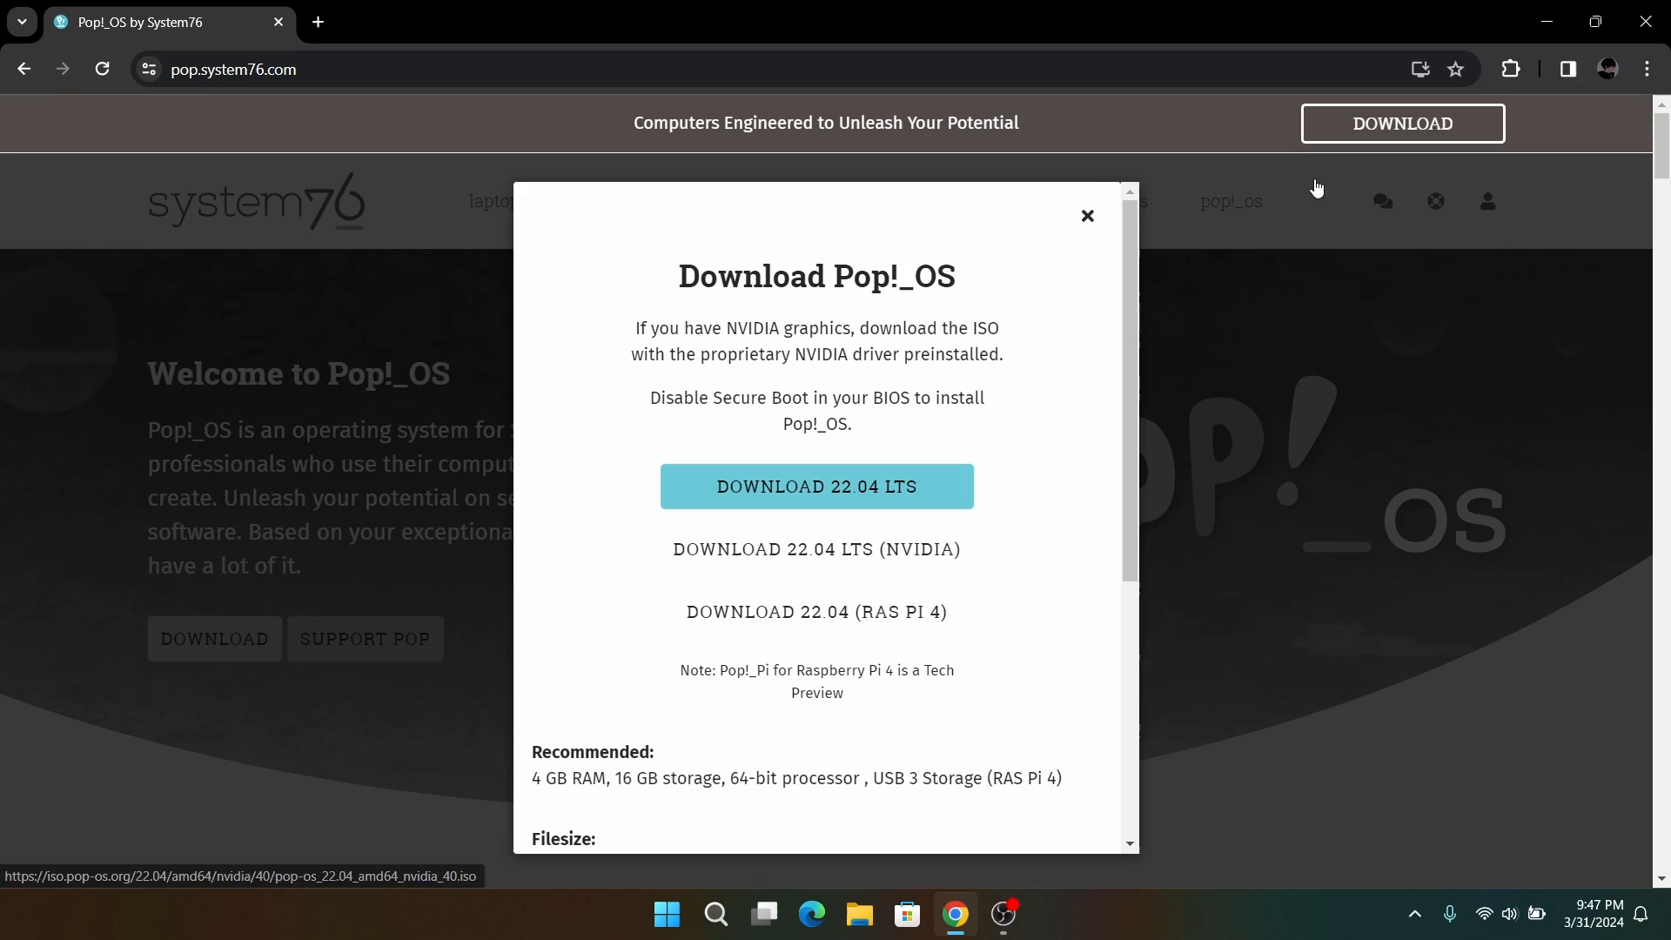
# - Search 'virtualbox', reach the Download VirtualBox page, then close Chrome
pyautogui.write('virtualbox')
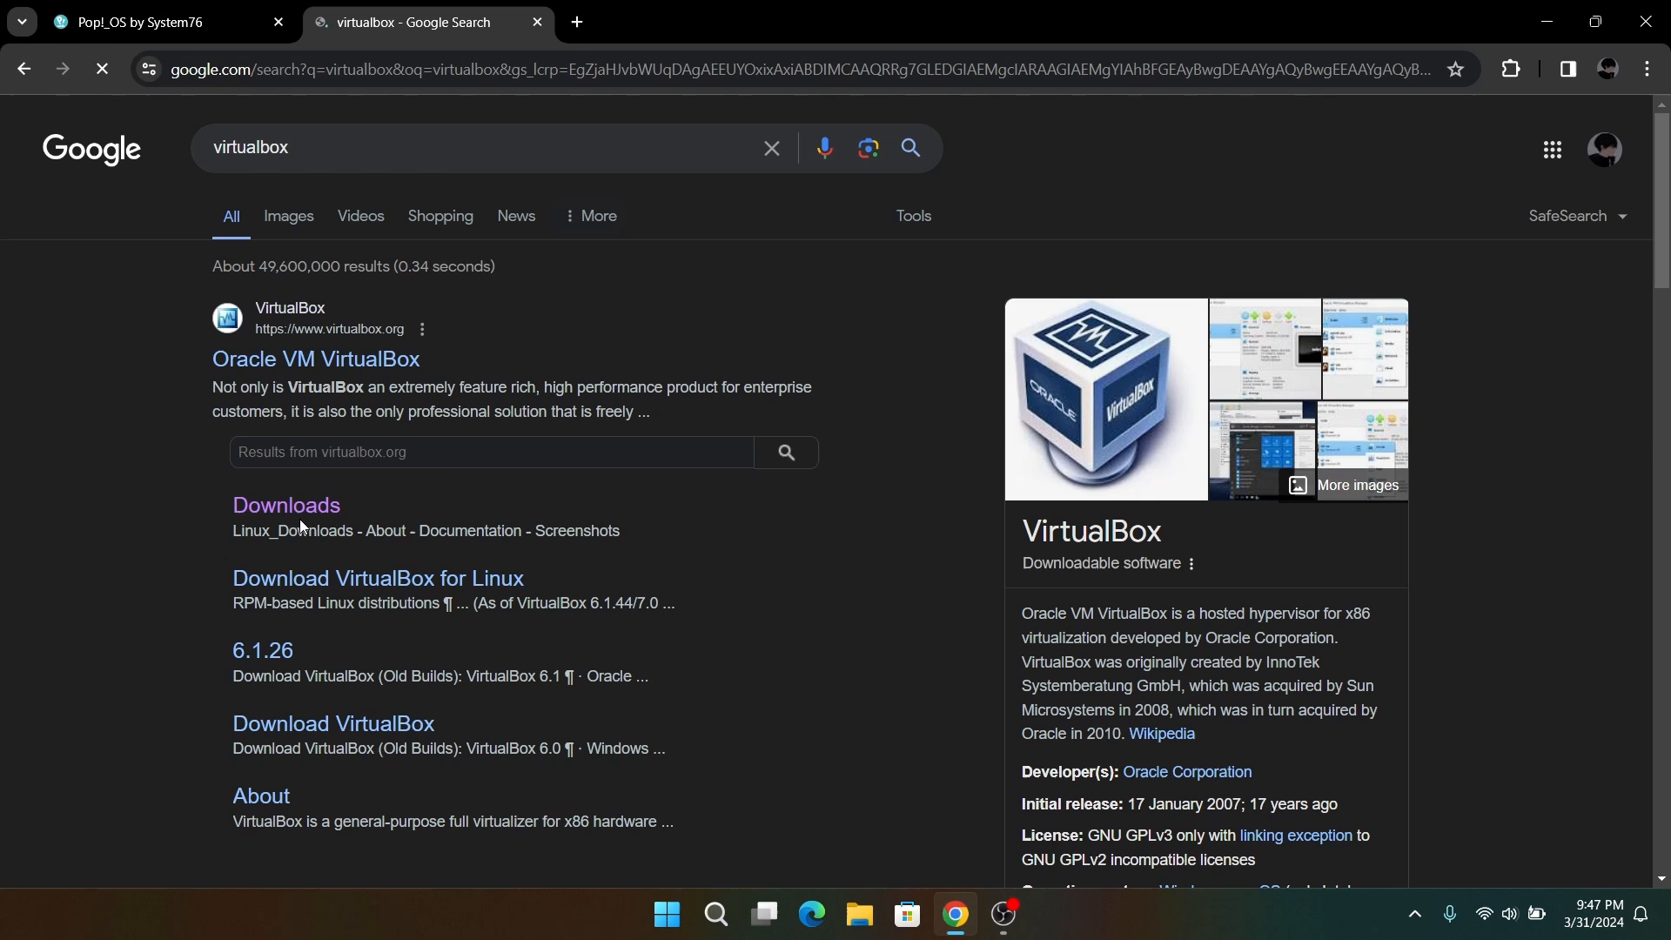
pyautogui.moveTo(286, 504)
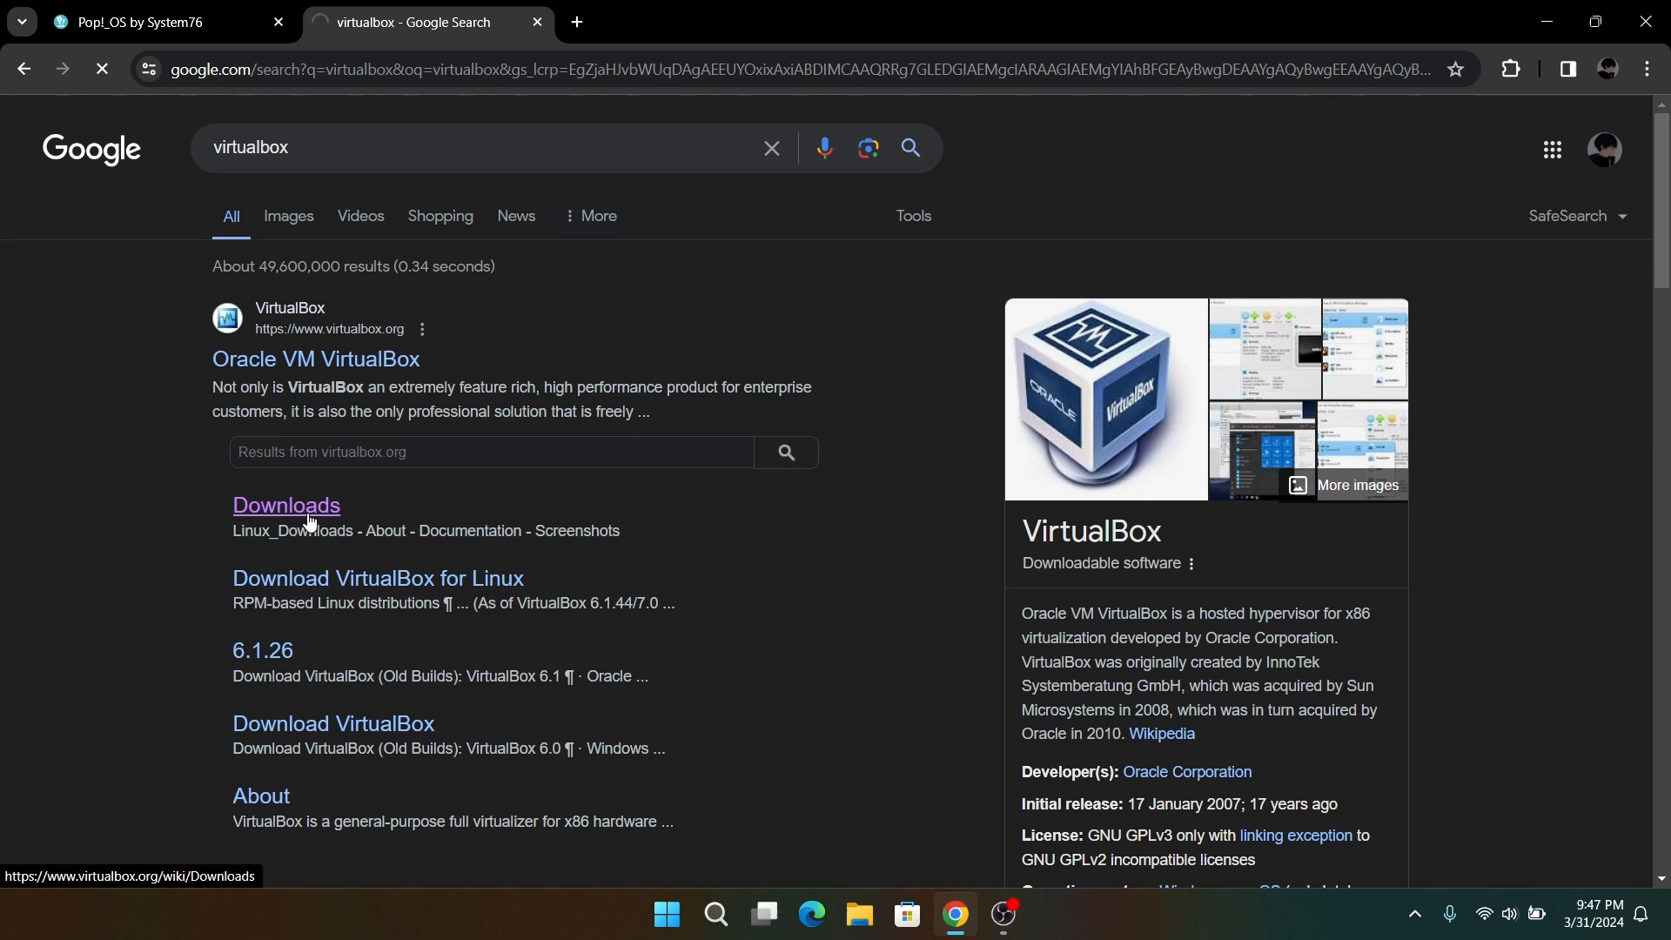
pyautogui.click(285, 505)
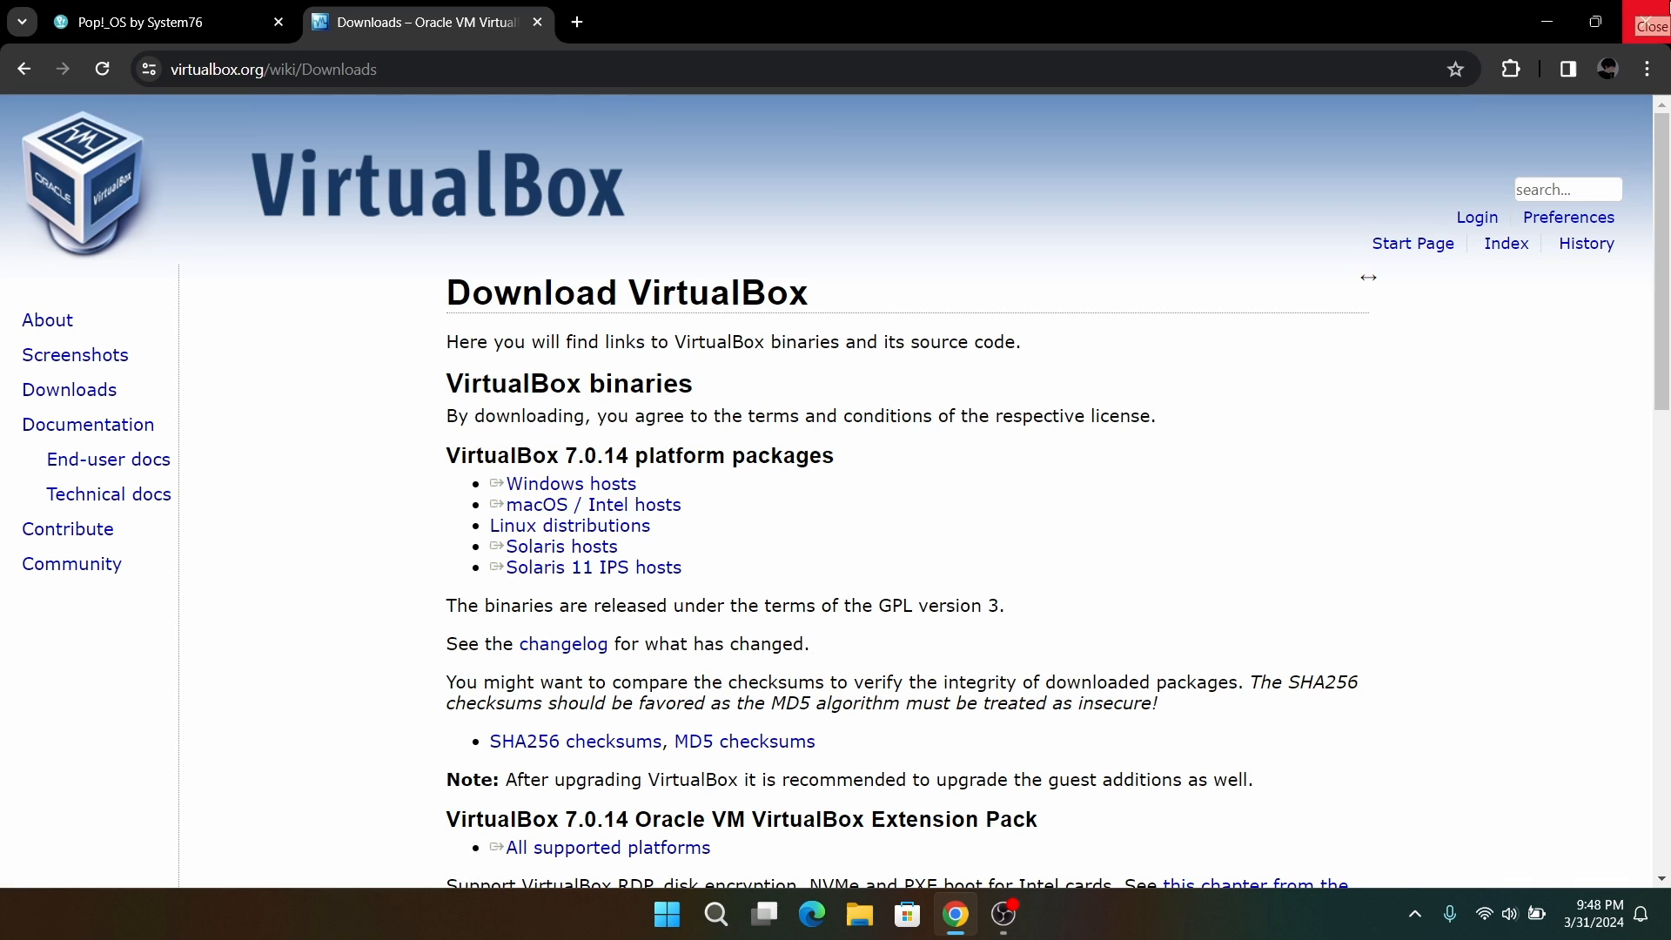
pyautogui.click(666, 913)
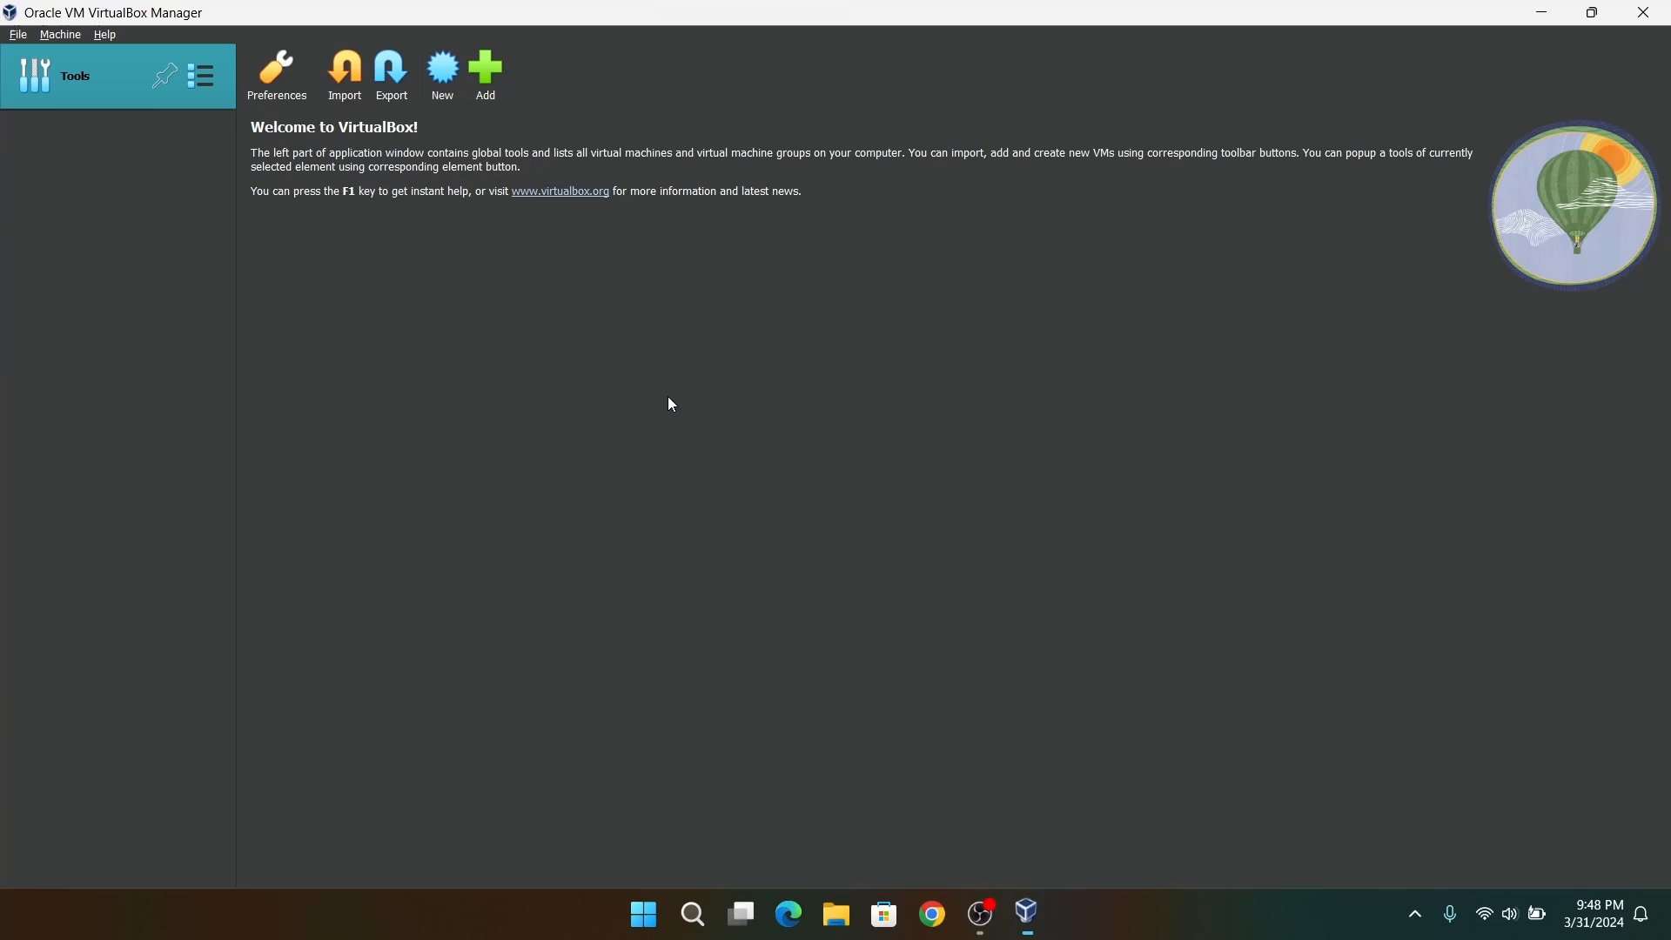
pyautogui.moveTo(441, 74)
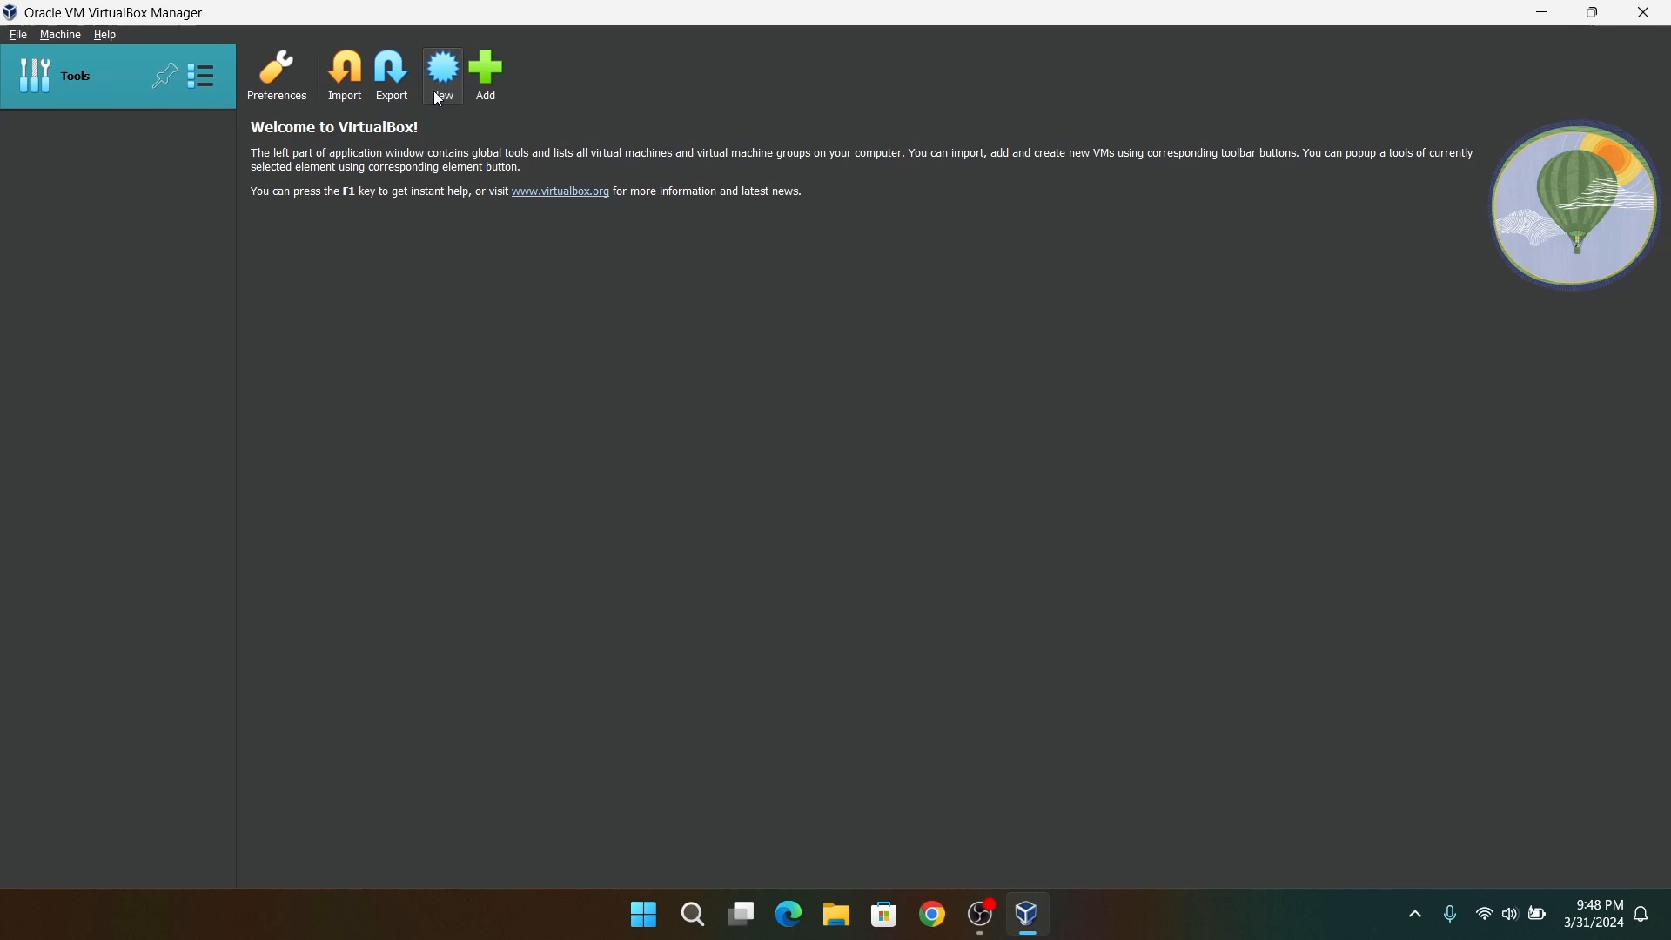
# - Start a new virtual machine named 'popos'
pyautogui.click(441, 72)
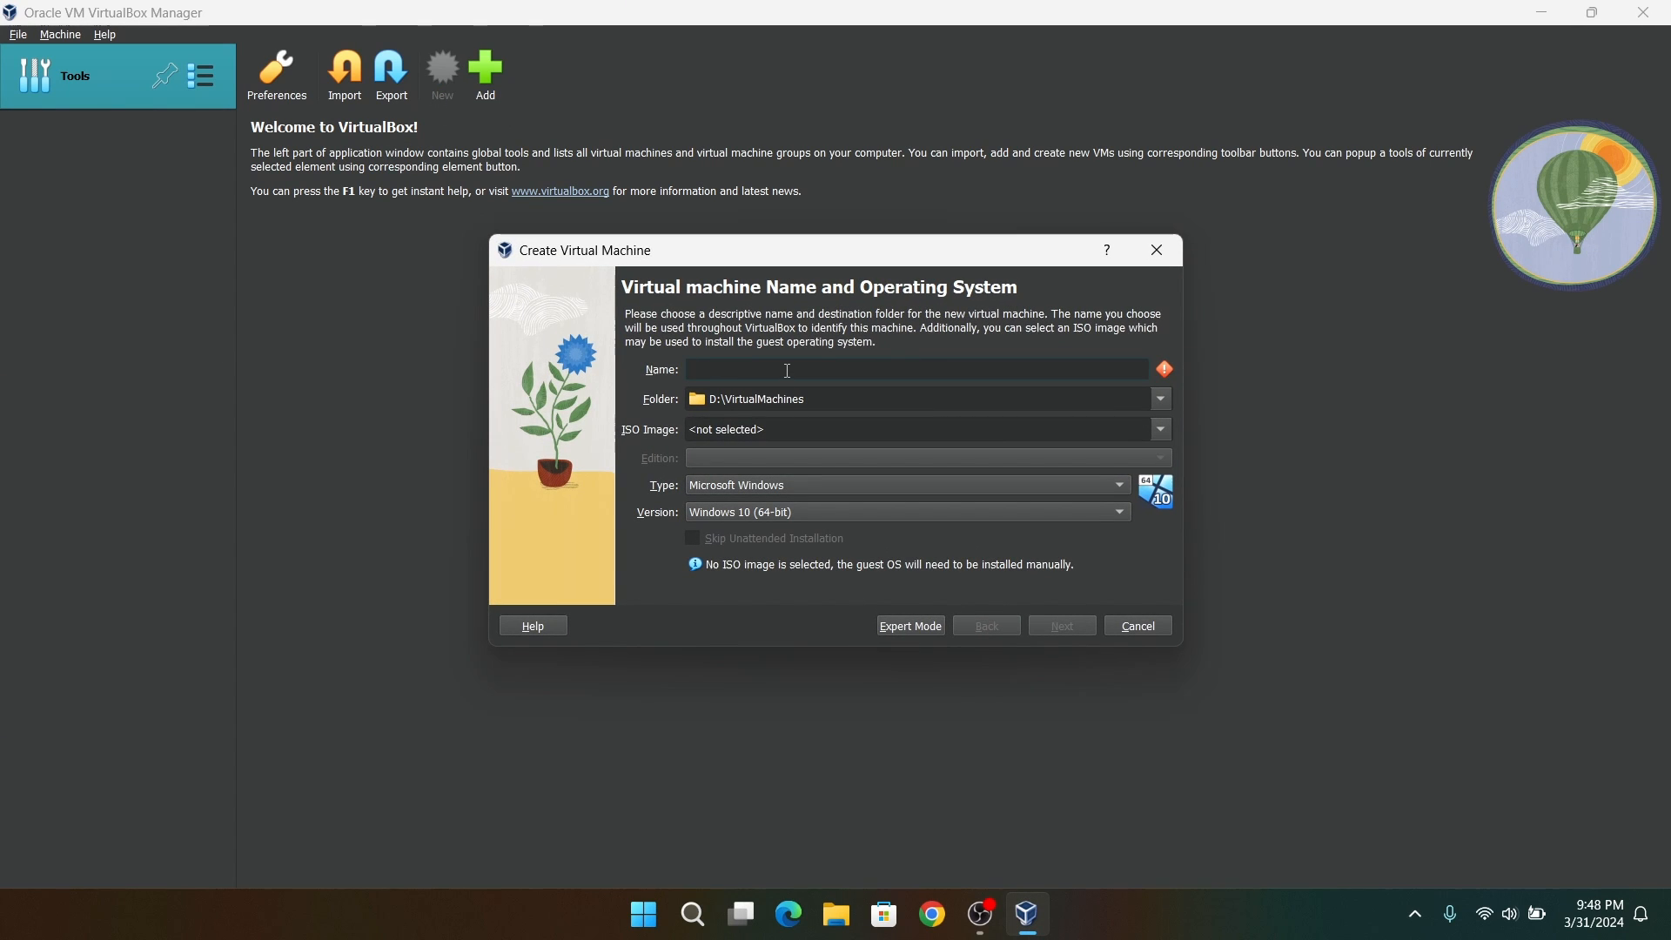
pyautogui.moveTo(787, 370)
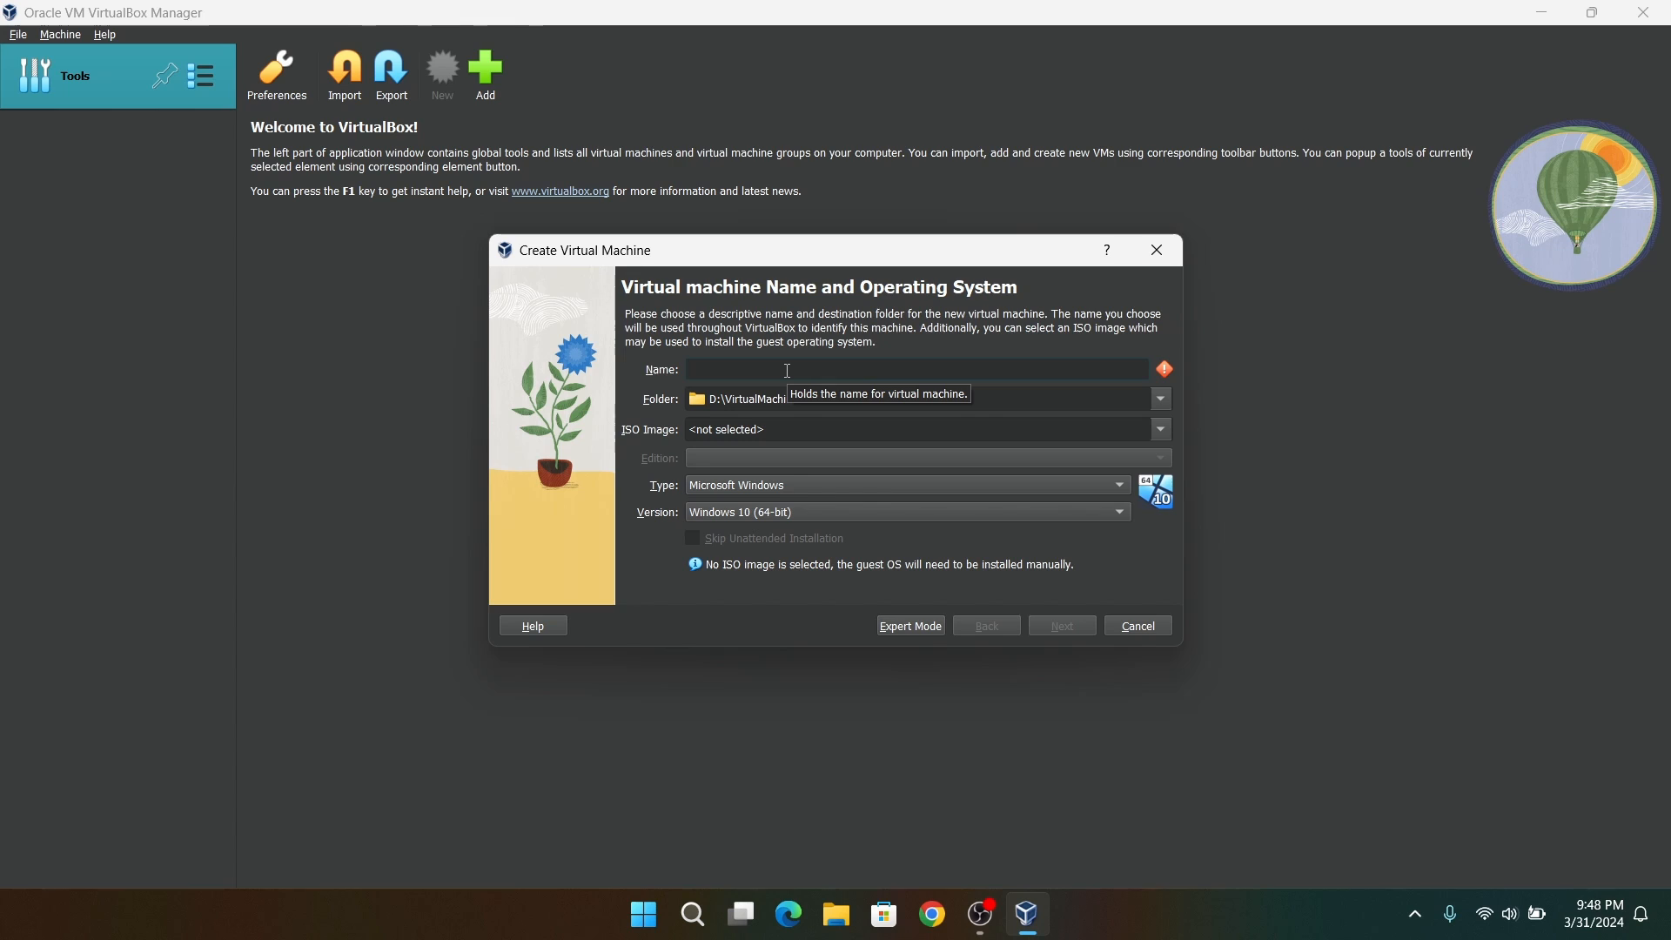
pyautogui.write('popos')
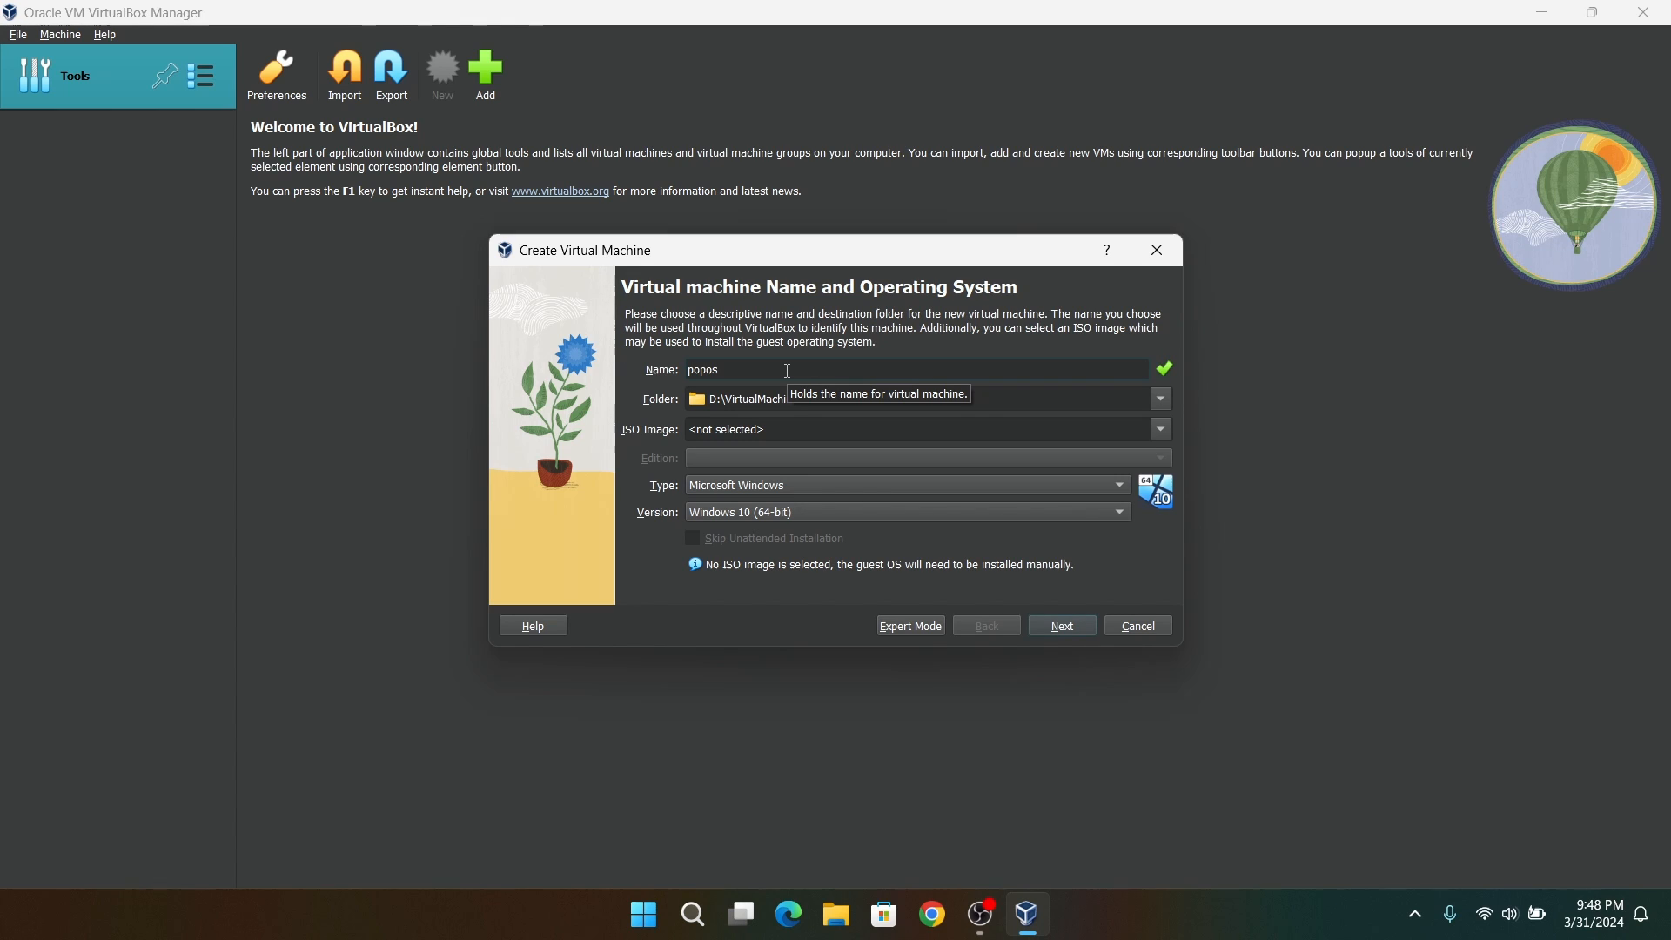
pyautogui.click(1159, 399)
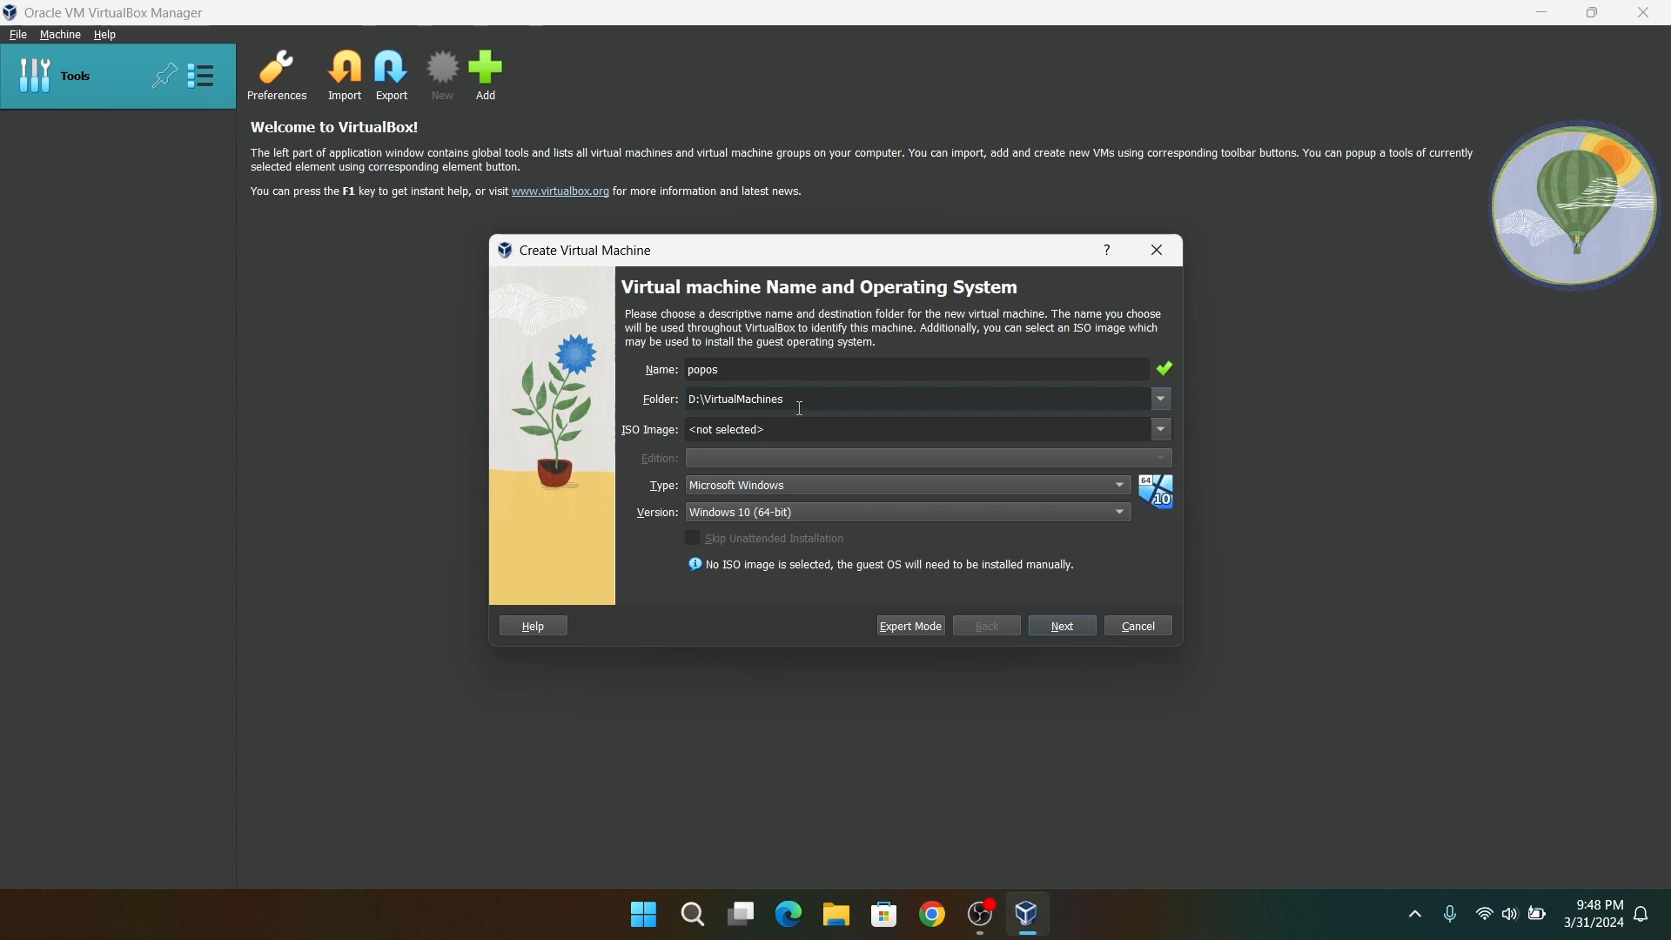
# - Attach pop-os_22.04_amd64_intel_40.iso from Downloads as the installation image
pyautogui.click(1159, 428)
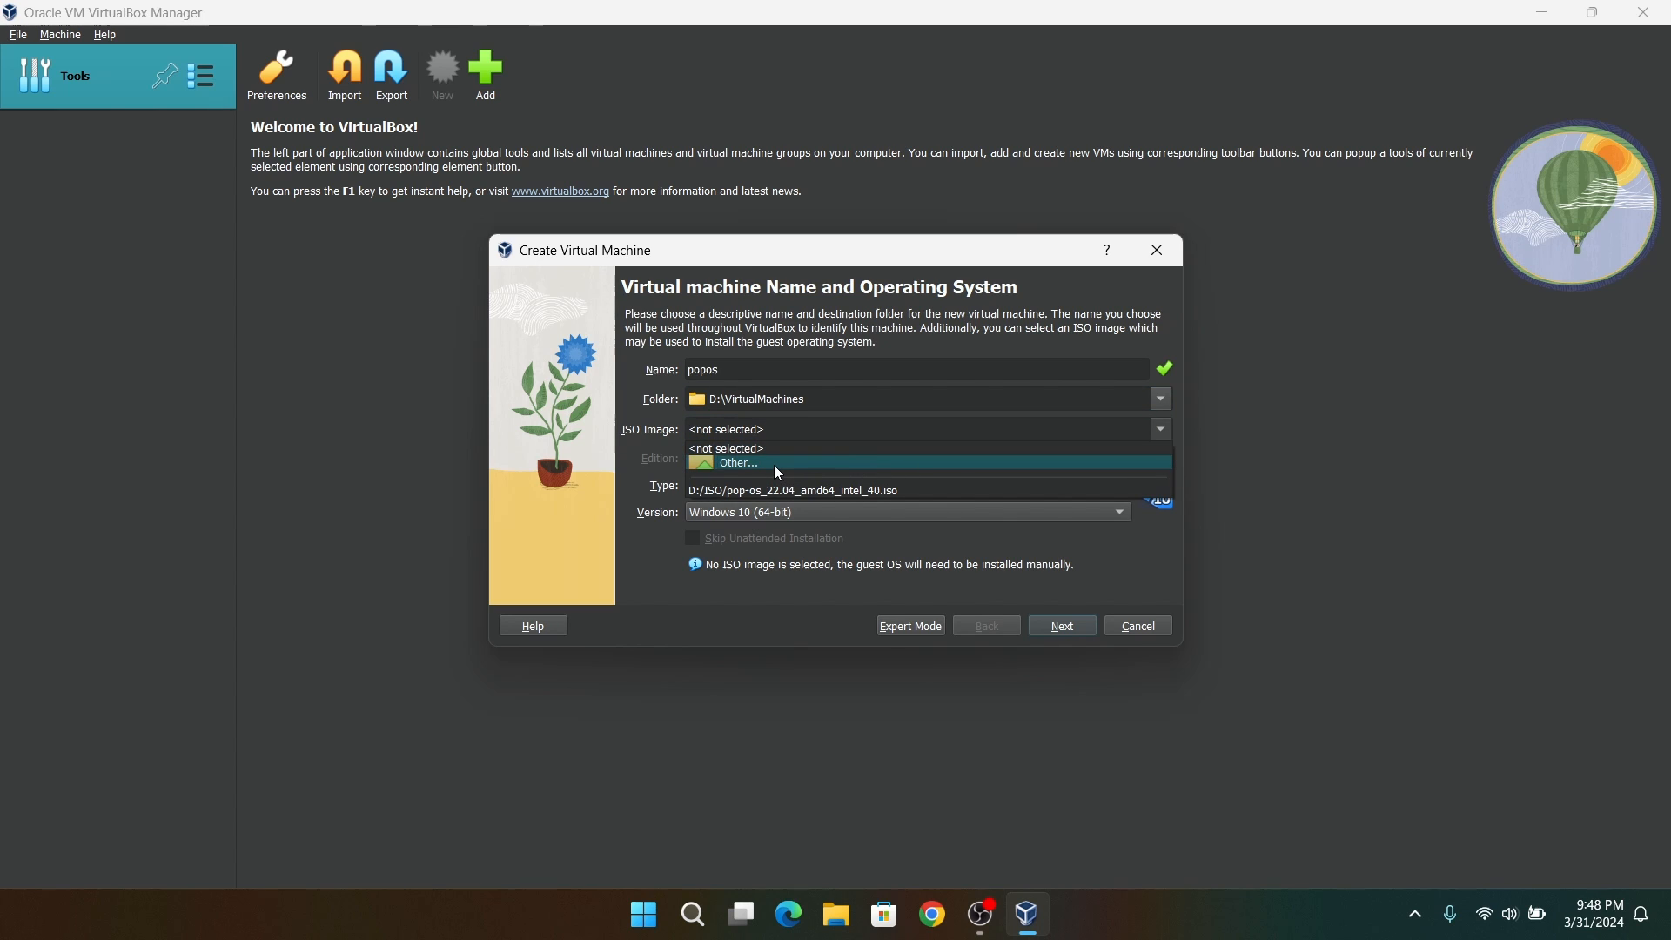
pyautogui.click(737, 463)
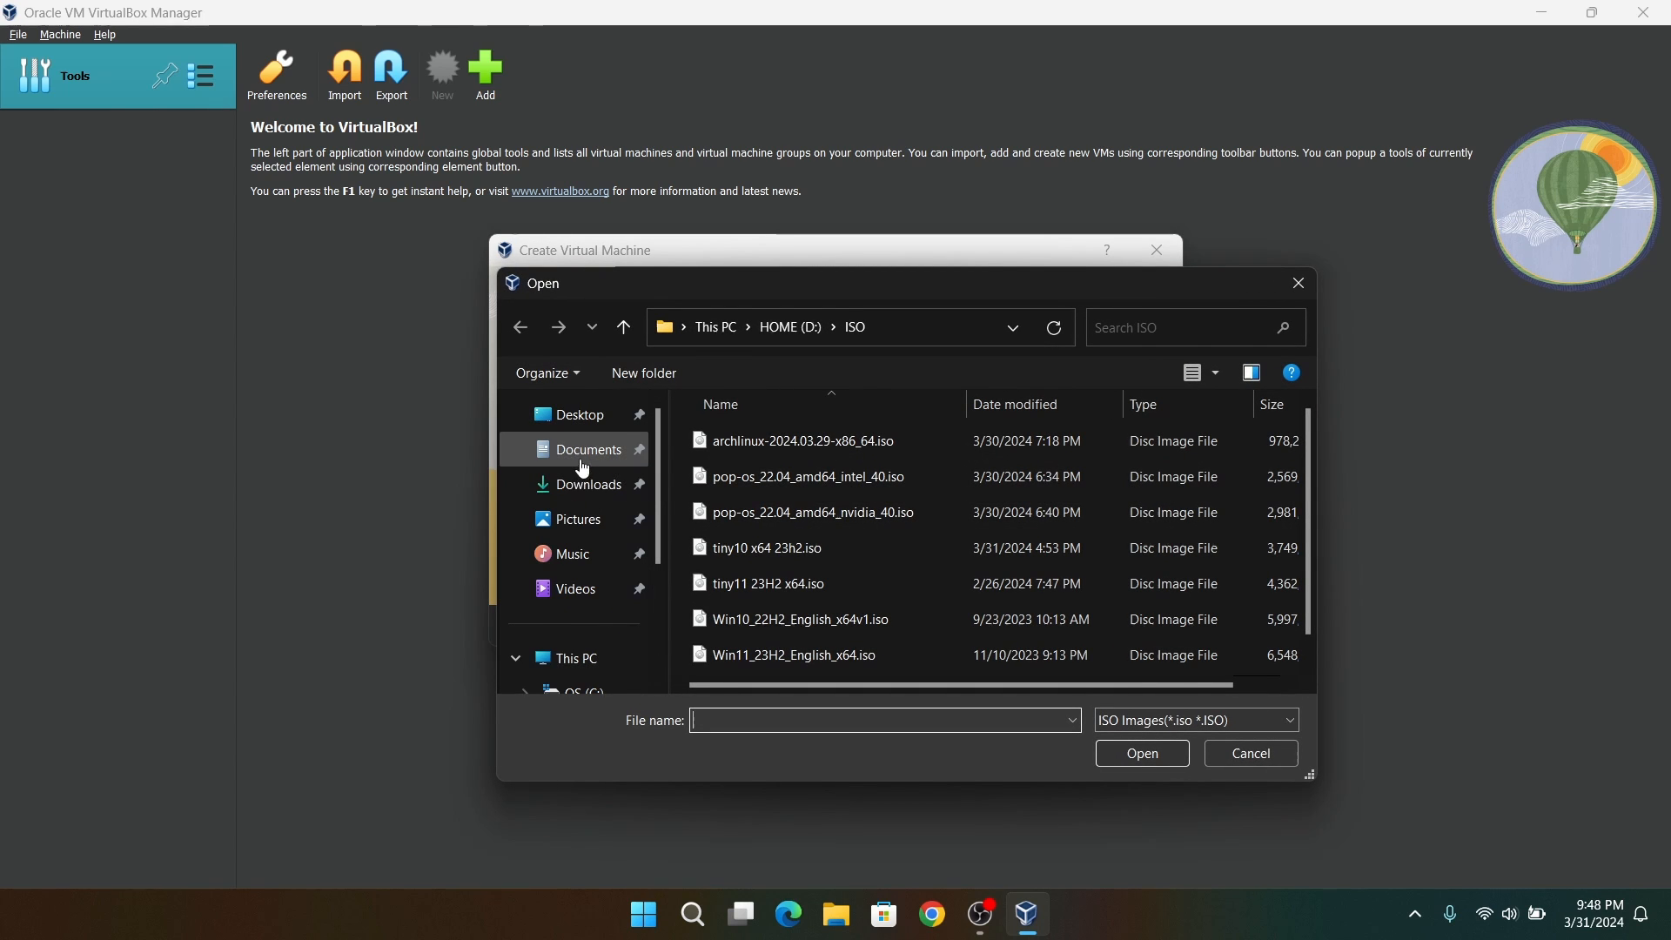
pyautogui.click(588, 485)
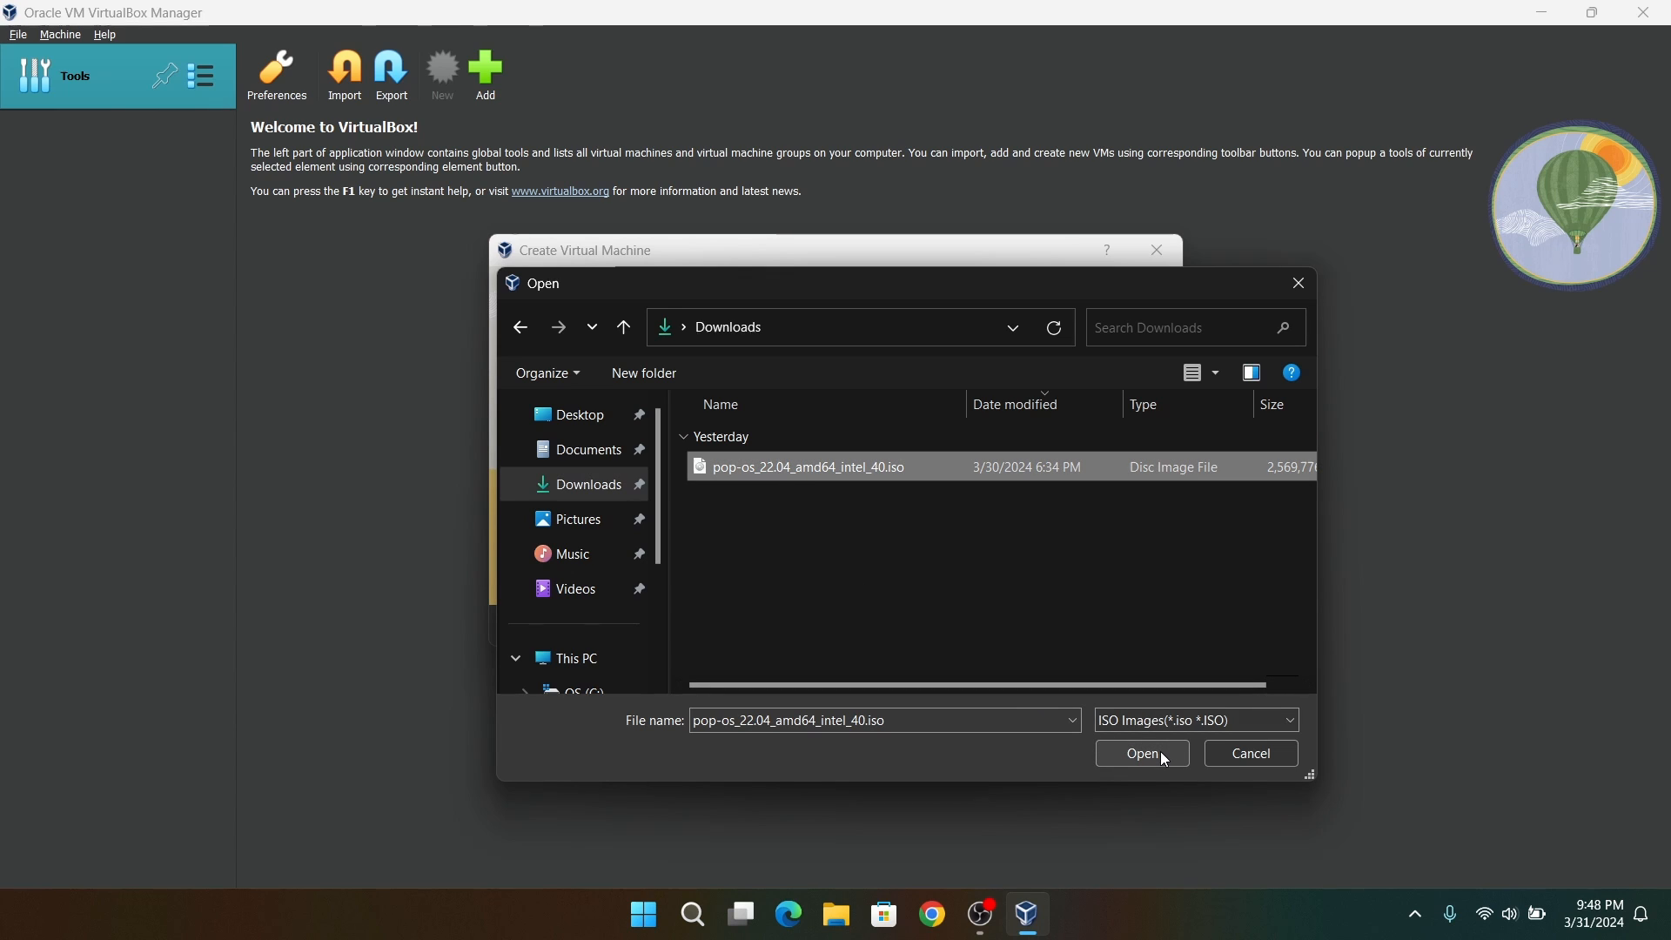
pyautogui.click(1140, 753)
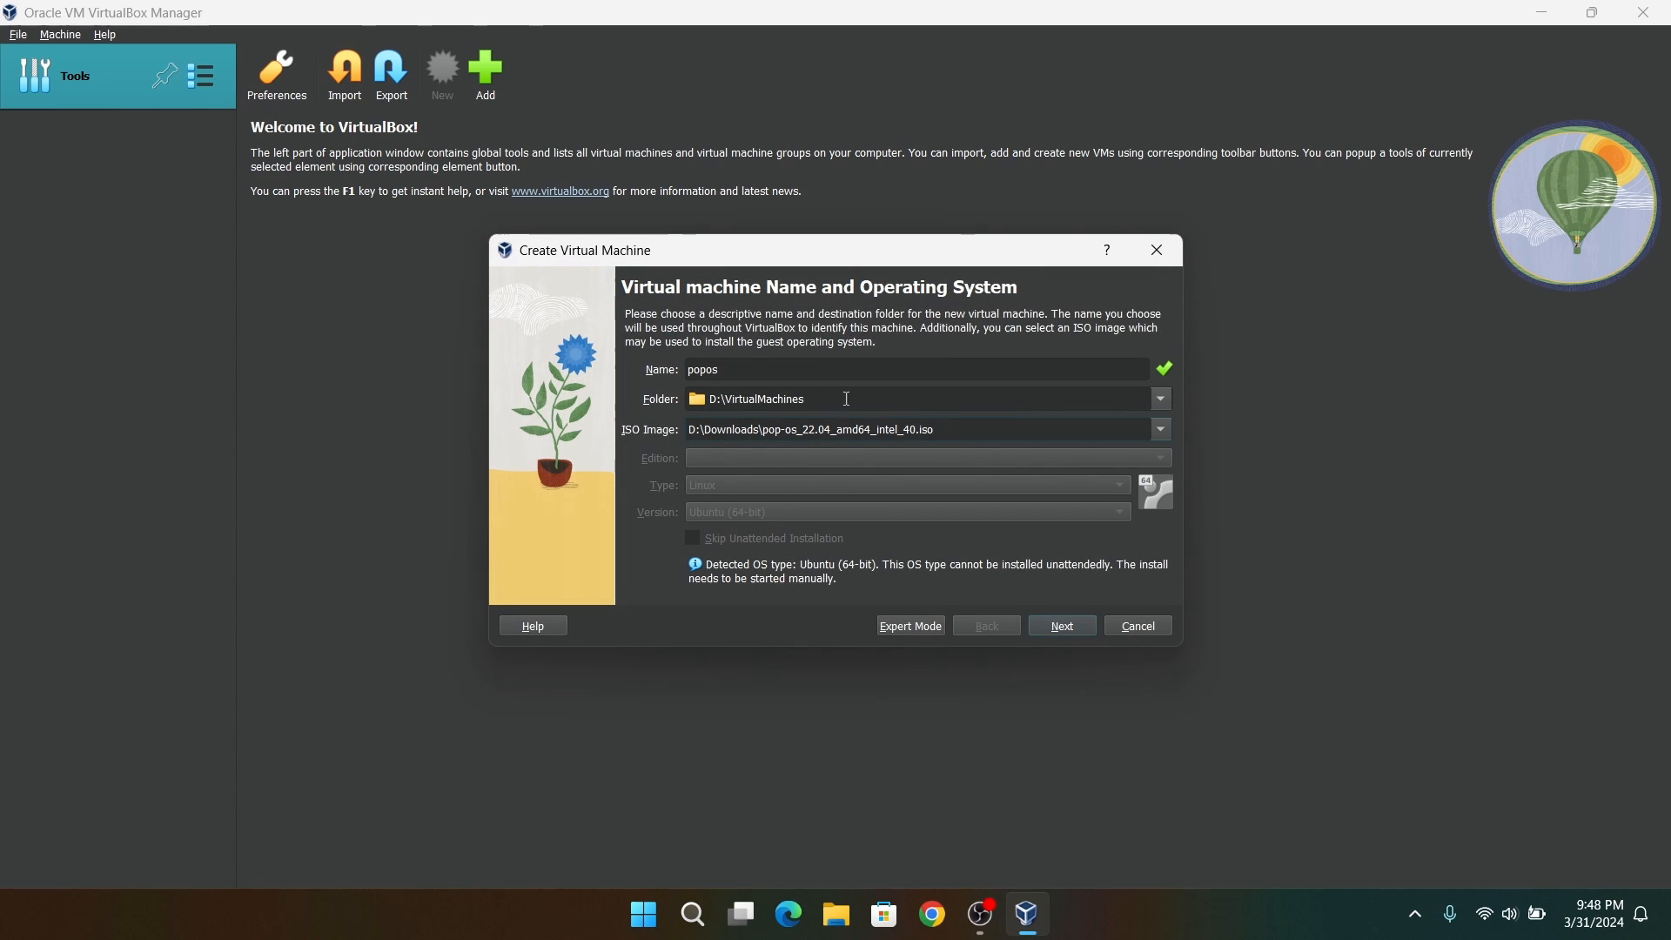
# - Give the VM 4096 MB memory and 2 processors, enable EFI, and continue to the disk step
pyautogui.click(1062, 625)
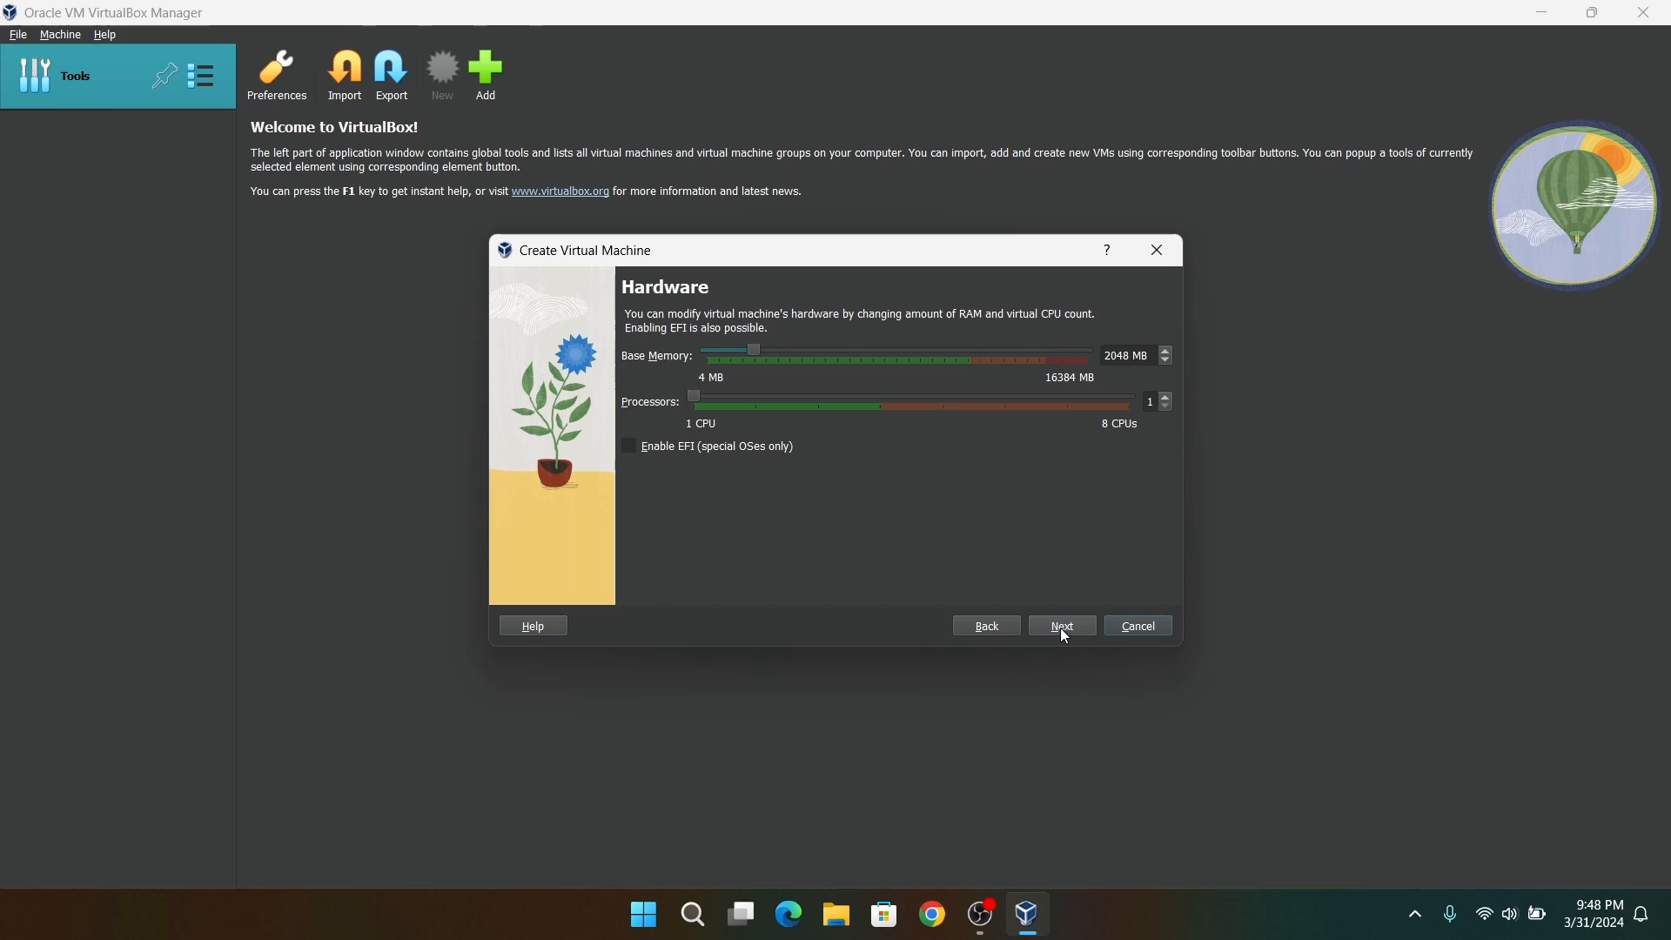
pyautogui.moveTo(1120, 300)
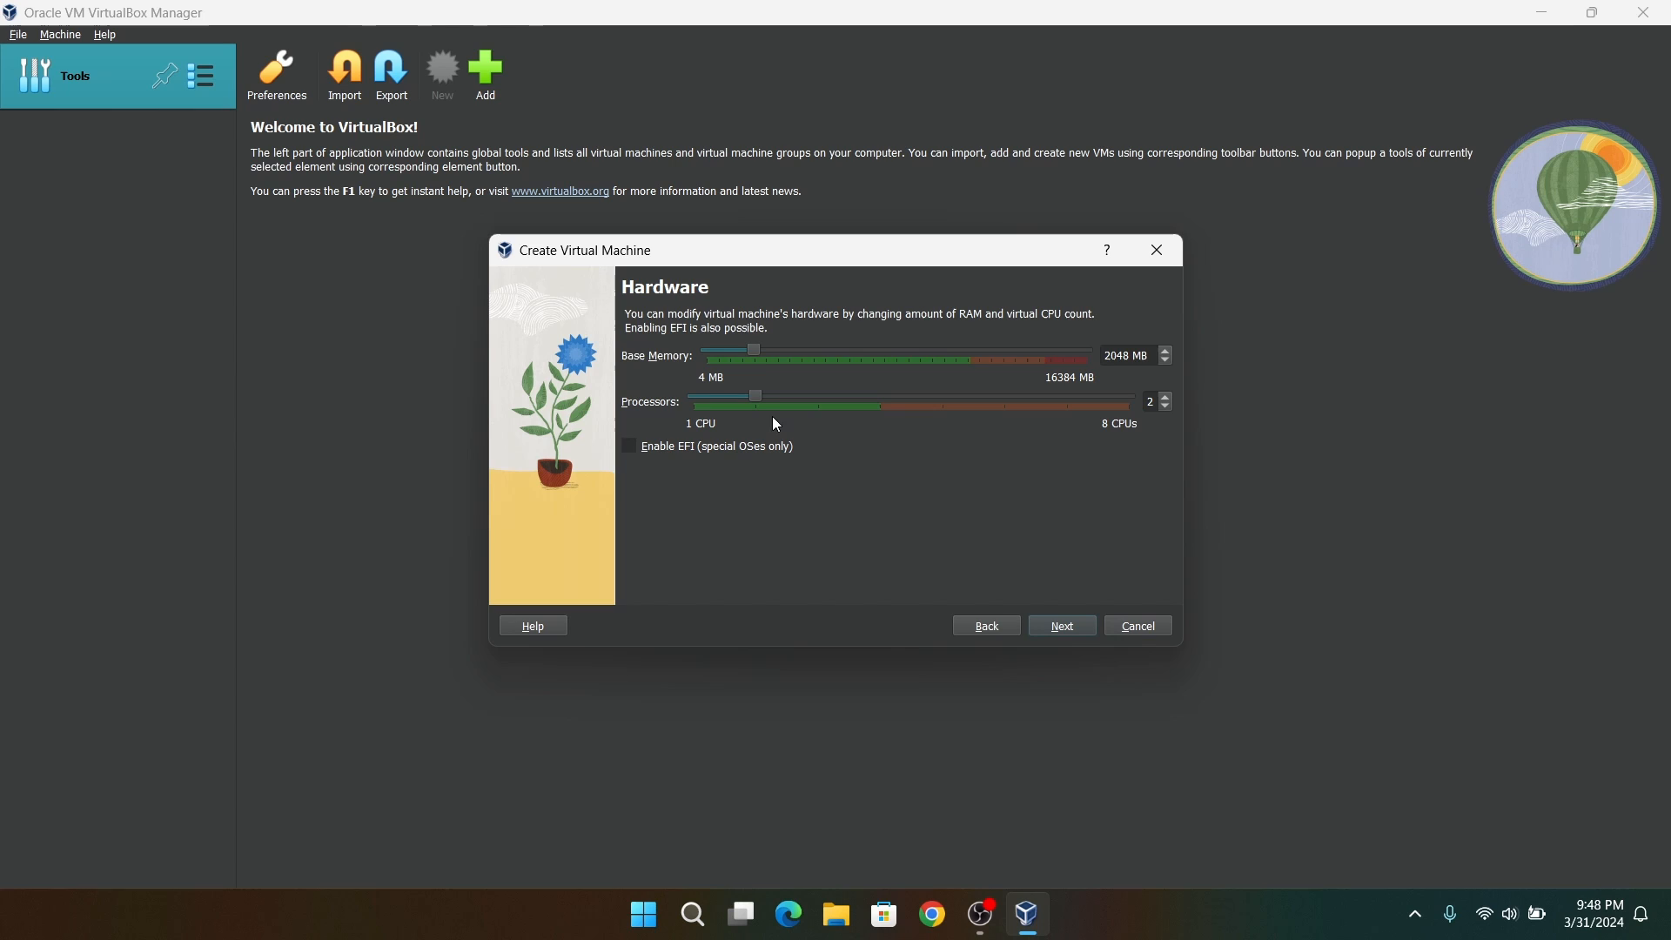
pyautogui.moveTo(754, 350); pyautogui.dragTo(788, 350)
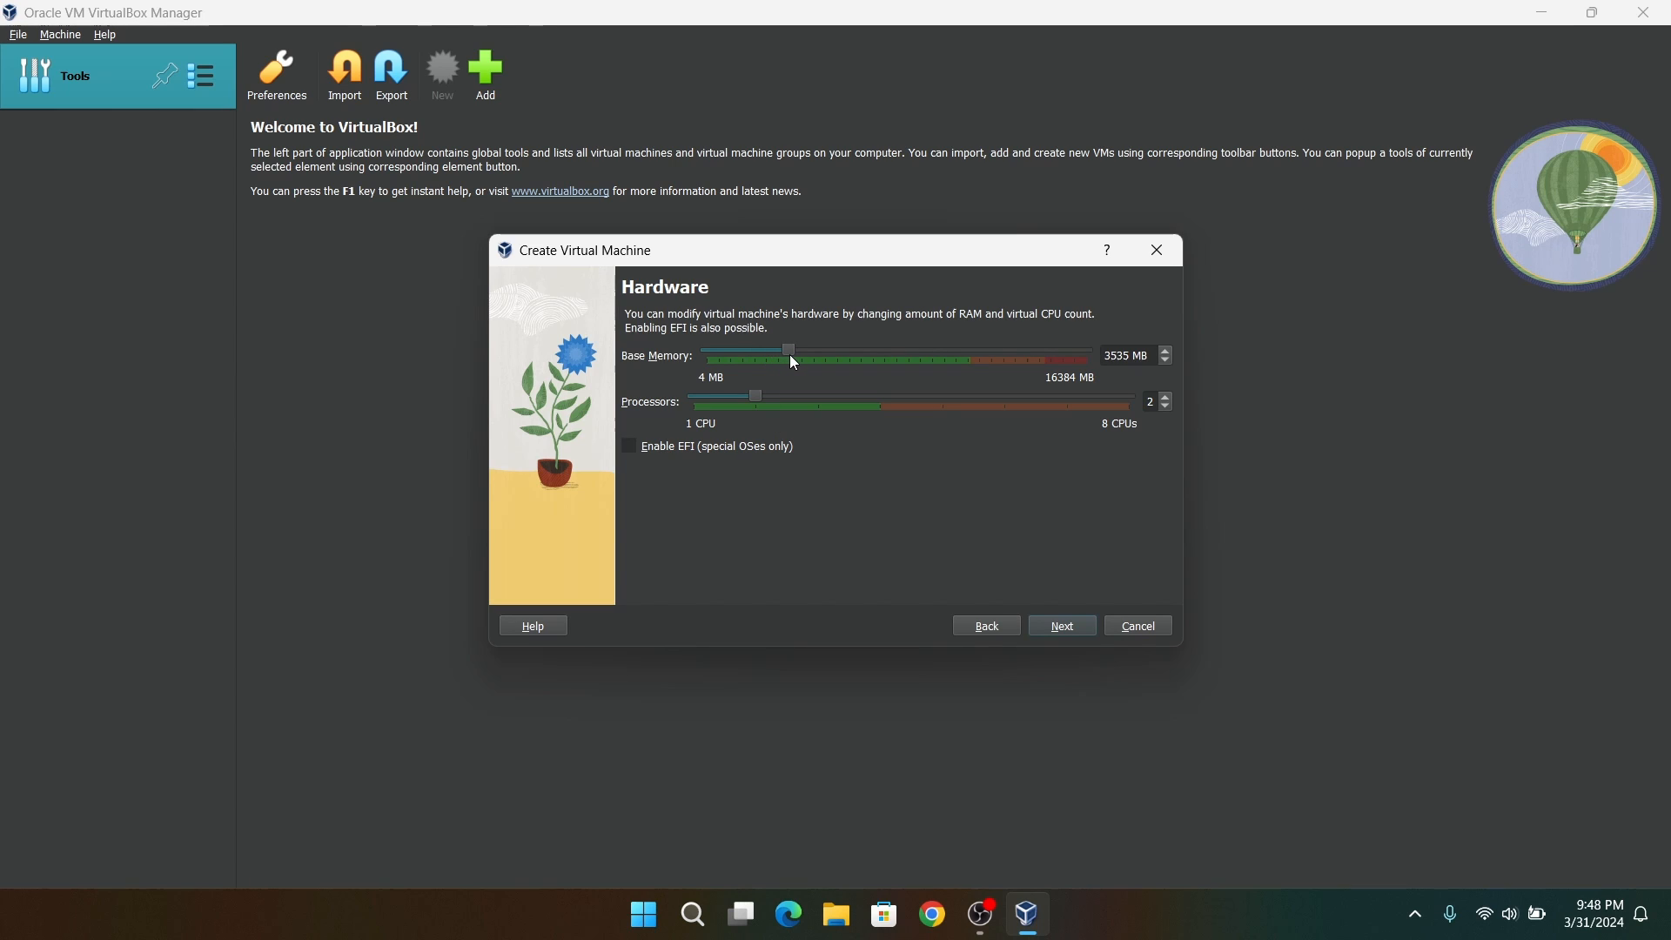
pyautogui.moveTo(789, 350); pyautogui.dragTo(803, 350)
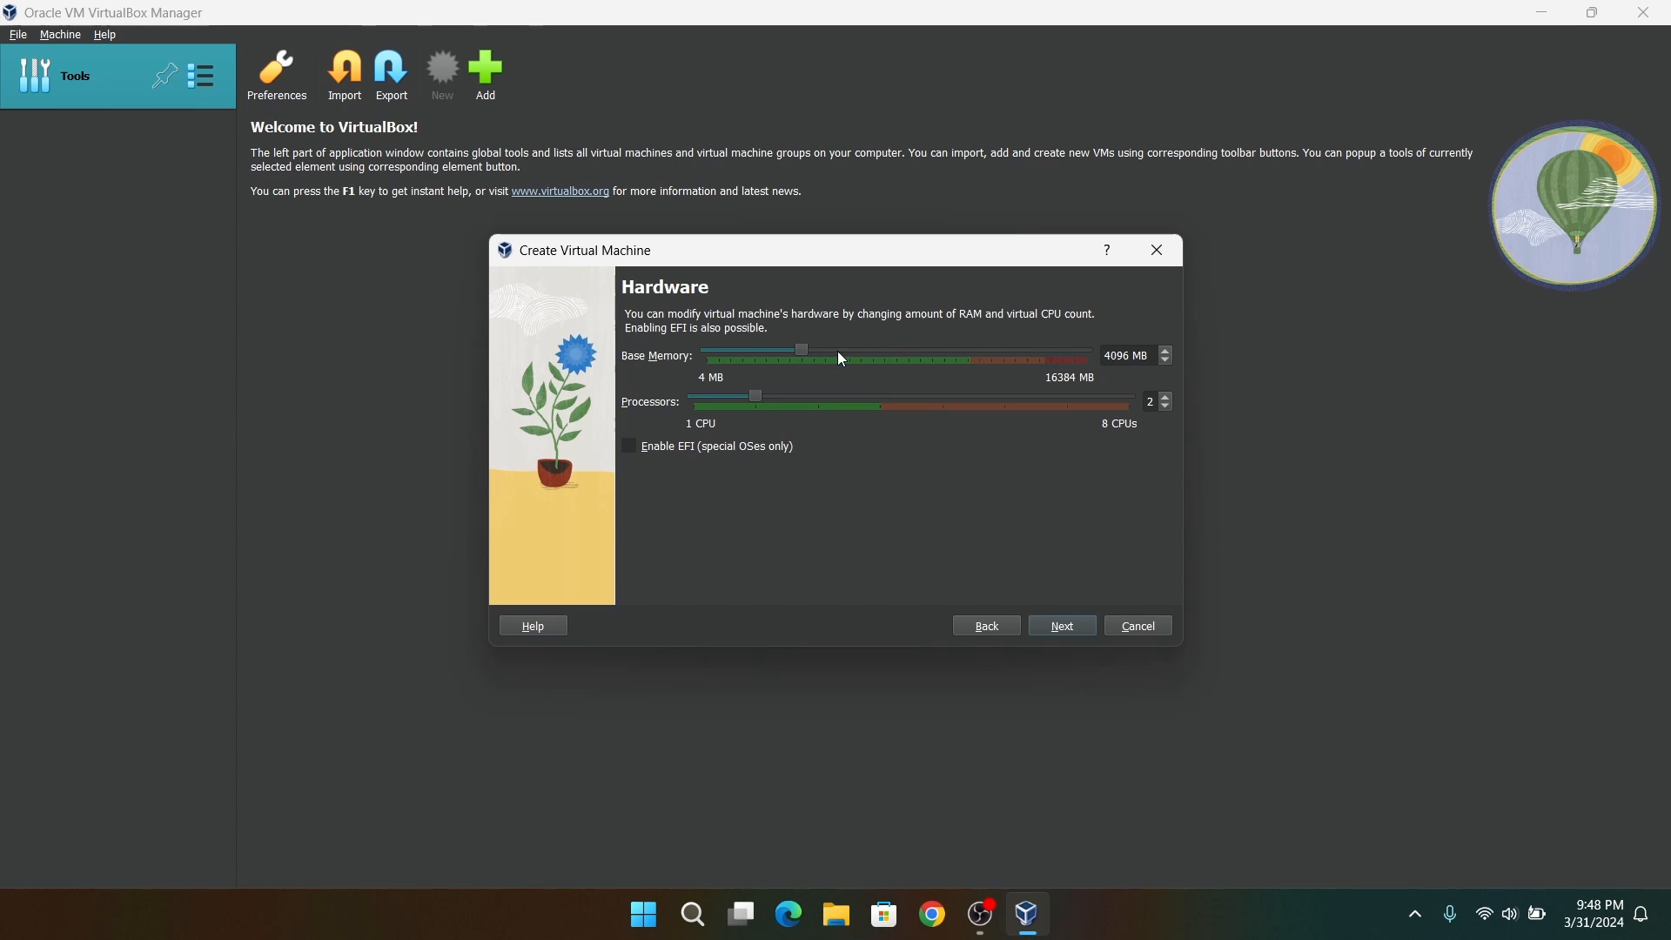
pyautogui.moveTo(1065, 383)
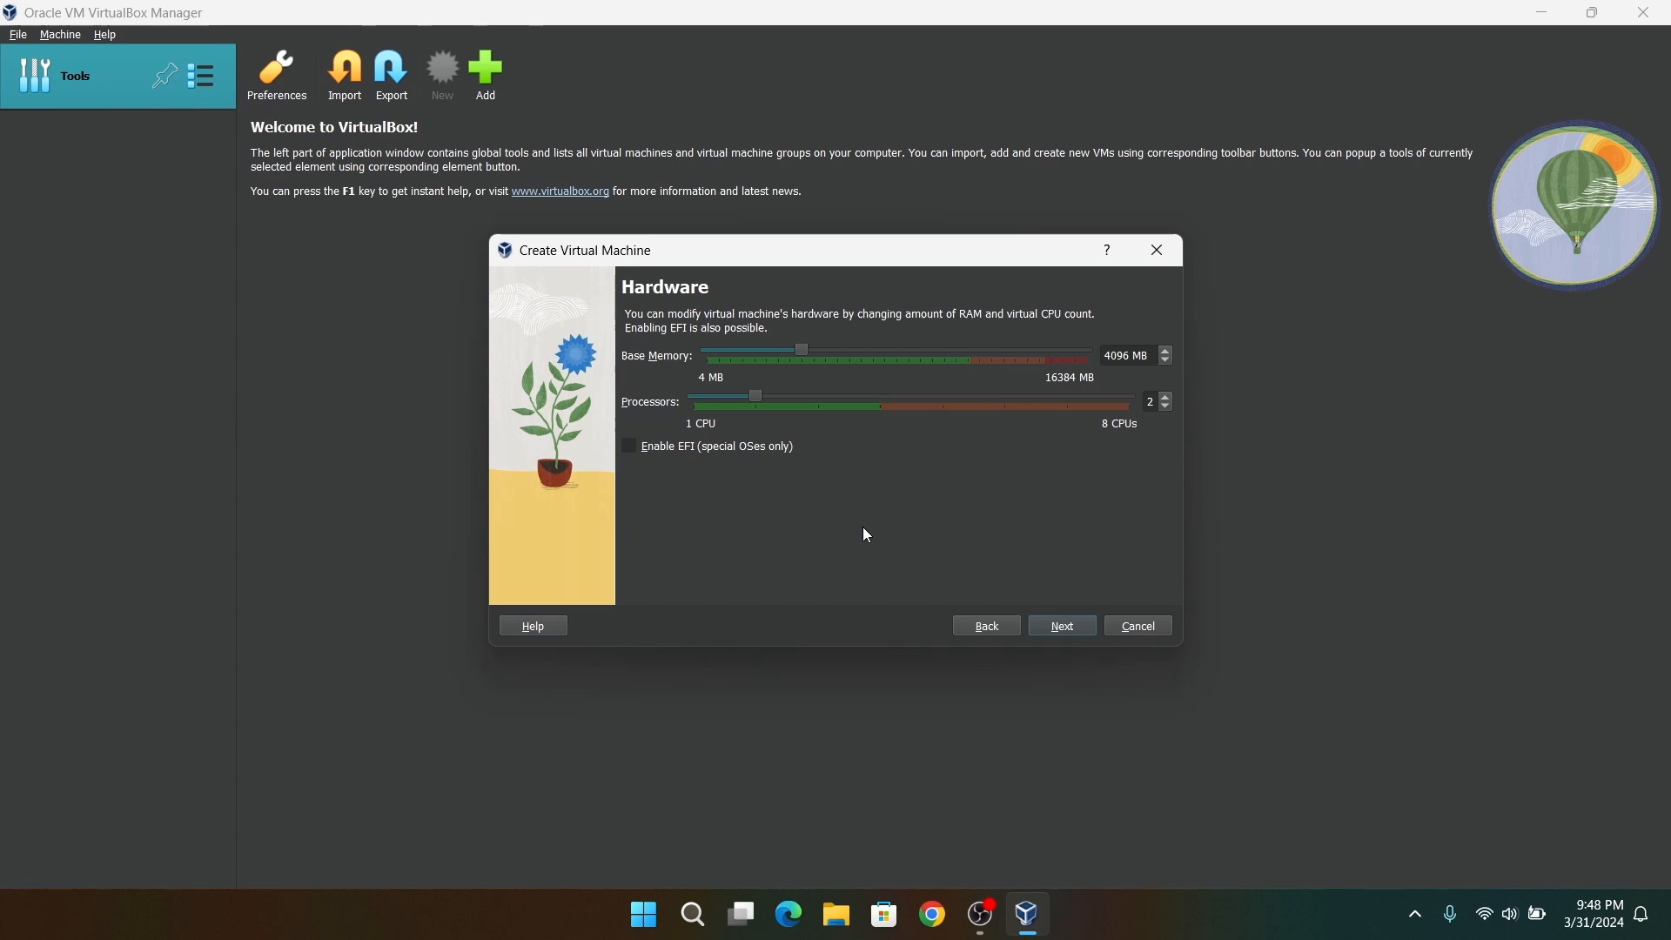
pyautogui.click(630, 447)
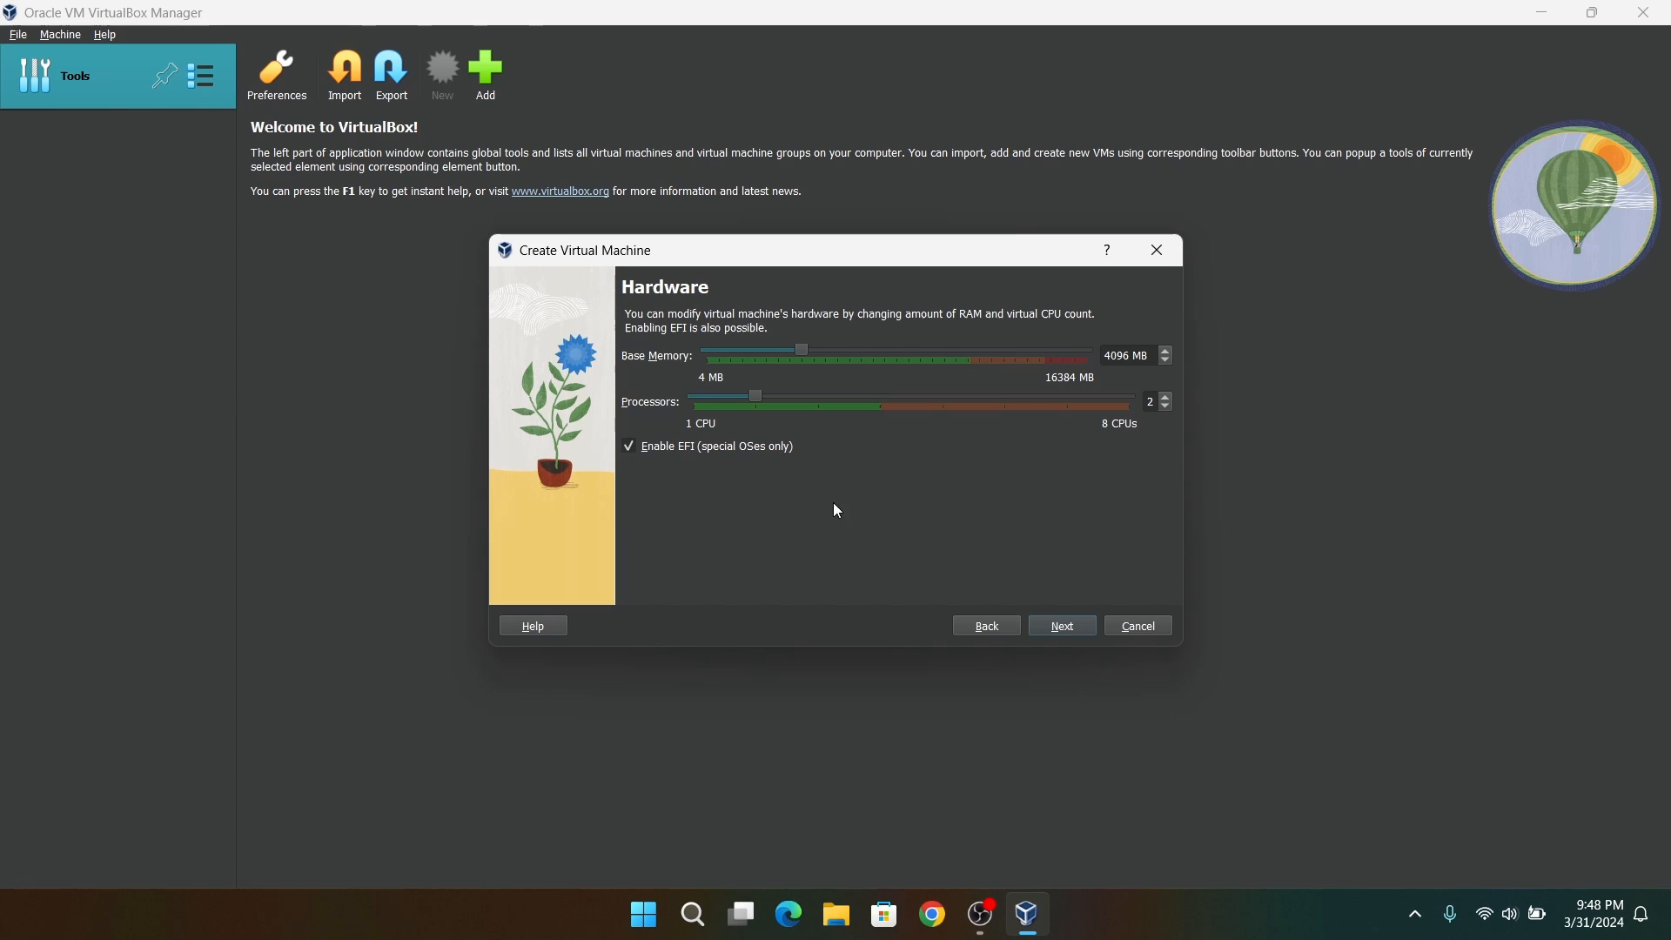
pyautogui.click(1062, 626)
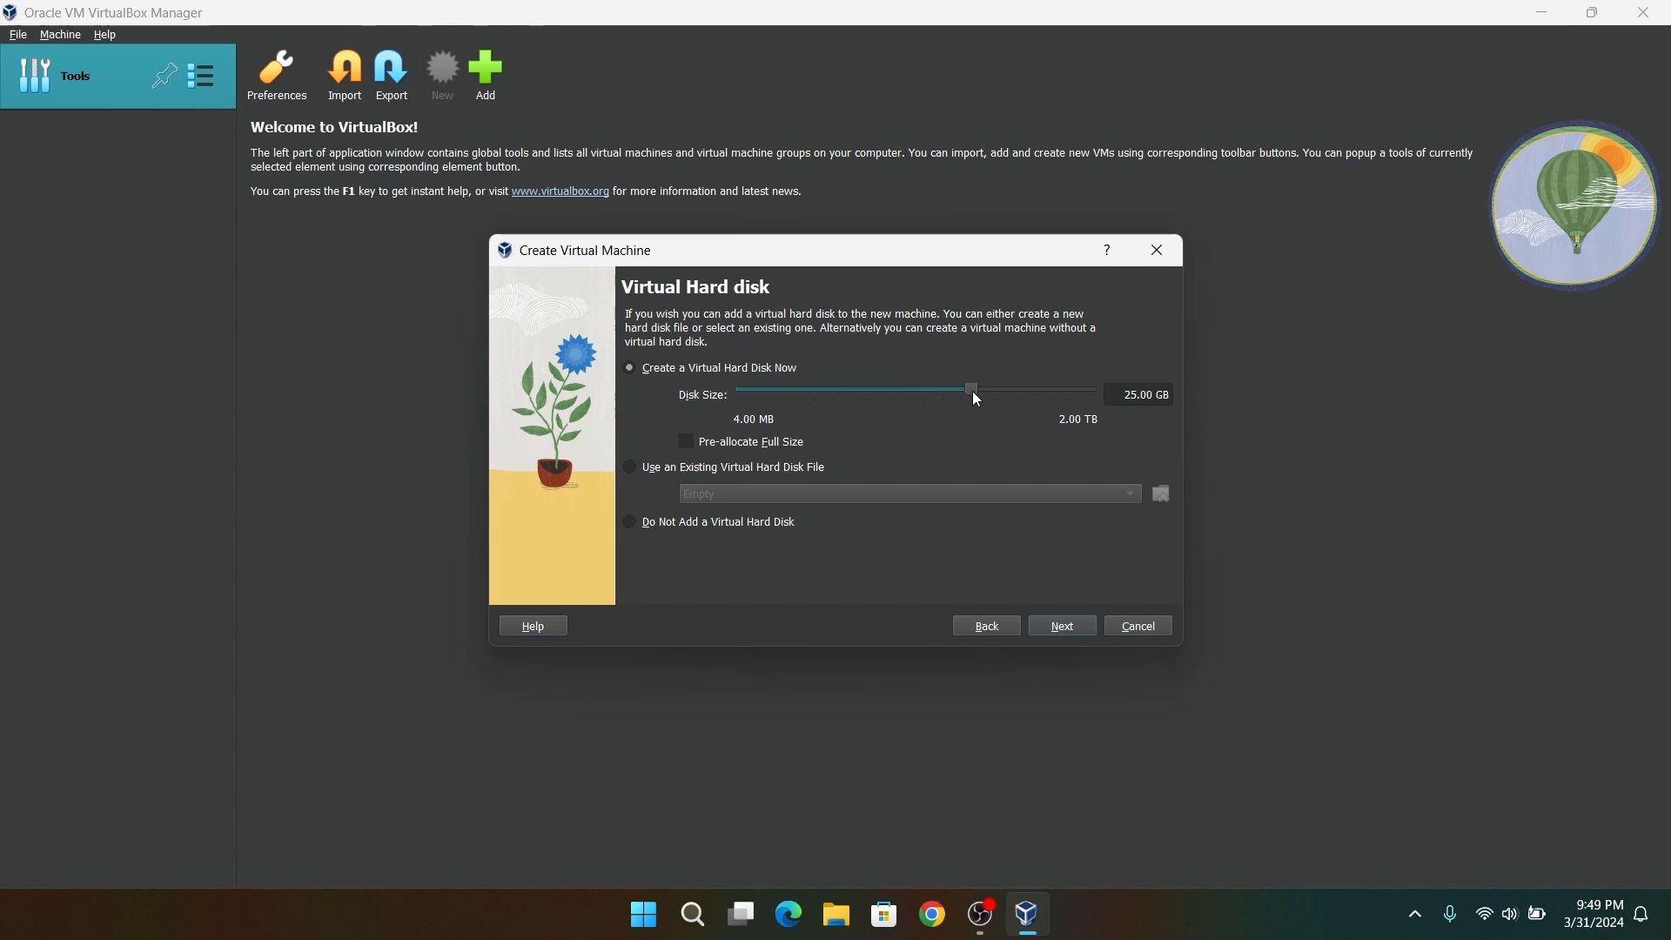
# - Set the virtual disk to 32.48 GB, review the summary, and finish creating popos
pyautogui.moveTo(971, 389); pyautogui.dragTo(986, 389)
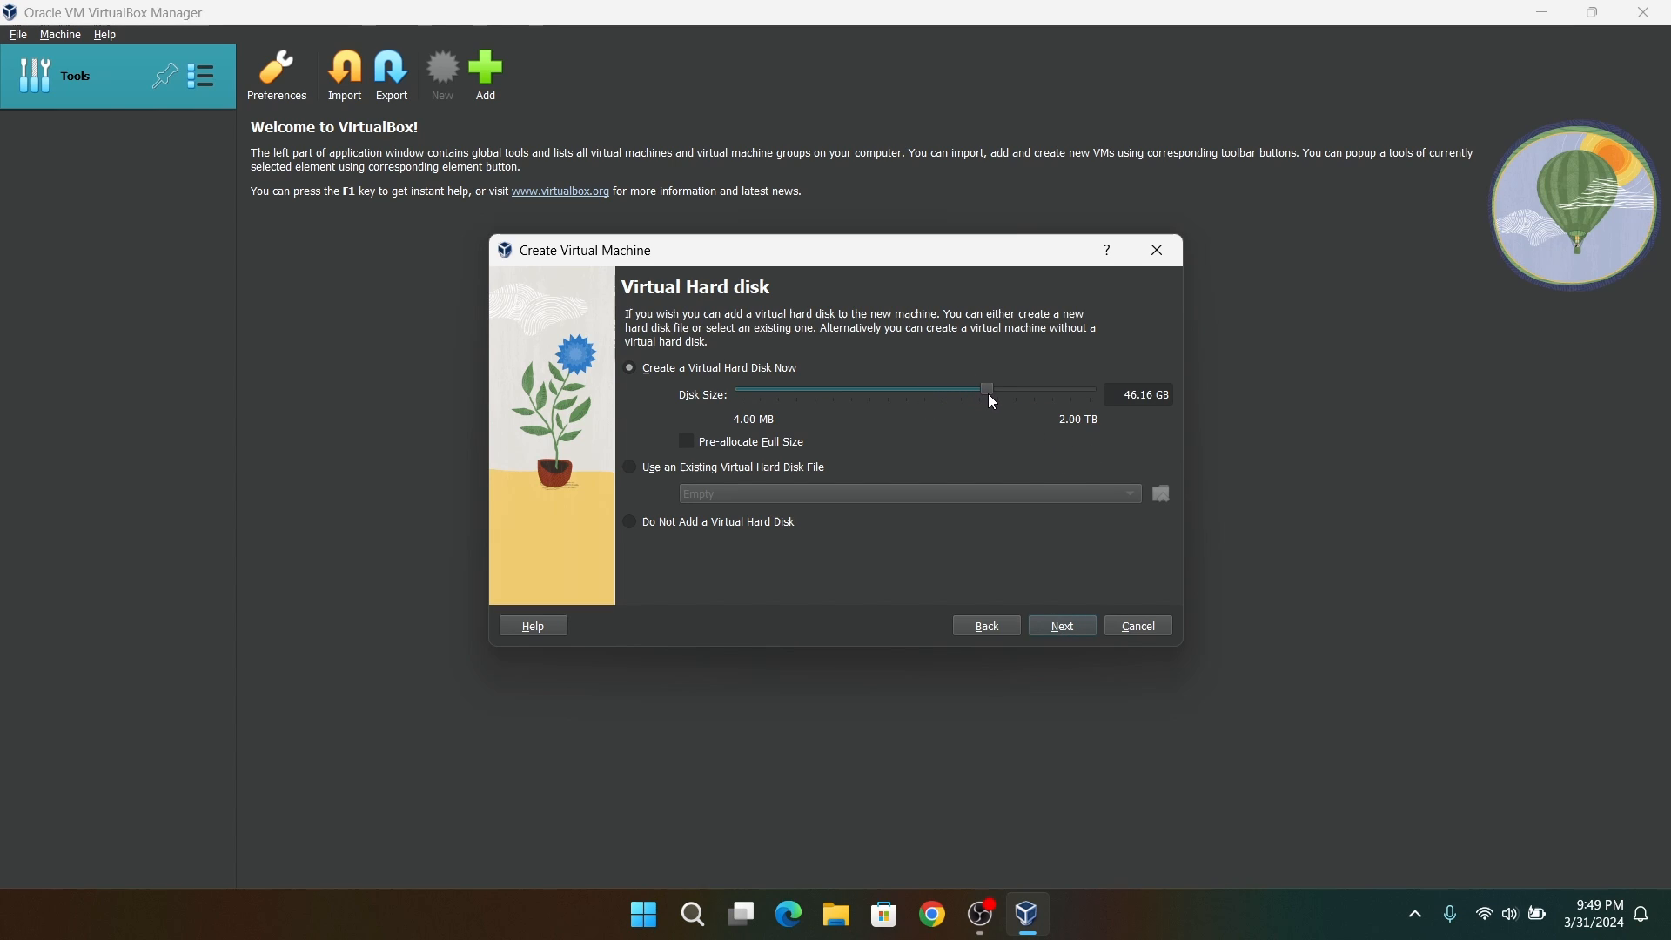
pyautogui.moveTo(986, 389); pyautogui.dragTo(979, 389)
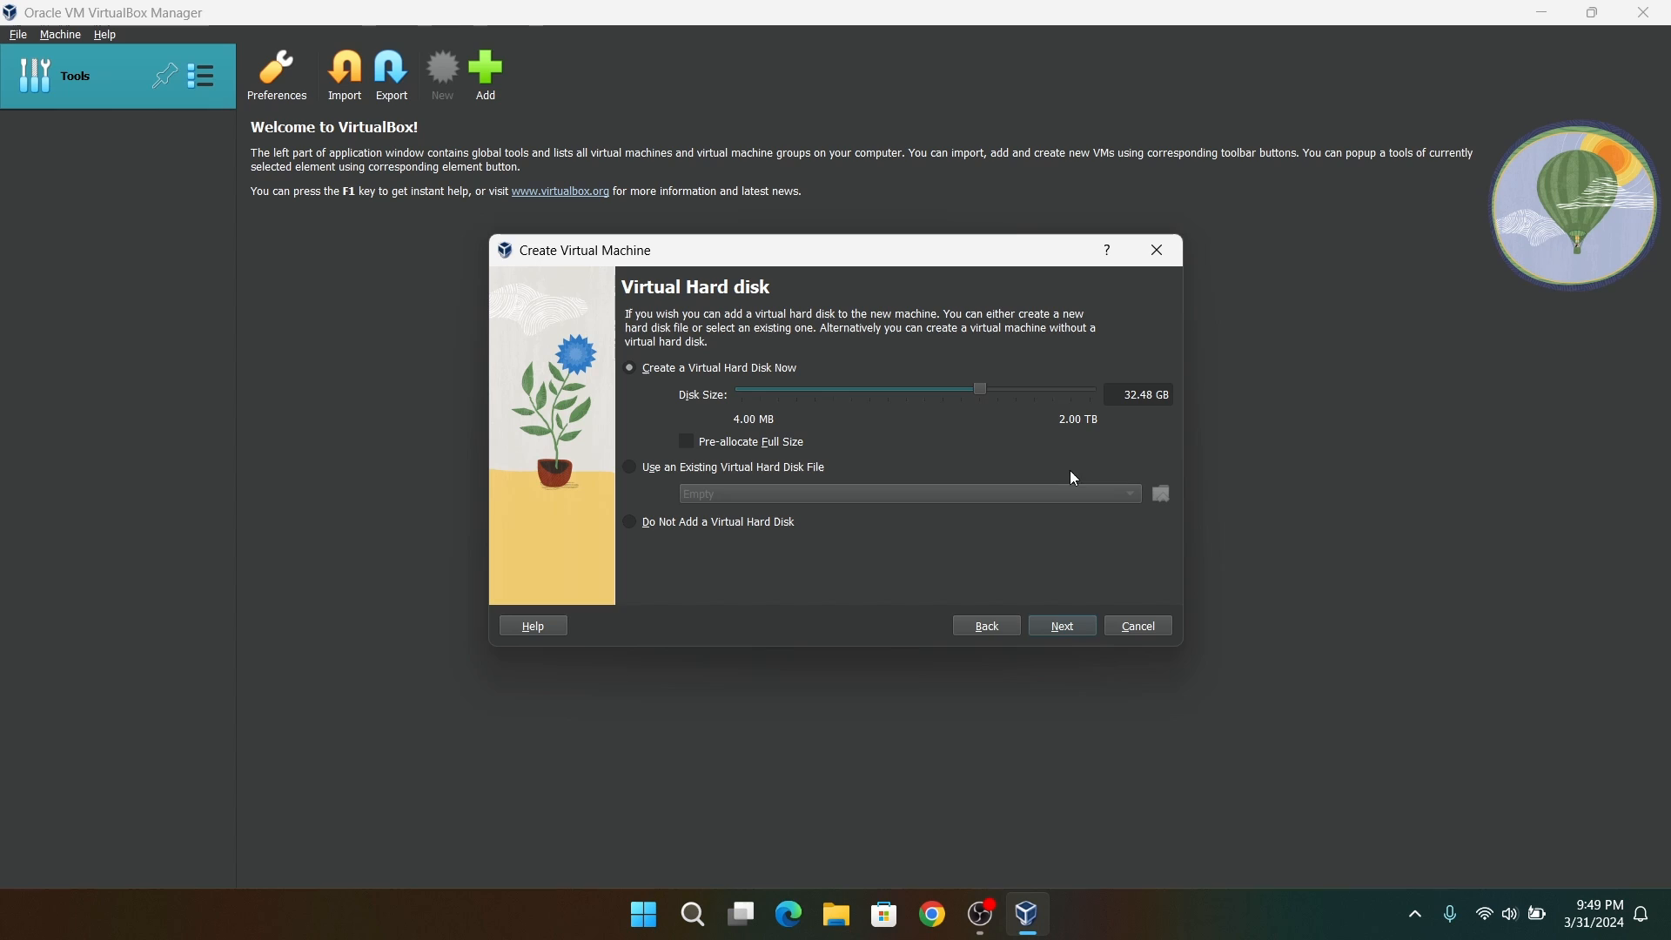
pyautogui.click(1060, 626)
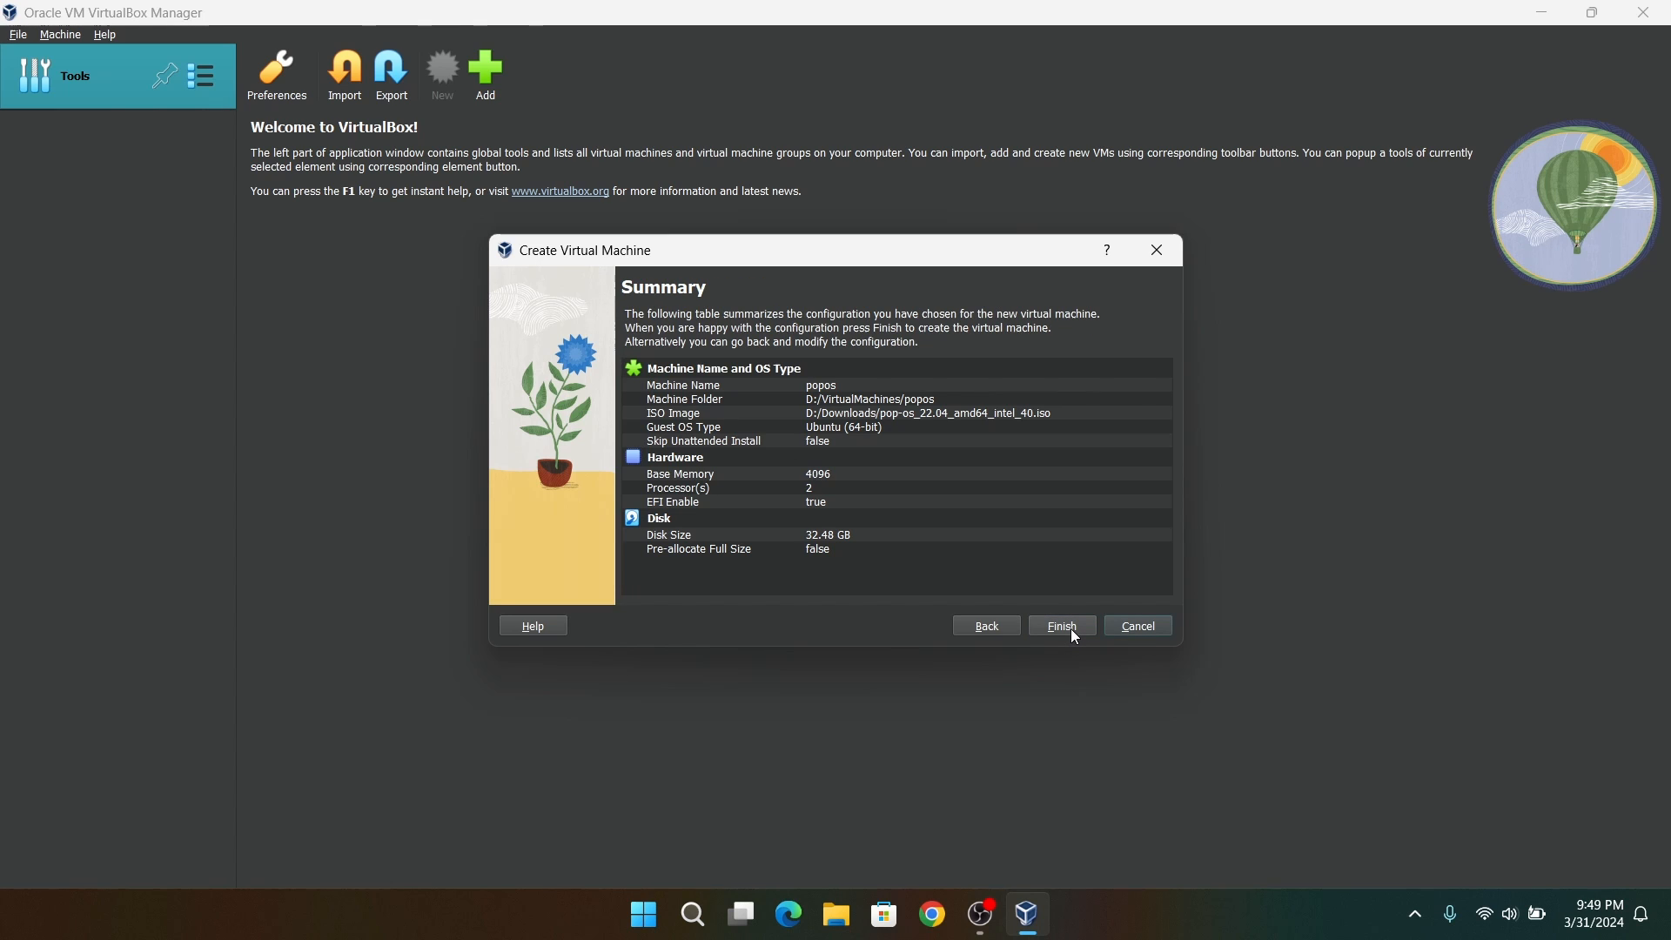
pyautogui.click(1059, 625)
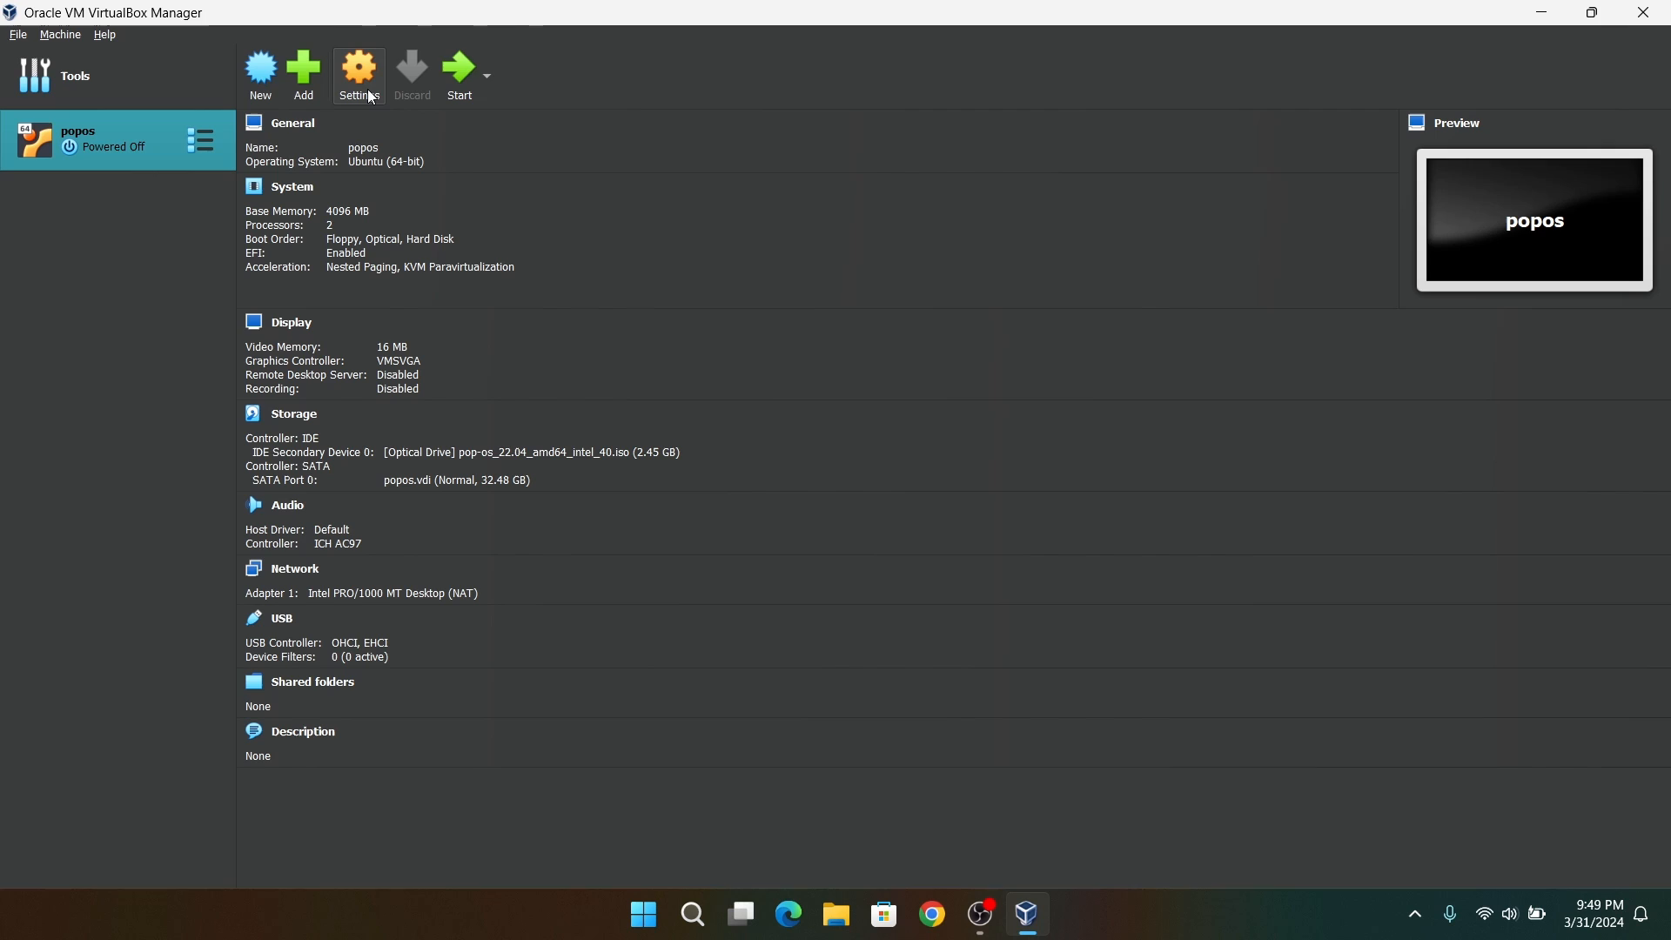
# - In popos settings, tick Enable PAE/NX under System > Processor and set 128 MB video memory
pyautogui.click(358, 68)
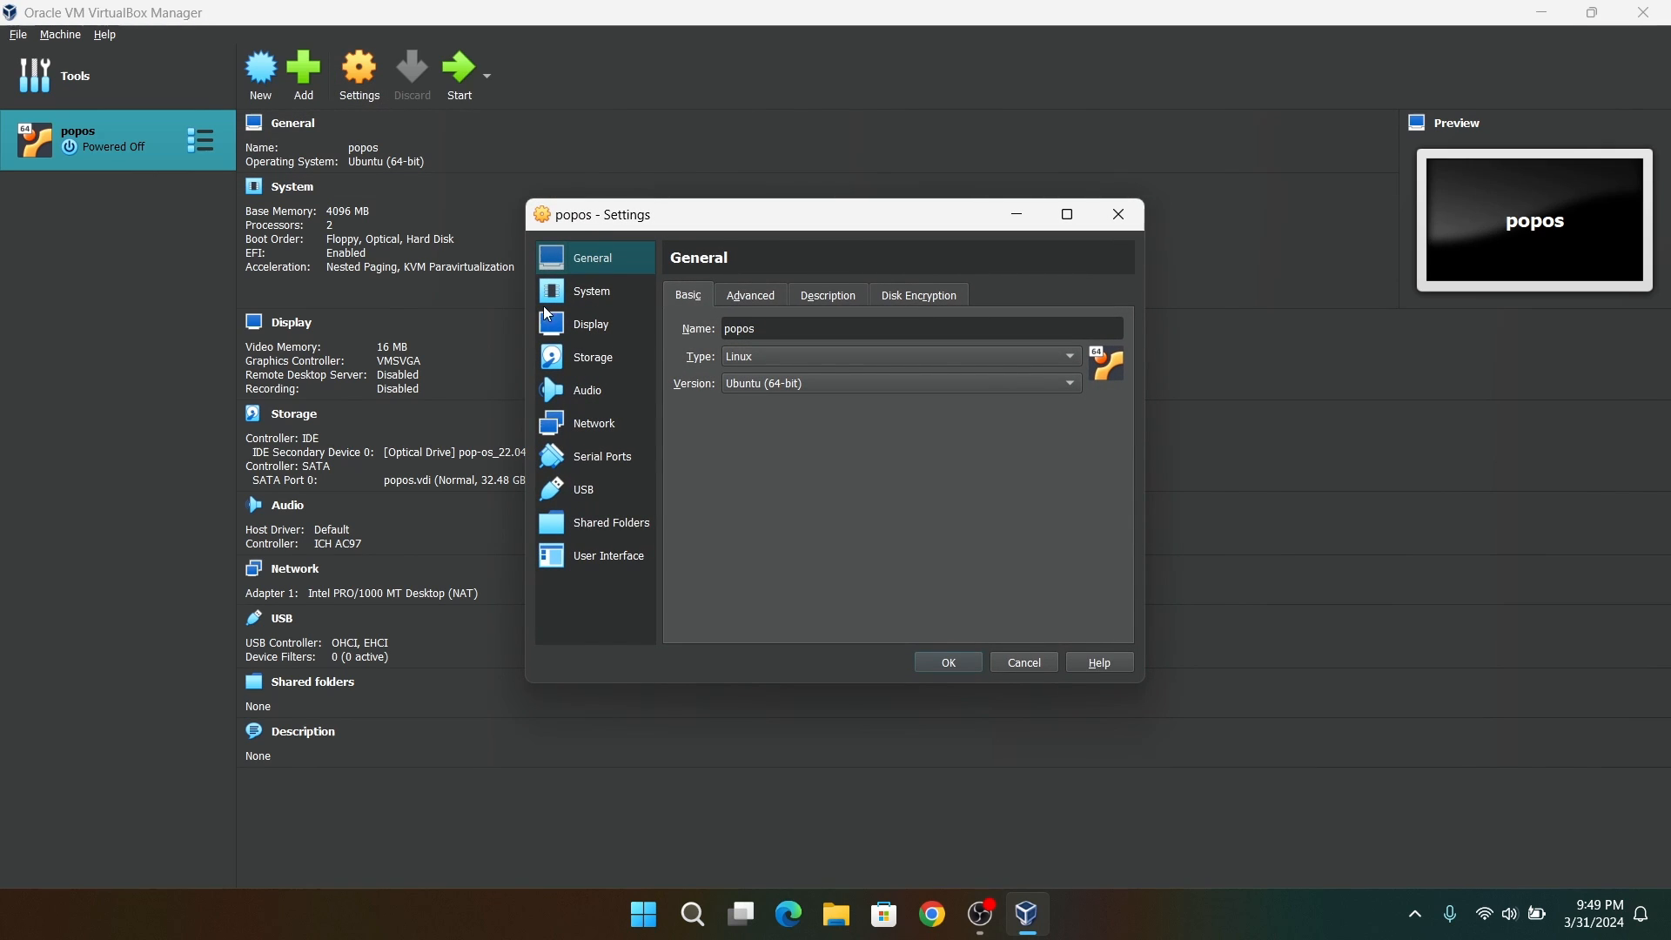
pyautogui.click(592, 291)
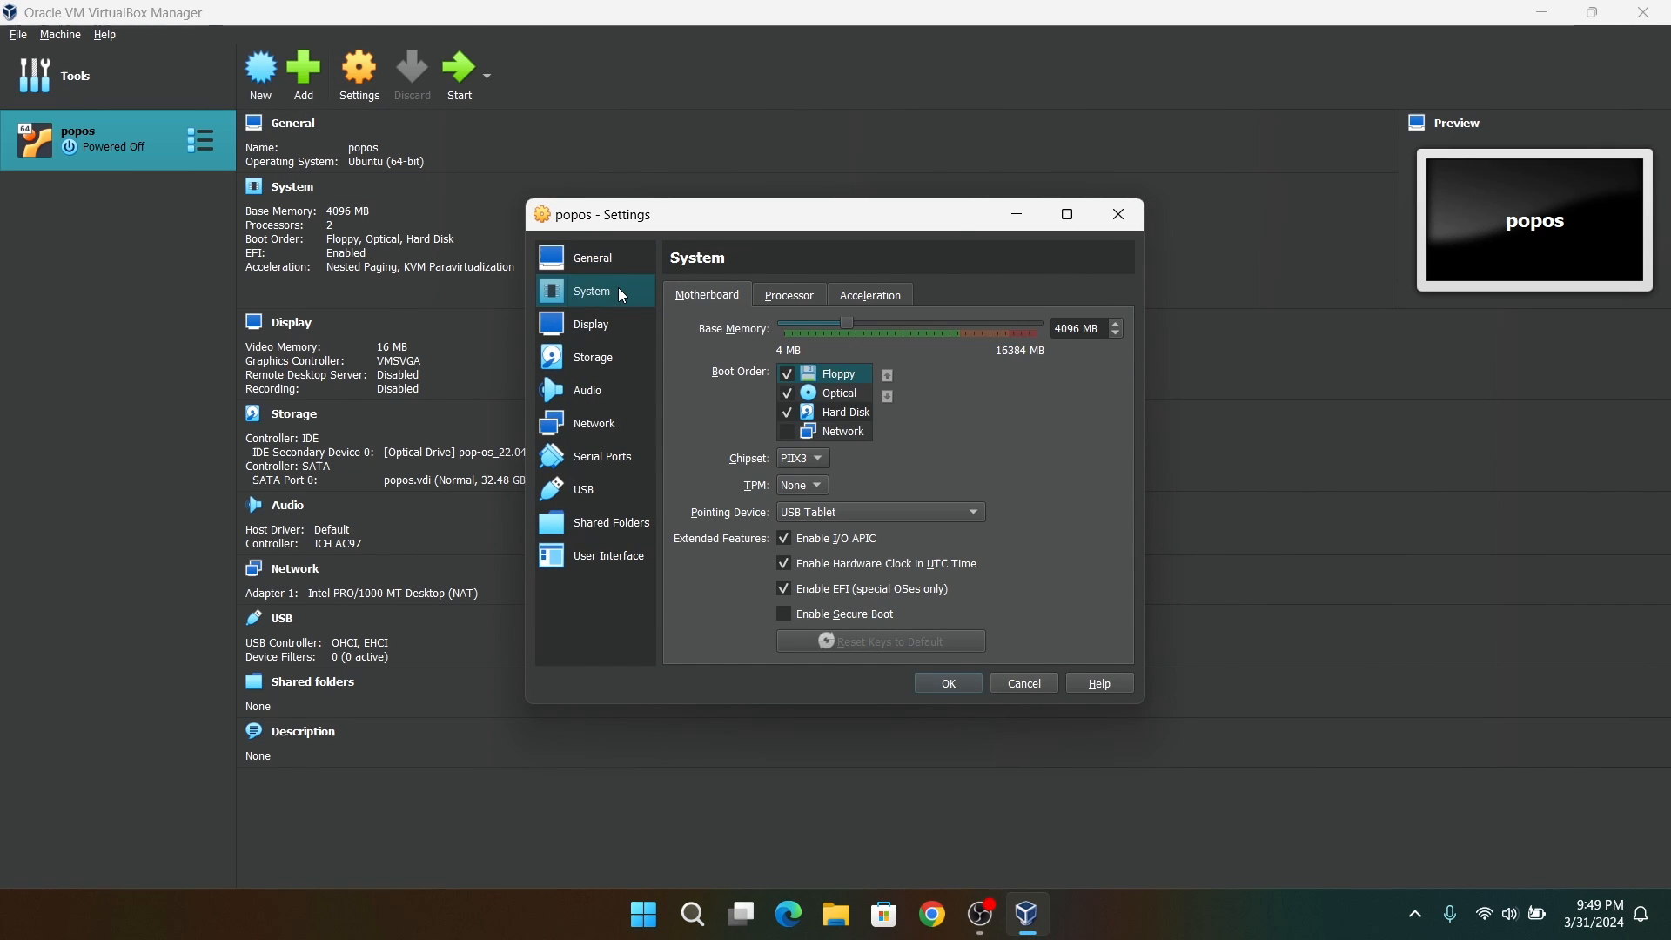
pyautogui.click(788, 295)
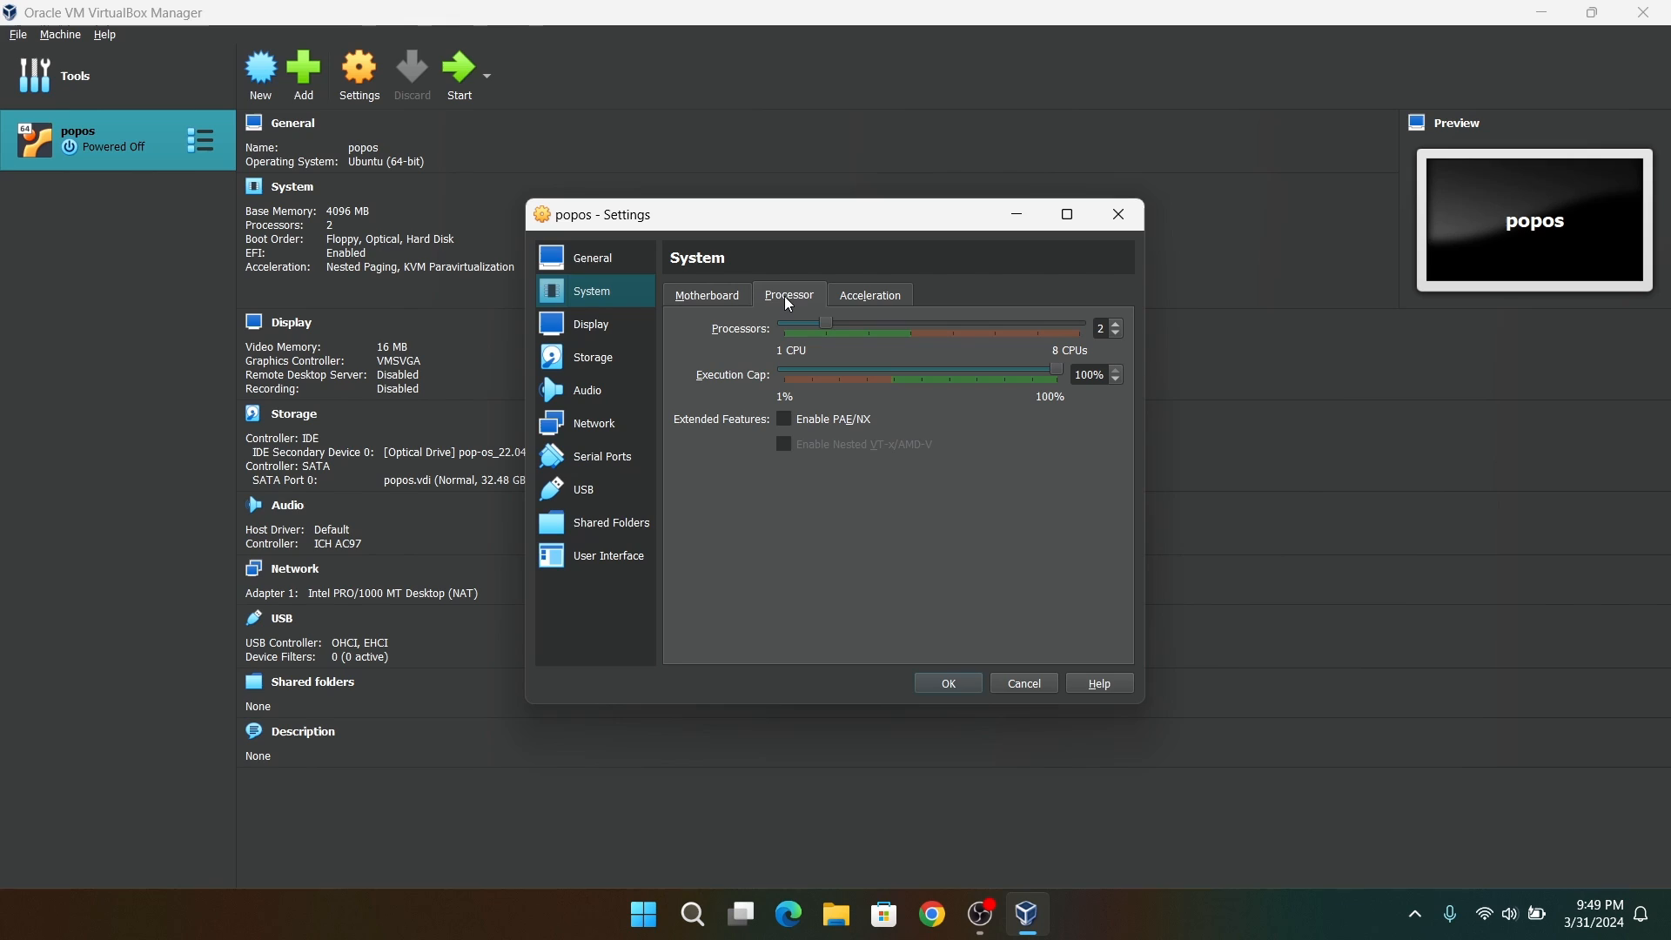
pyautogui.click(784, 419)
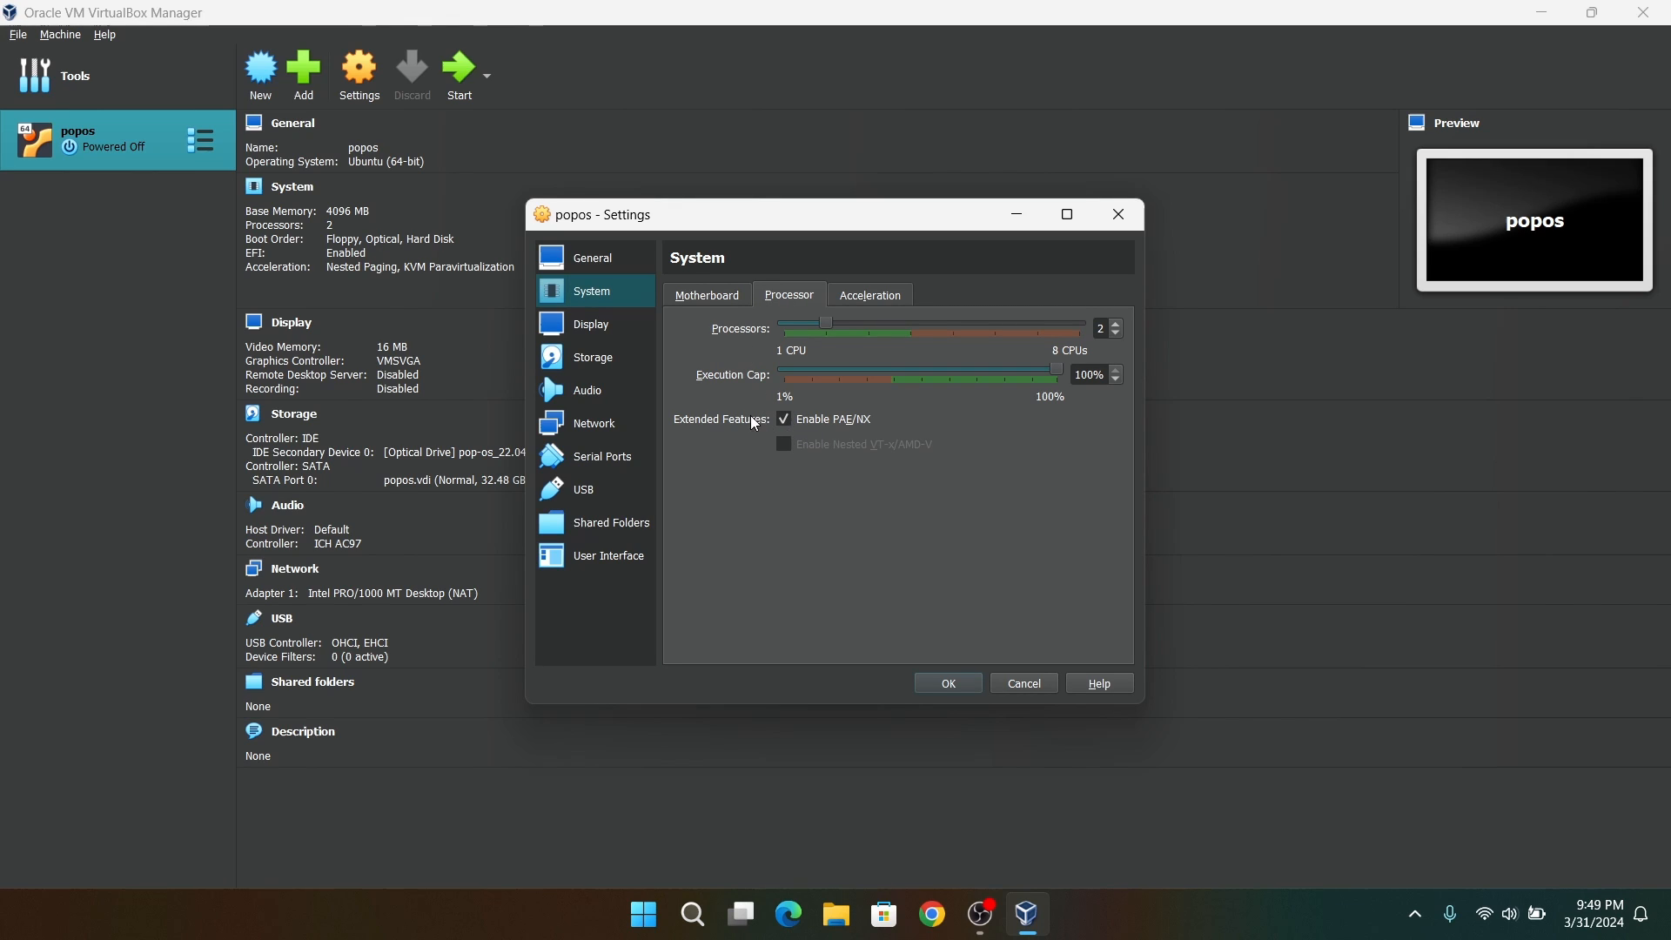
pyautogui.click(590, 324)
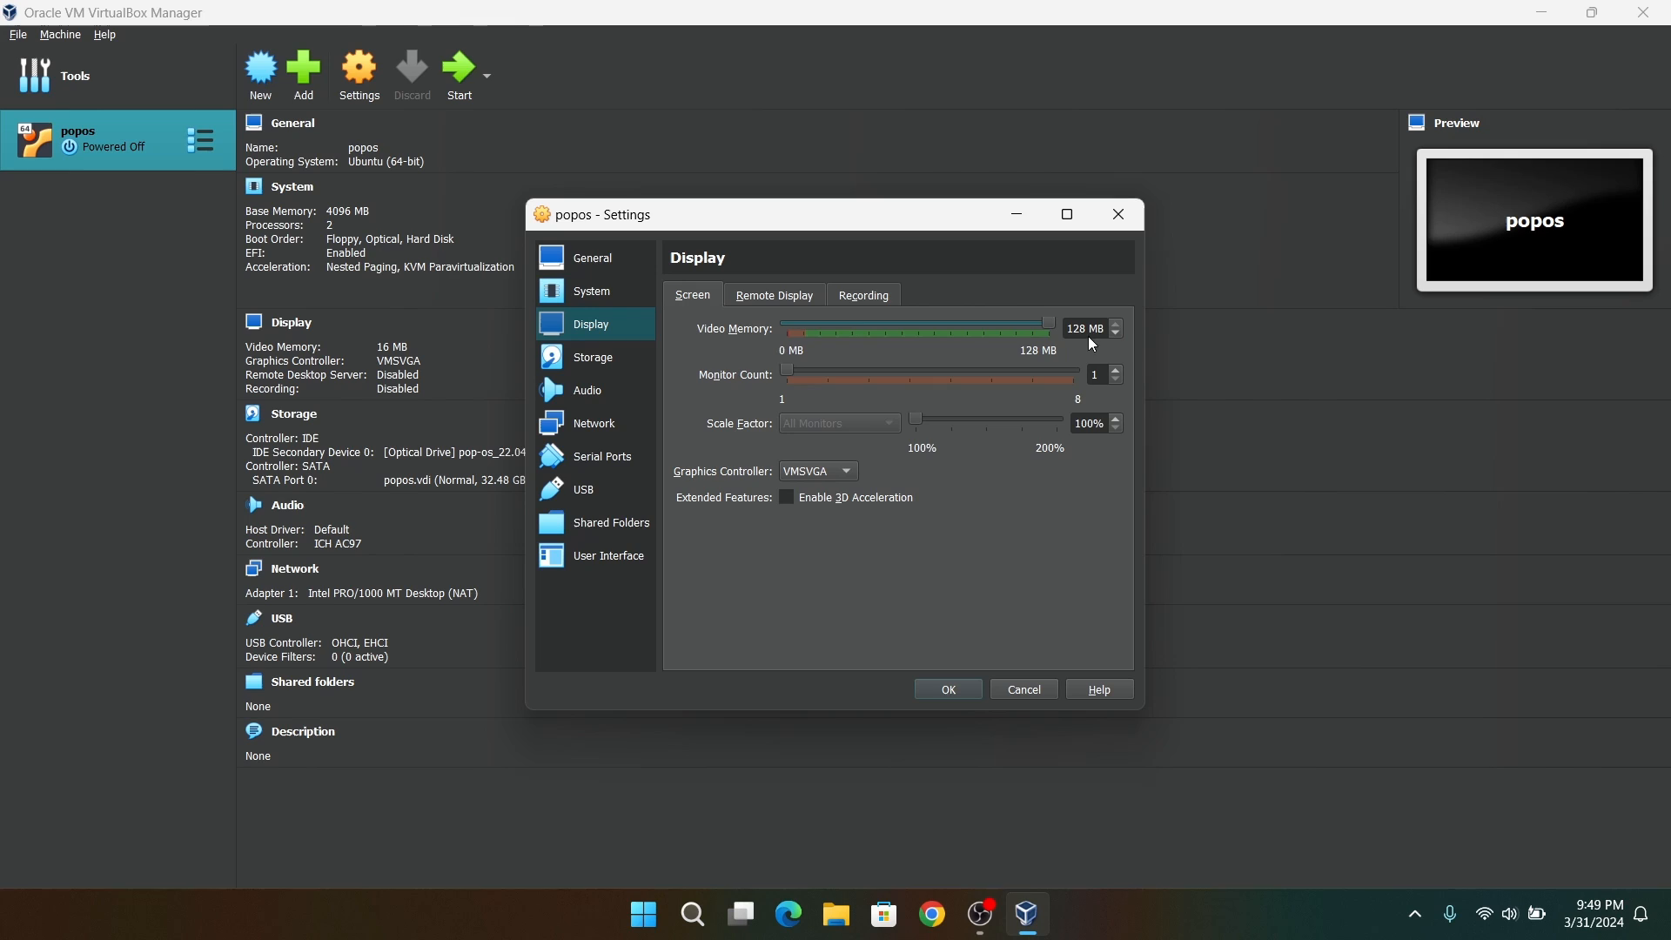
pyautogui.moveTo(774, 371)
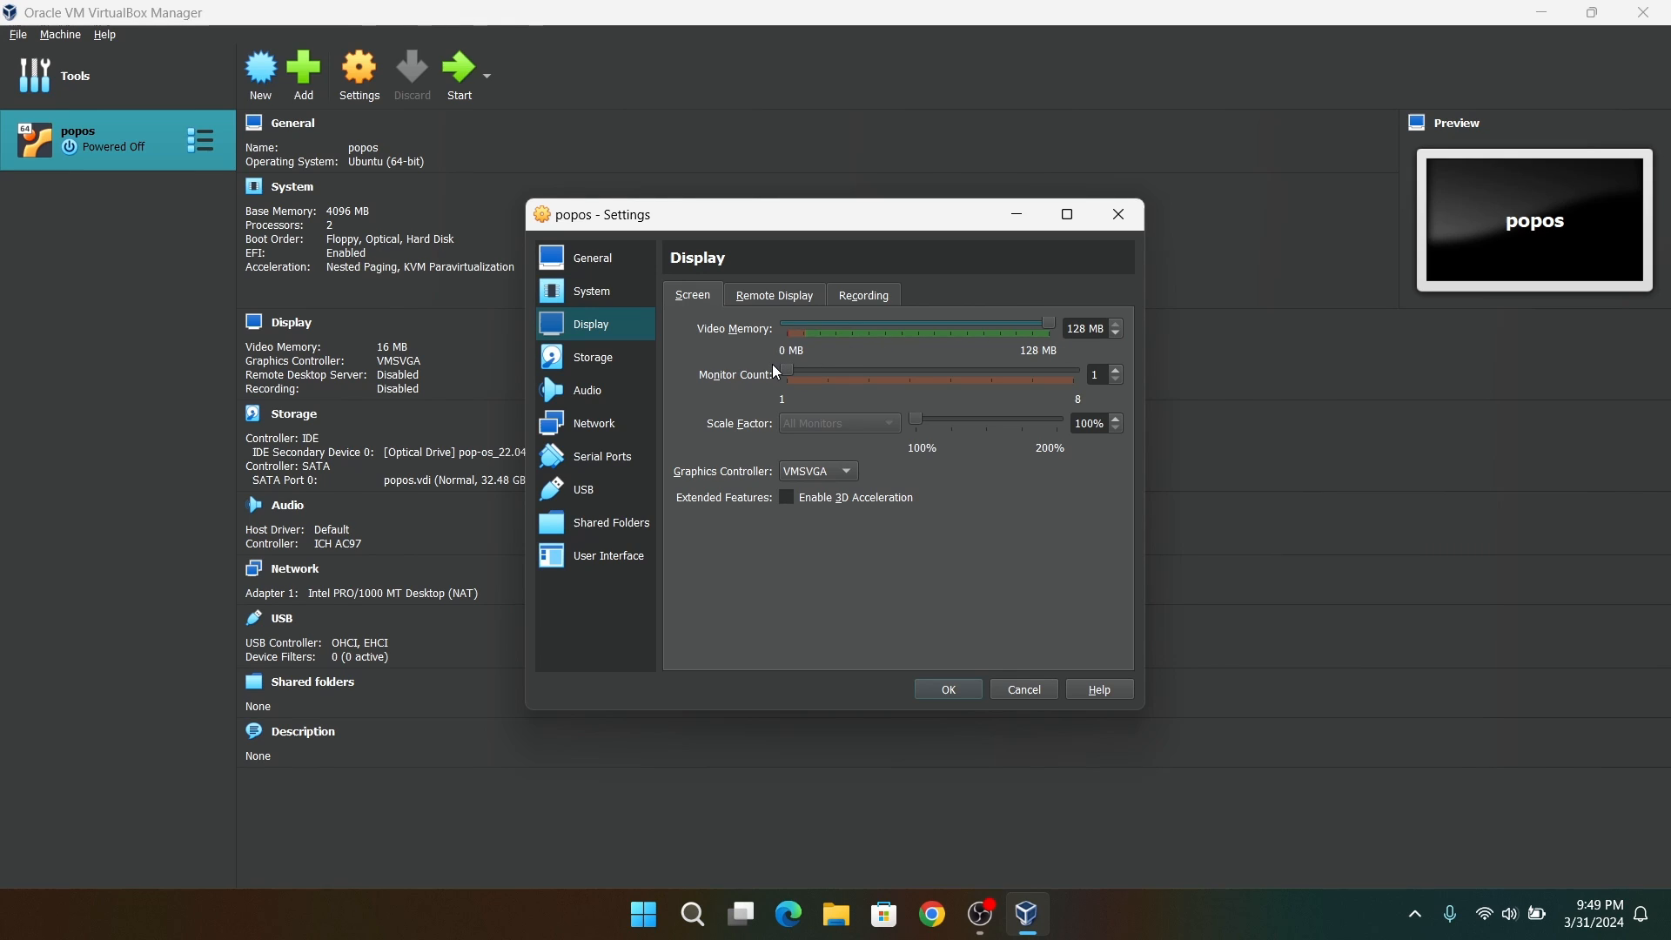
pyautogui.moveTo(604, 533)
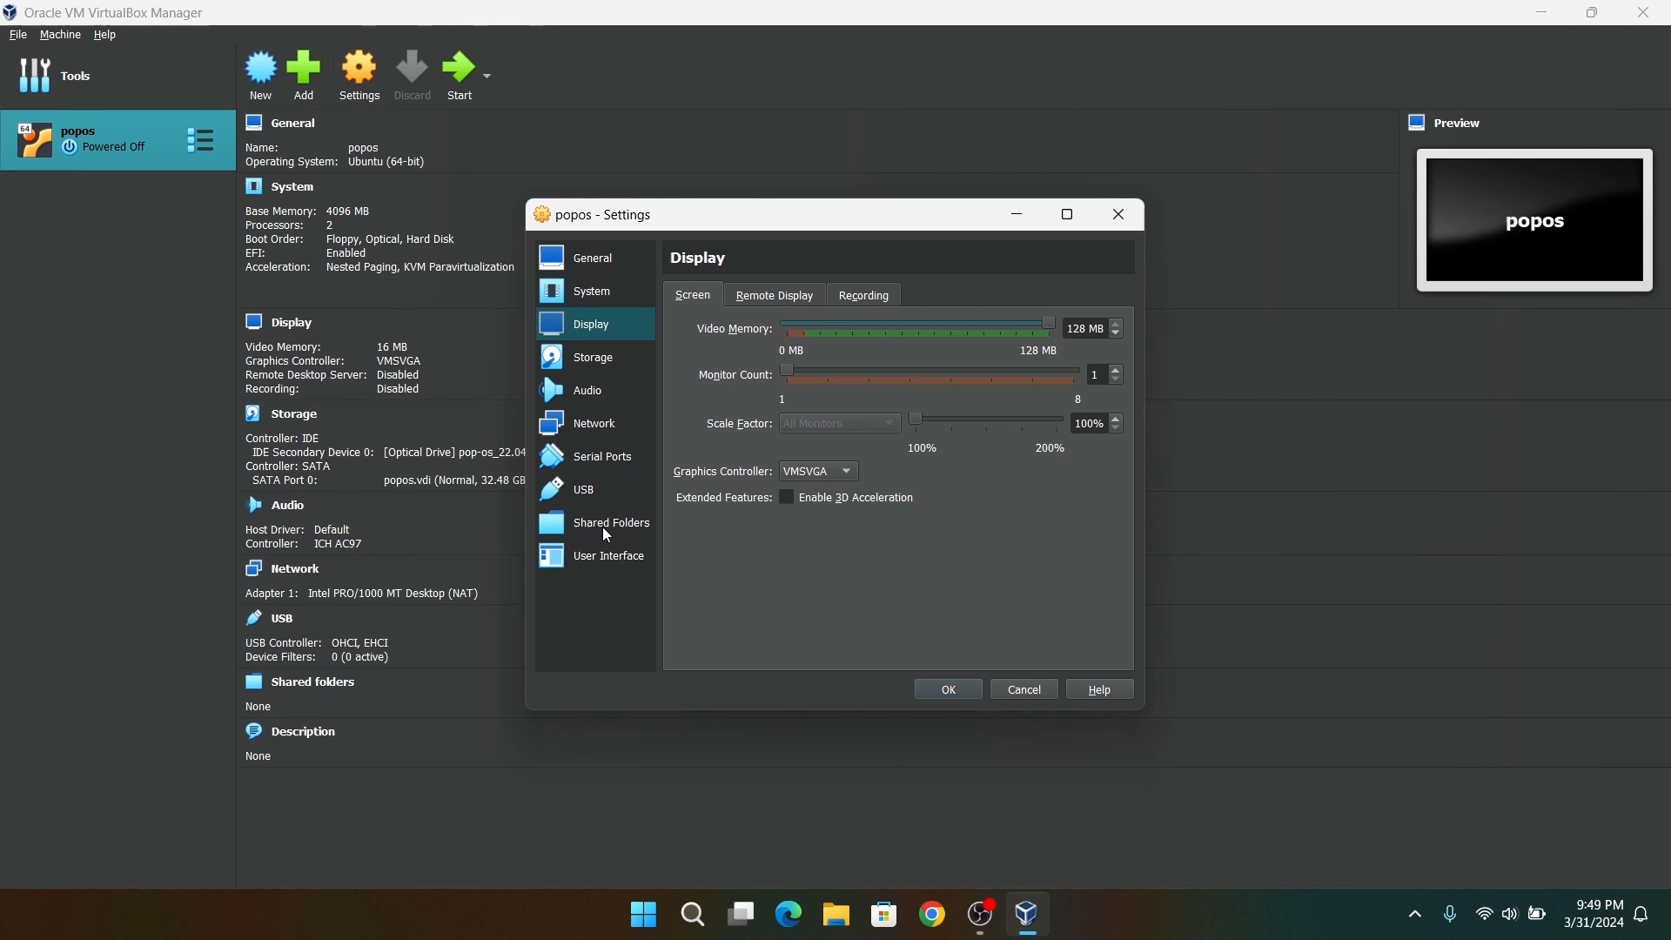
# - Share host D: as auto-mounted D_DRIVE, hide the full-screen mini toolbar, and save
pyautogui.click(612, 522)
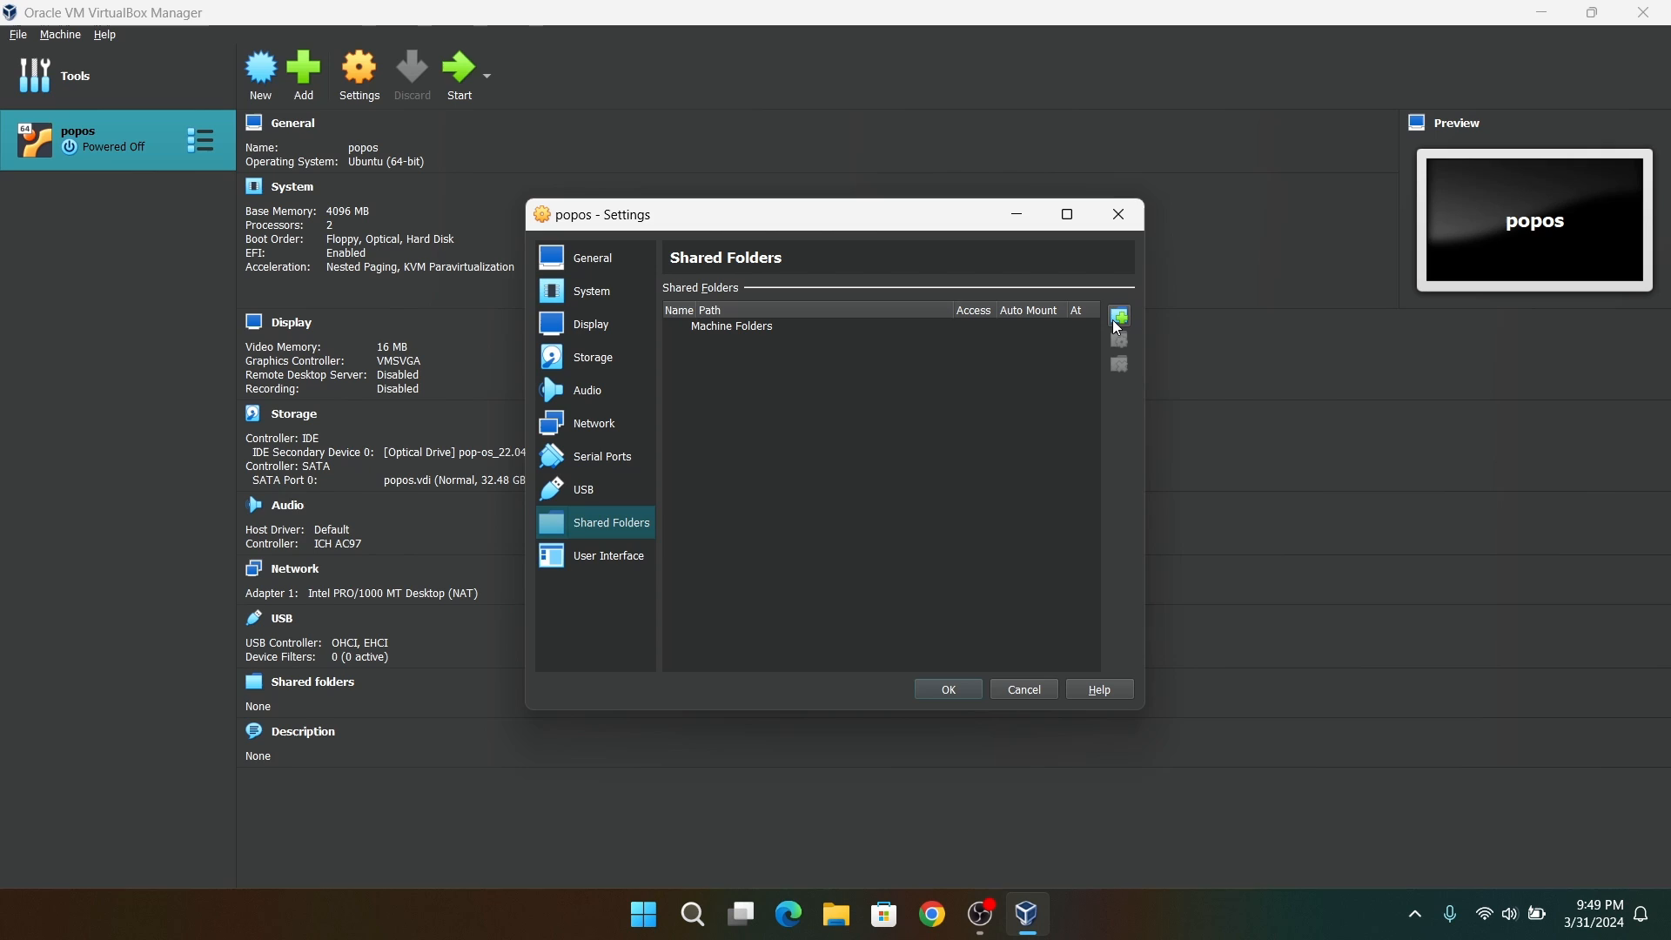
pyautogui.click(1117, 317)
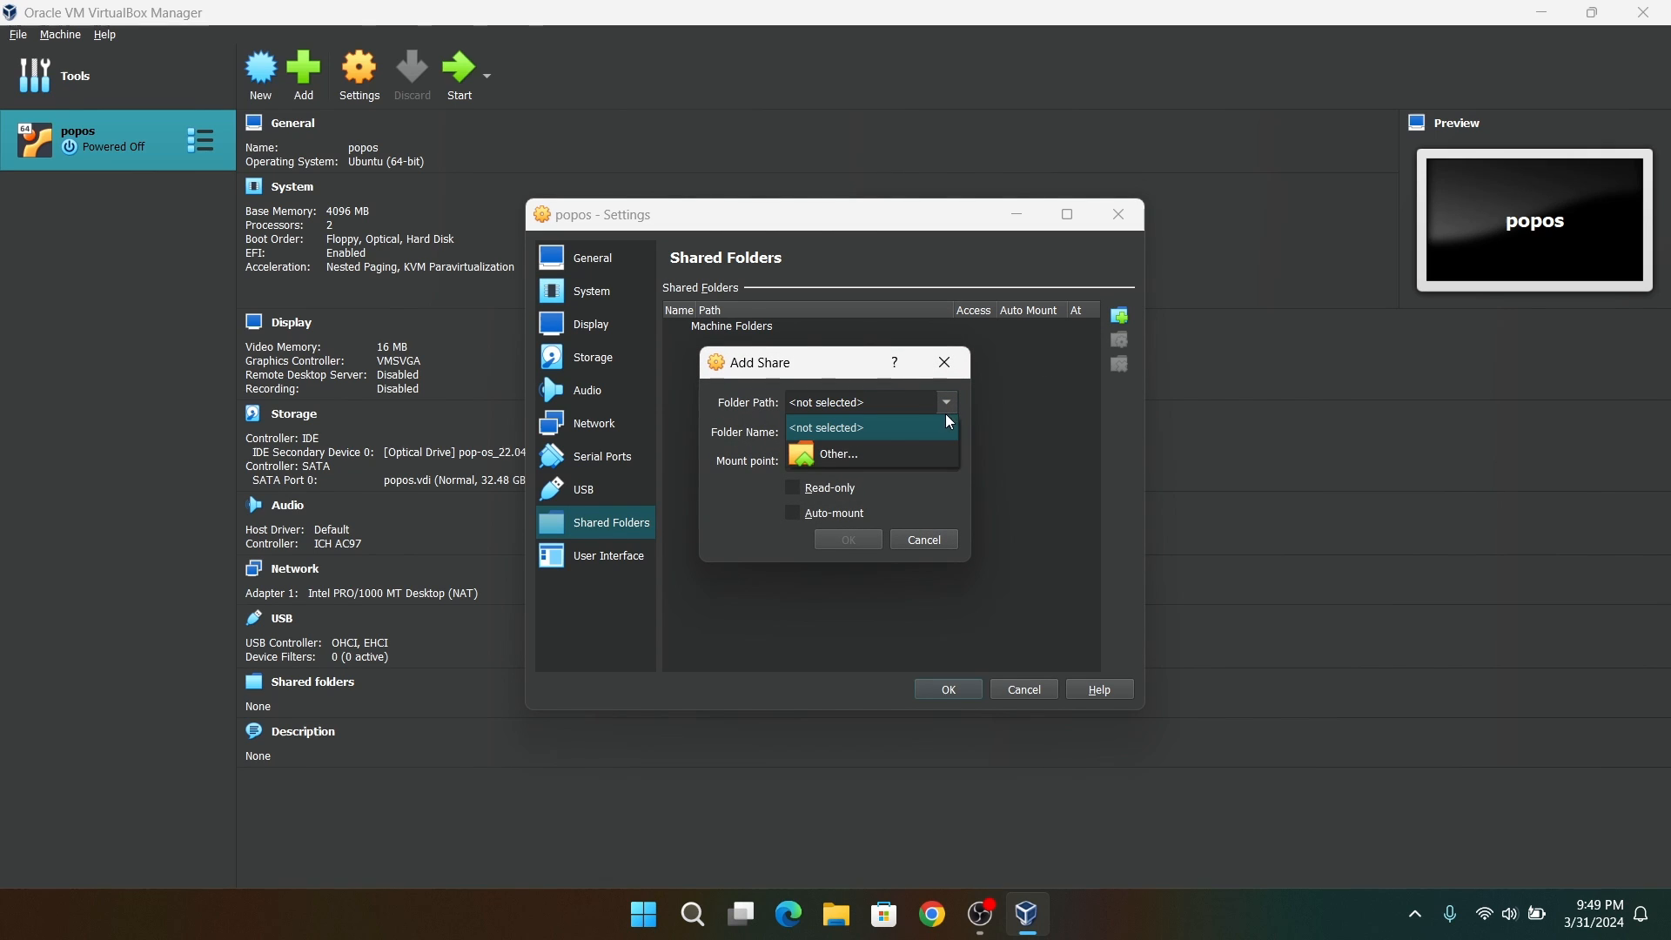
pyautogui.click(839, 455)
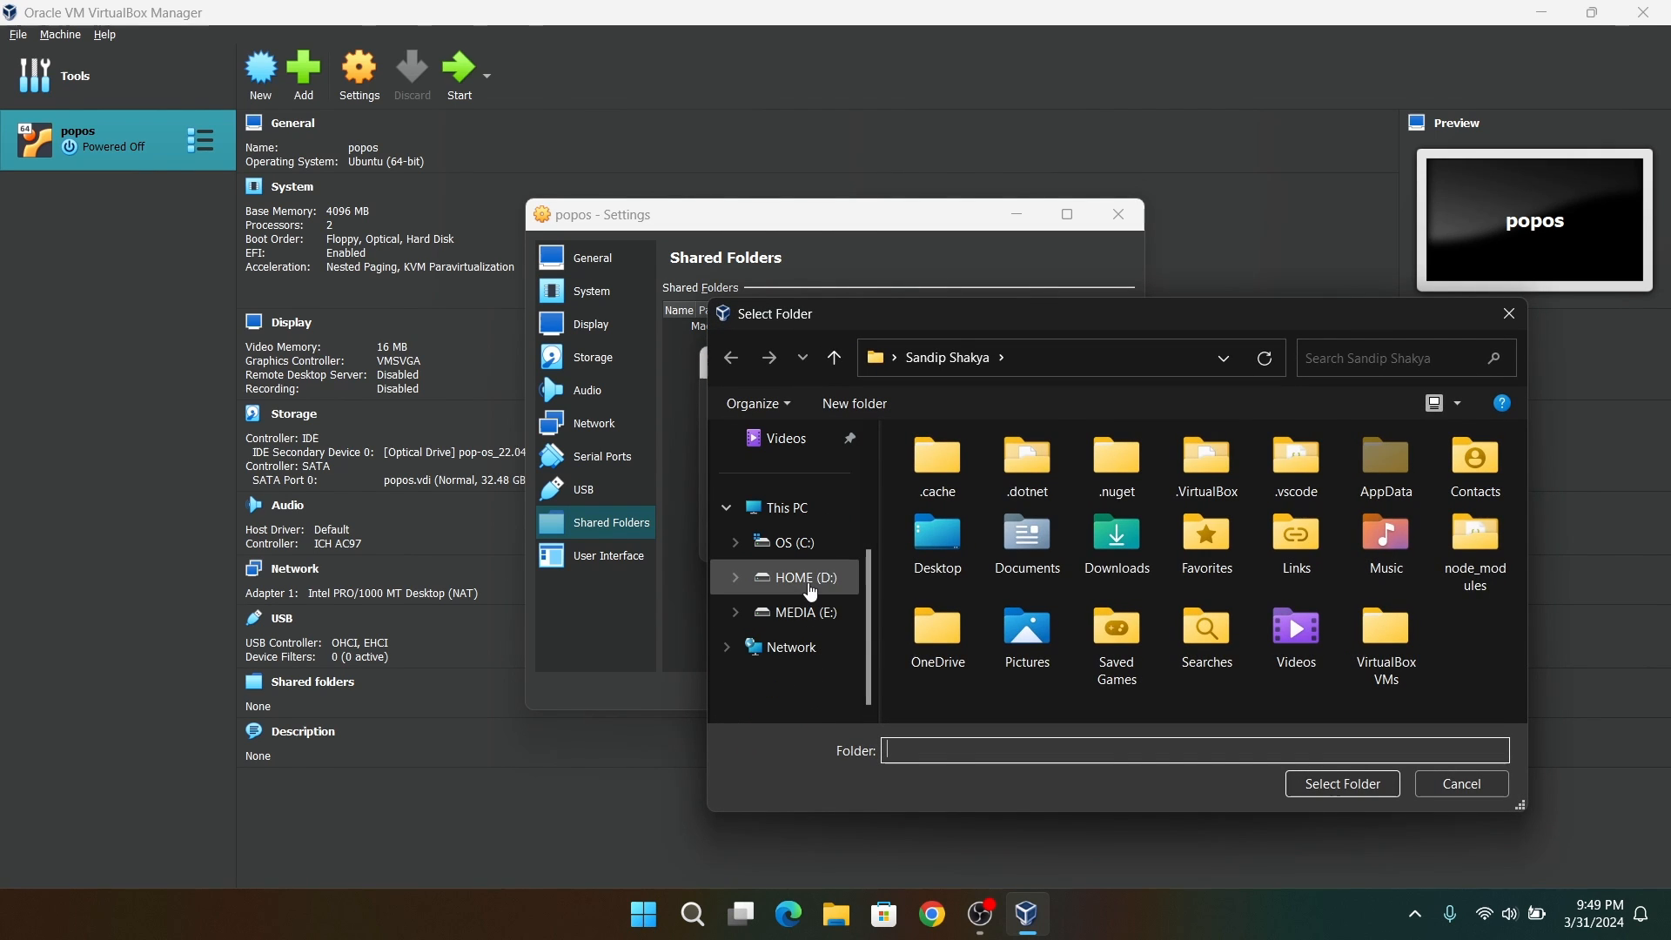
pyautogui.click(1342, 783)
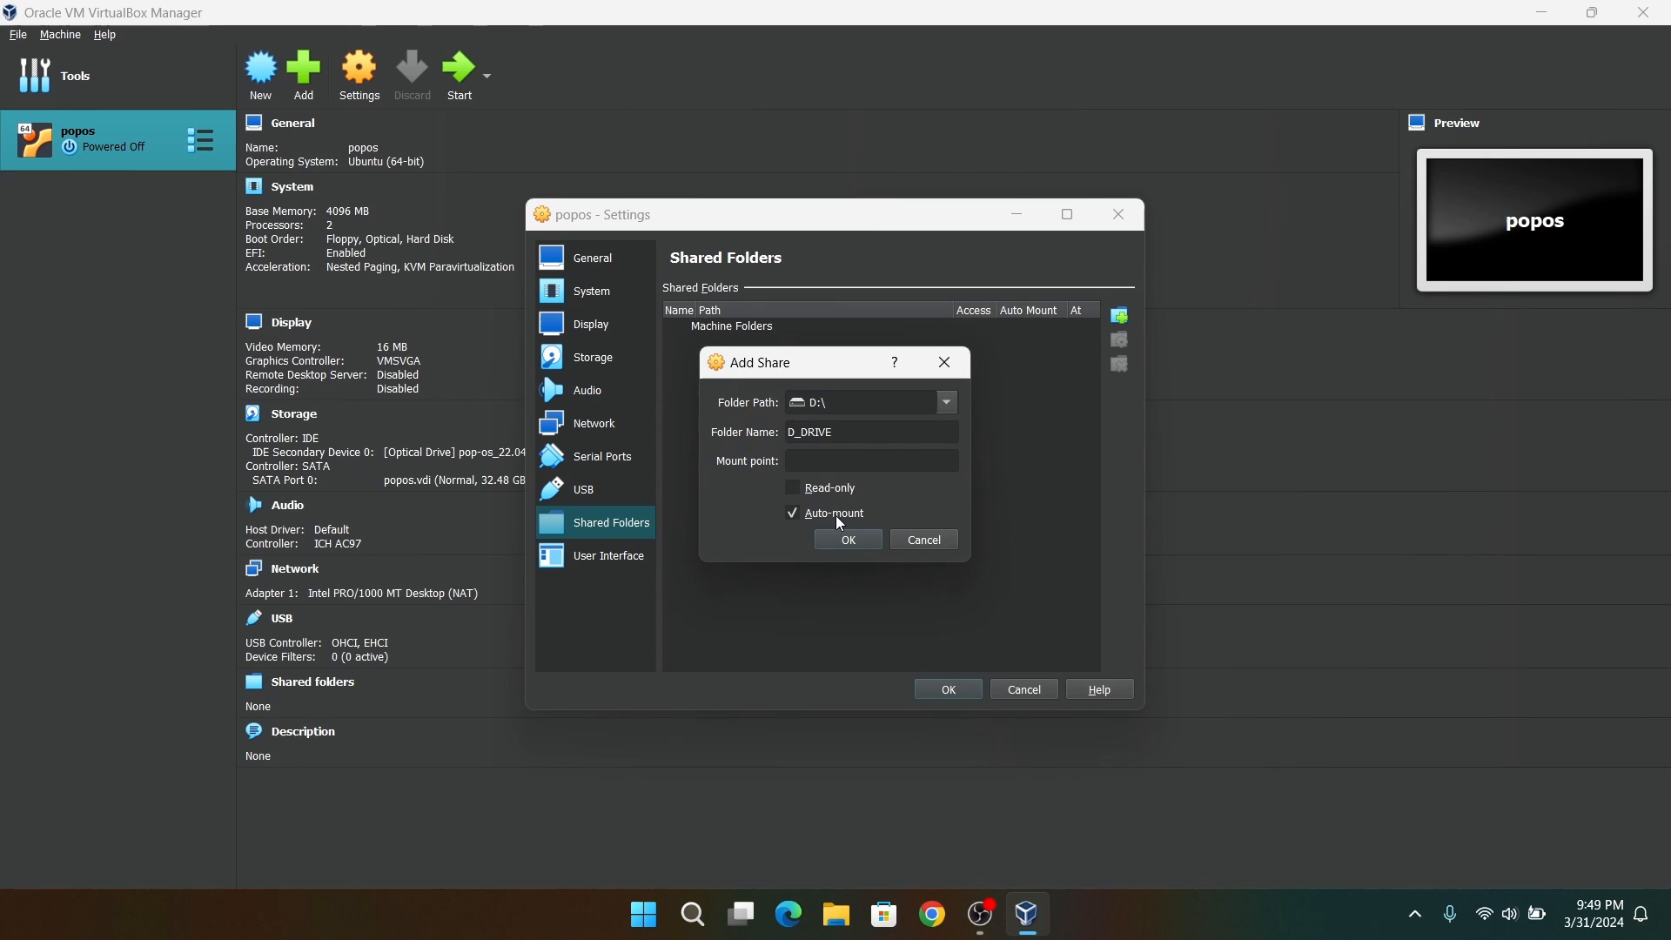
pyautogui.click(607, 555)
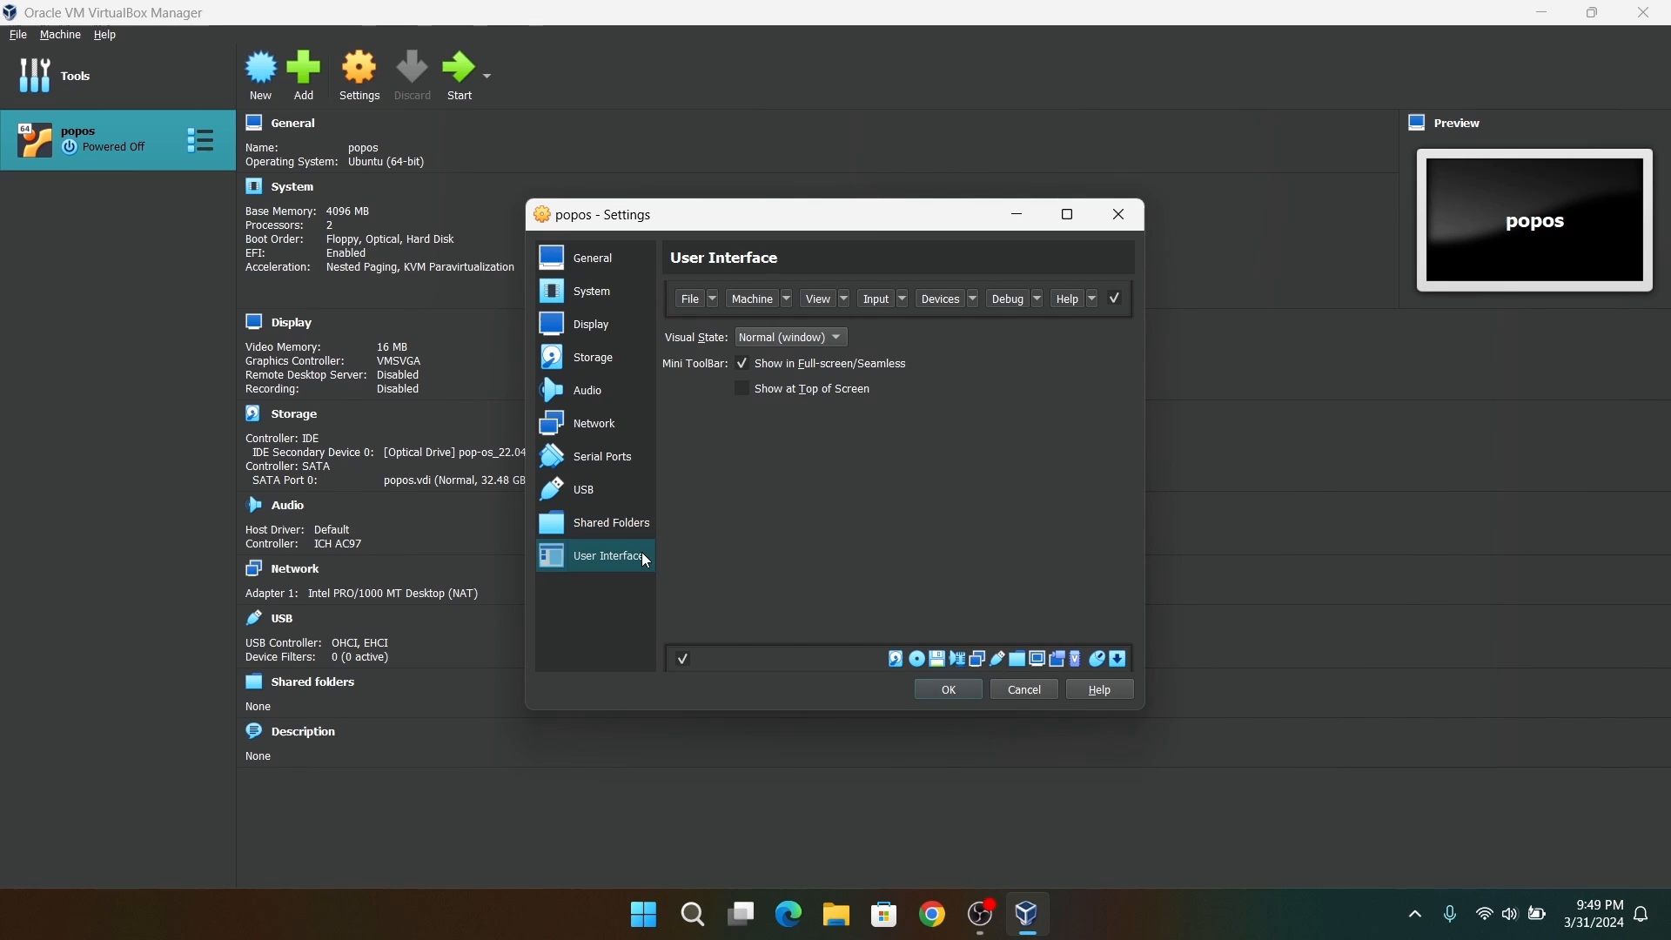
pyautogui.click(743, 364)
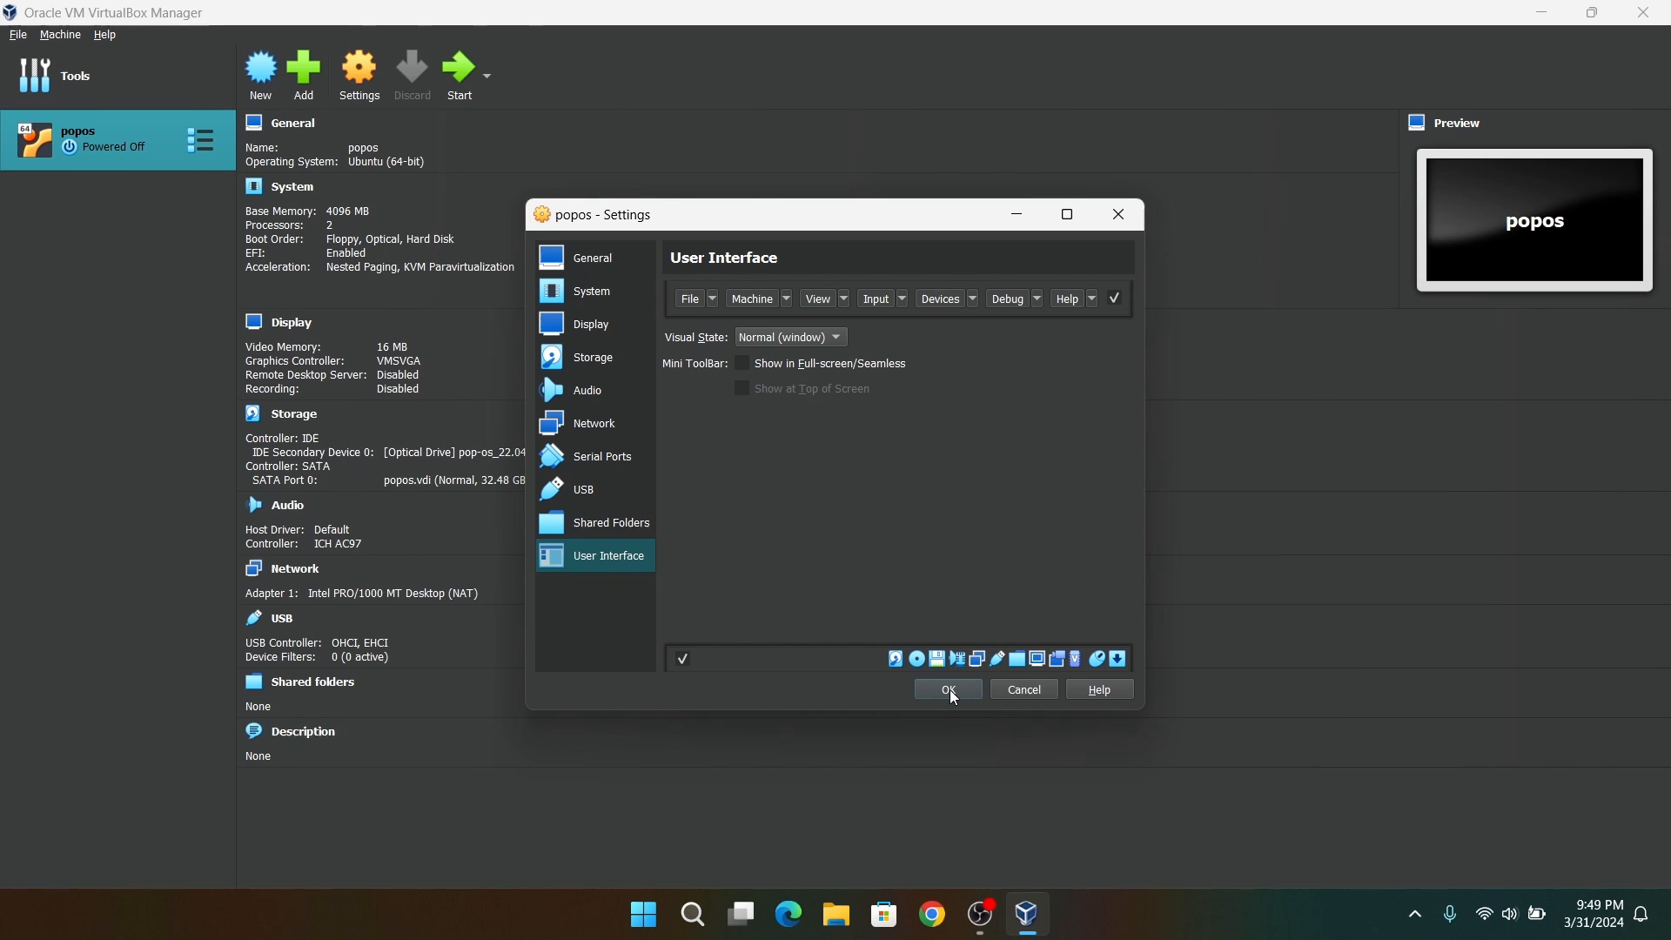
pyautogui.click(946, 688)
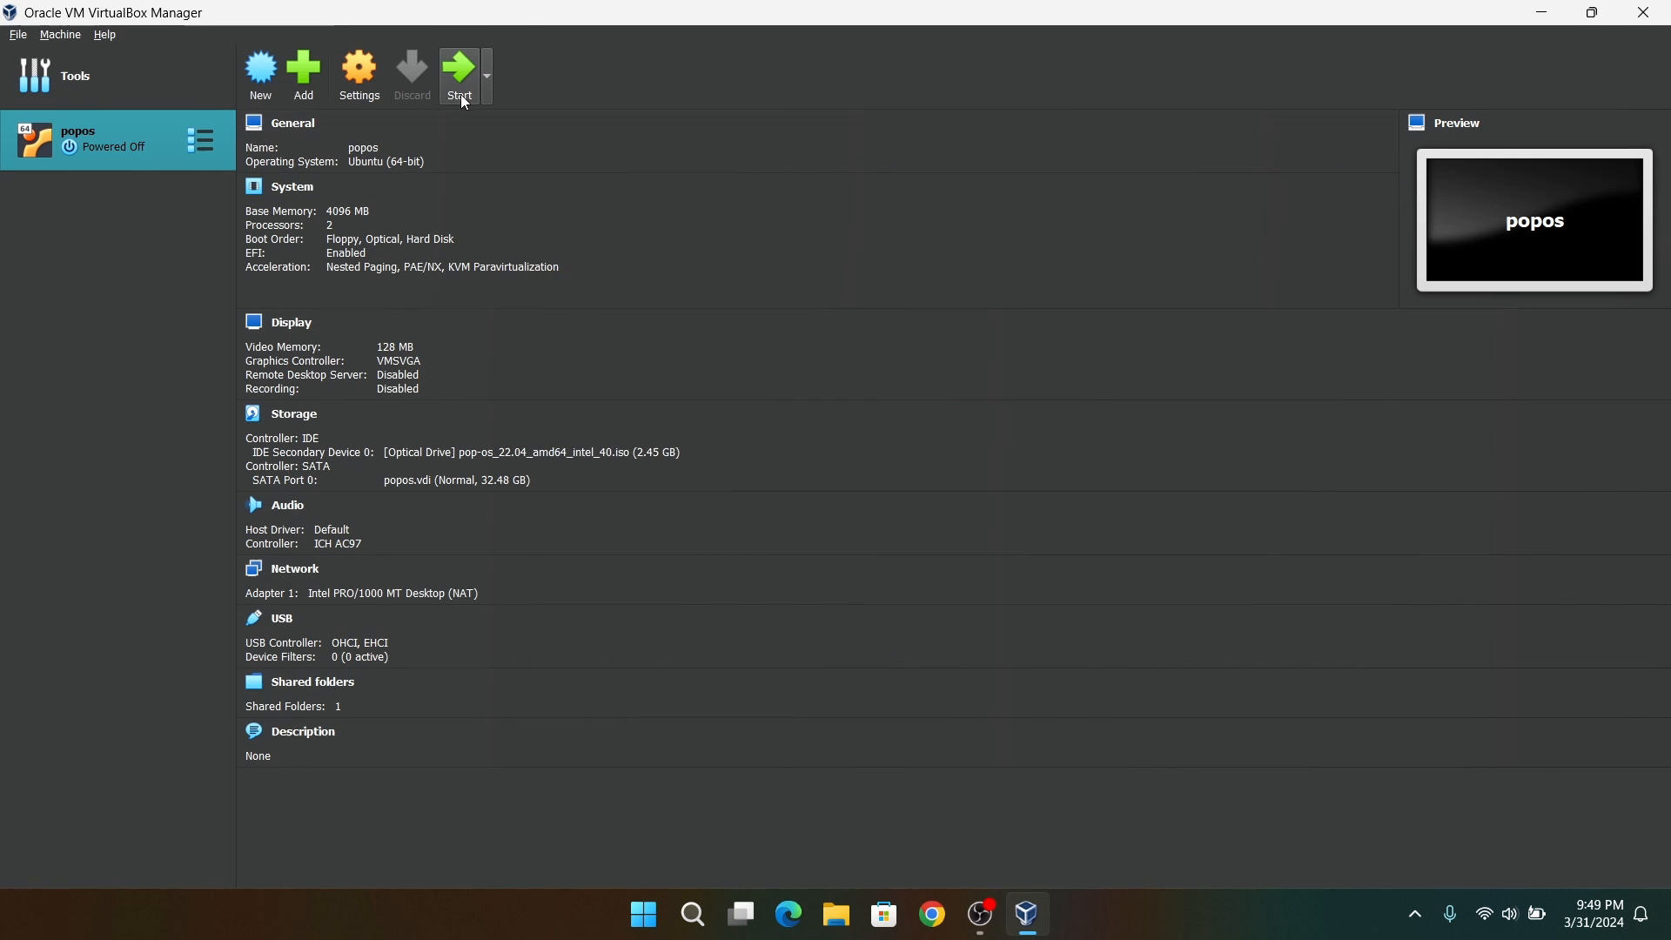
# - Launch the popos machine and wait for the Pop!_OS live desktop with its dock
pyautogui.click(457, 70)
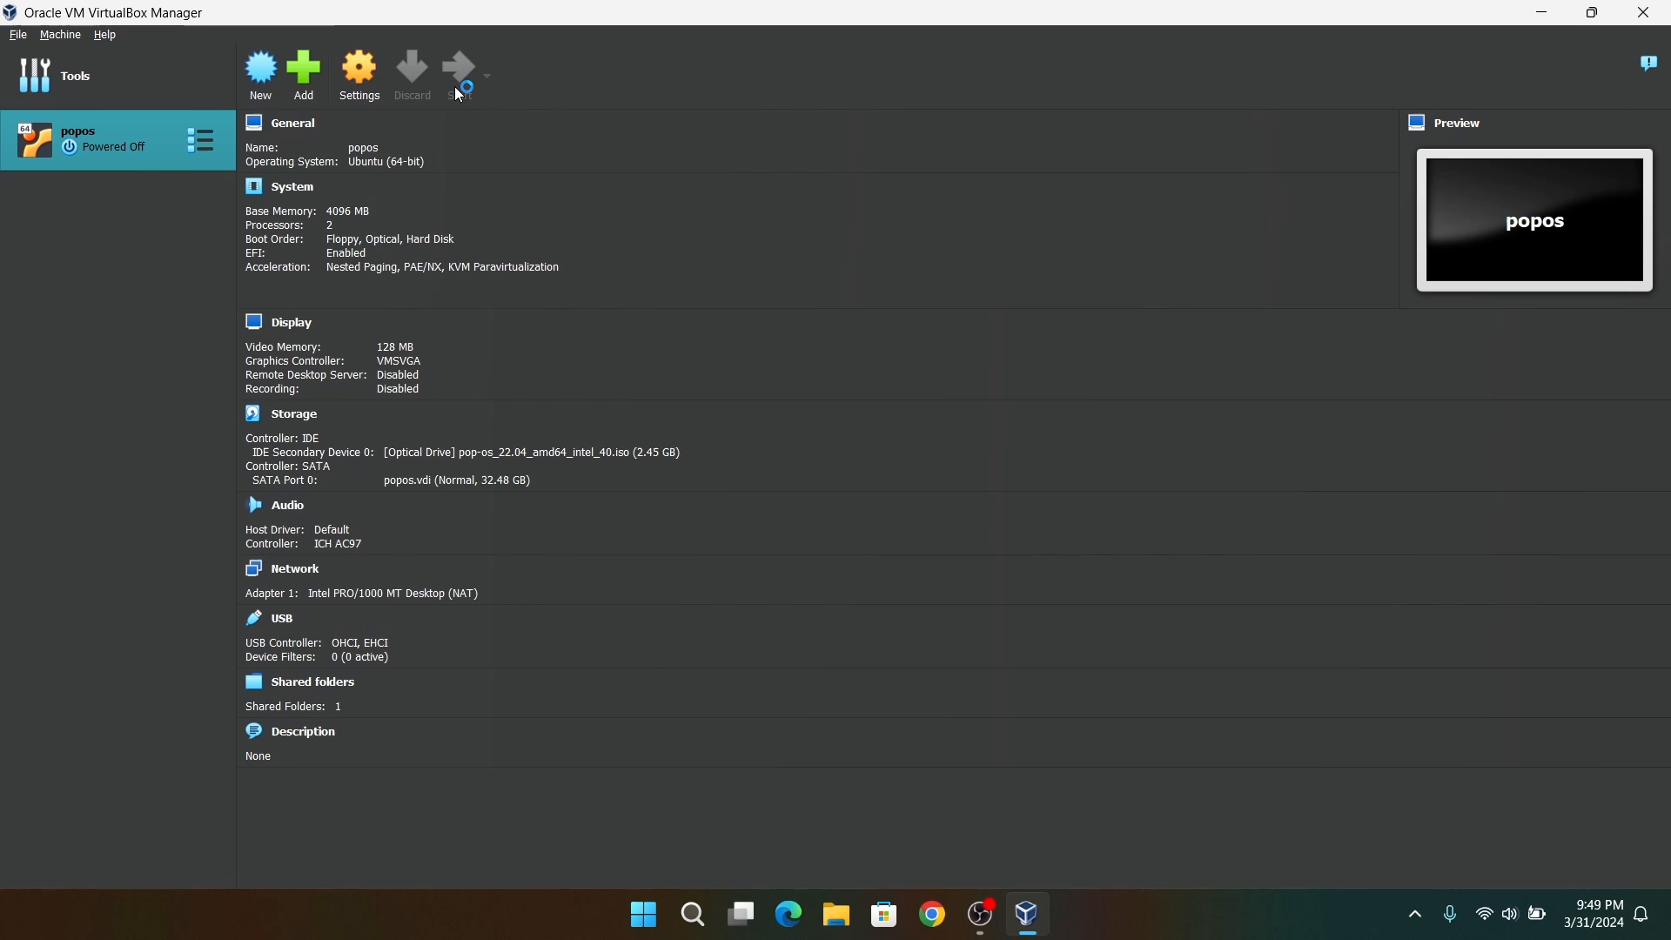
pyautogui.click(459, 66)
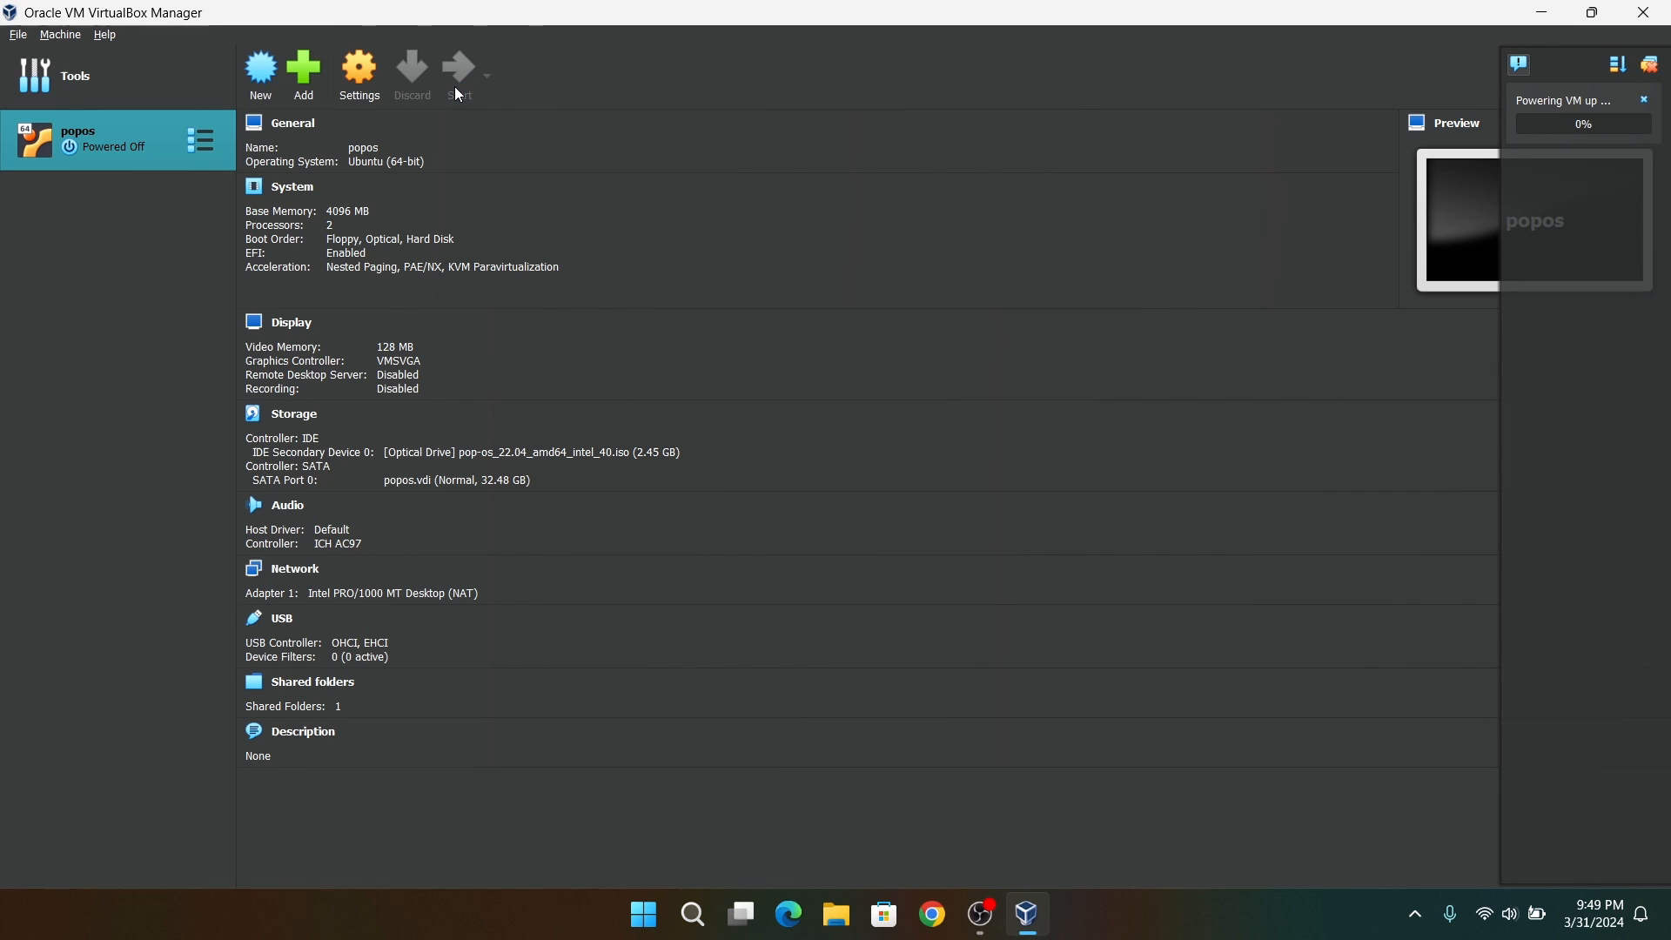
pyautogui.click(459, 71)
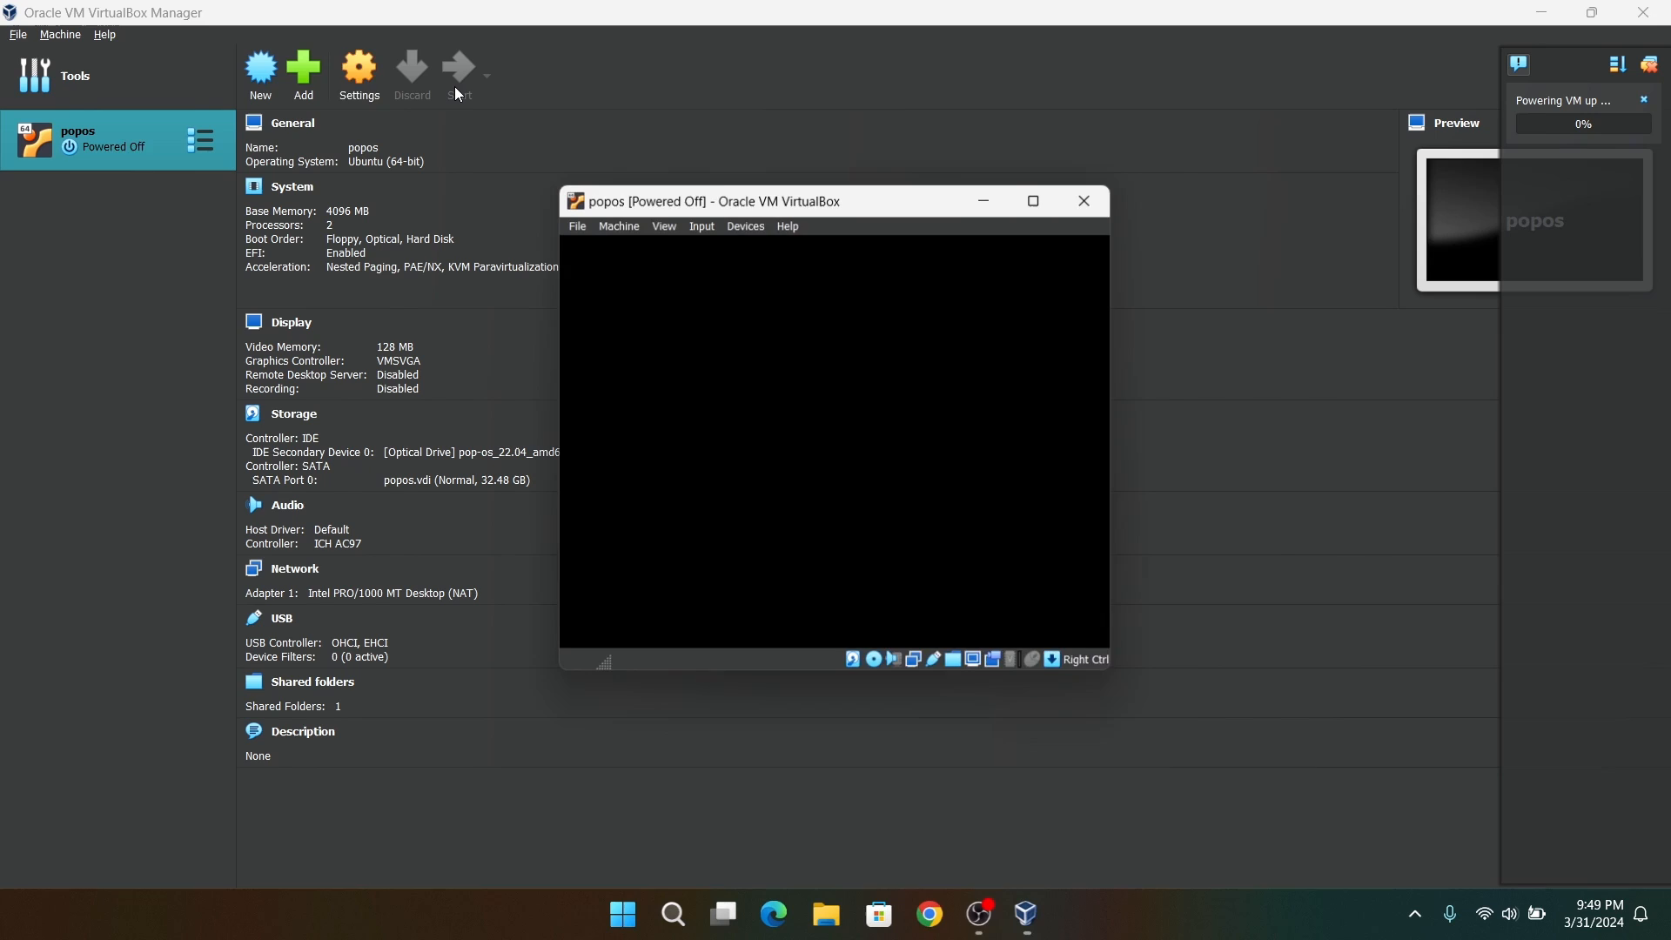
pyautogui.click(459, 67)
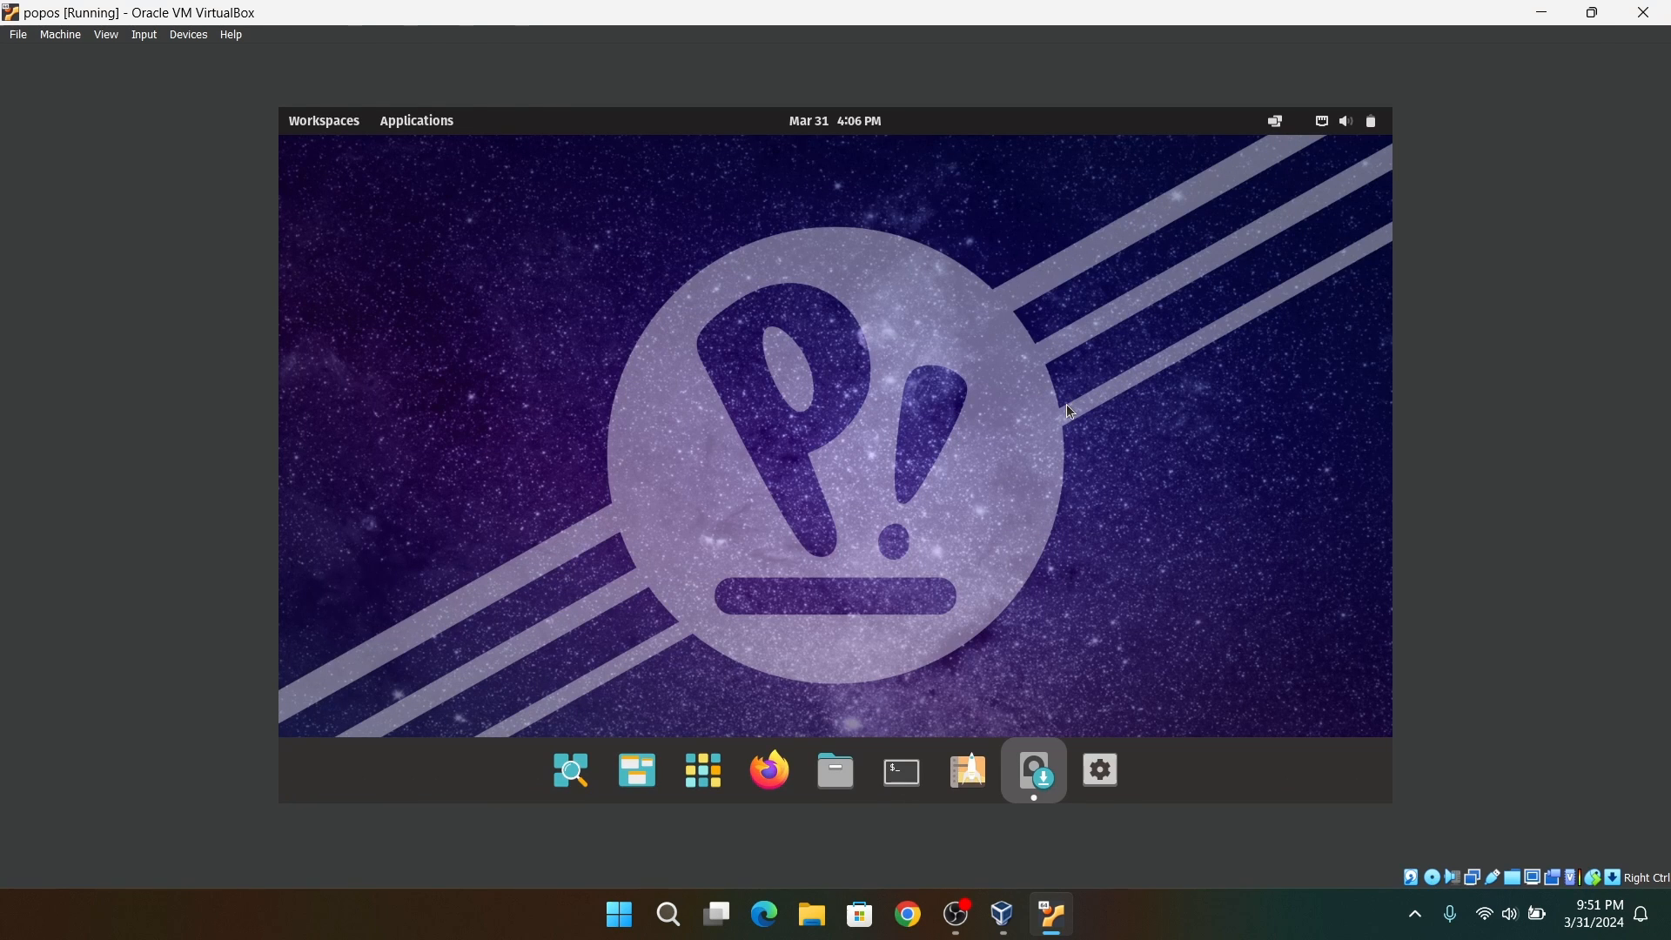
pyautogui.moveTo(869, 399)
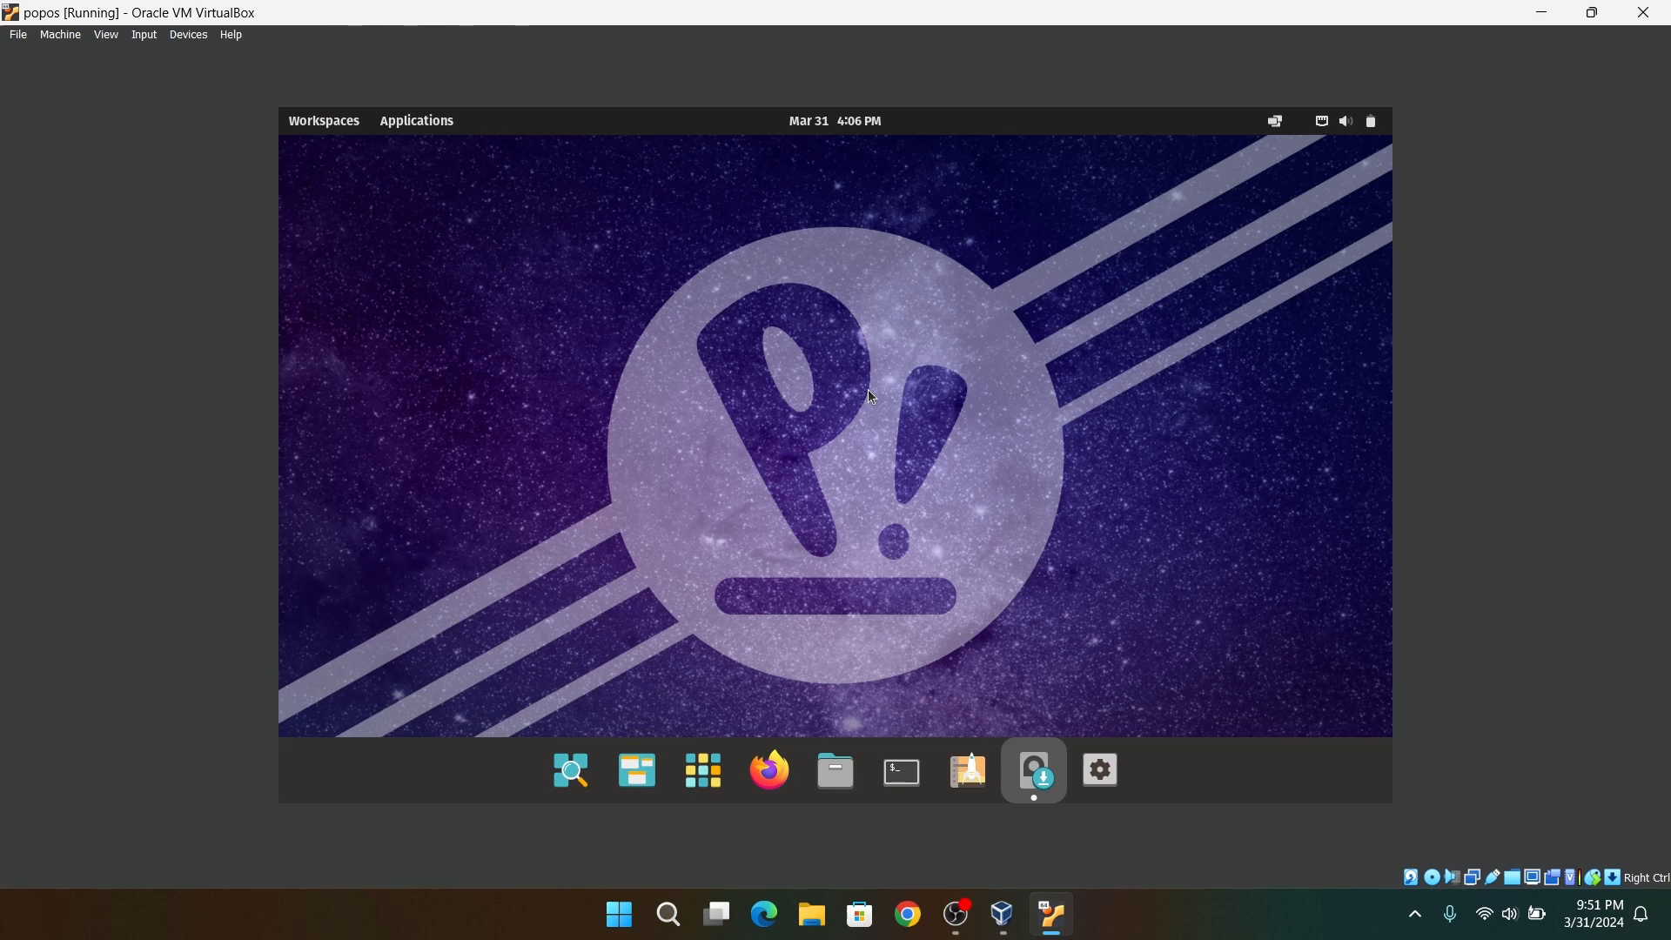
pyautogui.moveTo(949, 495)
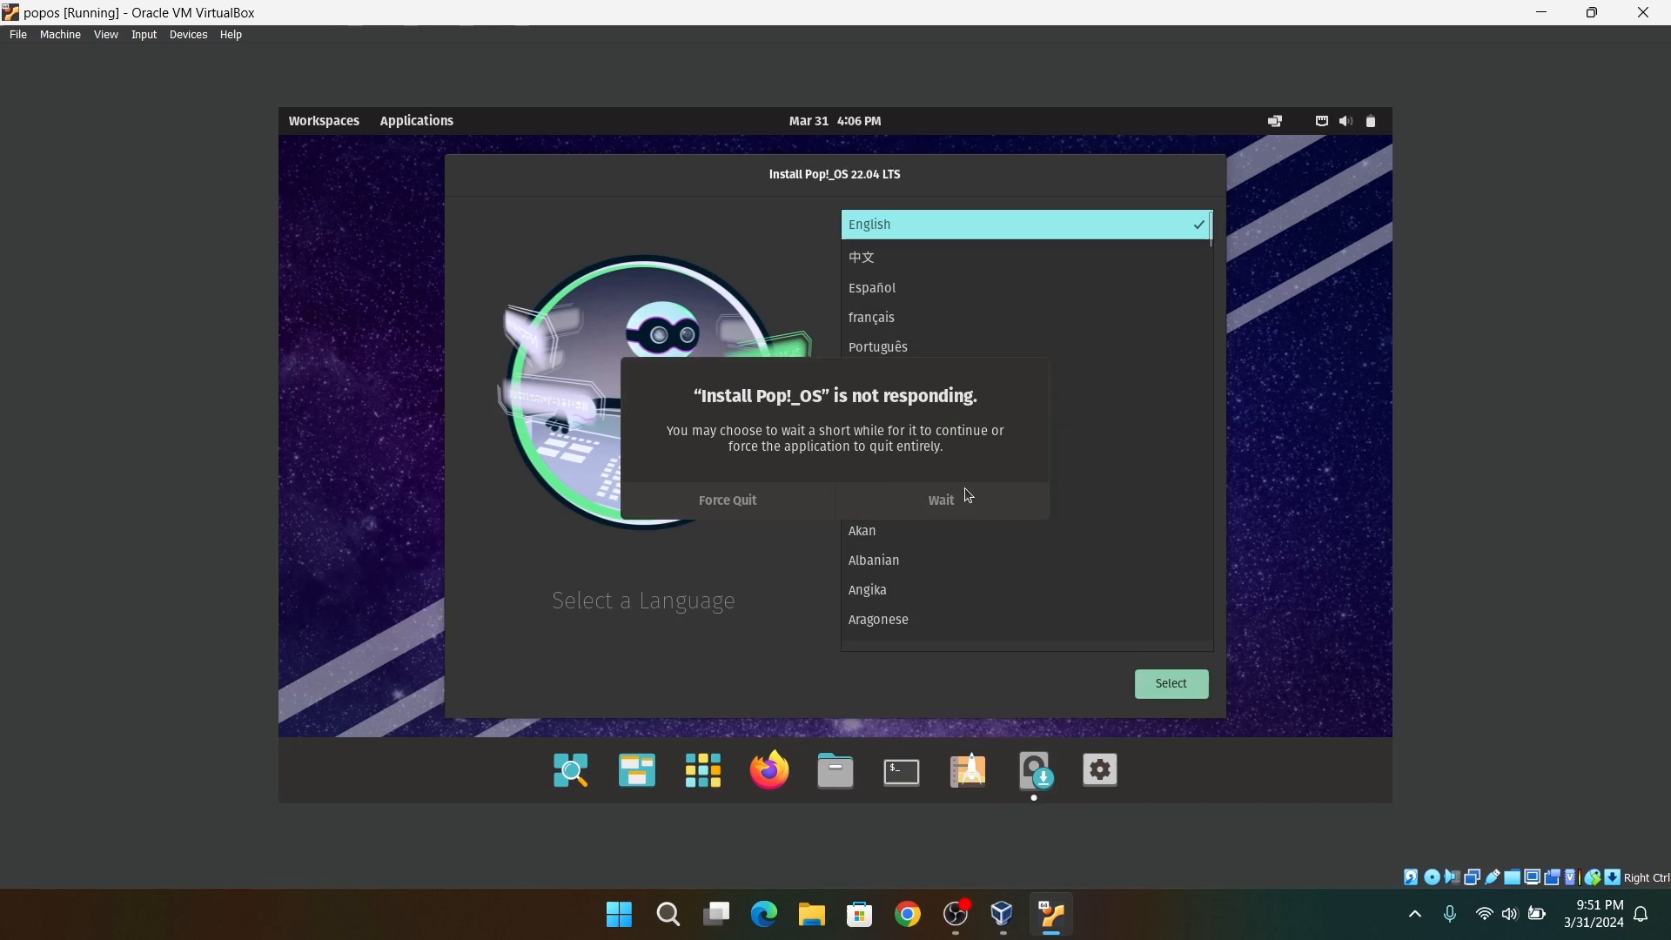
# - Dismiss the not-responding prompt with Wait, then choose English and the English (US) keyboard
pyautogui.click(940, 499)
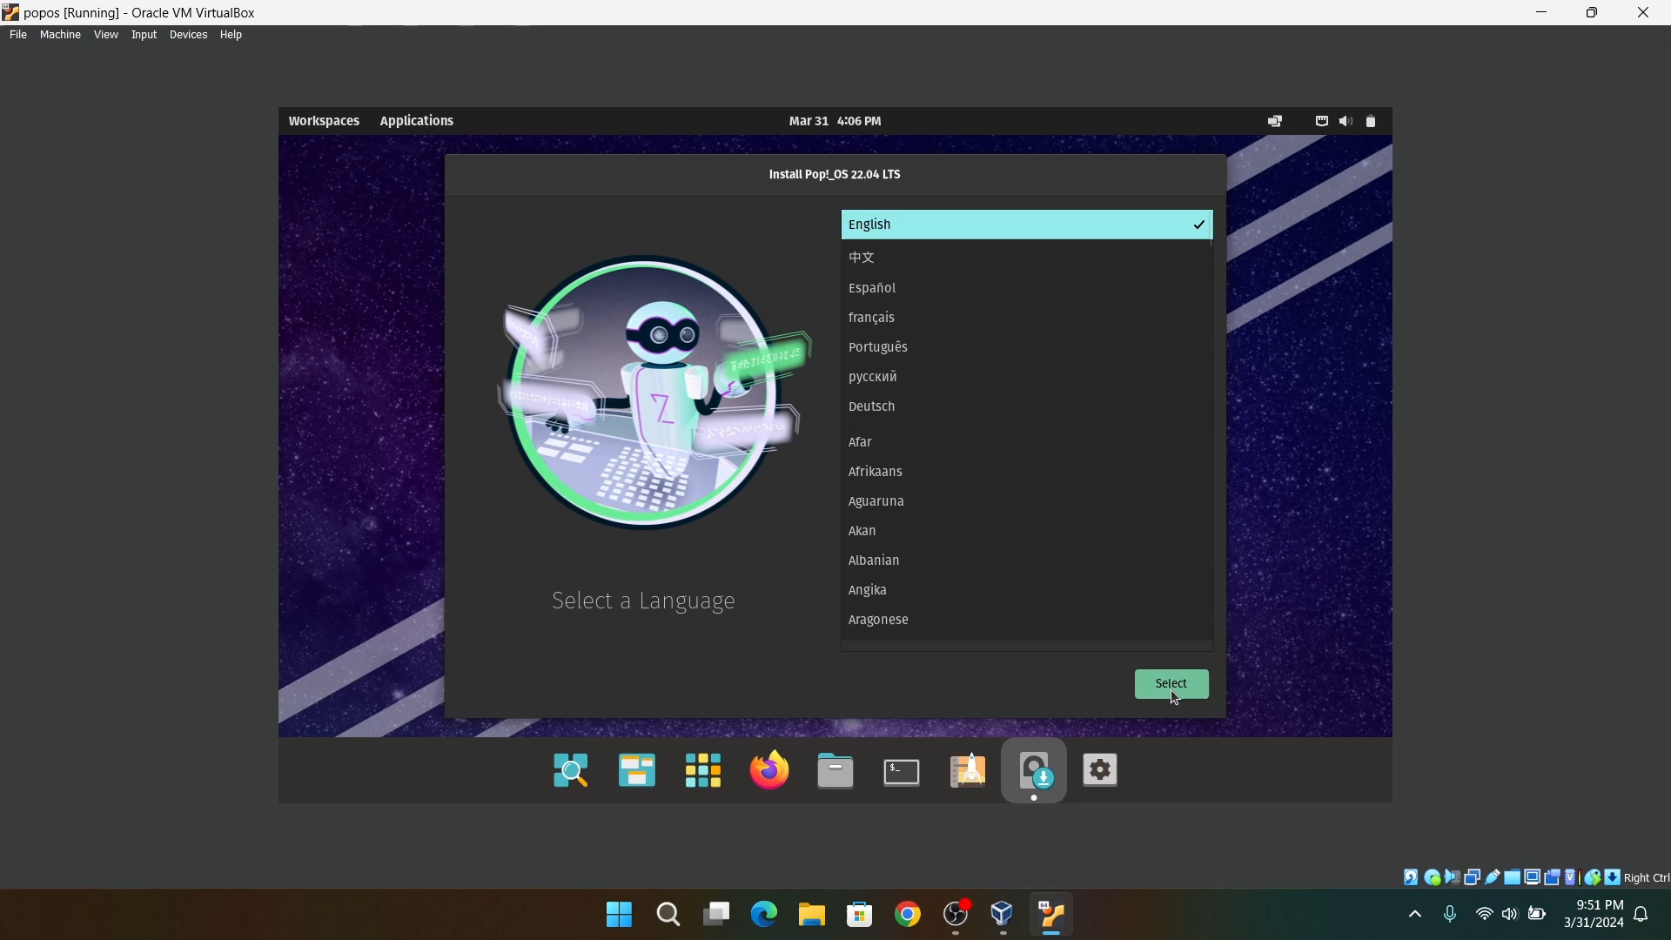
pyautogui.click(1169, 683)
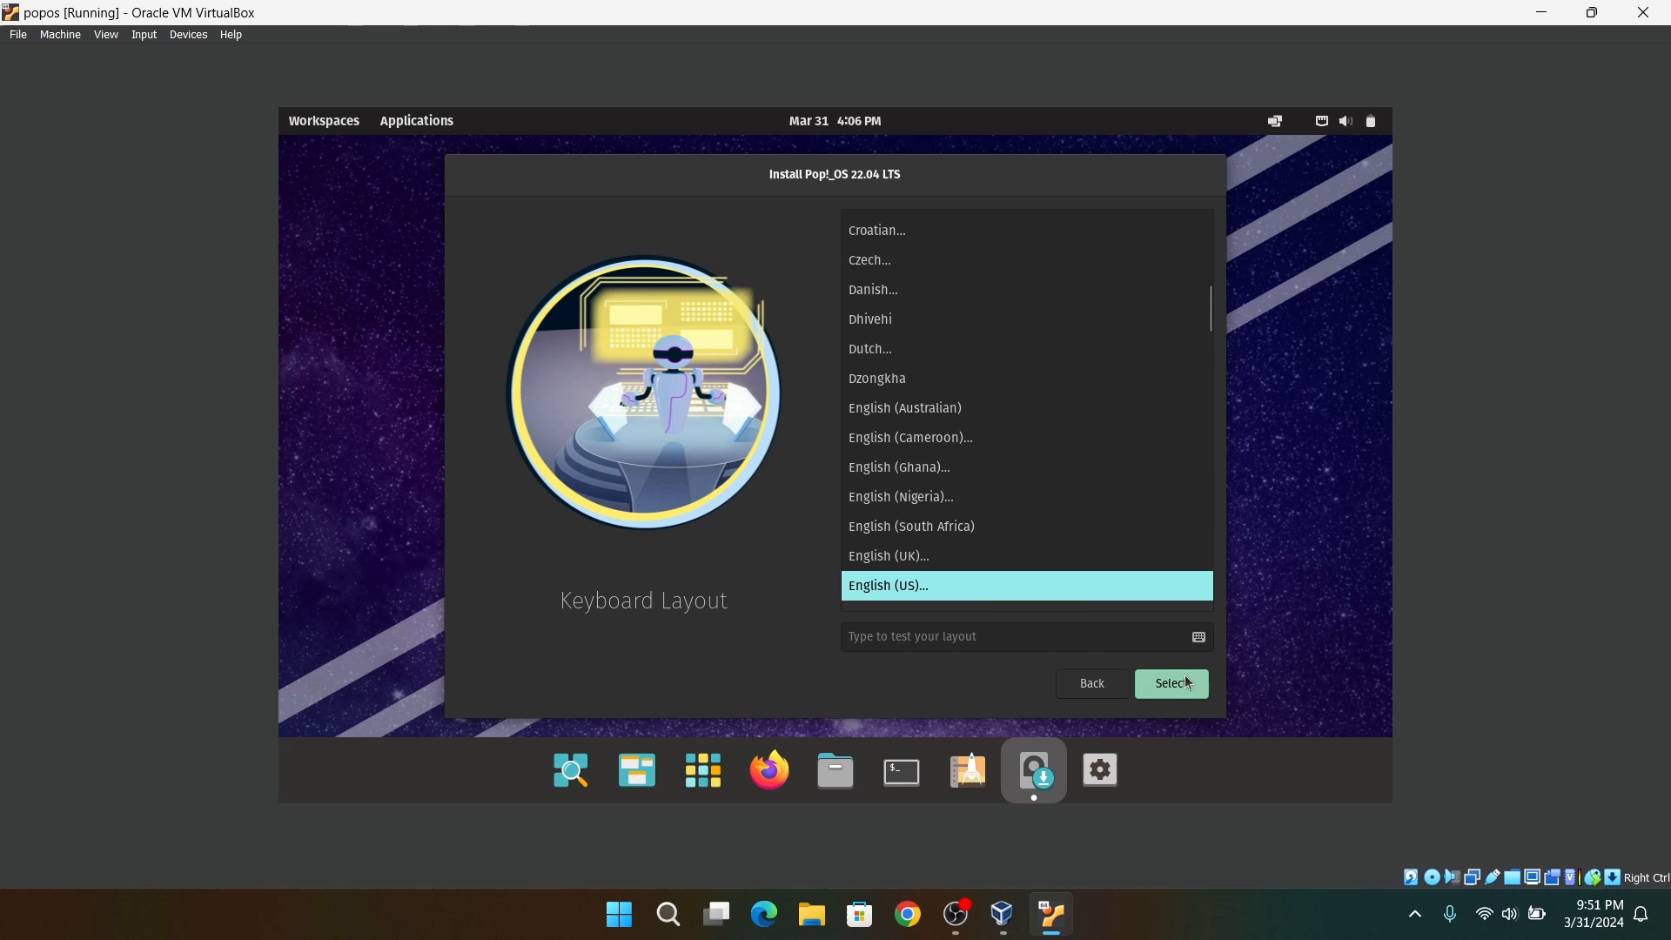
pyautogui.click(1169, 683)
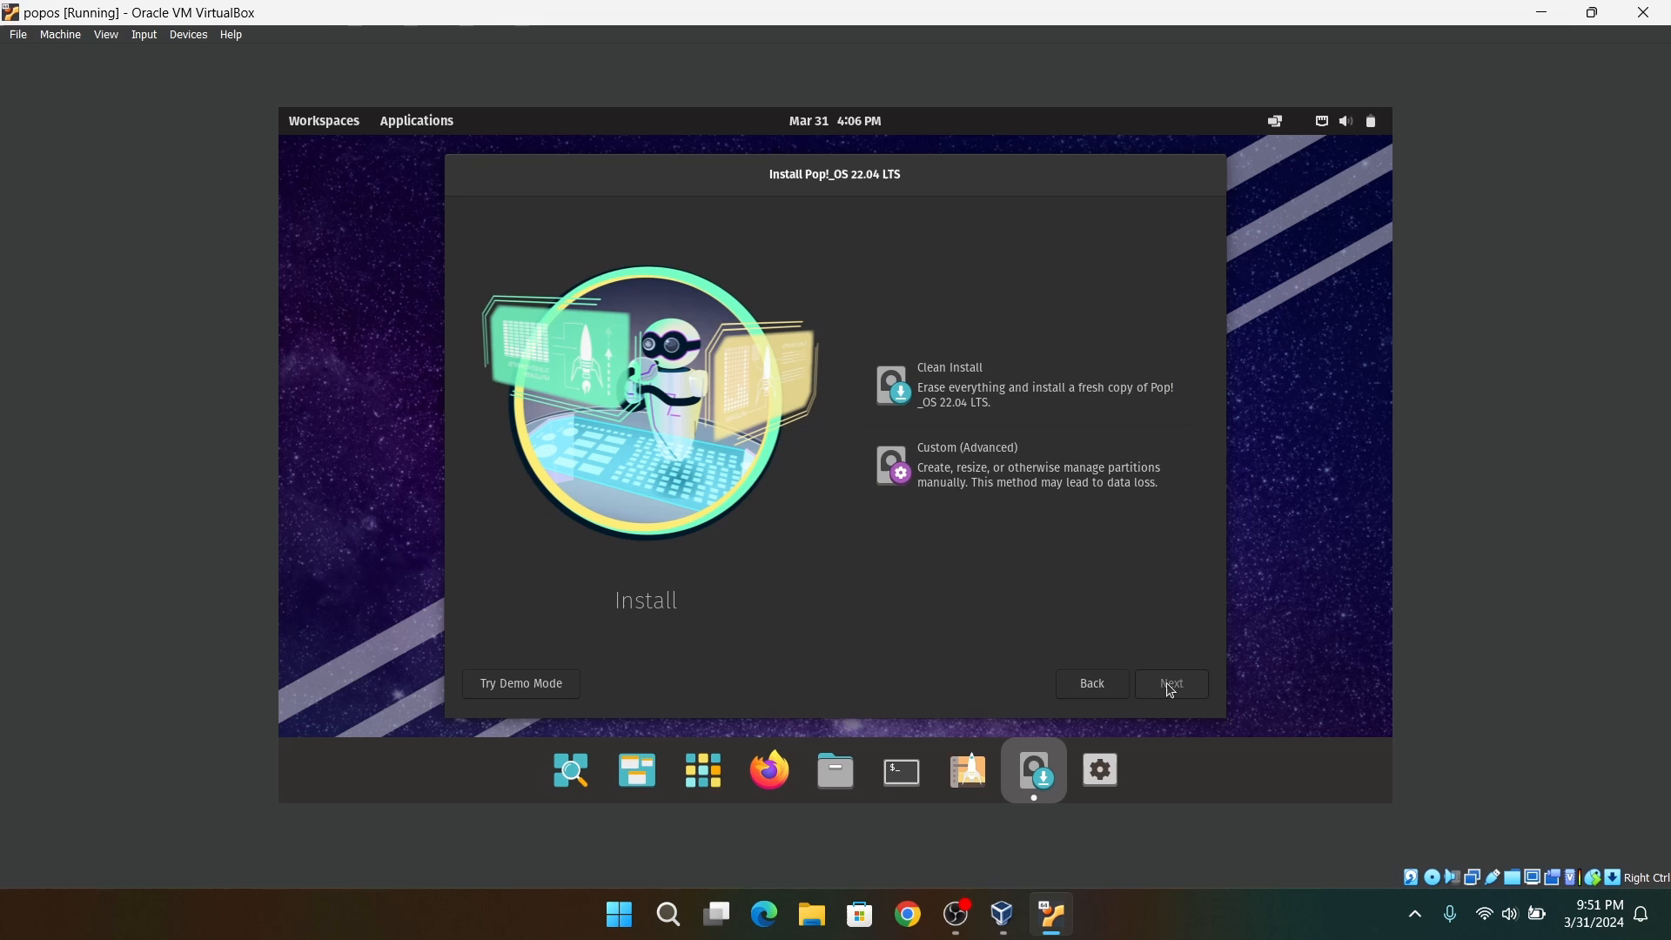
# - Choose Clean Install on the ATA VBOX HARDDISK and start Erase and Install
pyautogui.click(1023, 384)
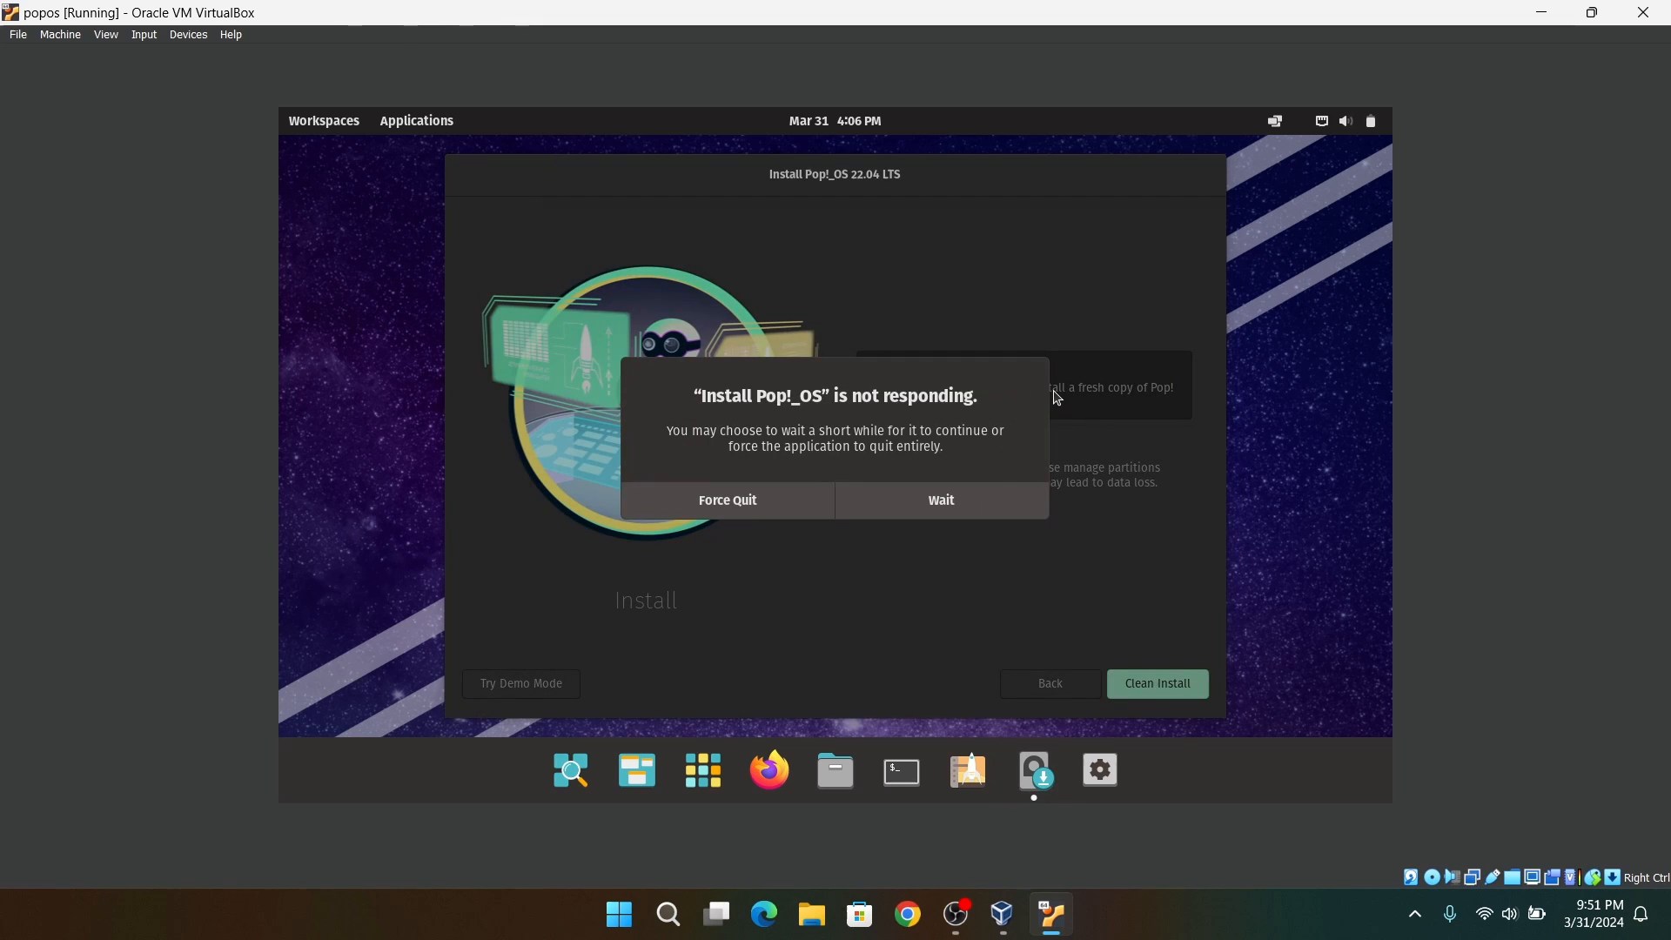
pyautogui.click(939, 500)
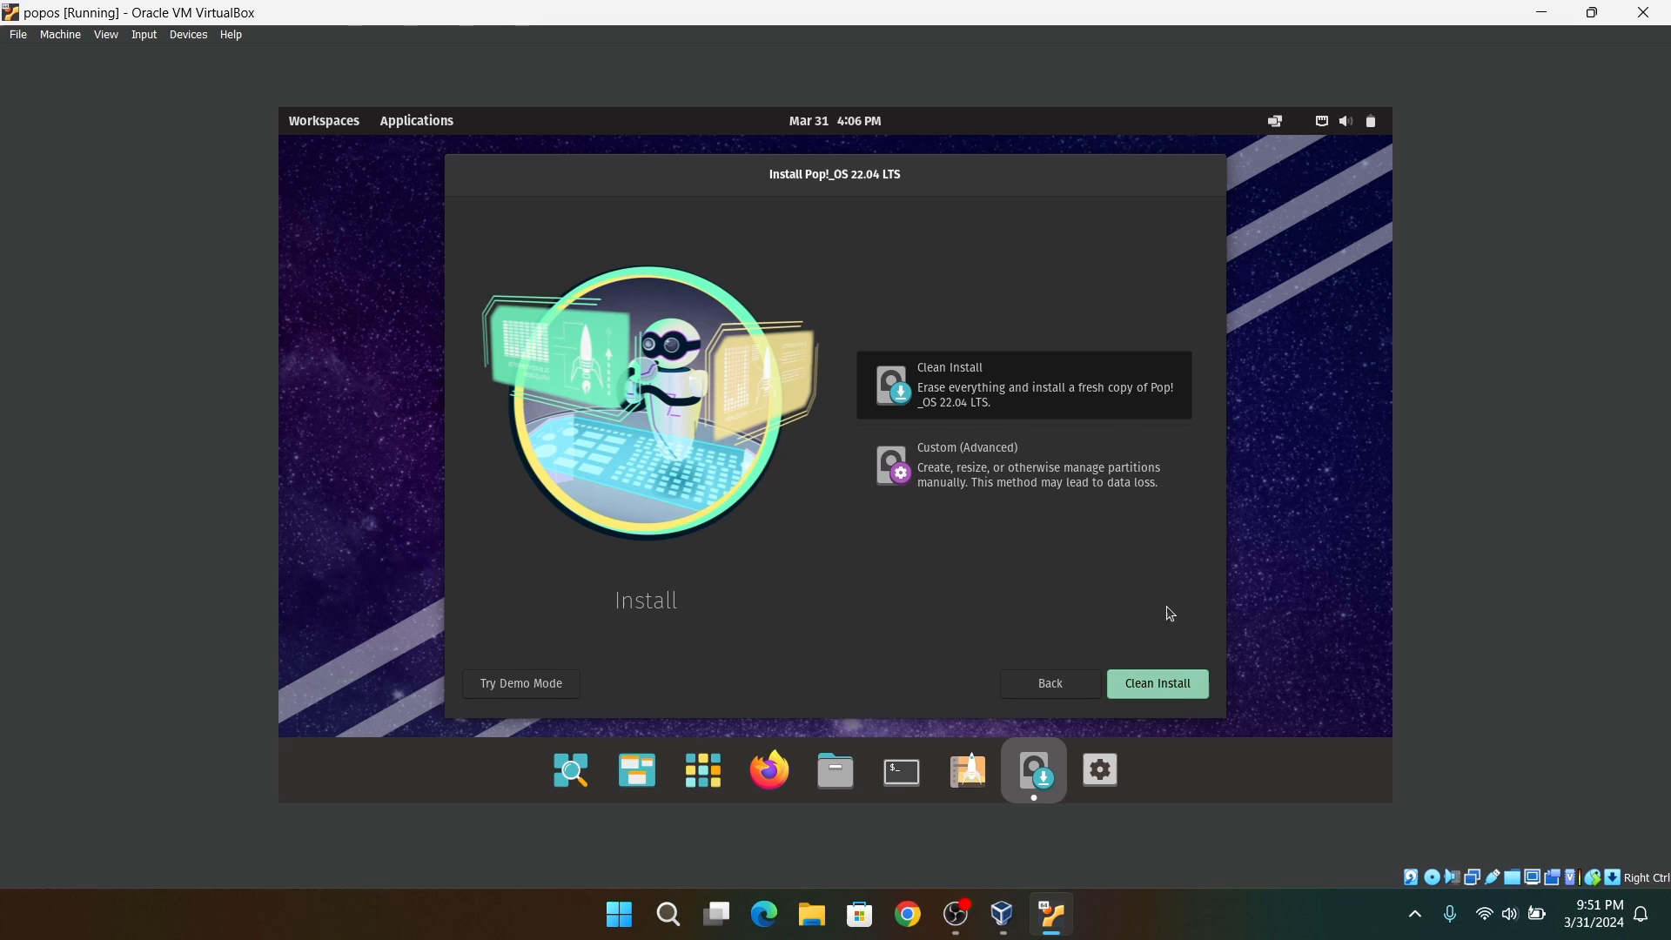
pyautogui.click(1156, 682)
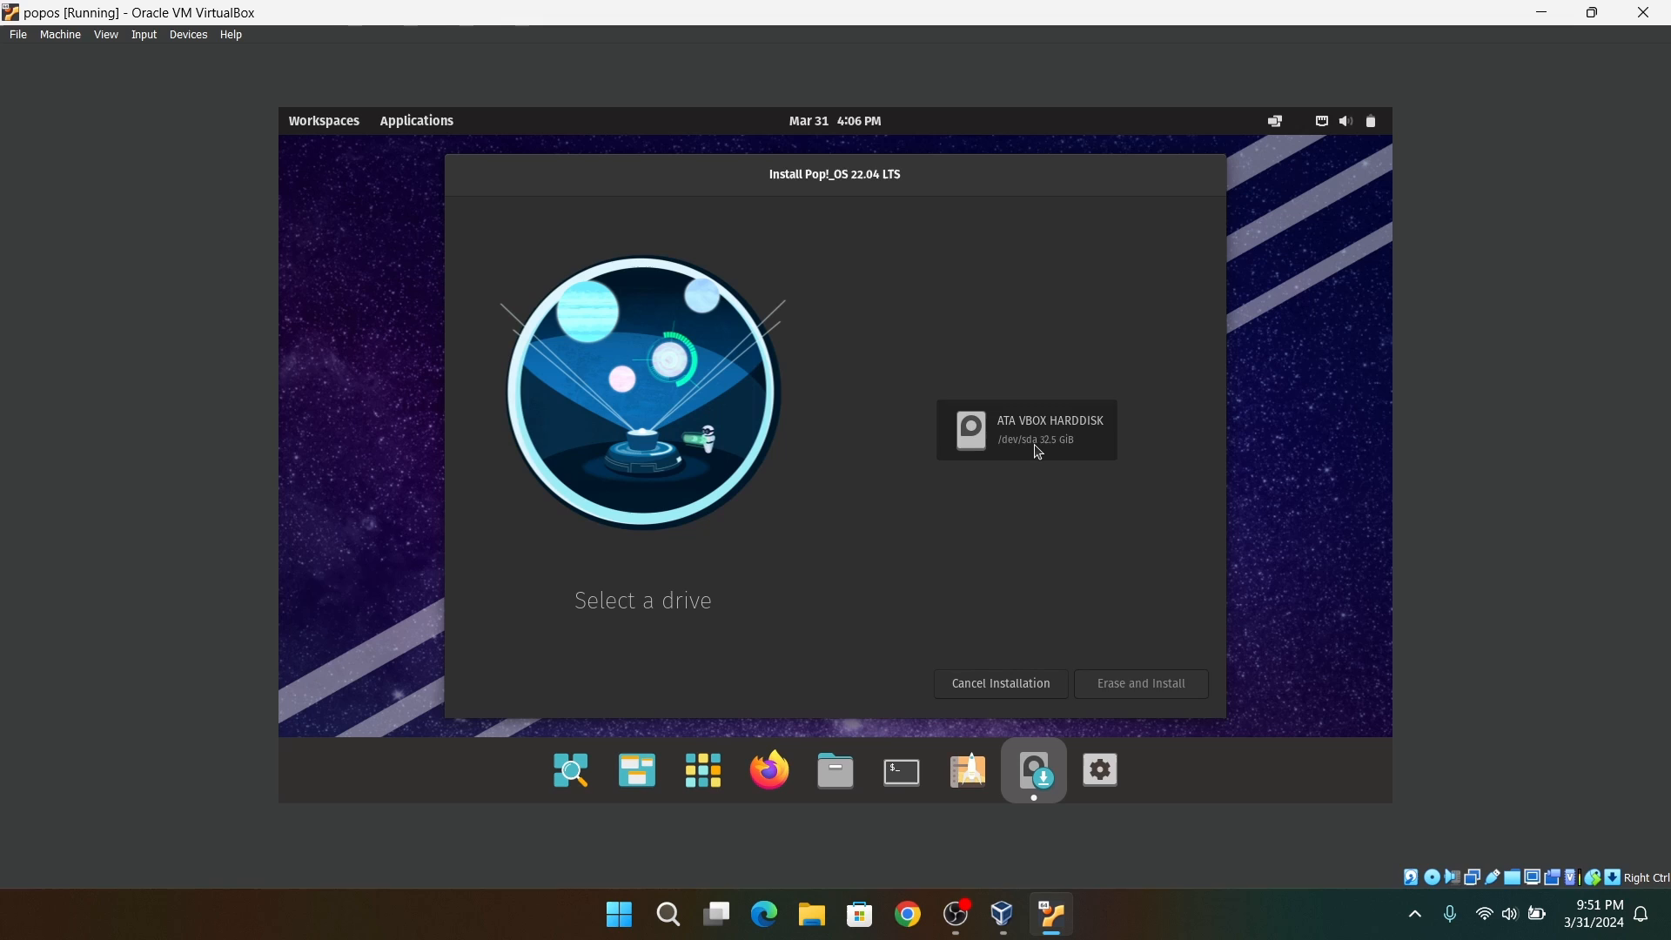
pyautogui.click(1024, 428)
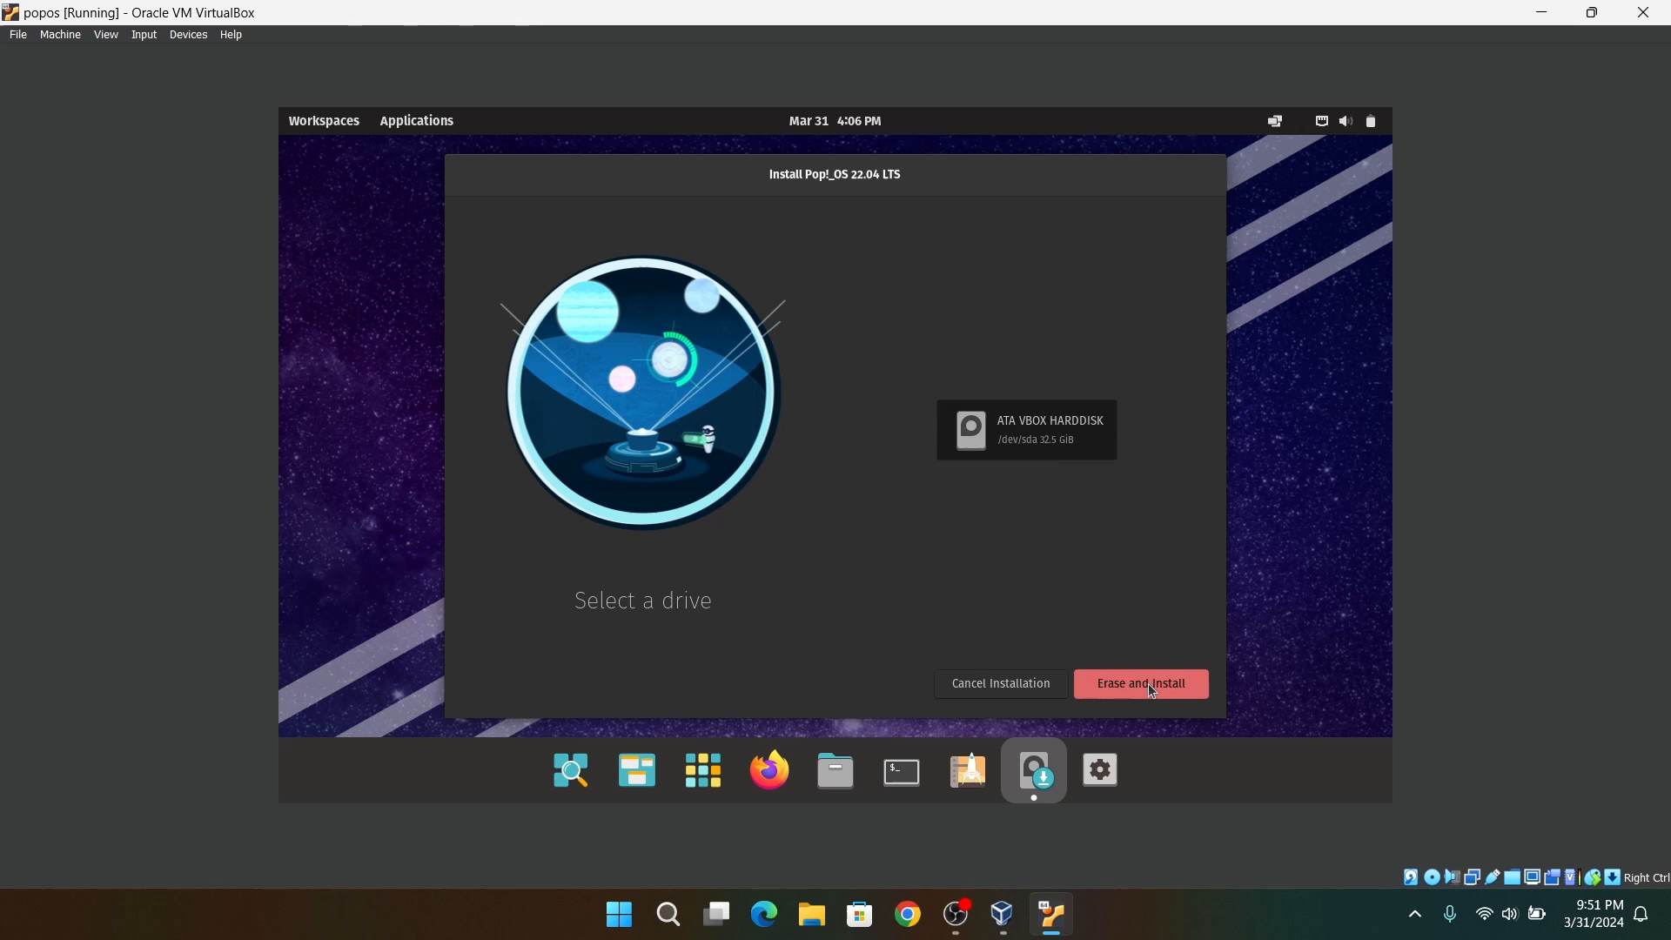
pyautogui.click(1139, 683)
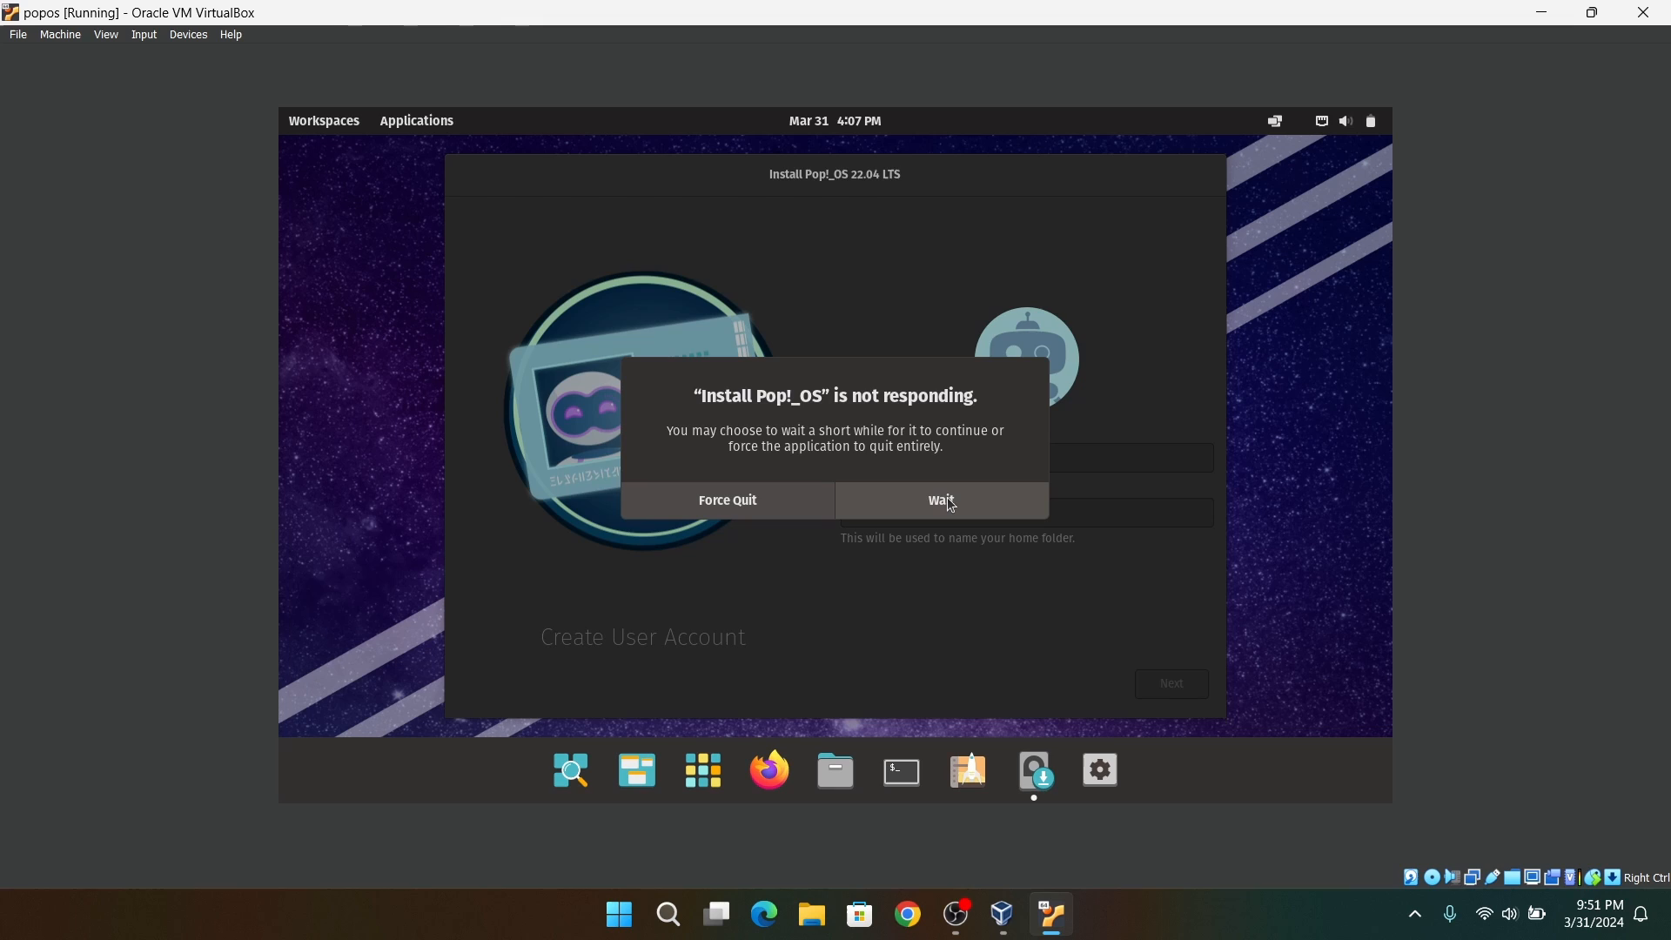
# - Dismiss the not-responding prompt and create user 'sandip' with a confirmed password
pyautogui.click(940, 500)
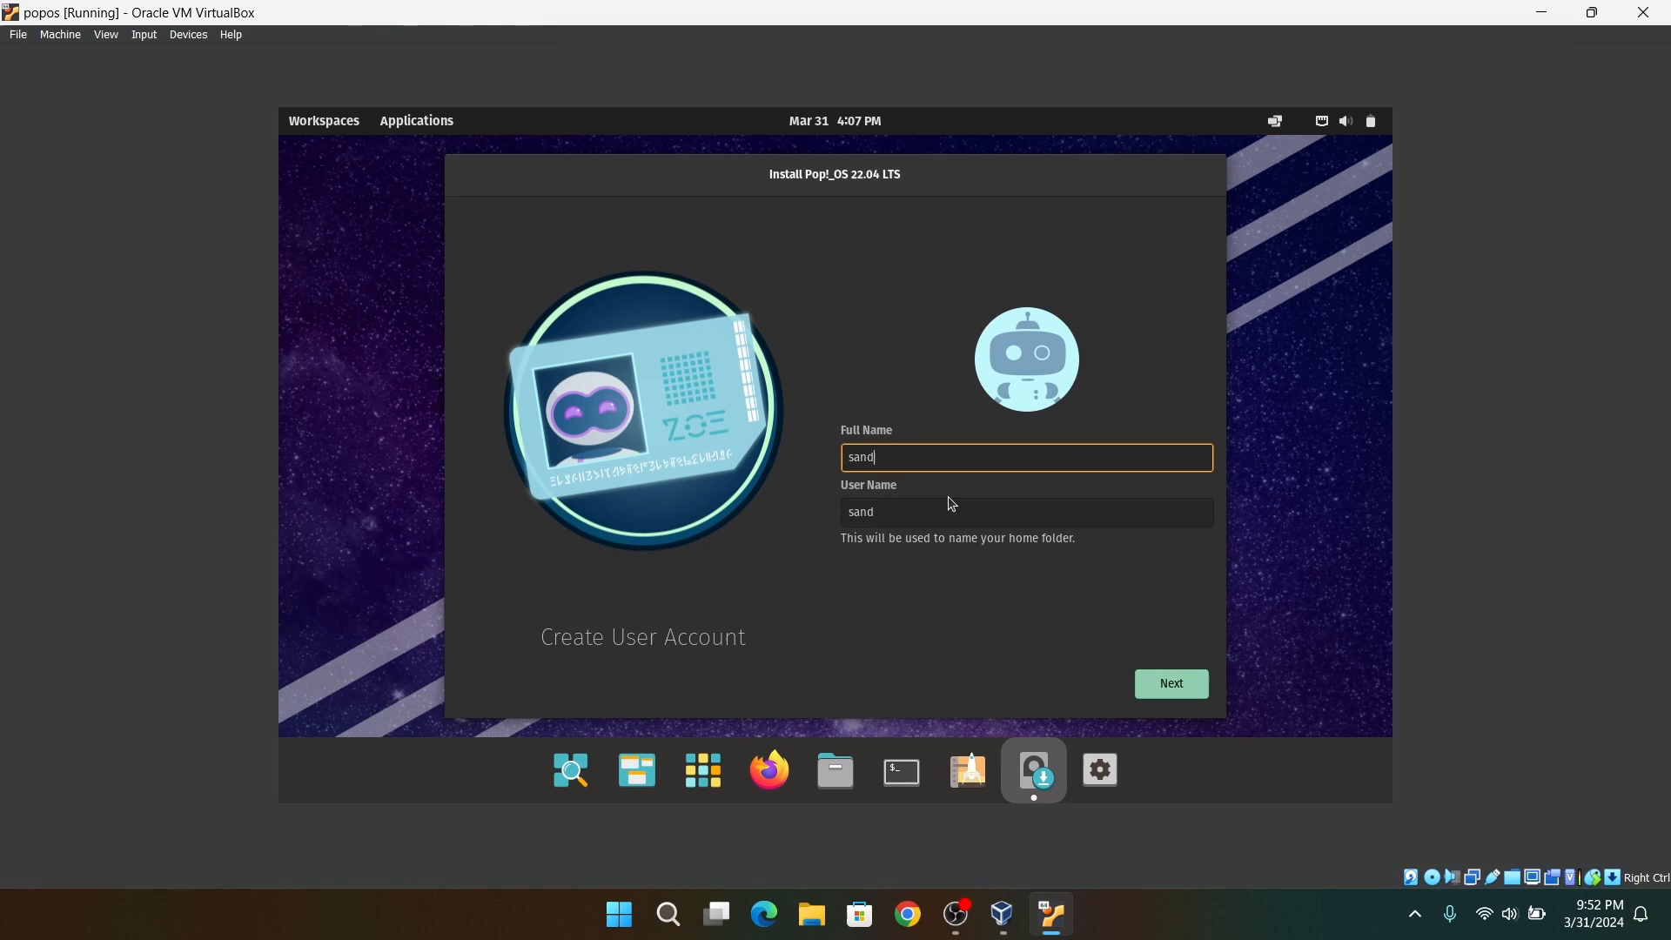
pyautogui.write('ip')
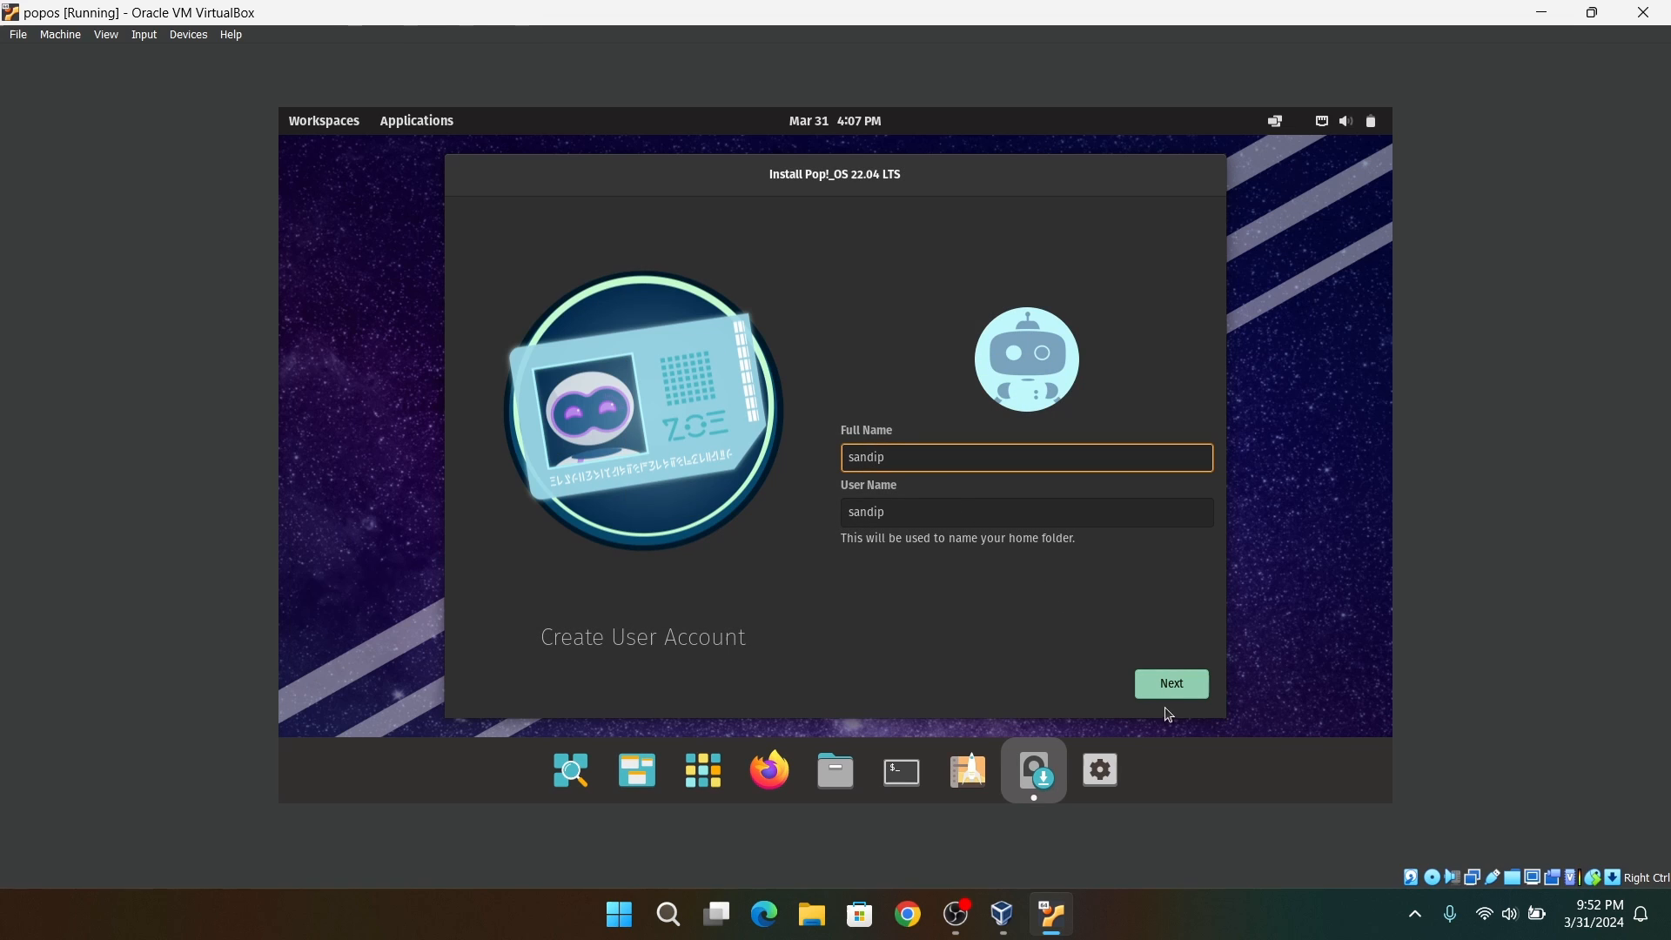
pyautogui.click(1168, 683)
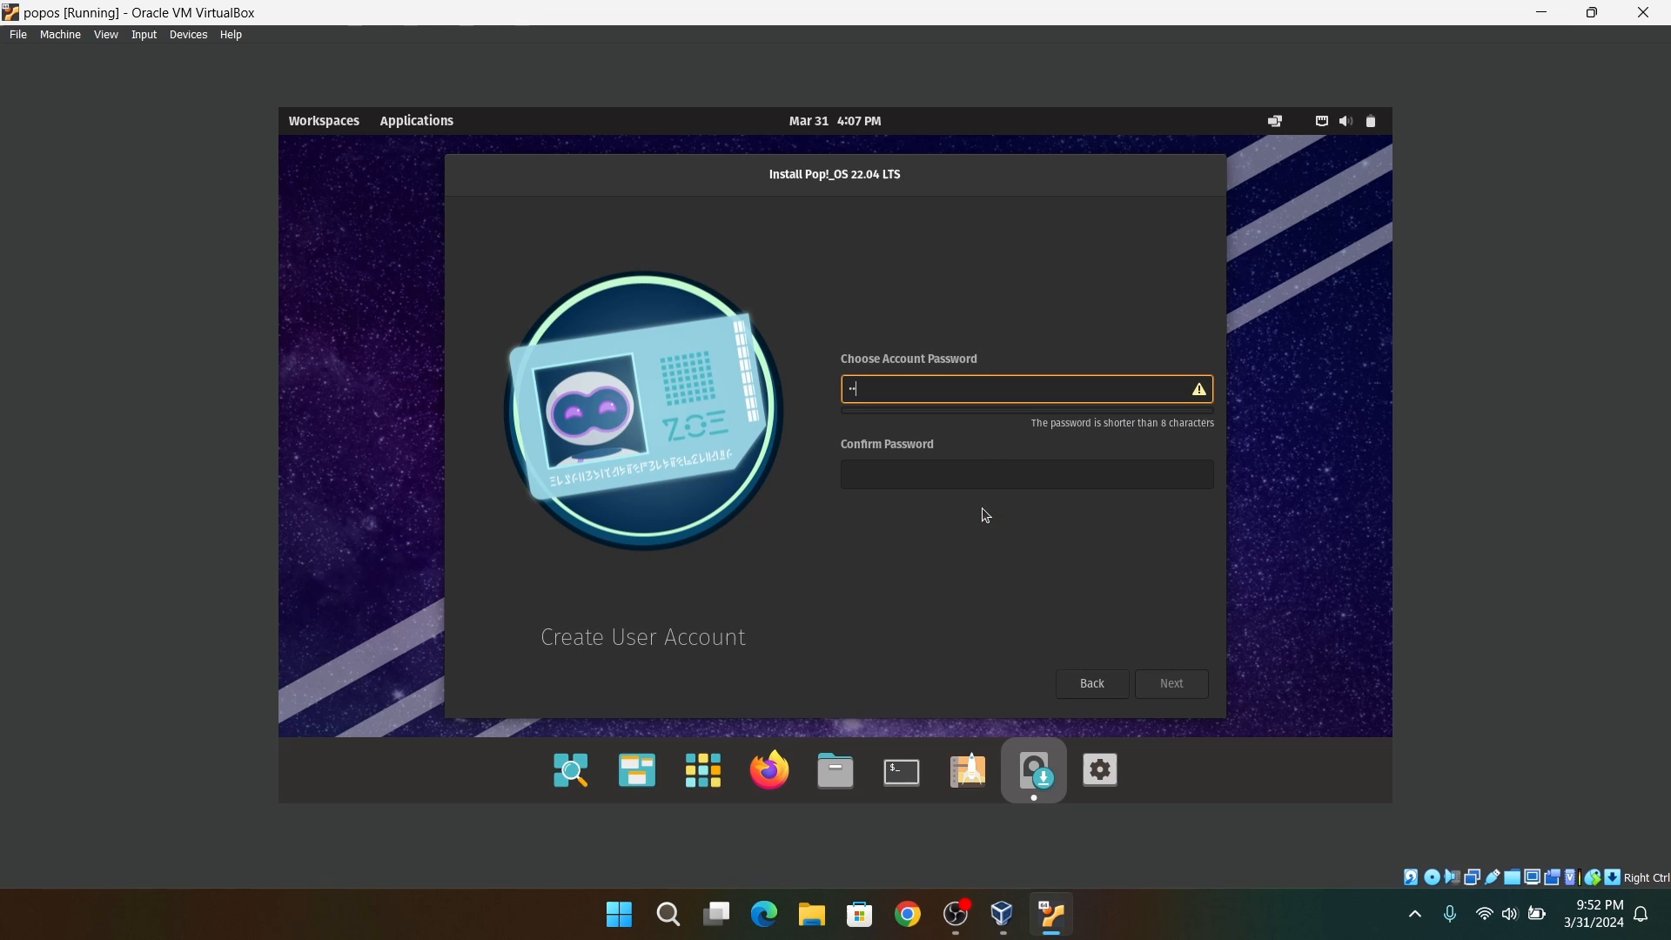
pyautogui.write('•')
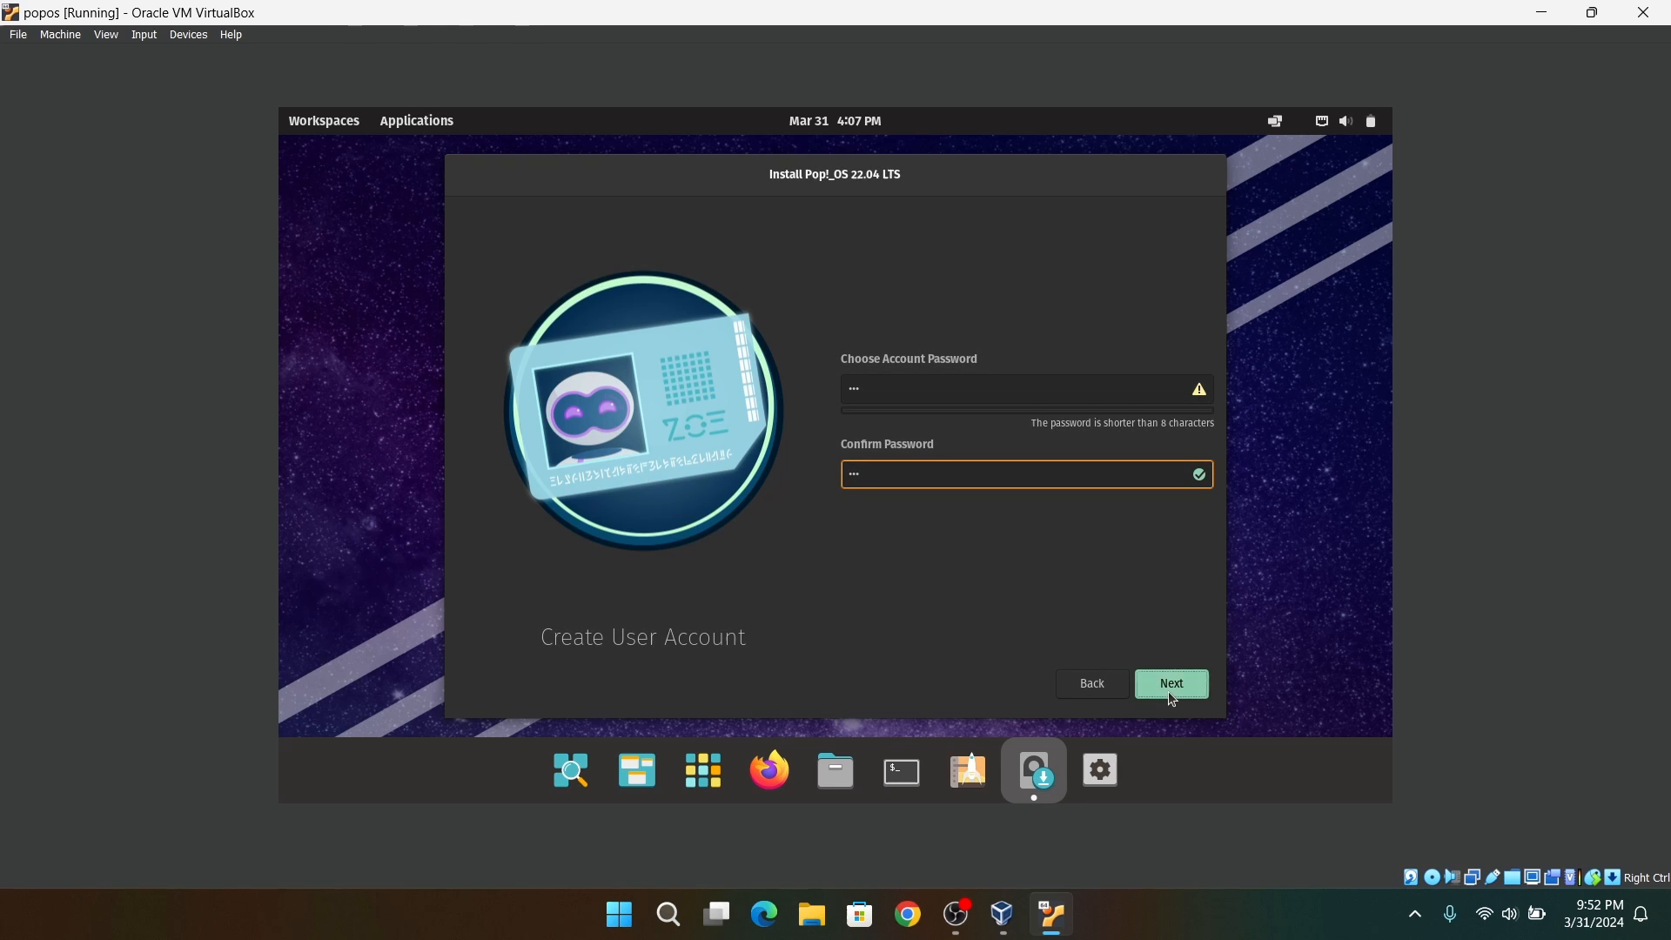
pyautogui.click(1169, 683)
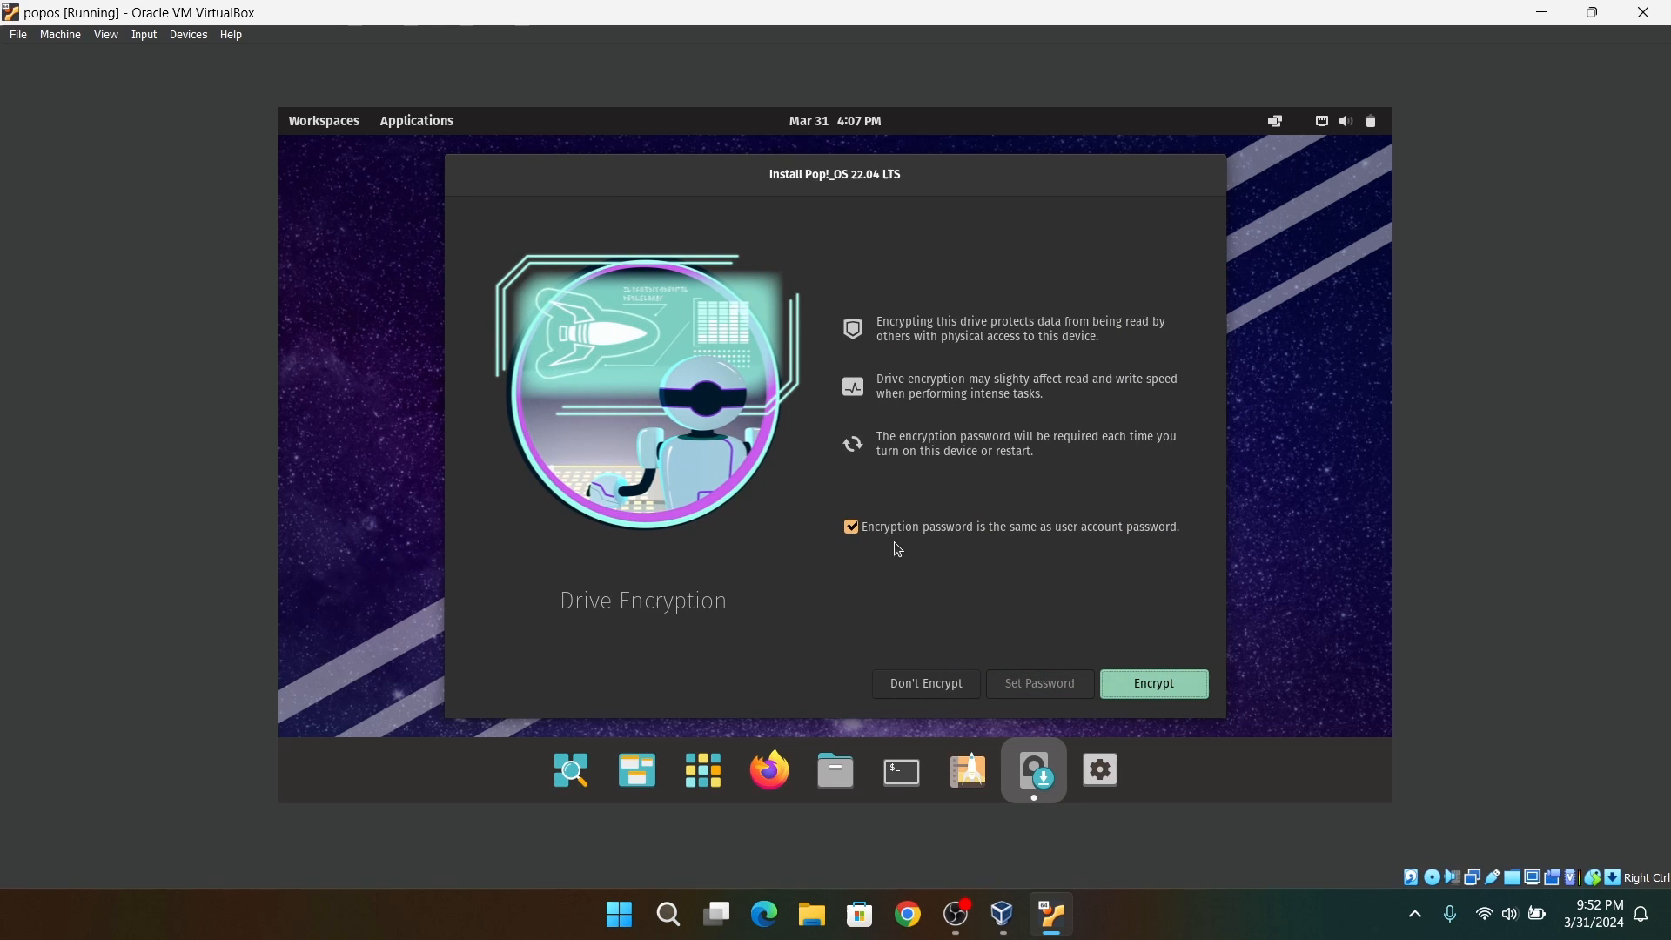
pyautogui.moveTo(898, 537)
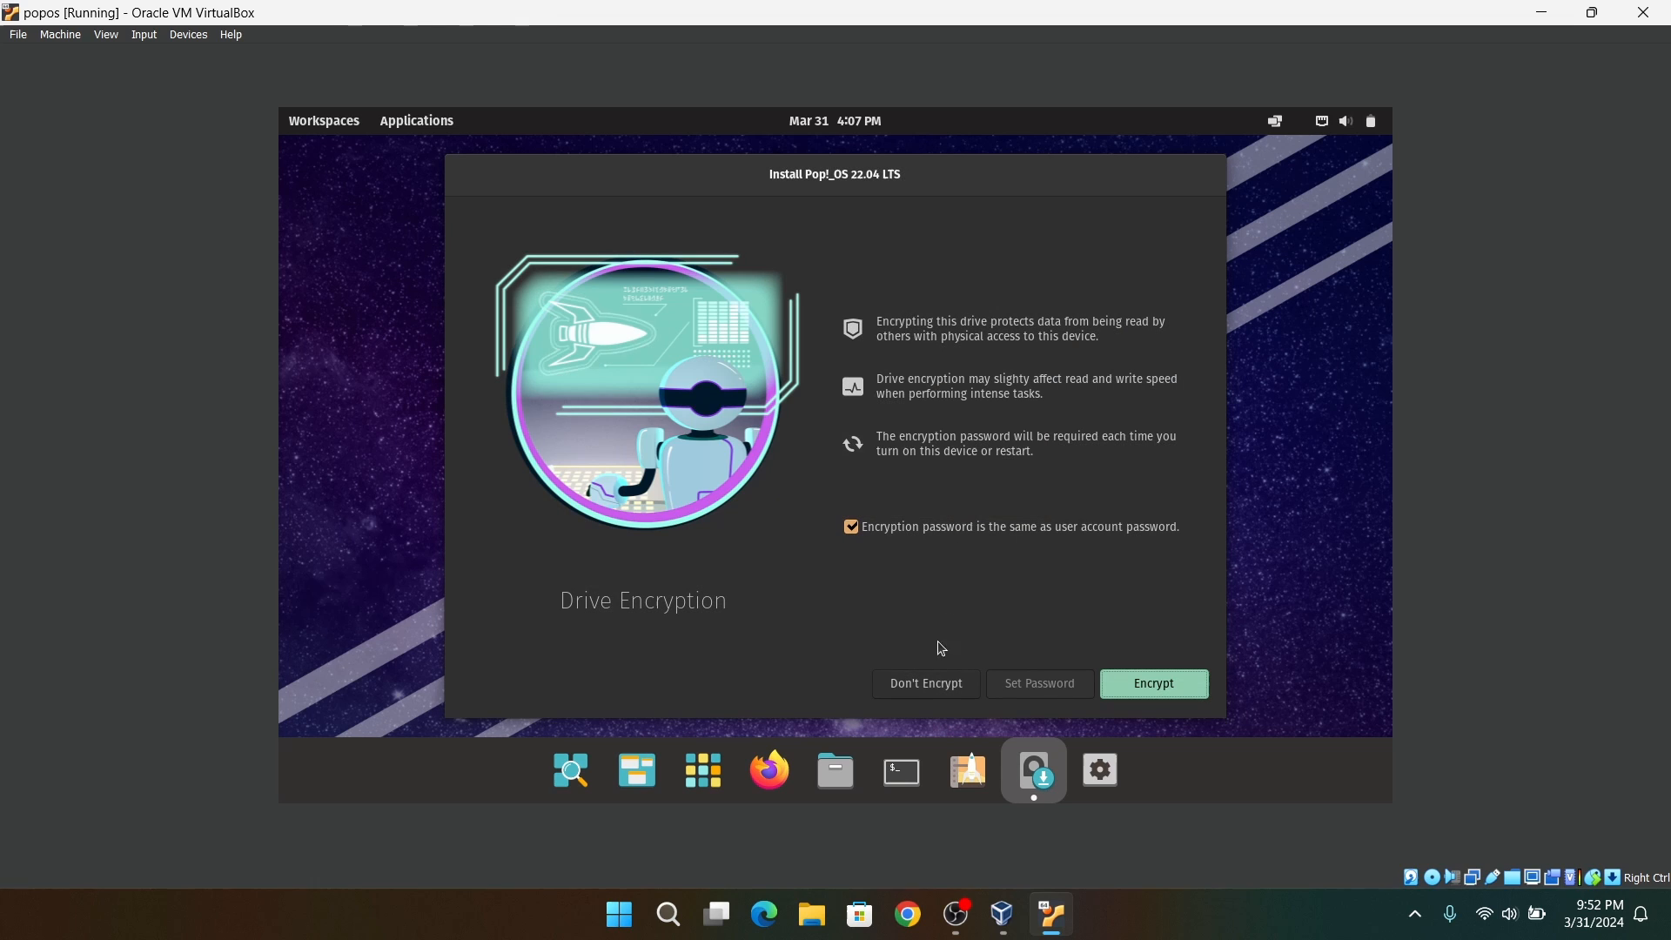
# - Choose Don't Encrypt so file extraction begins on an unencrypted drive
pyautogui.click(1152, 683)
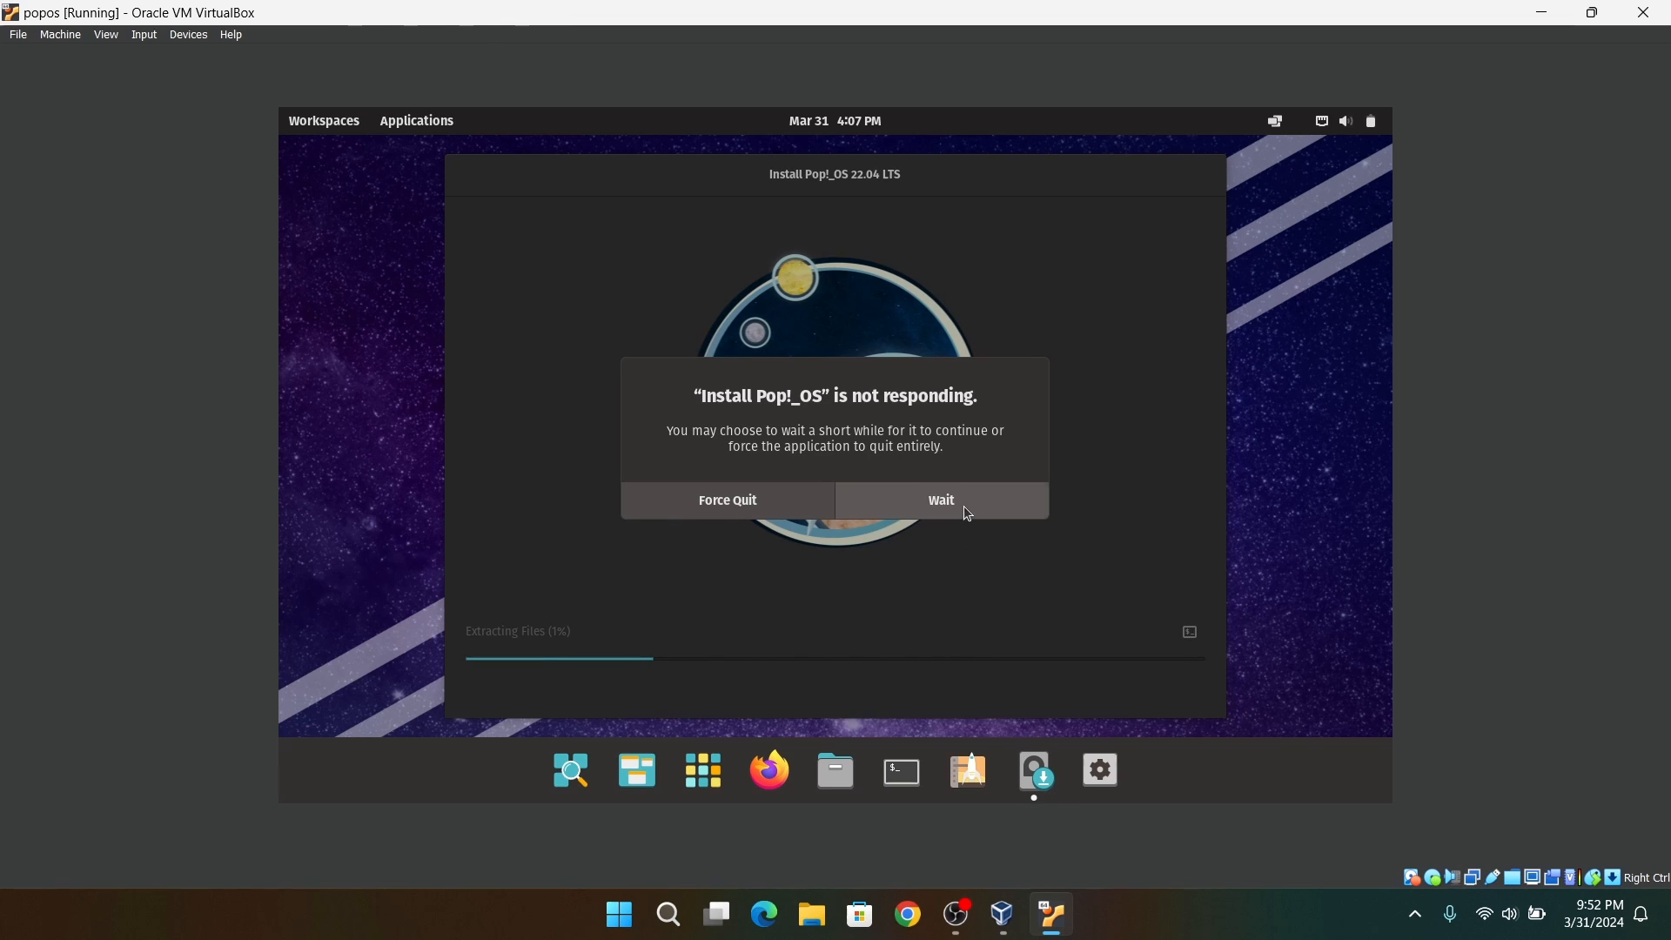
# - Wait through two not-responding prompts, then restart the VM into Pop!_OS
pyautogui.click(939, 500)
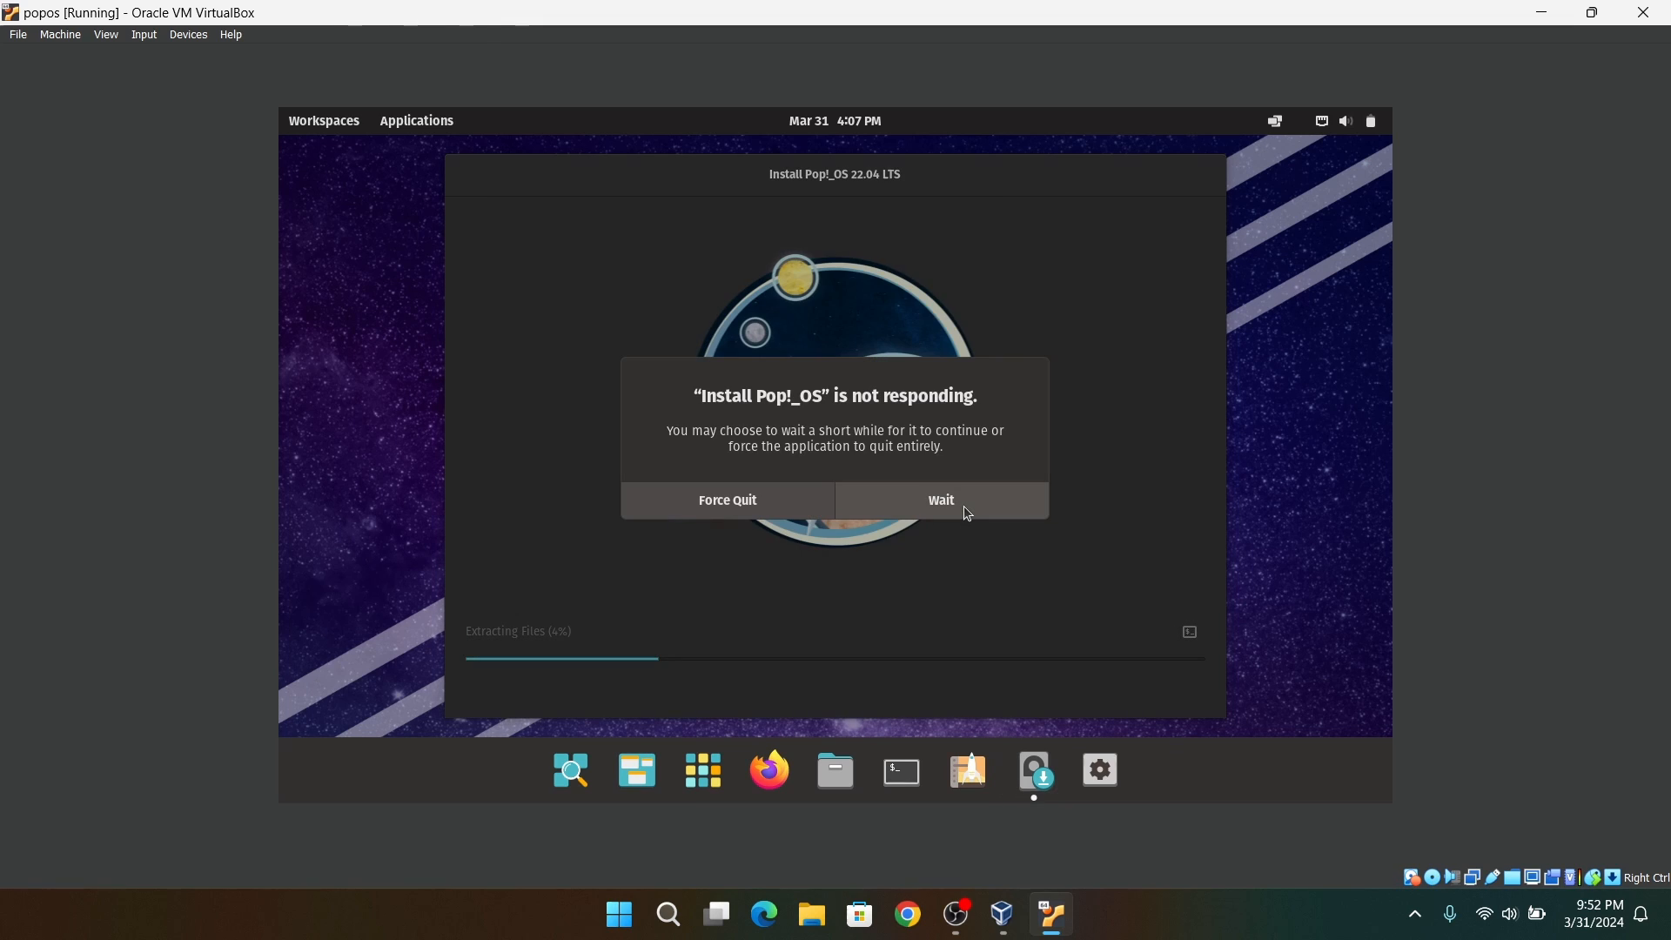
pyautogui.click(939, 499)
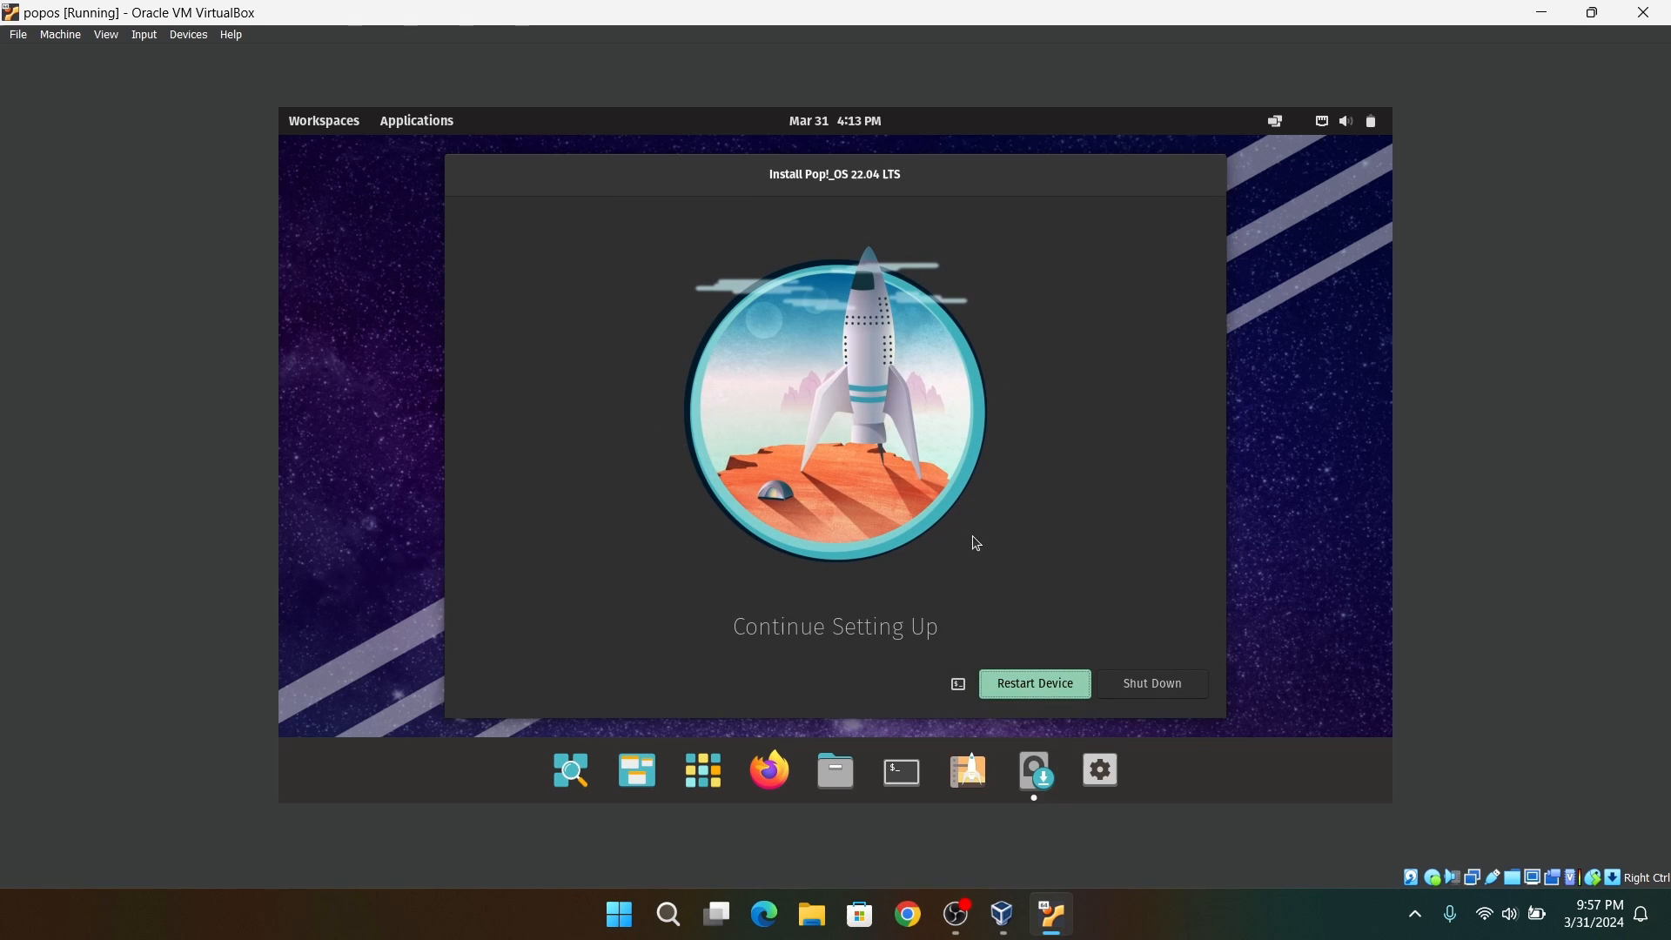
pyautogui.click(1031, 683)
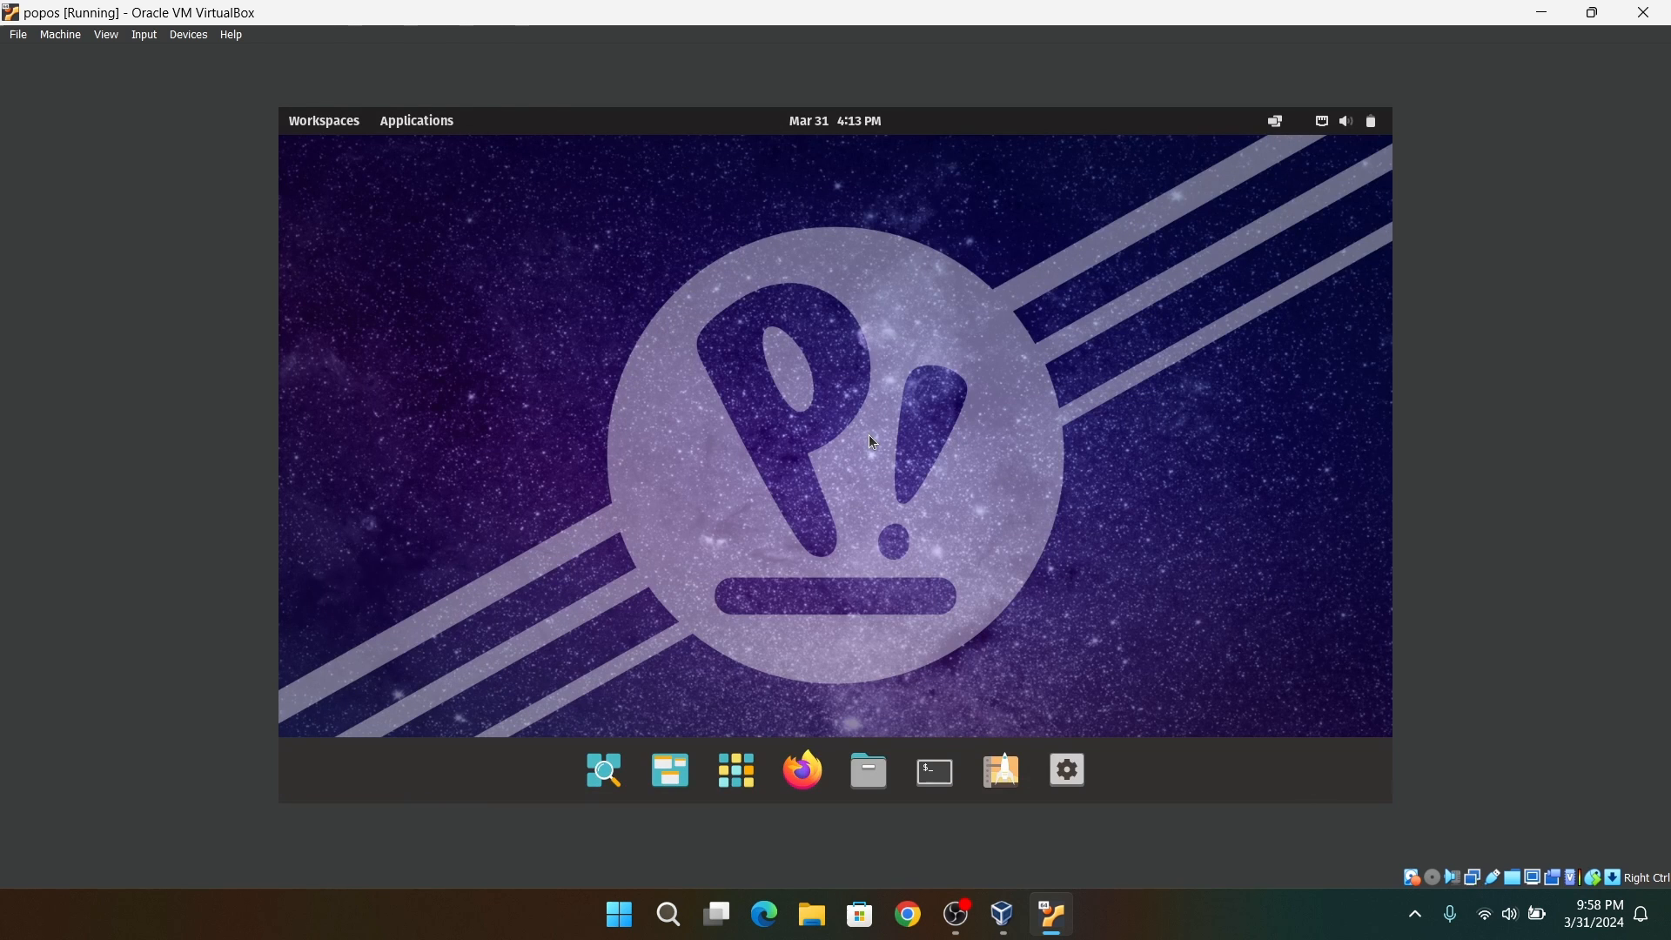
# - Keep the edge-extending dock and default welcome settings, then dismiss the updates notice
pyautogui.click(1064, 769)
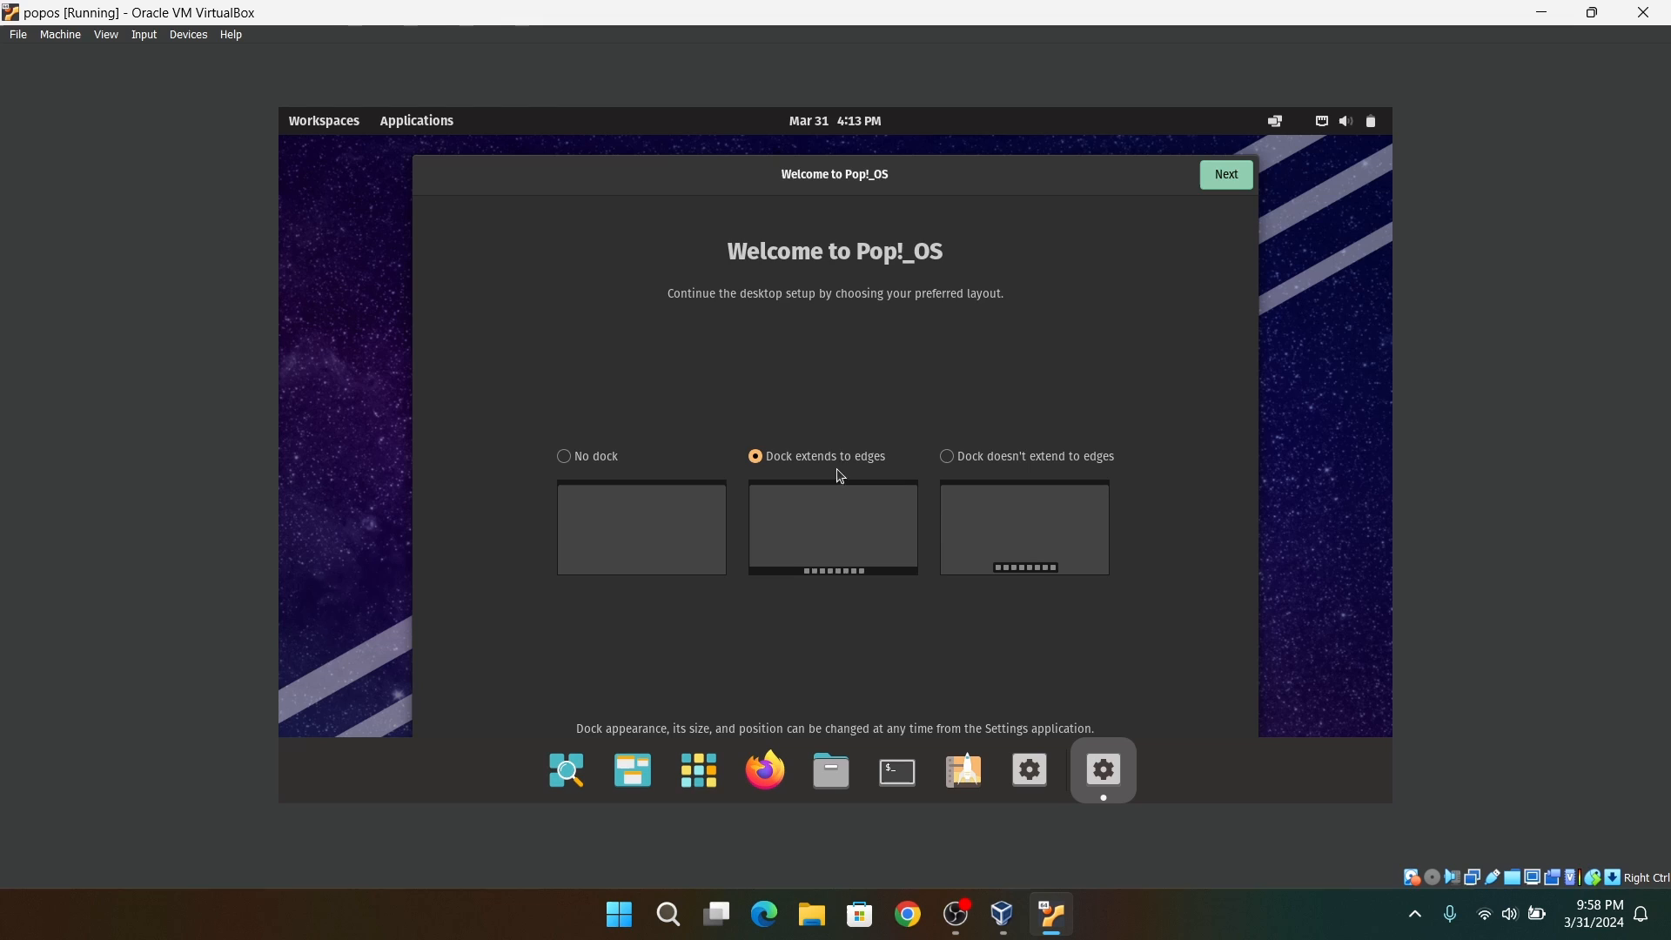
pyautogui.moveTo(979, 460)
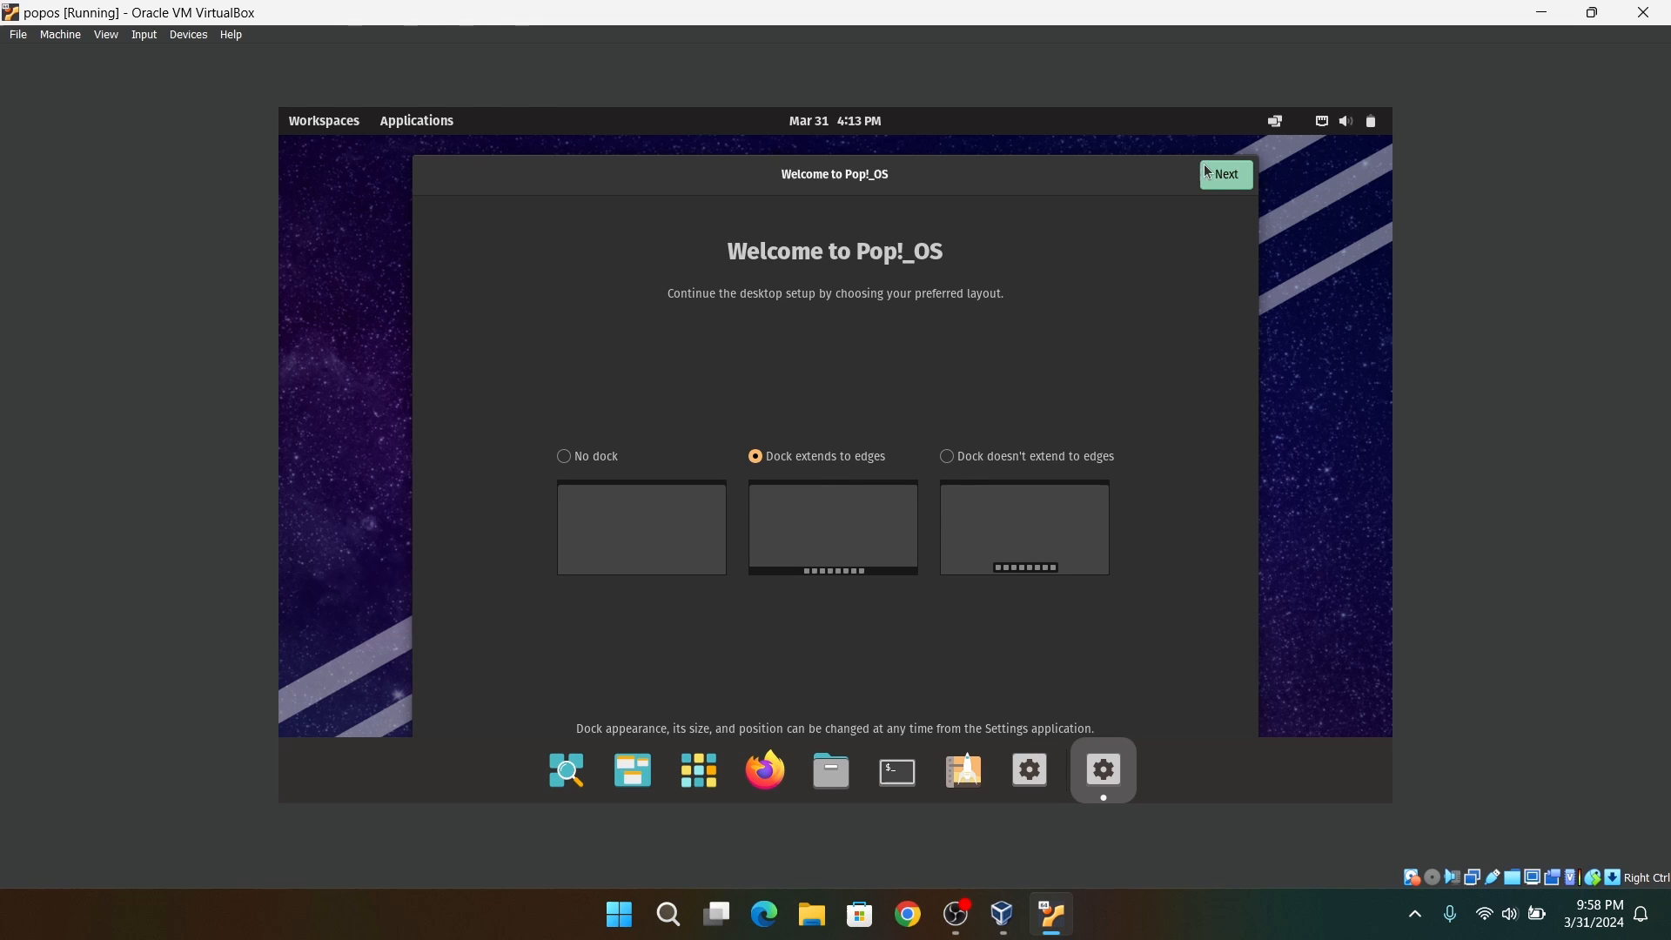
pyautogui.click(1225, 174)
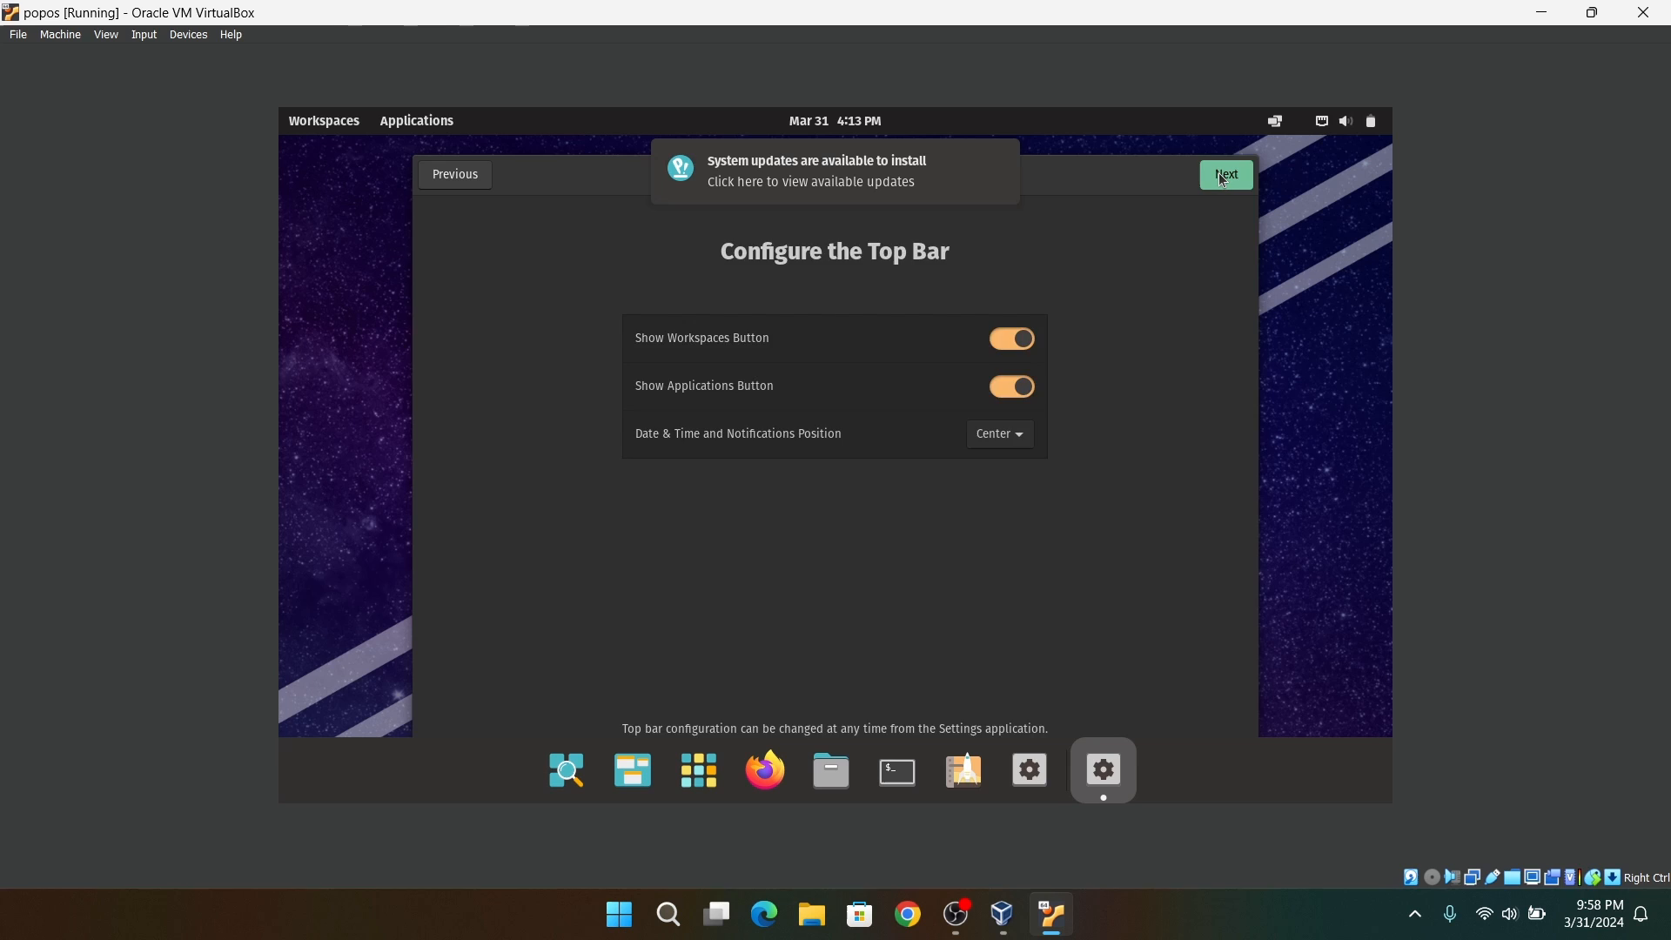
pyautogui.click(1225, 174)
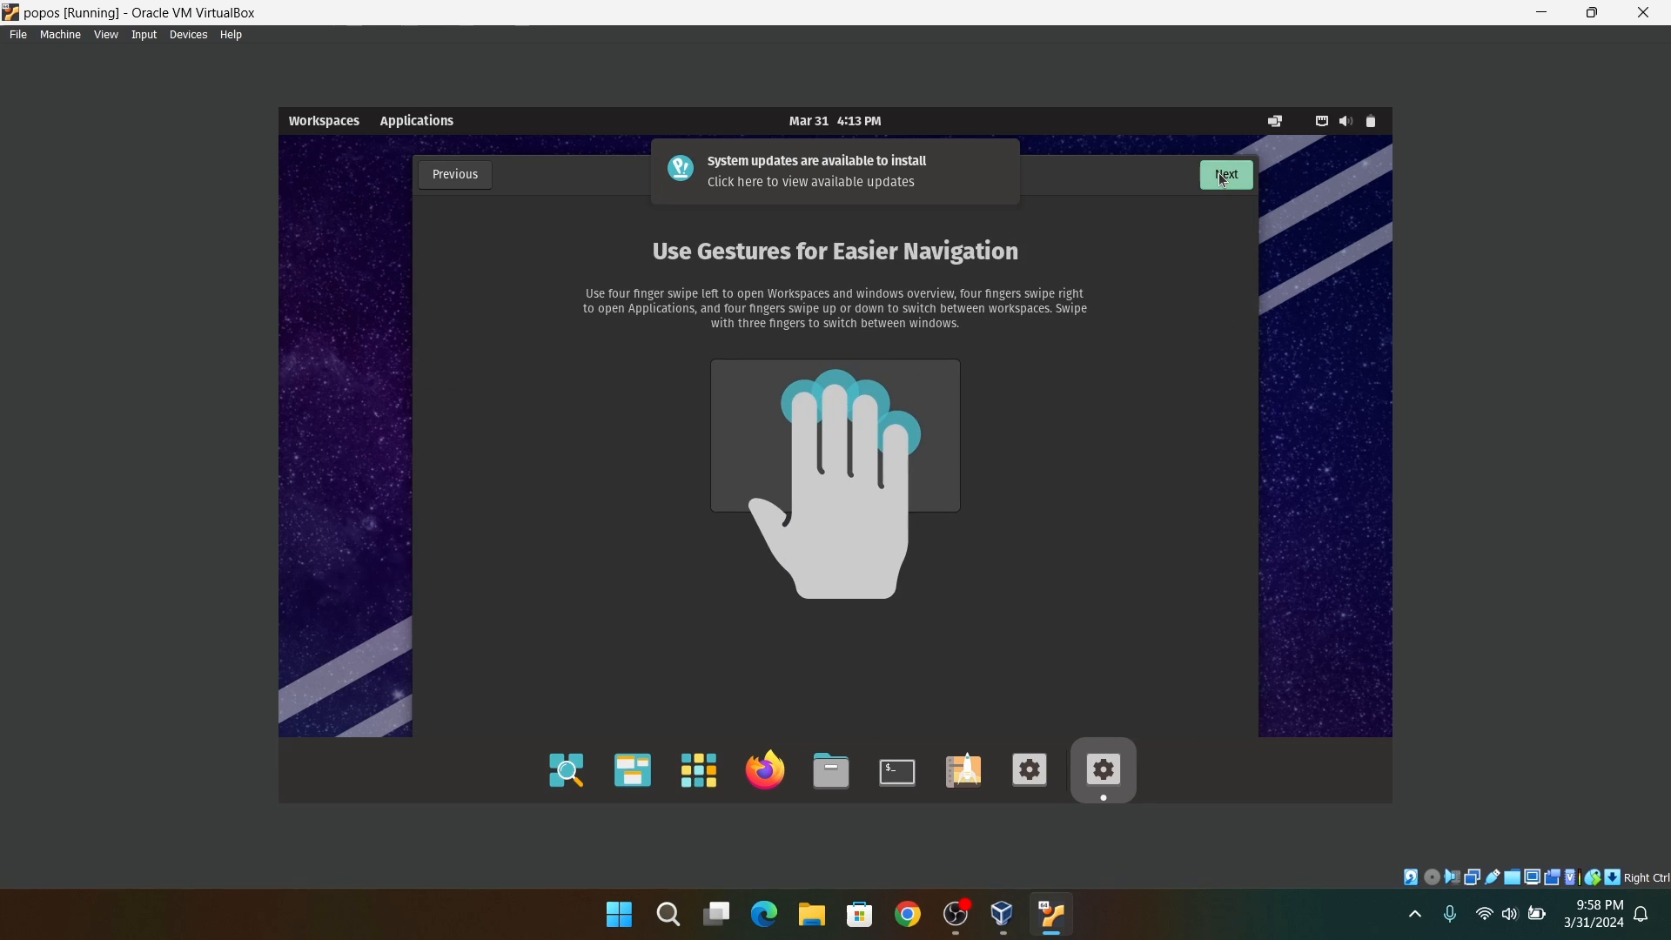
pyautogui.click(1223, 174)
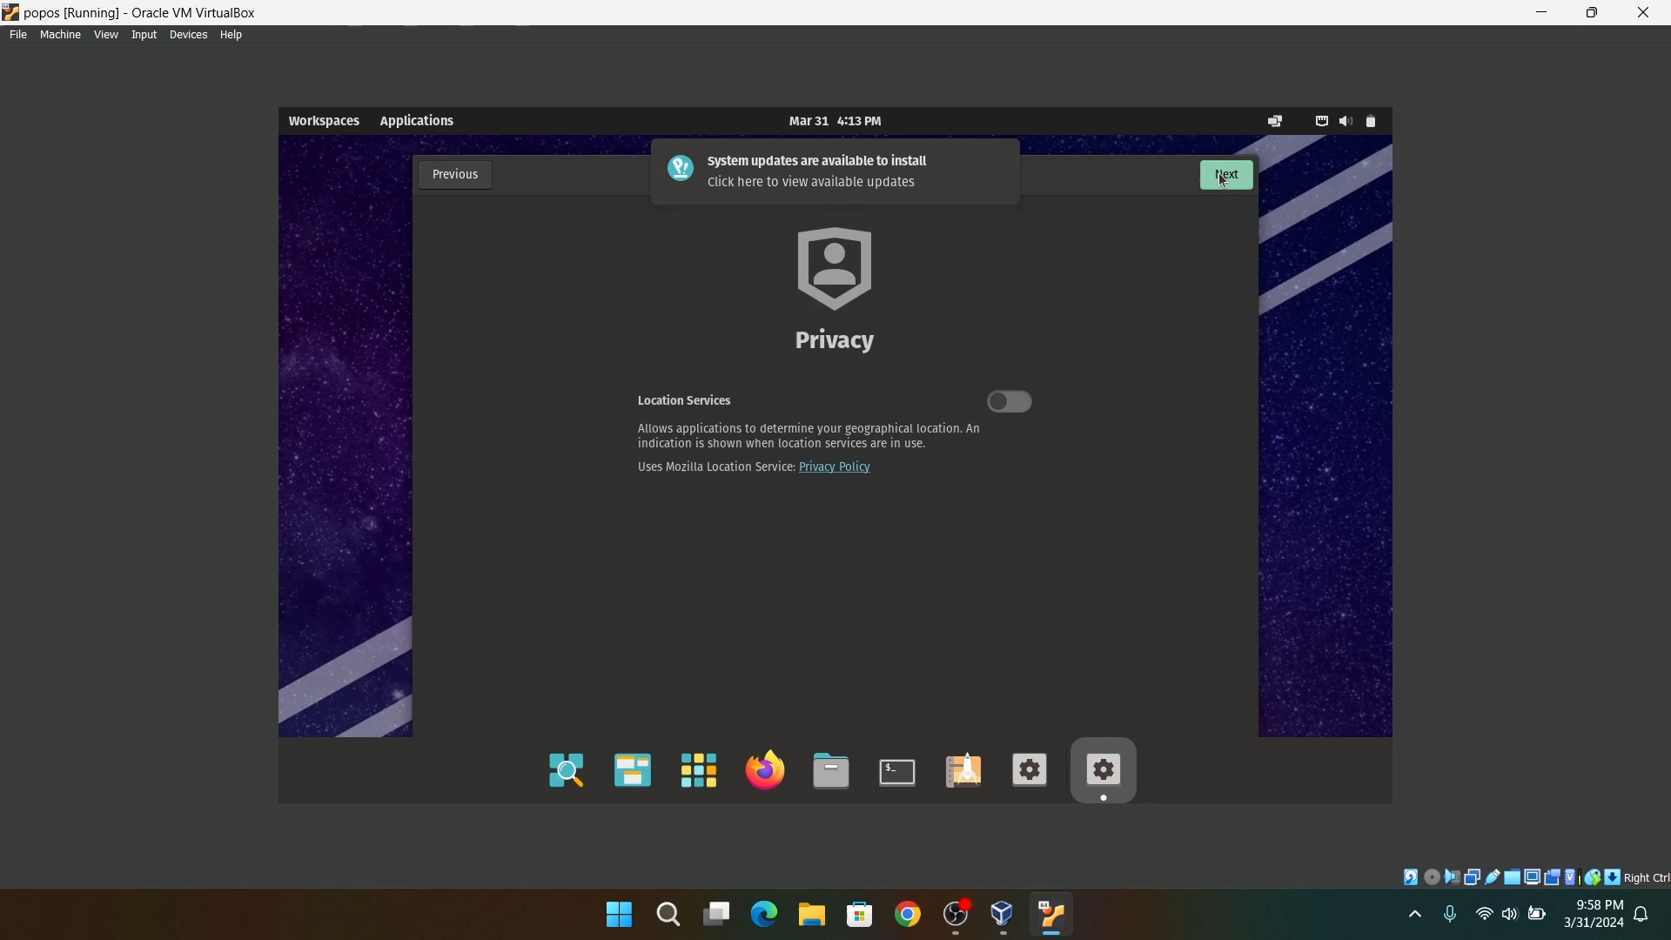
pyautogui.click(1224, 174)
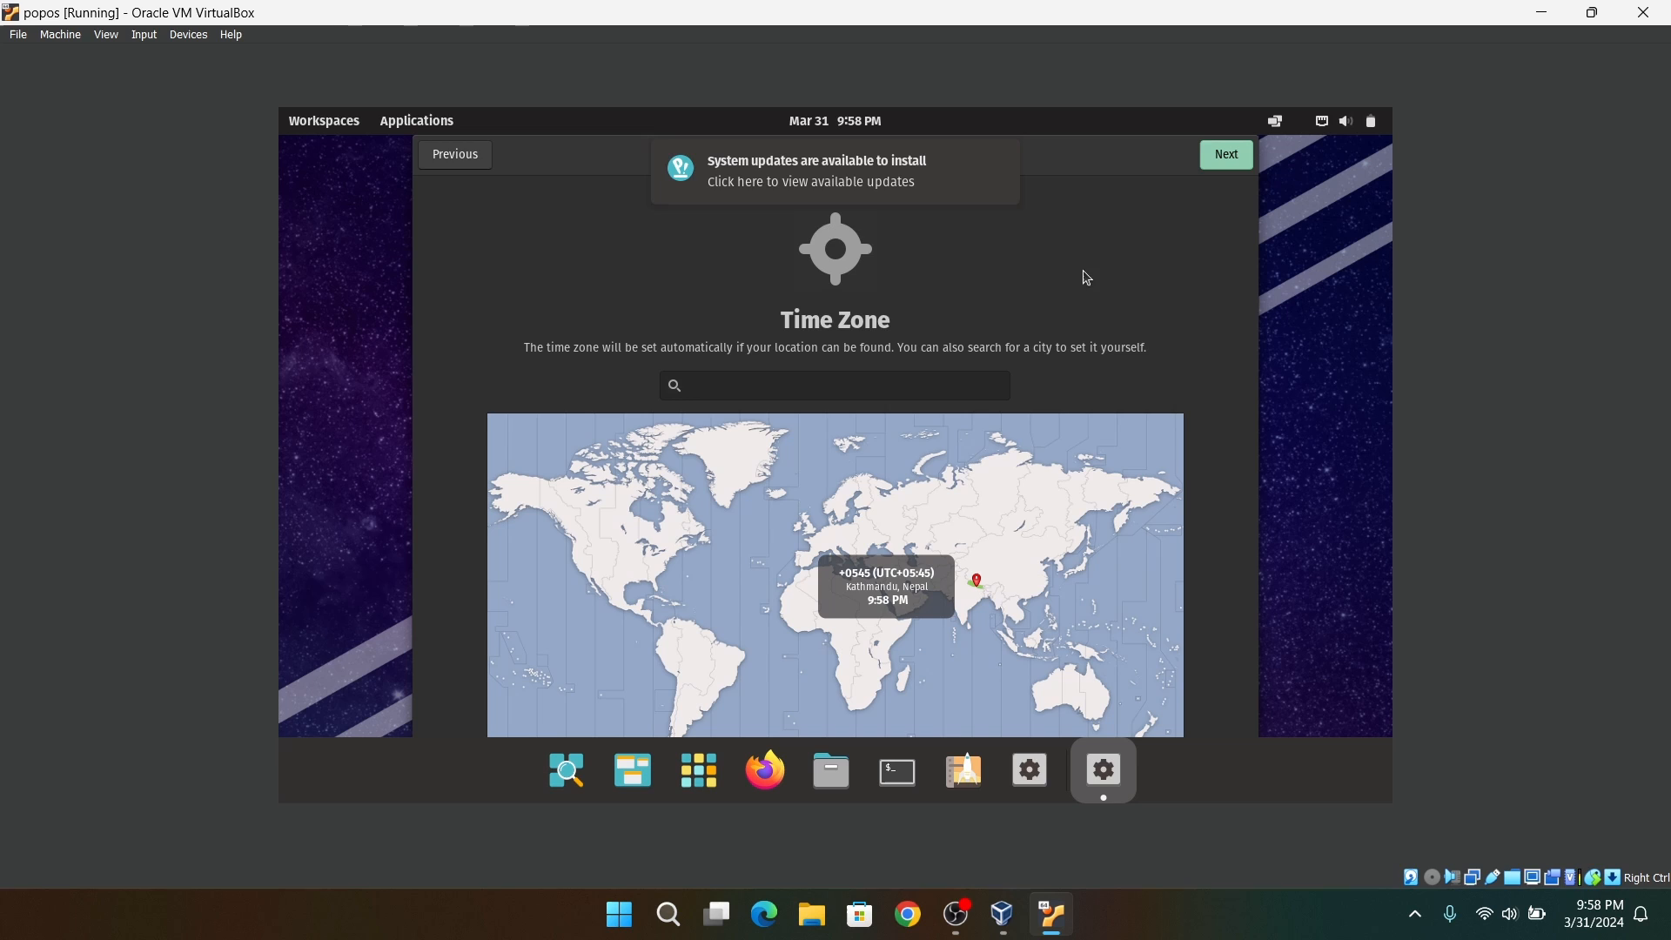
pyautogui.click(1224, 154)
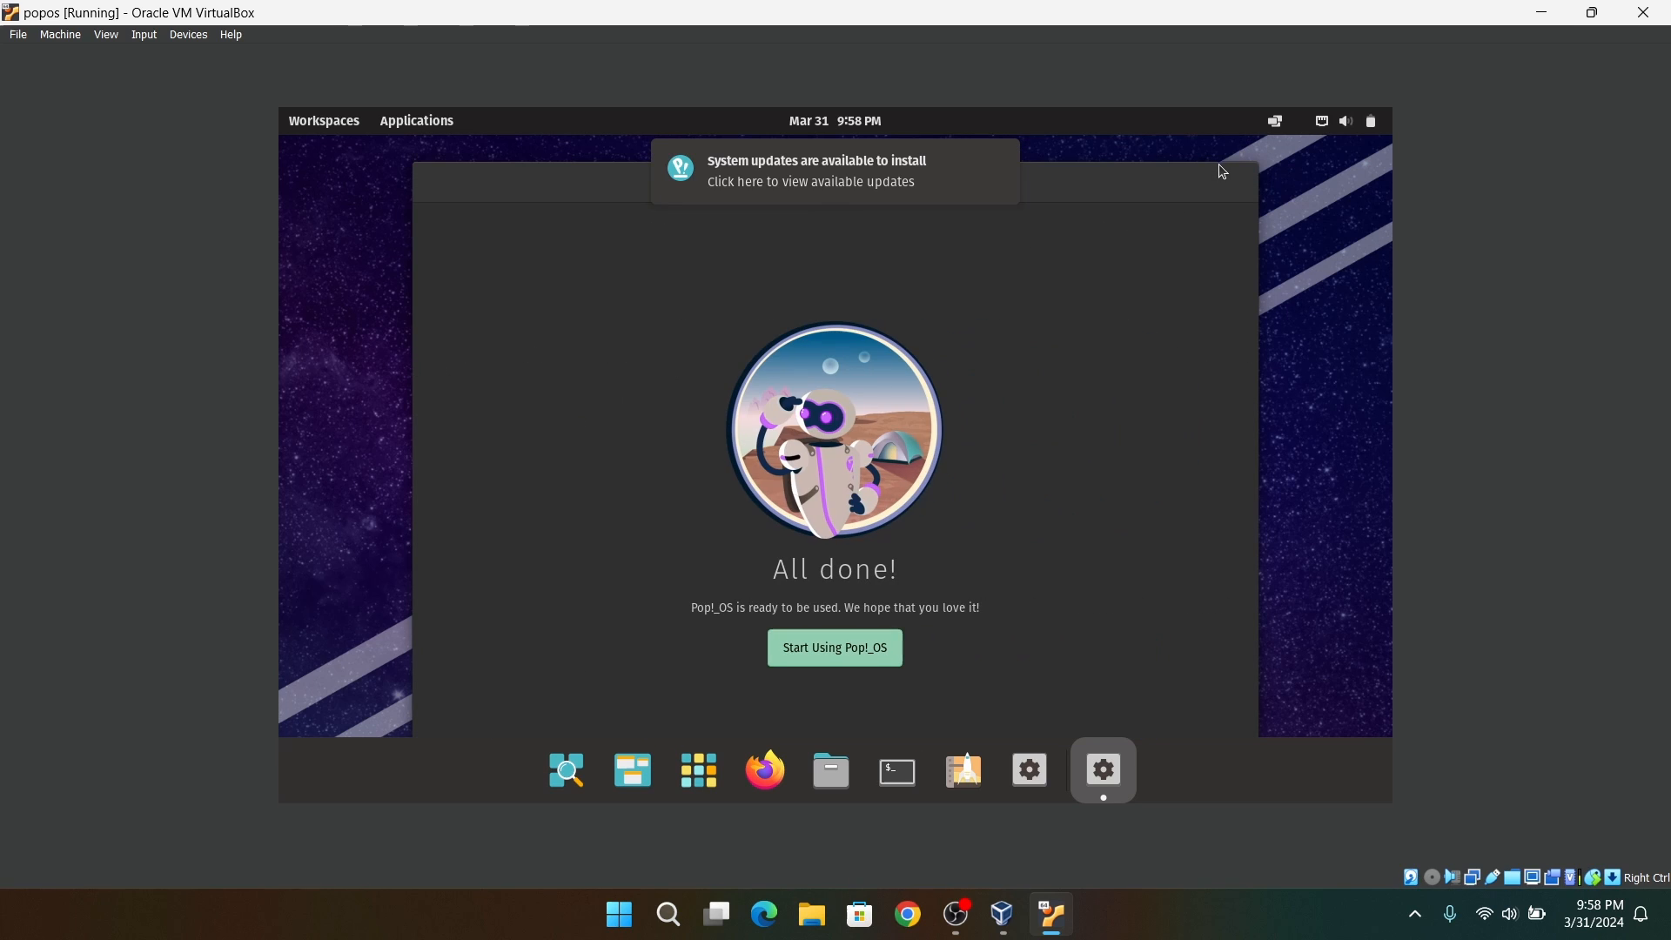
pyautogui.click(833, 646)
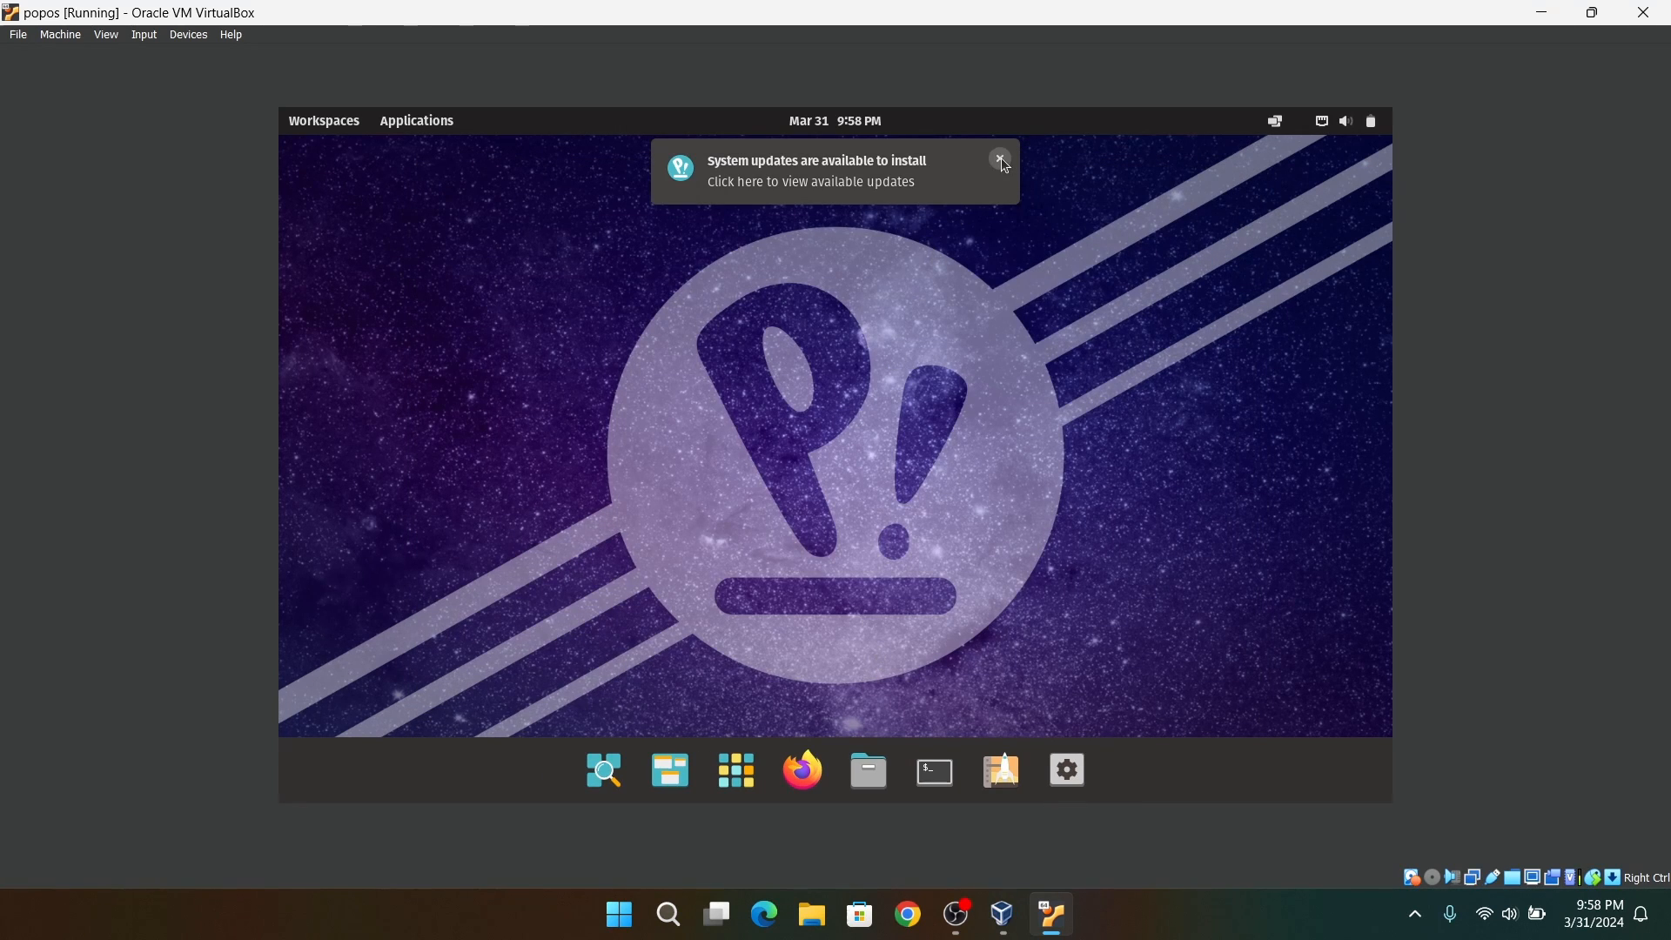
pyautogui.click(998, 159)
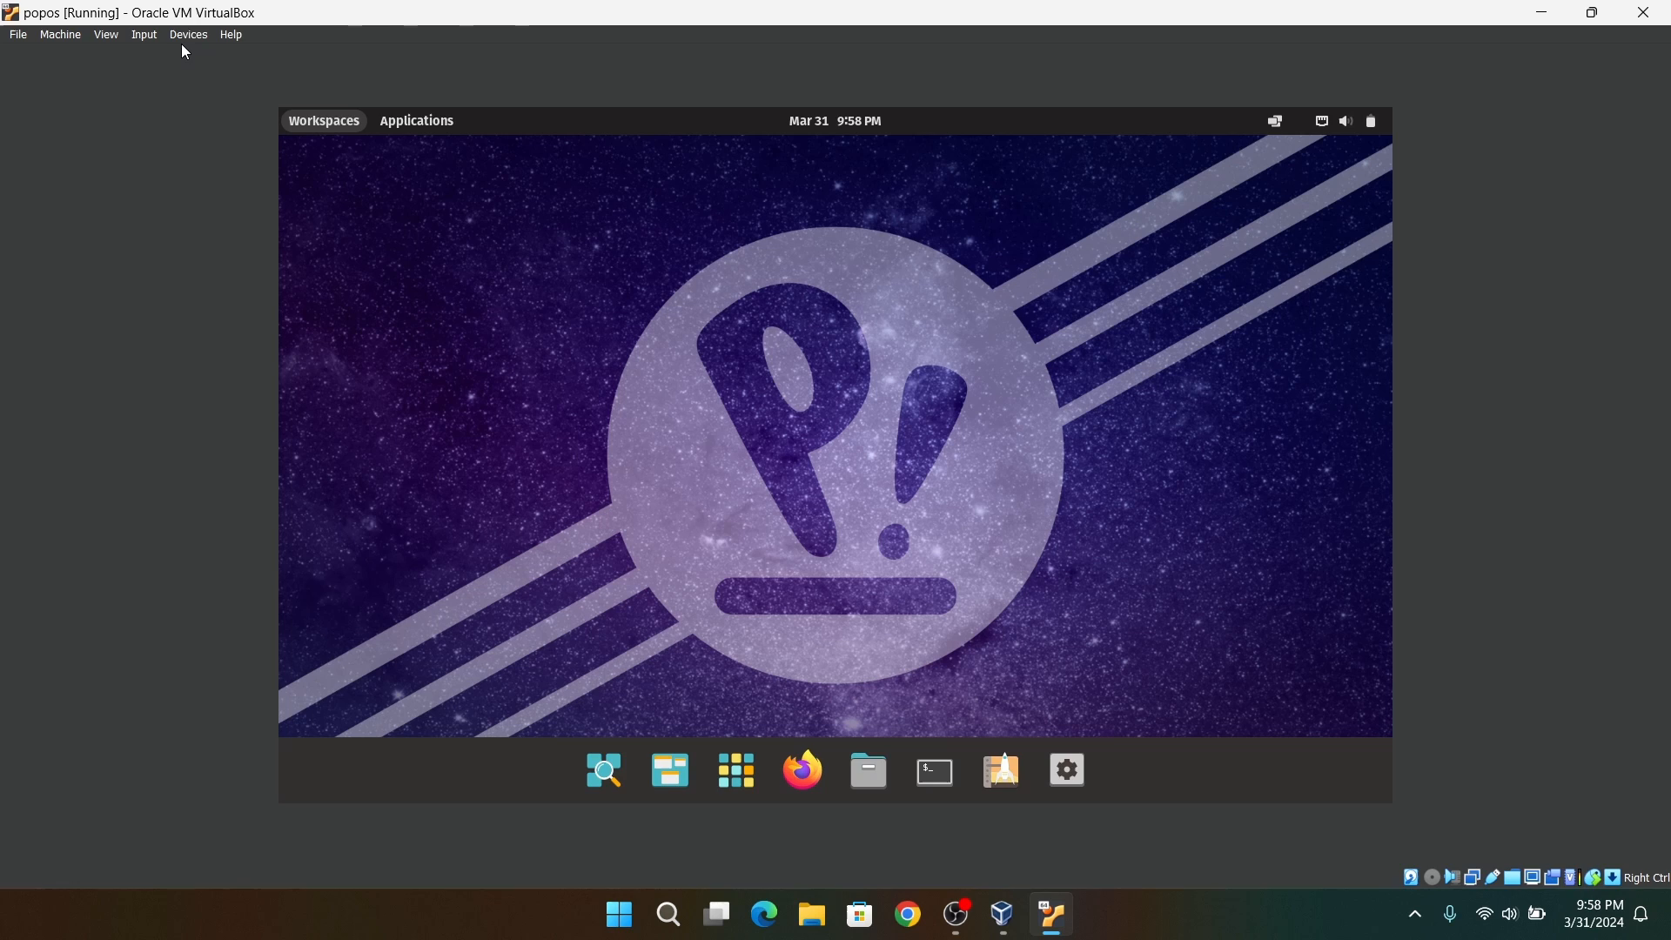
# - From the Files app's Downloads folder, open a terminal there
pyautogui.click(189, 34)
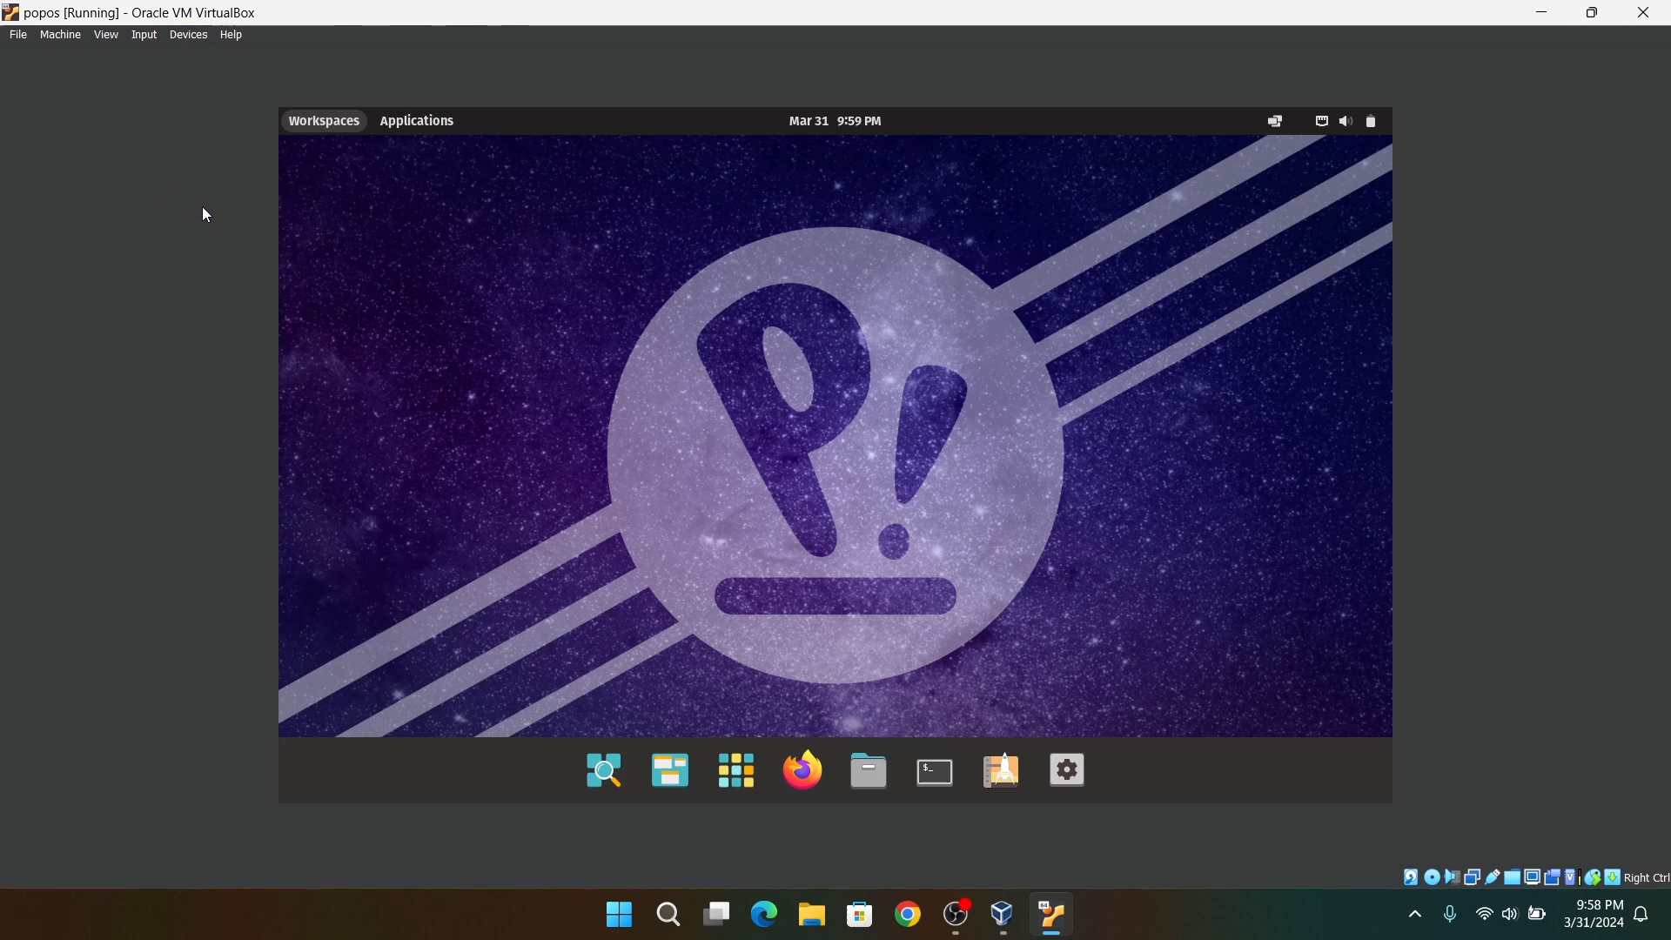
pyautogui.moveTo(866, 769)
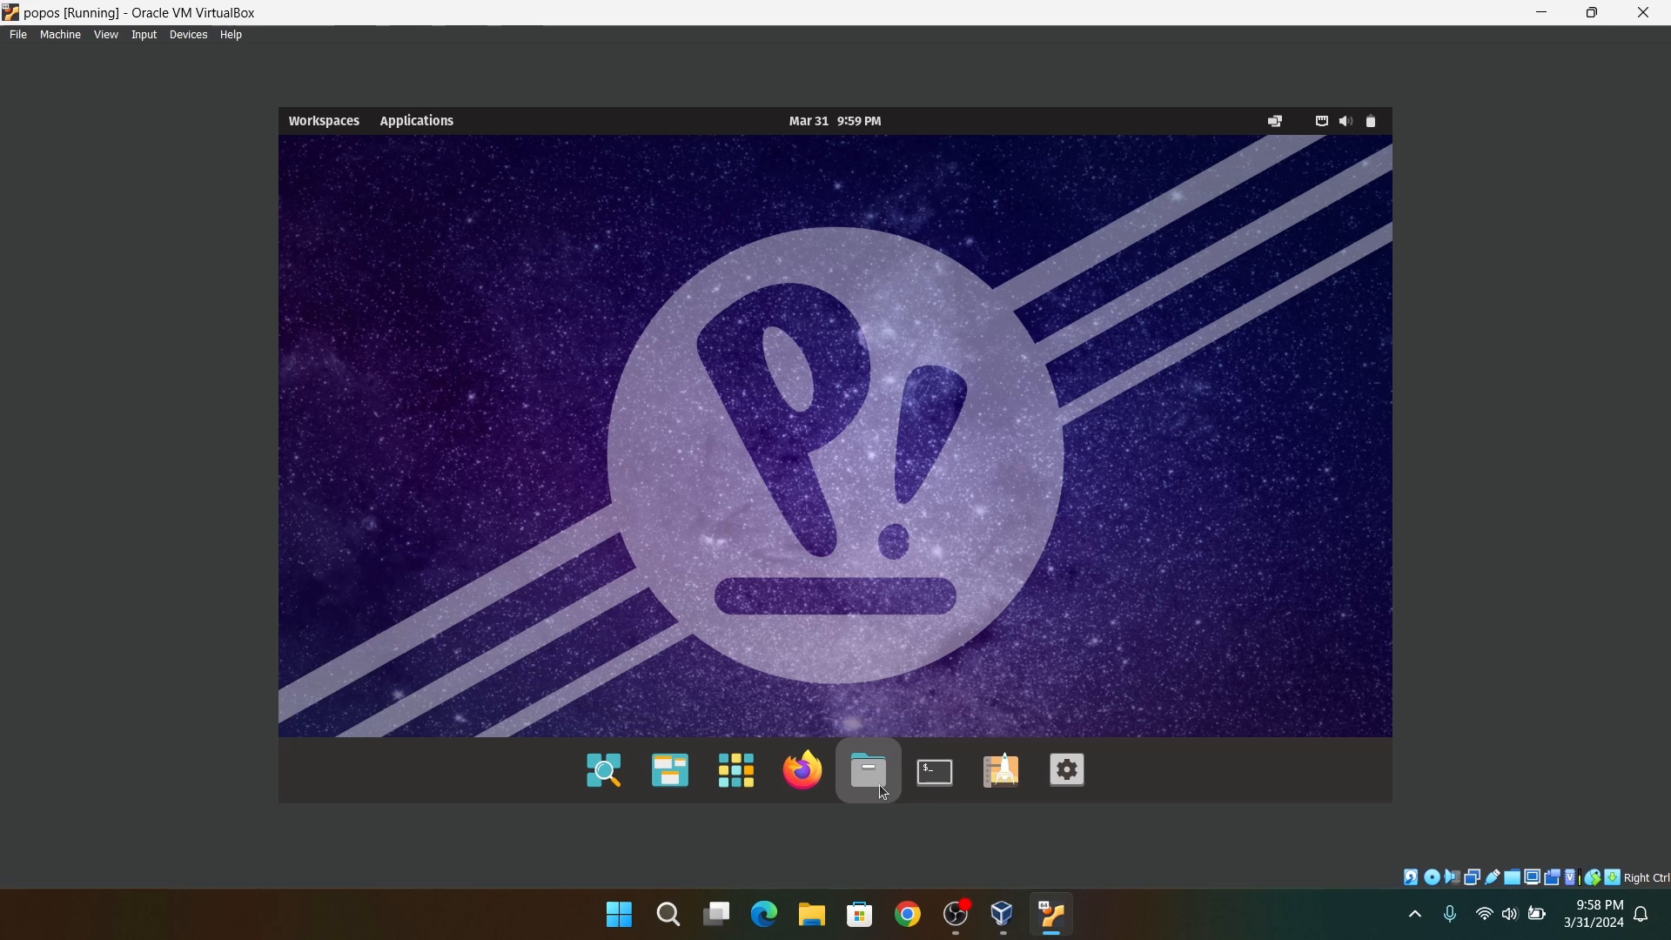
pyautogui.click(868, 769)
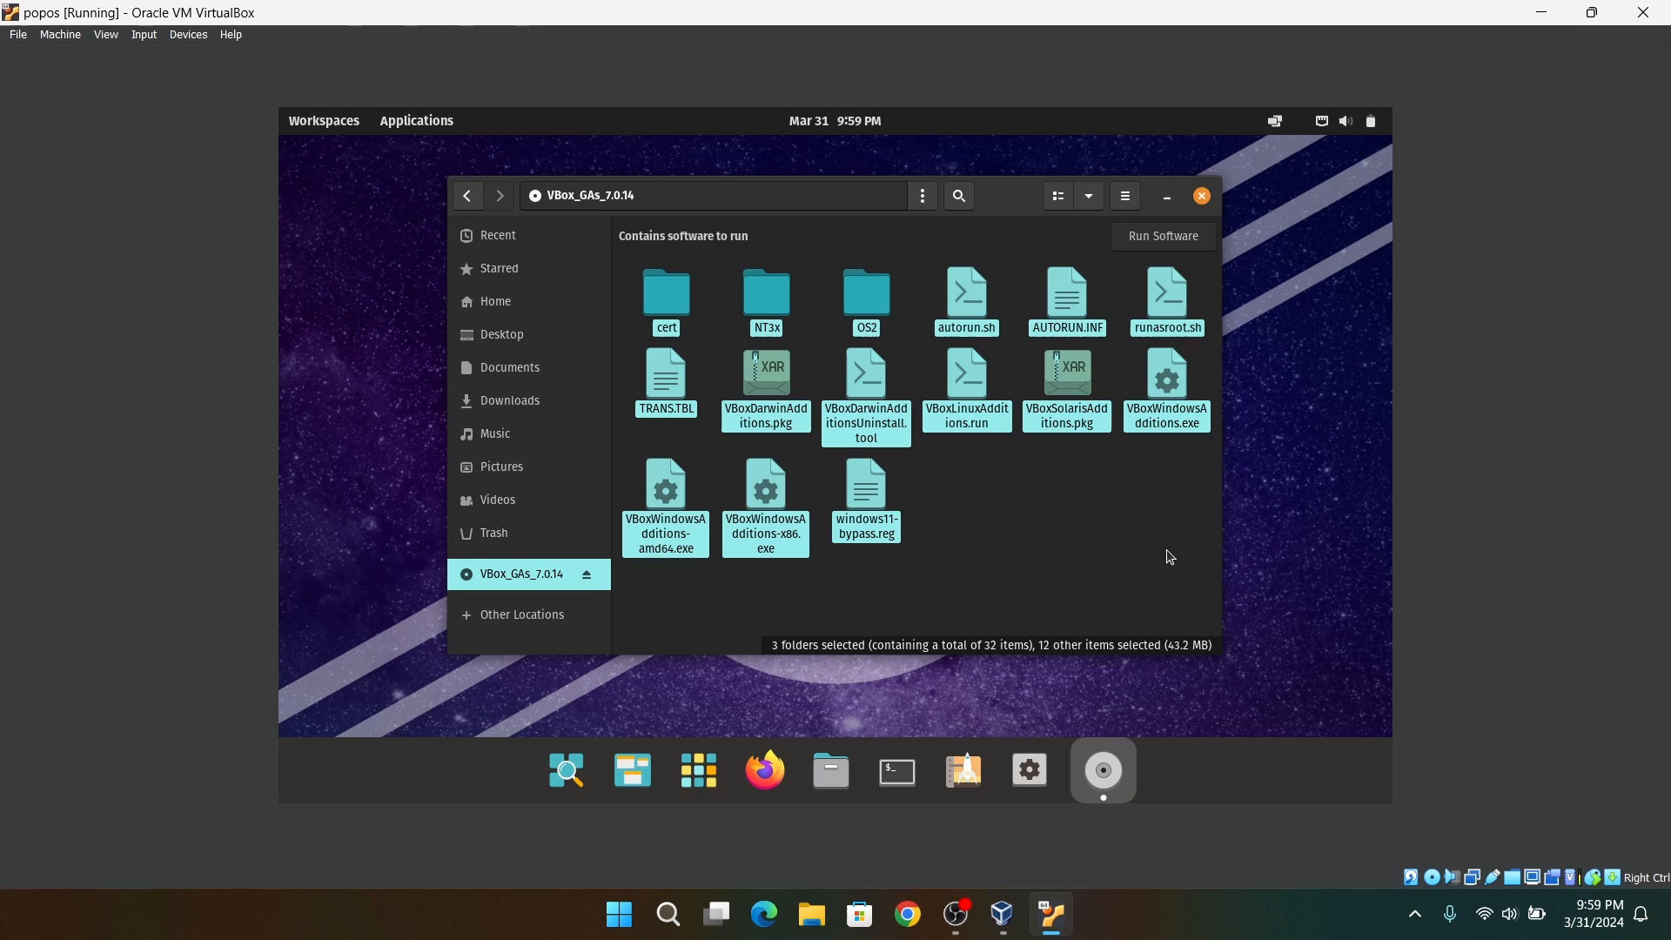
pyautogui.click(509, 399)
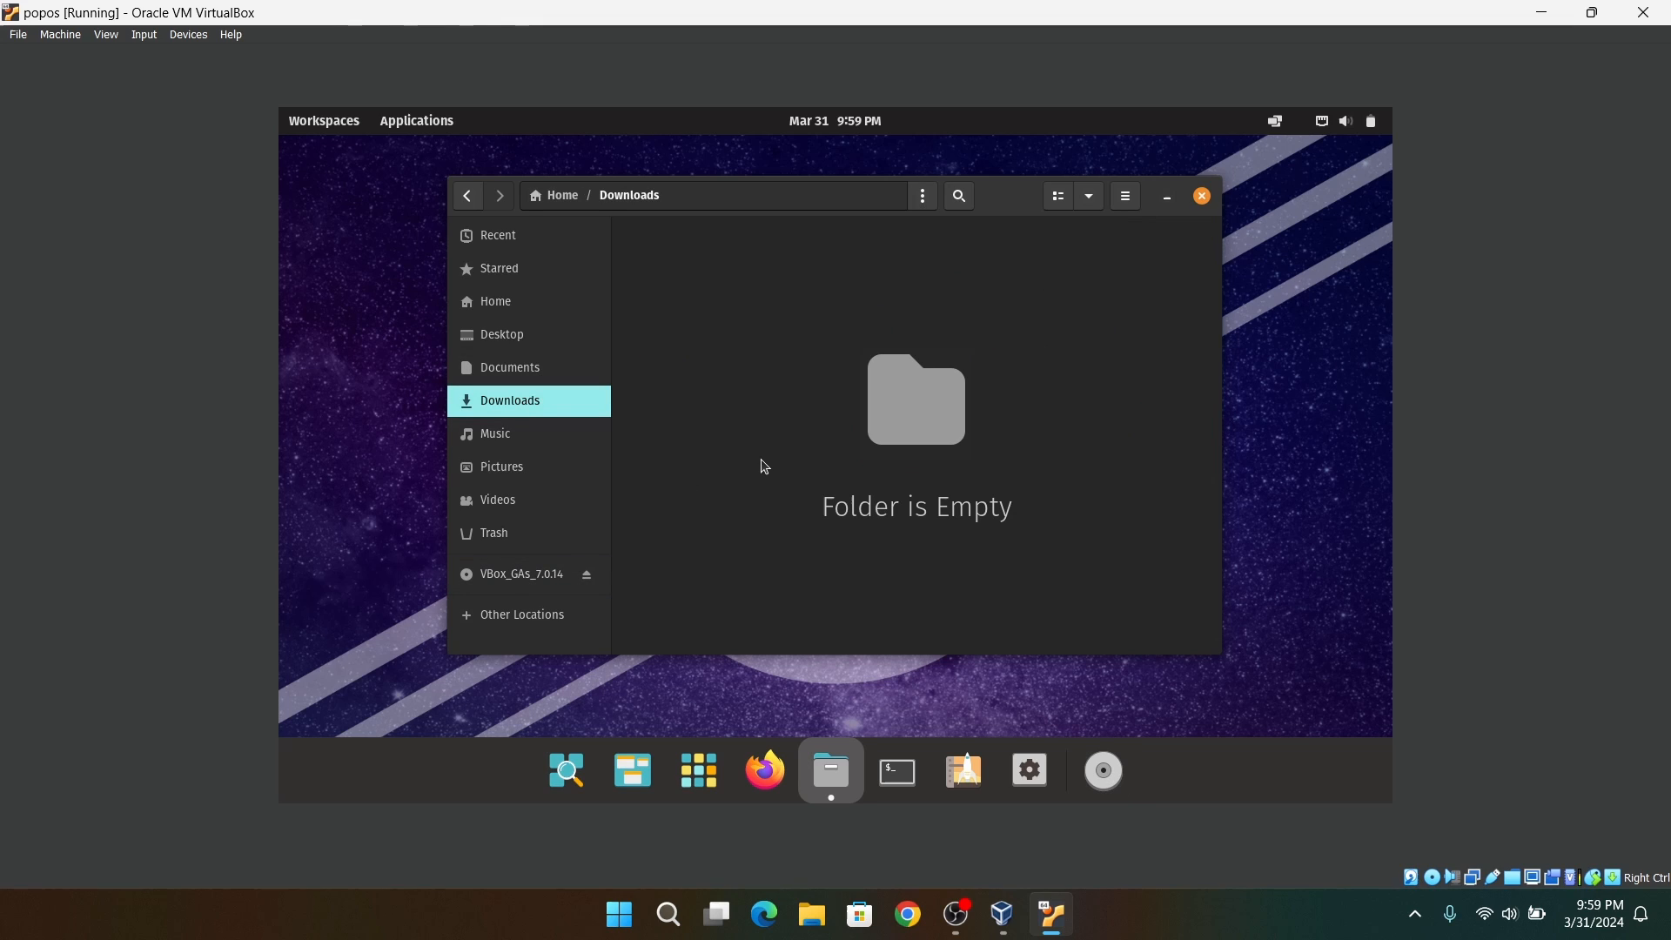
pyautogui.rightClick(1049, 554)
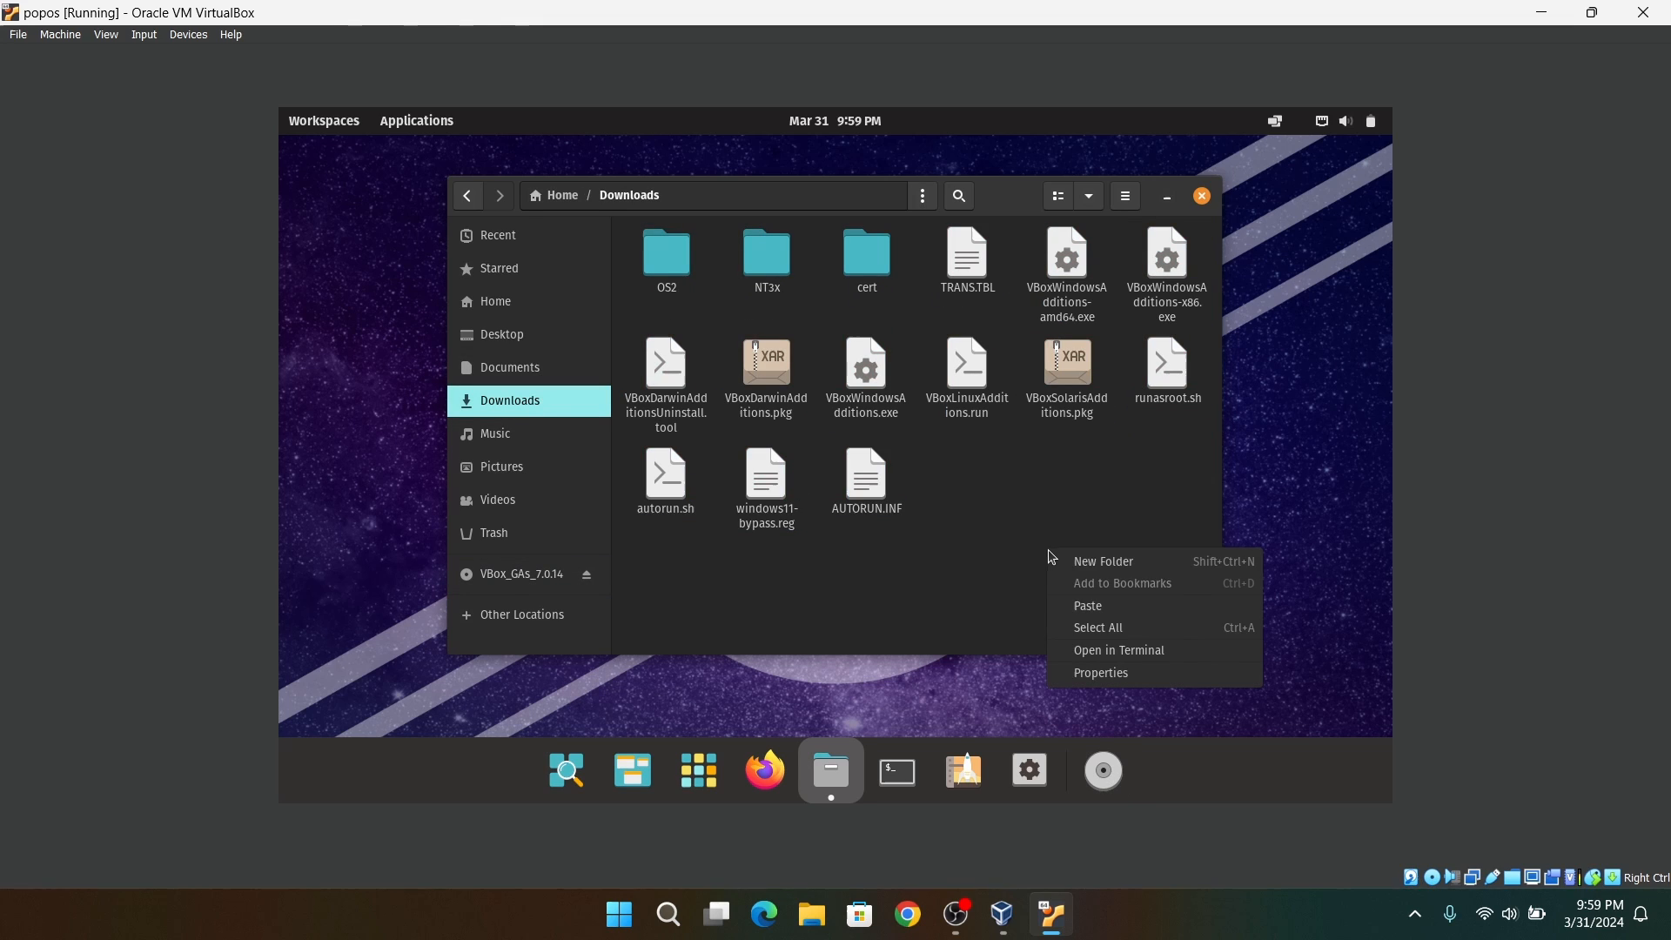
pyautogui.click(1118, 650)
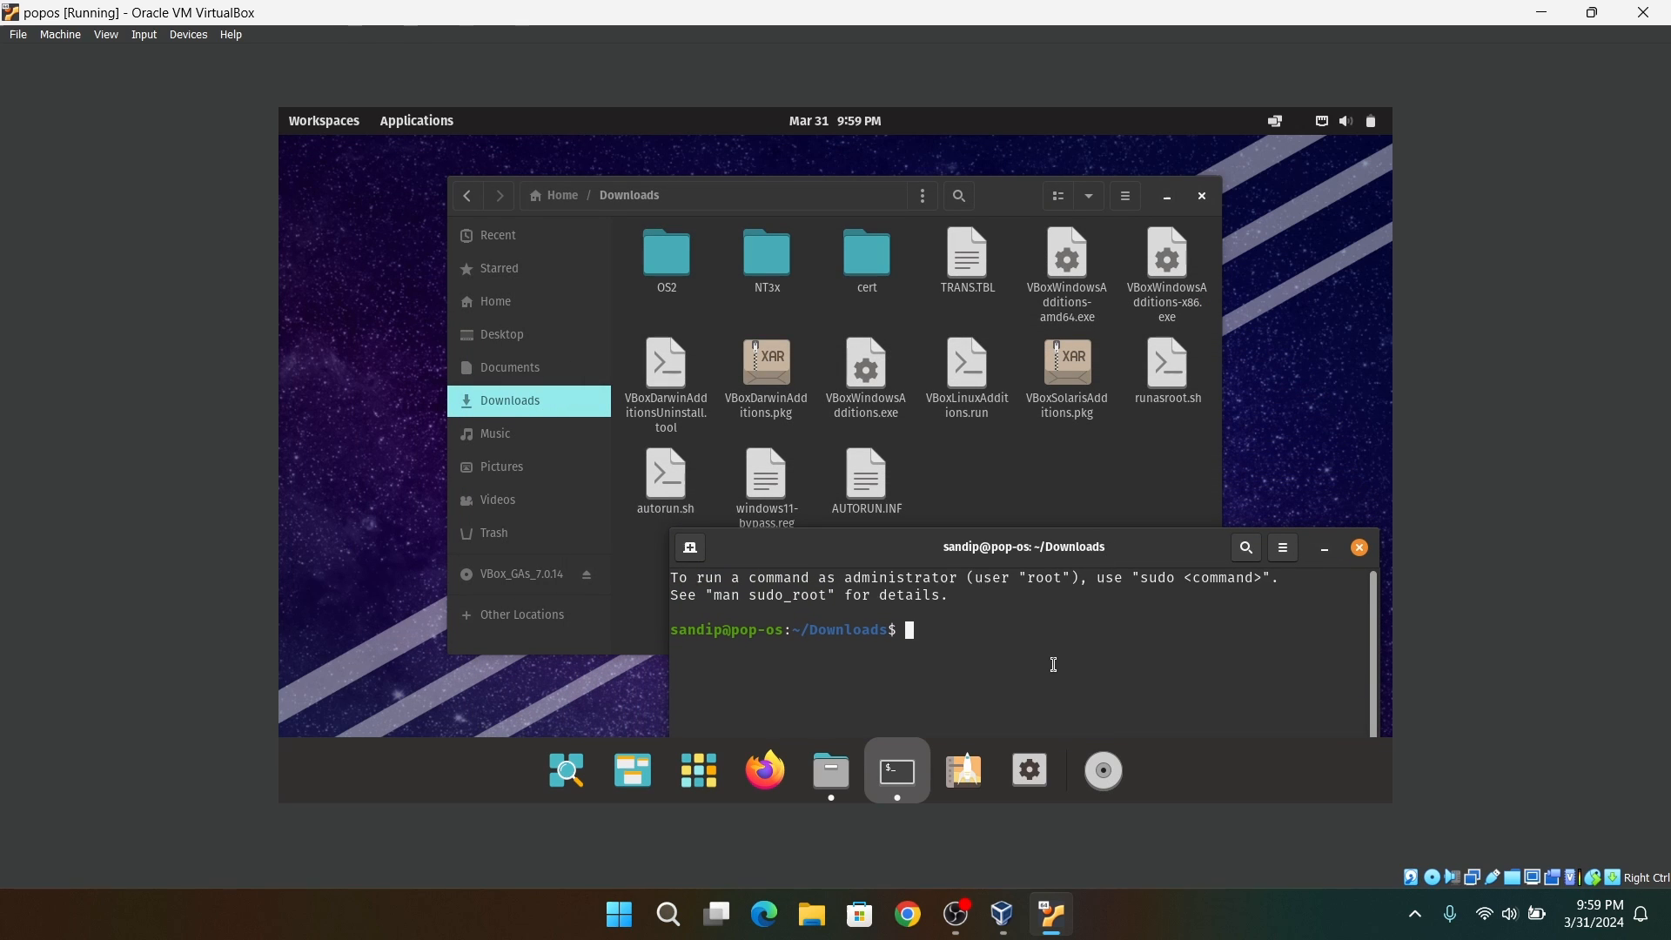
# - Run chmod +x VBoxLinuxAdditions.run, then sudo ./VBoxLinuxAdditions.run
pyautogui.write('chmod +x V')
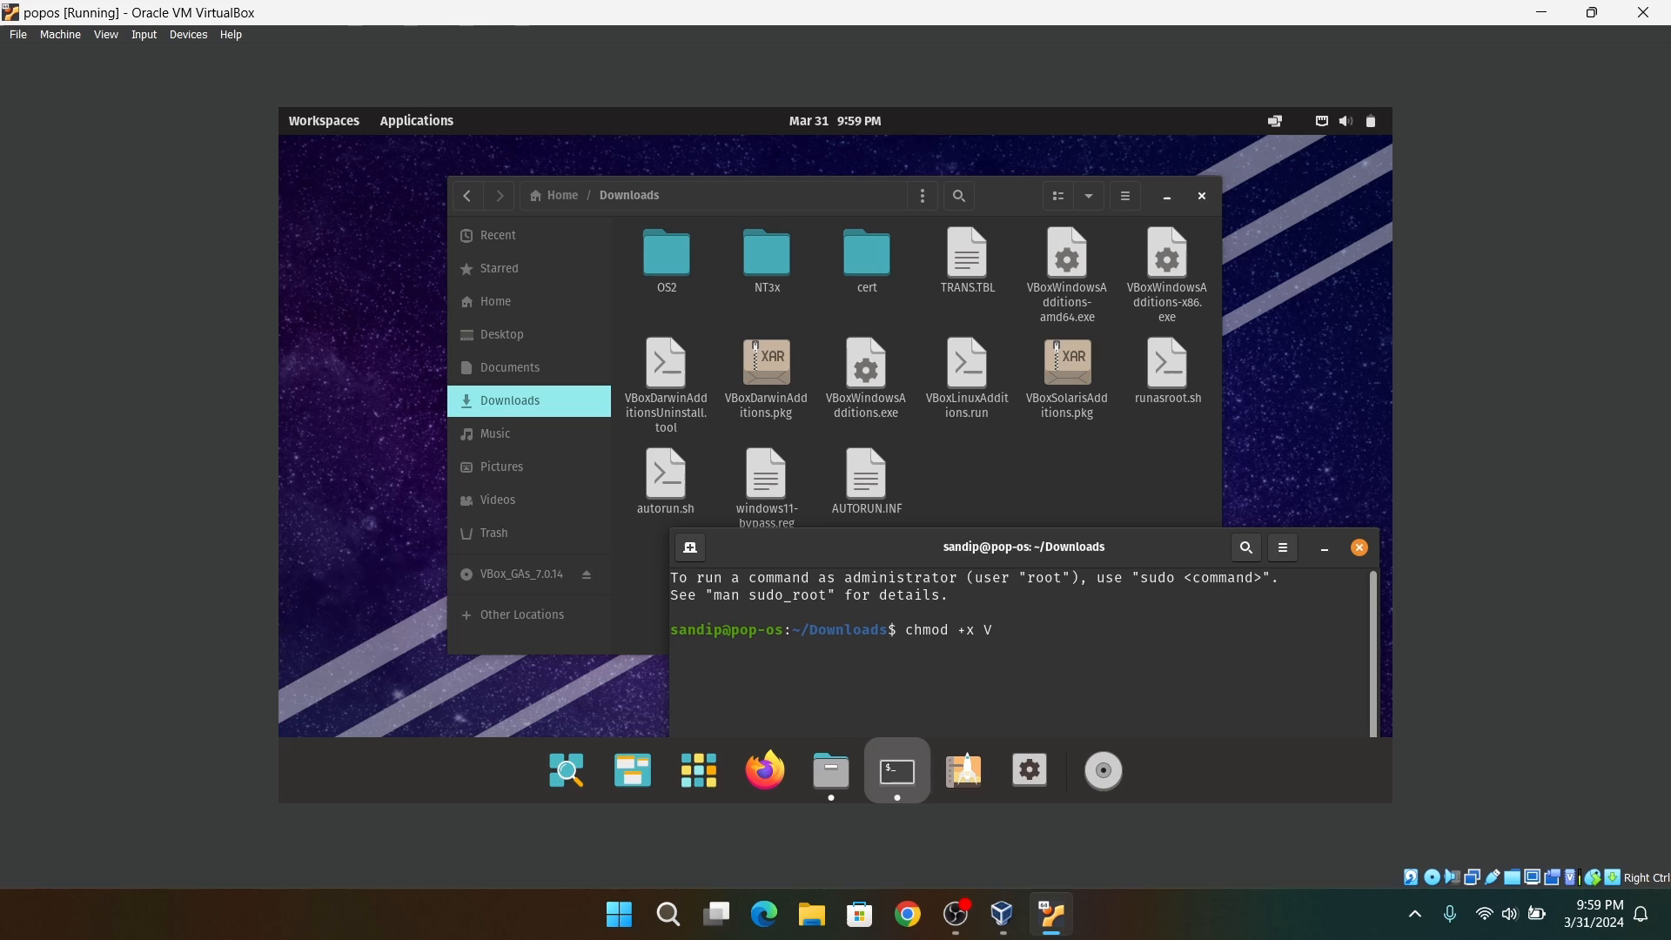
pyautogui.write('BoxLinuxAdditions.run')
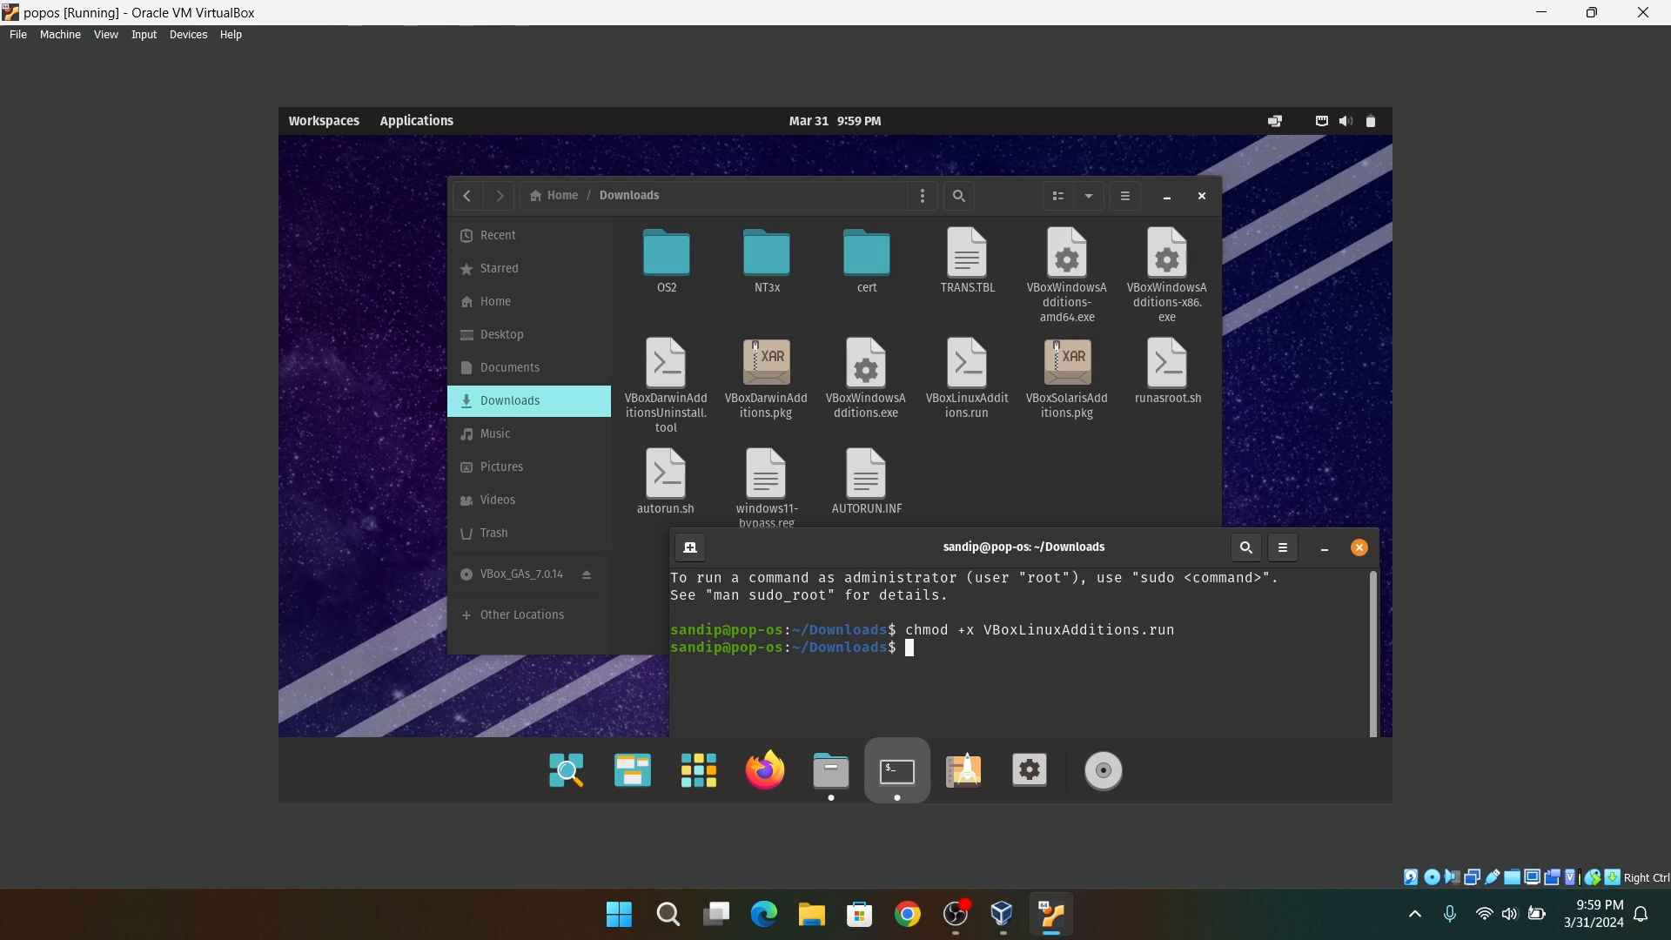
pyautogui.write('sudo ./')
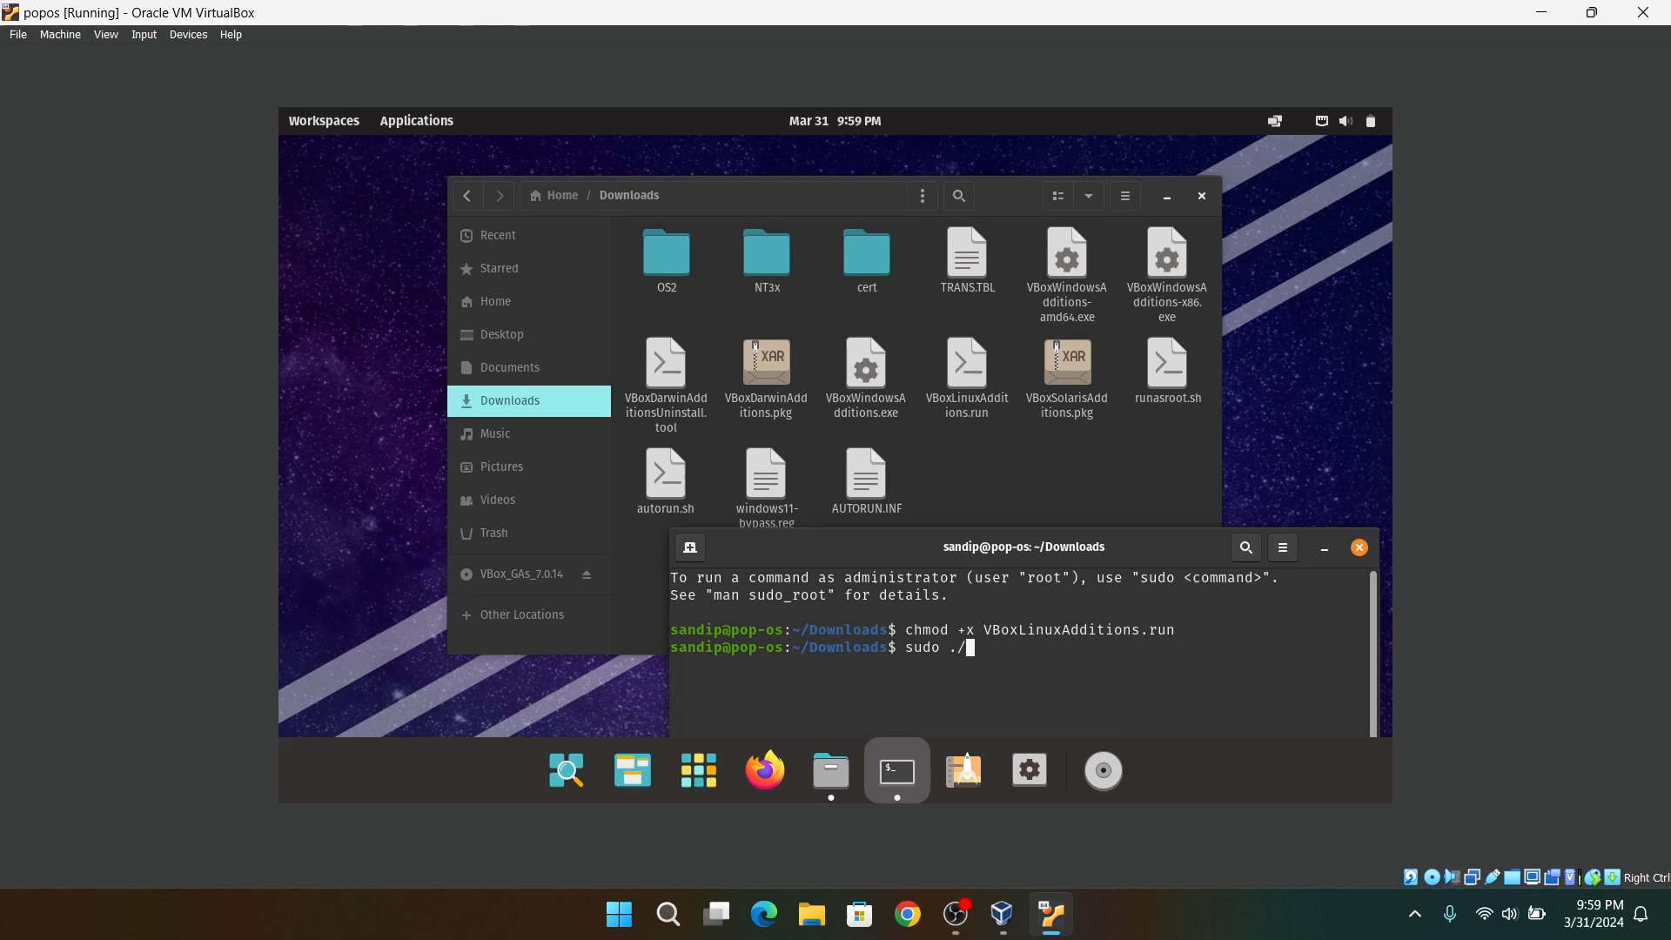
pyautogui.write('v')
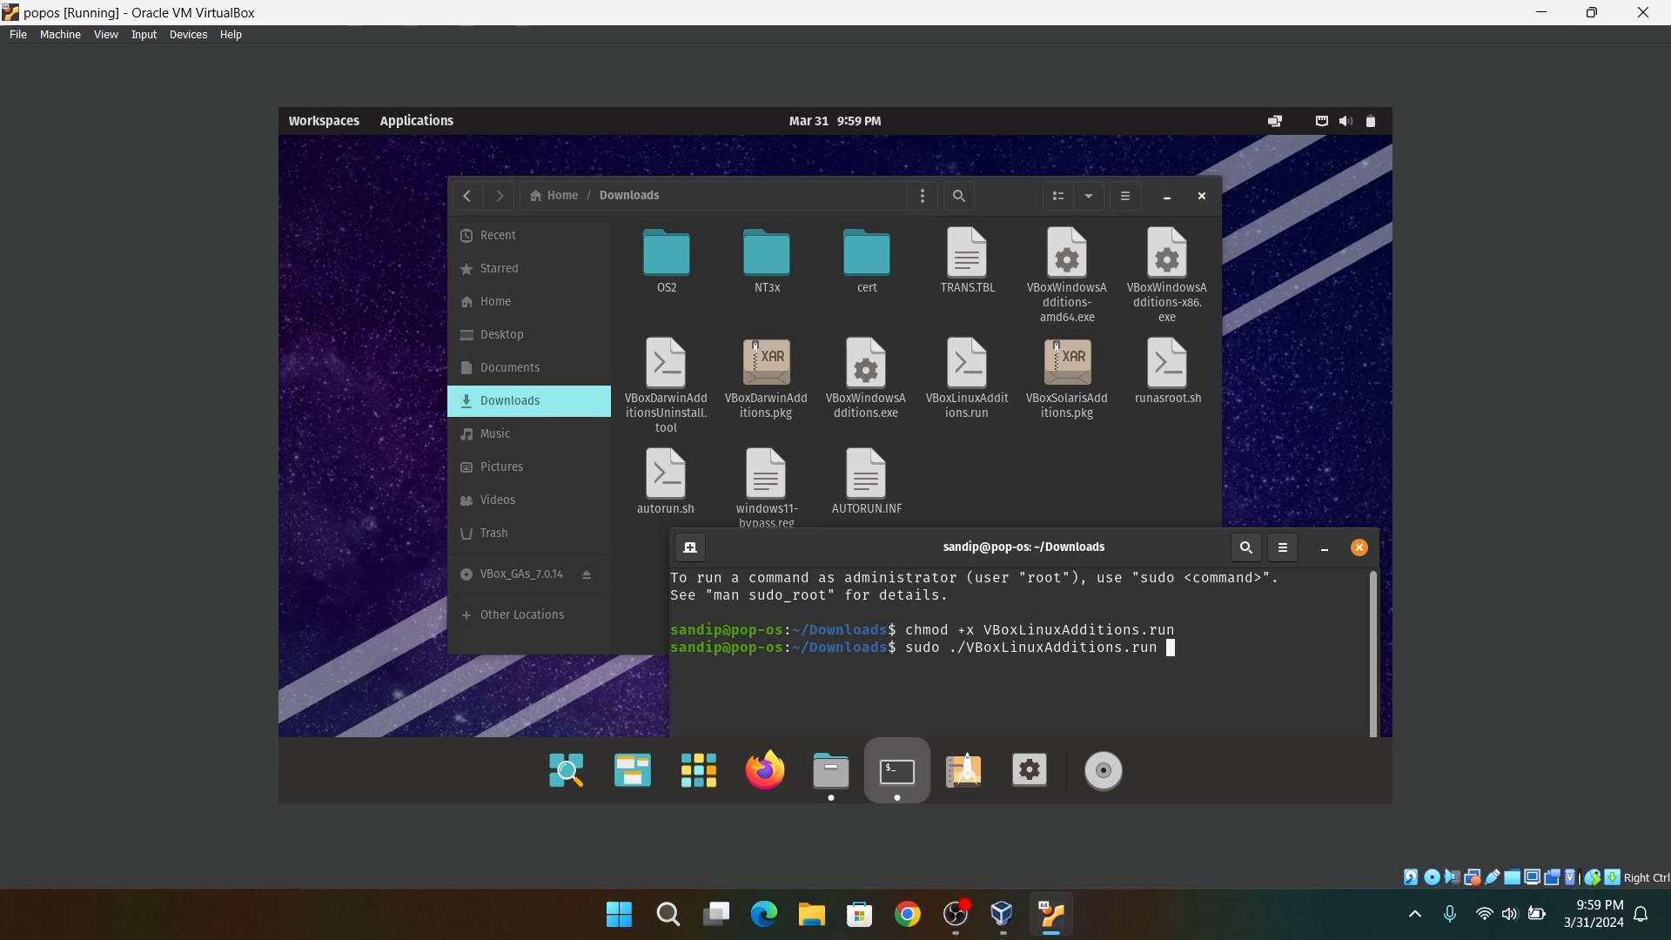
pyautogui.press('Return')
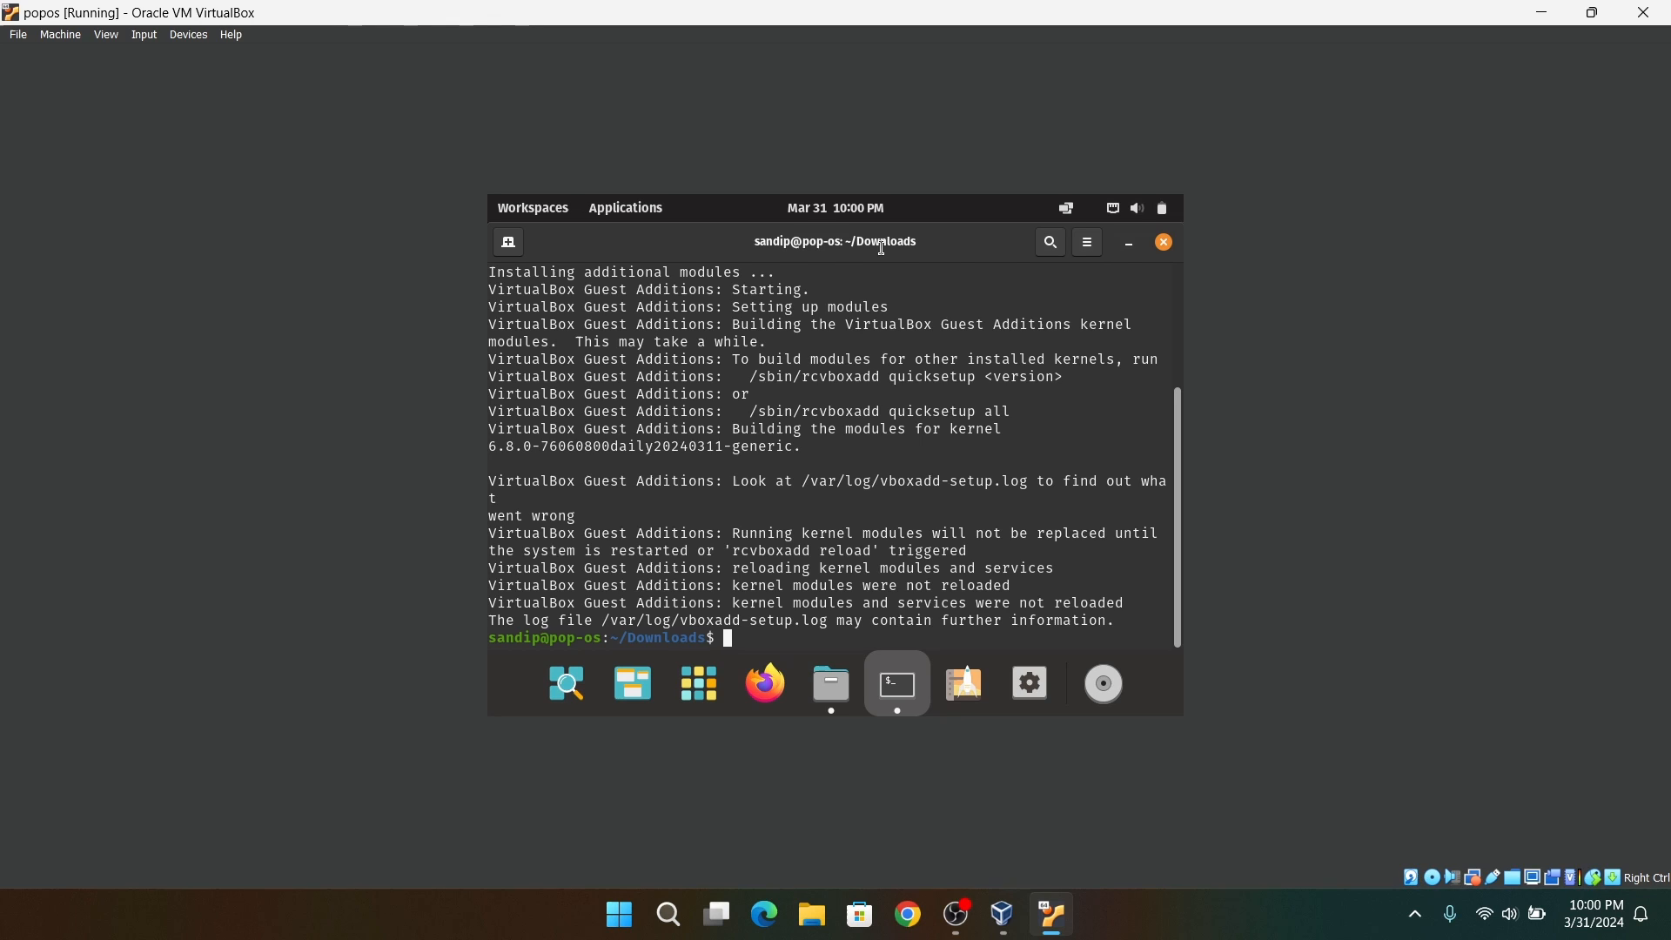
pyautogui.moveTo(883, 253)
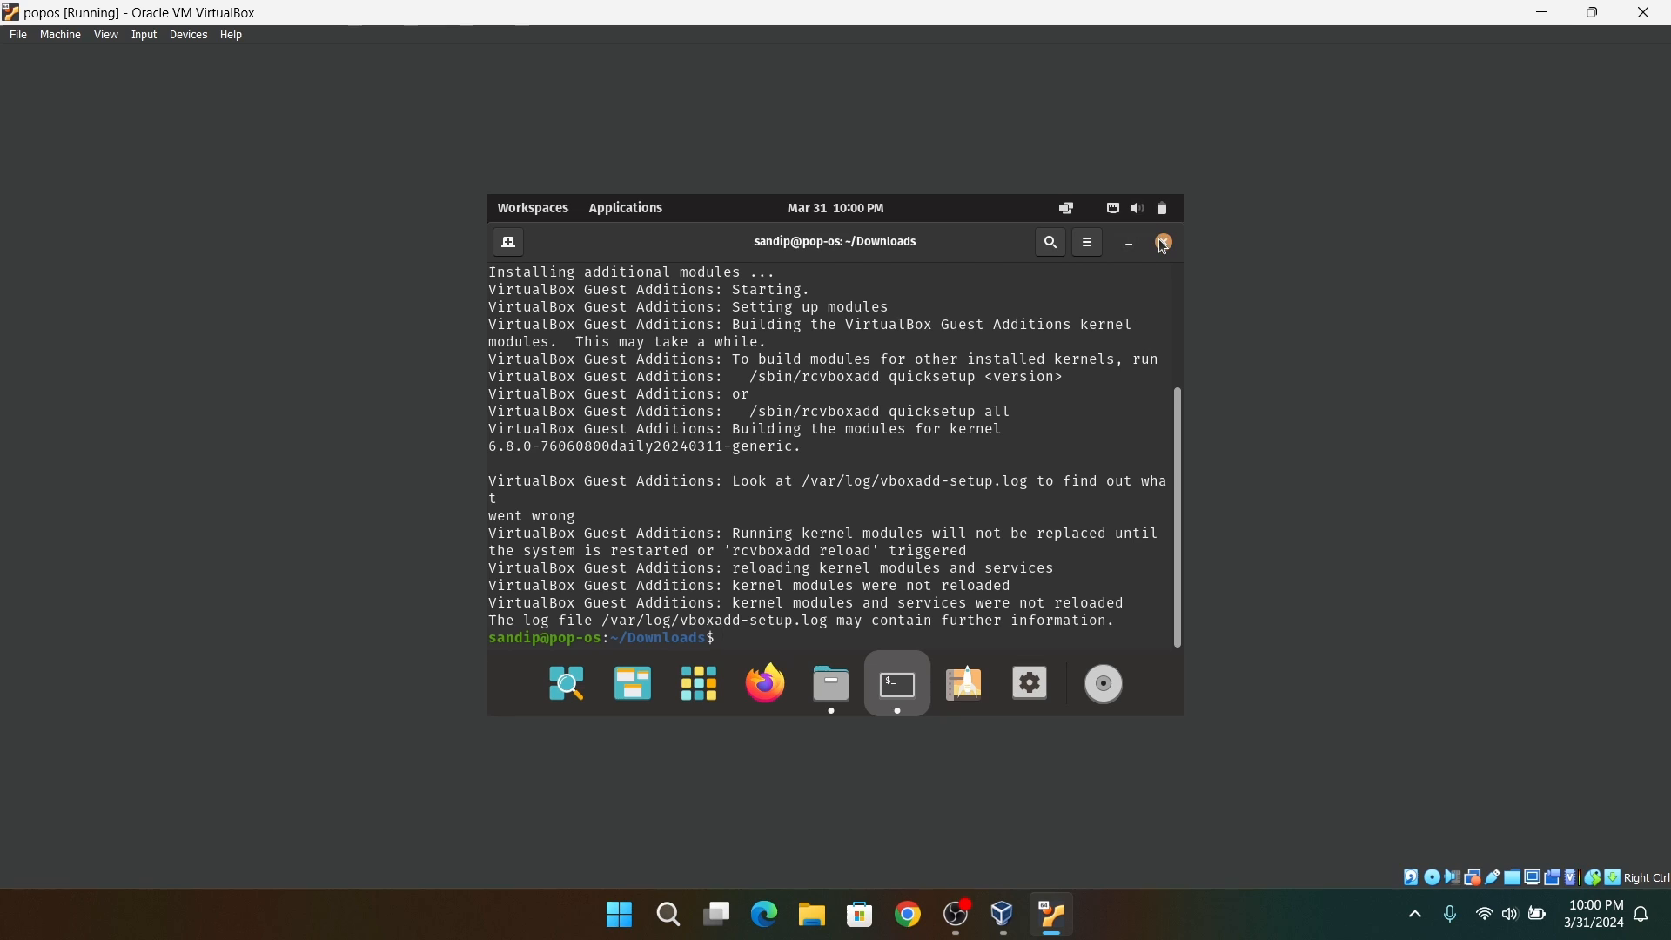
# - Close the terminal and Files windows so the resized desktop fills the VM
pyautogui.click(829, 684)
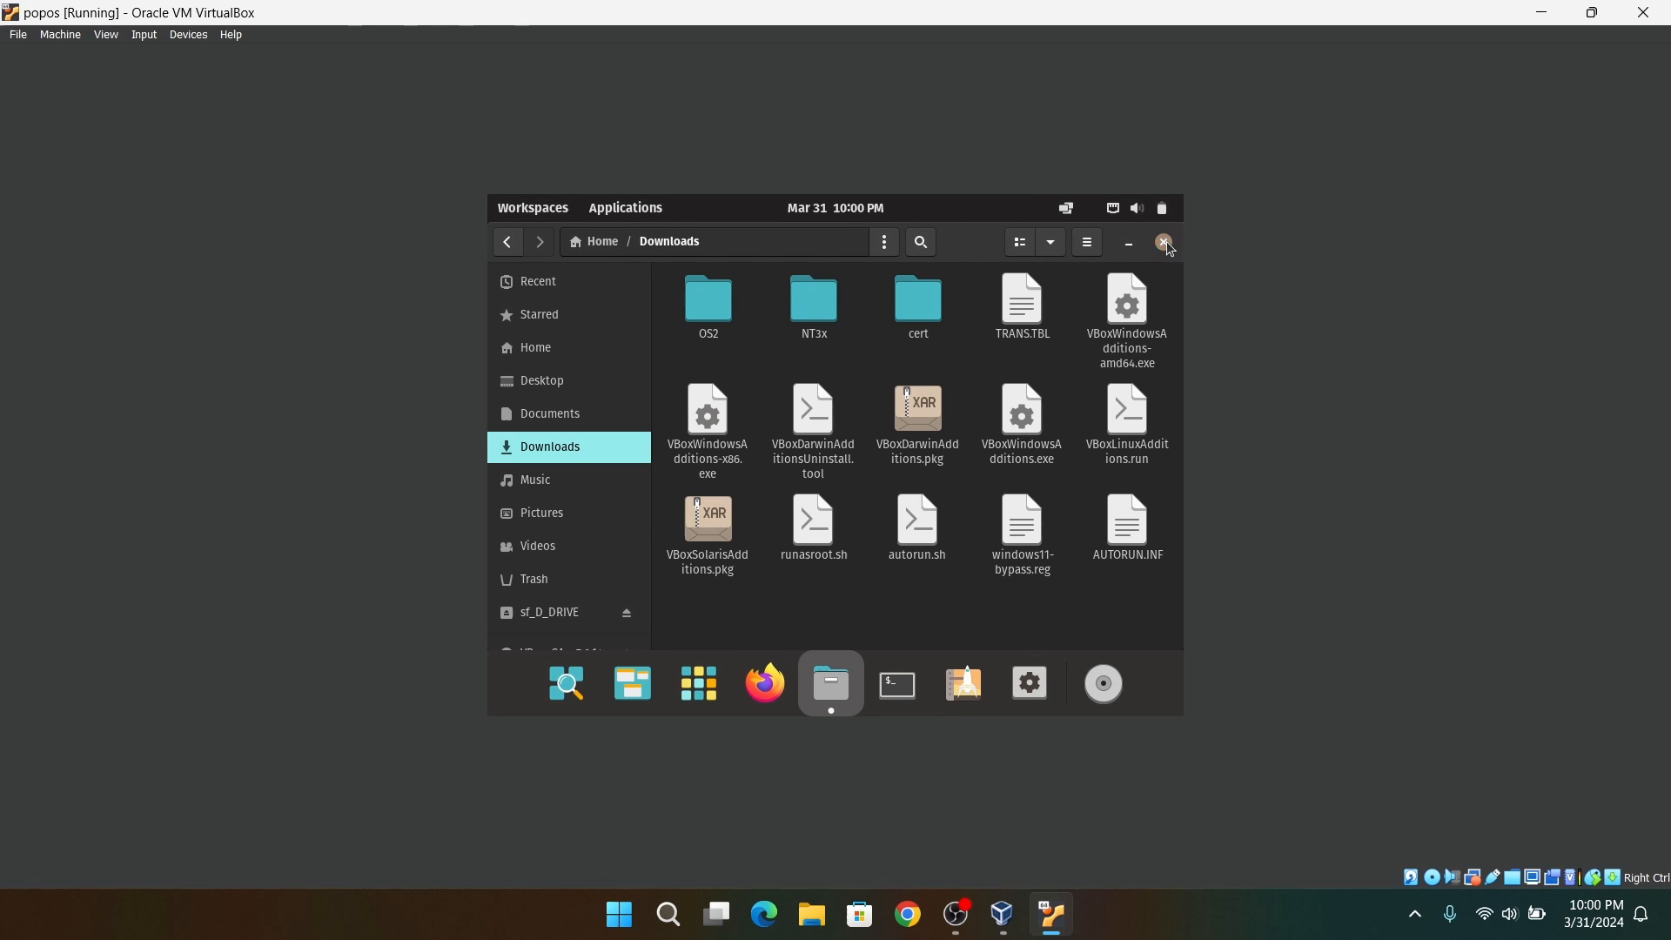
pyautogui.click(188, 34)
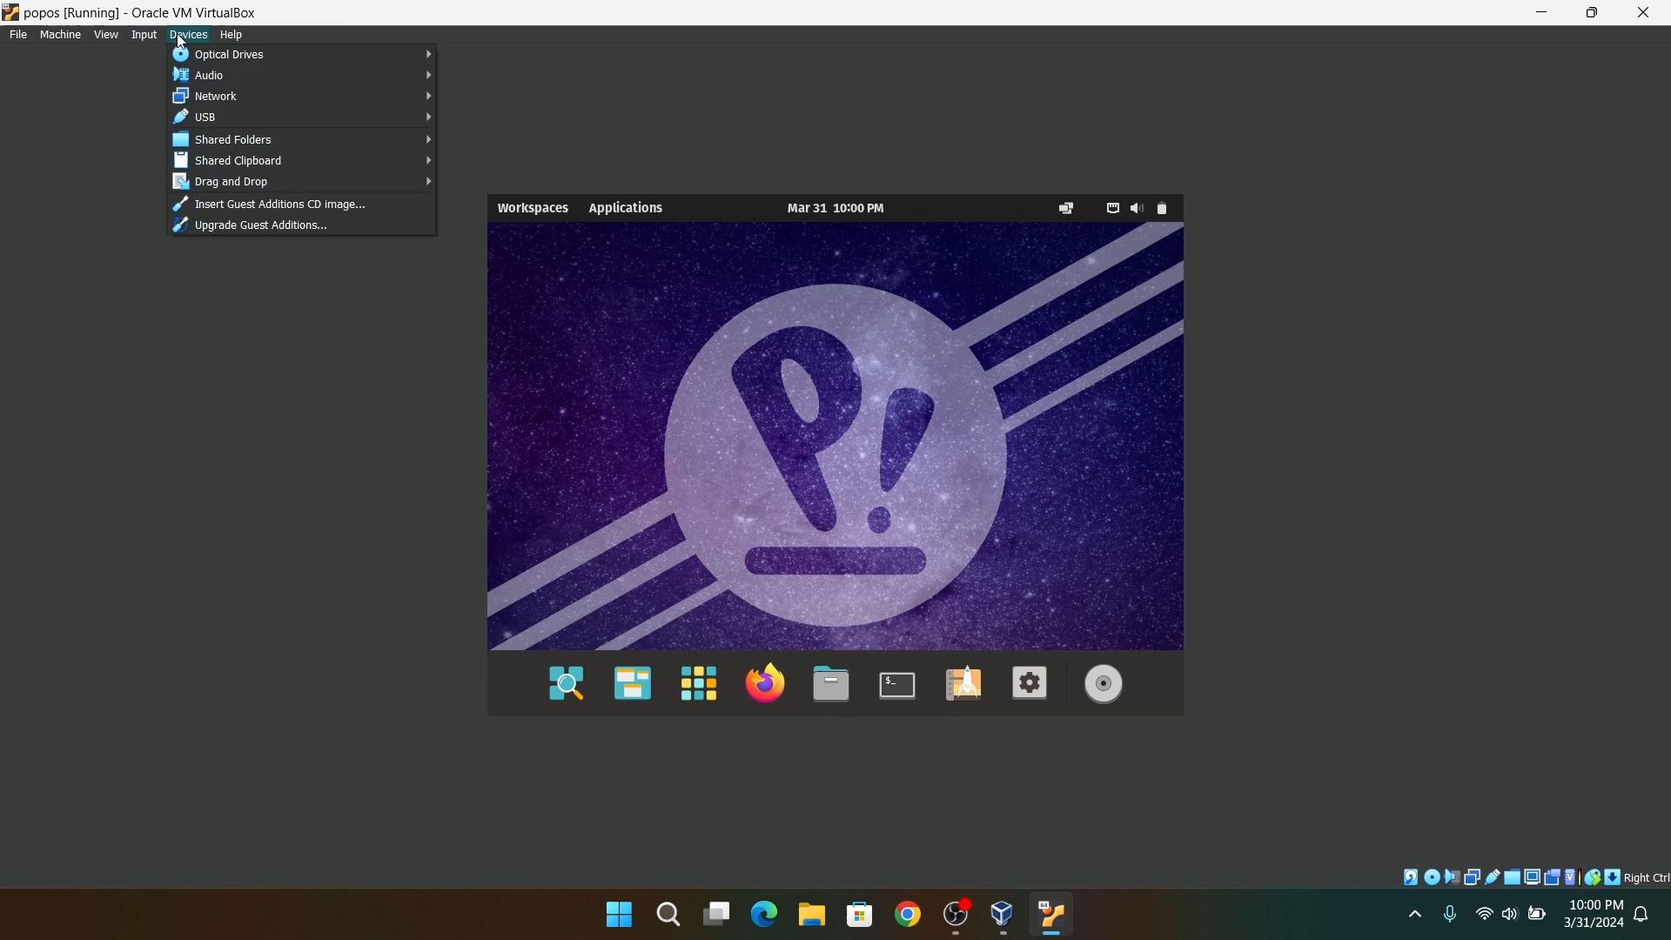
pyautogui.click(143, 34)
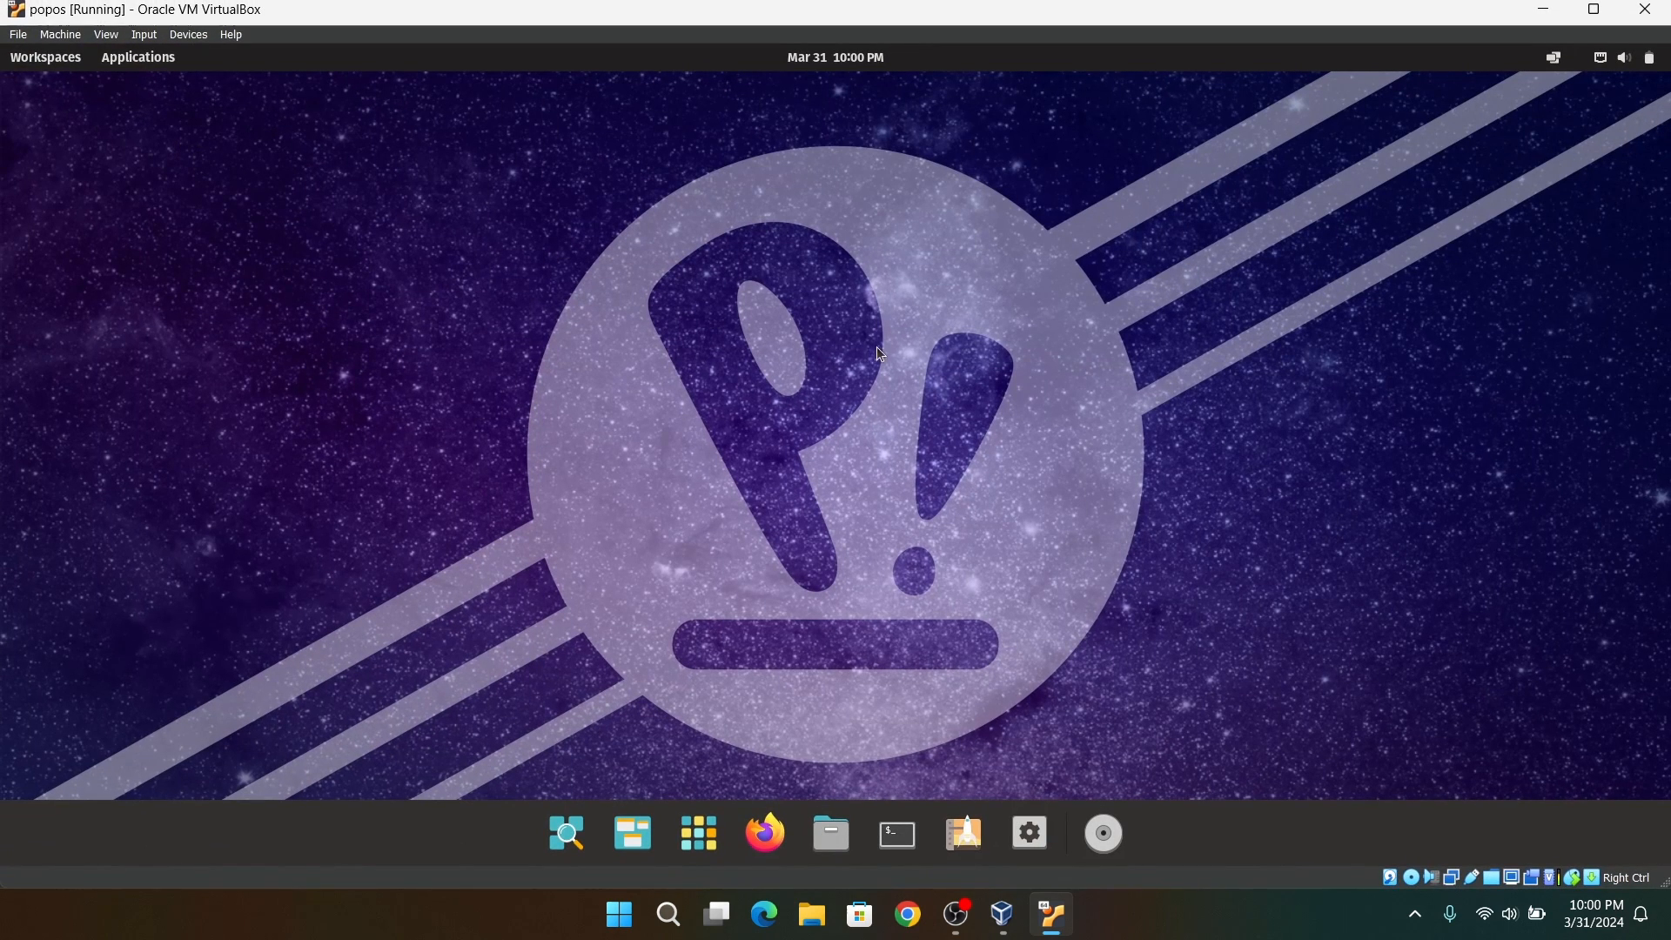
# - In a new terminal, run sudo usermod -aG vboxsf sandip
pyautogui.click(895, 832)
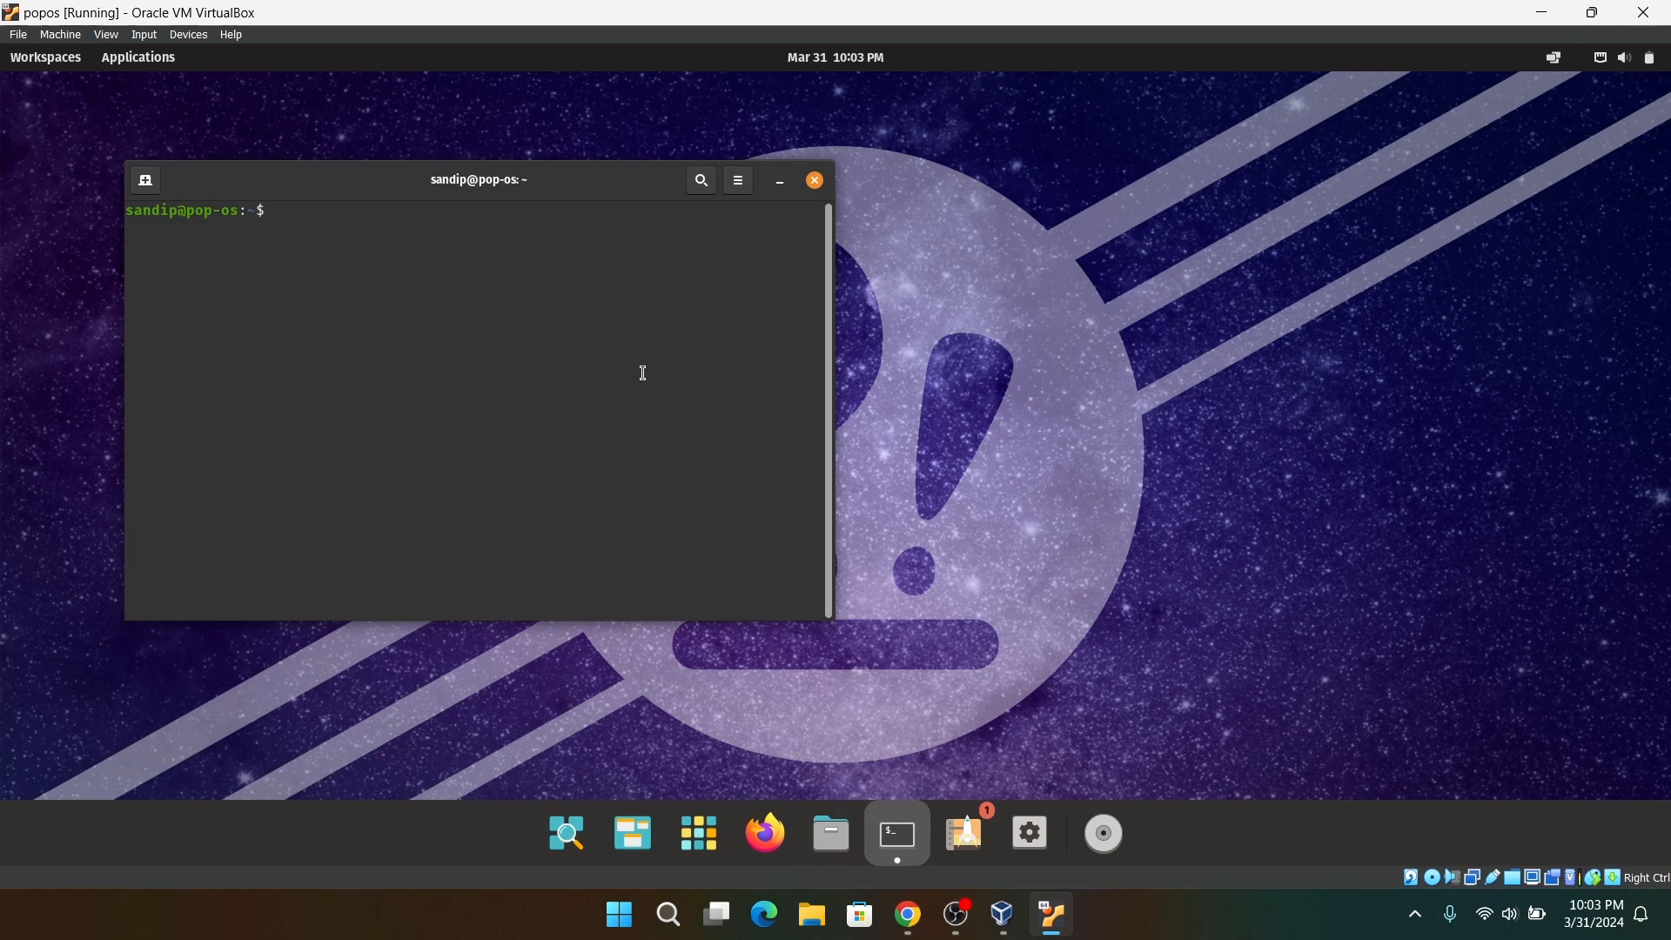
pyautogui.write('sudo usermod -aG')
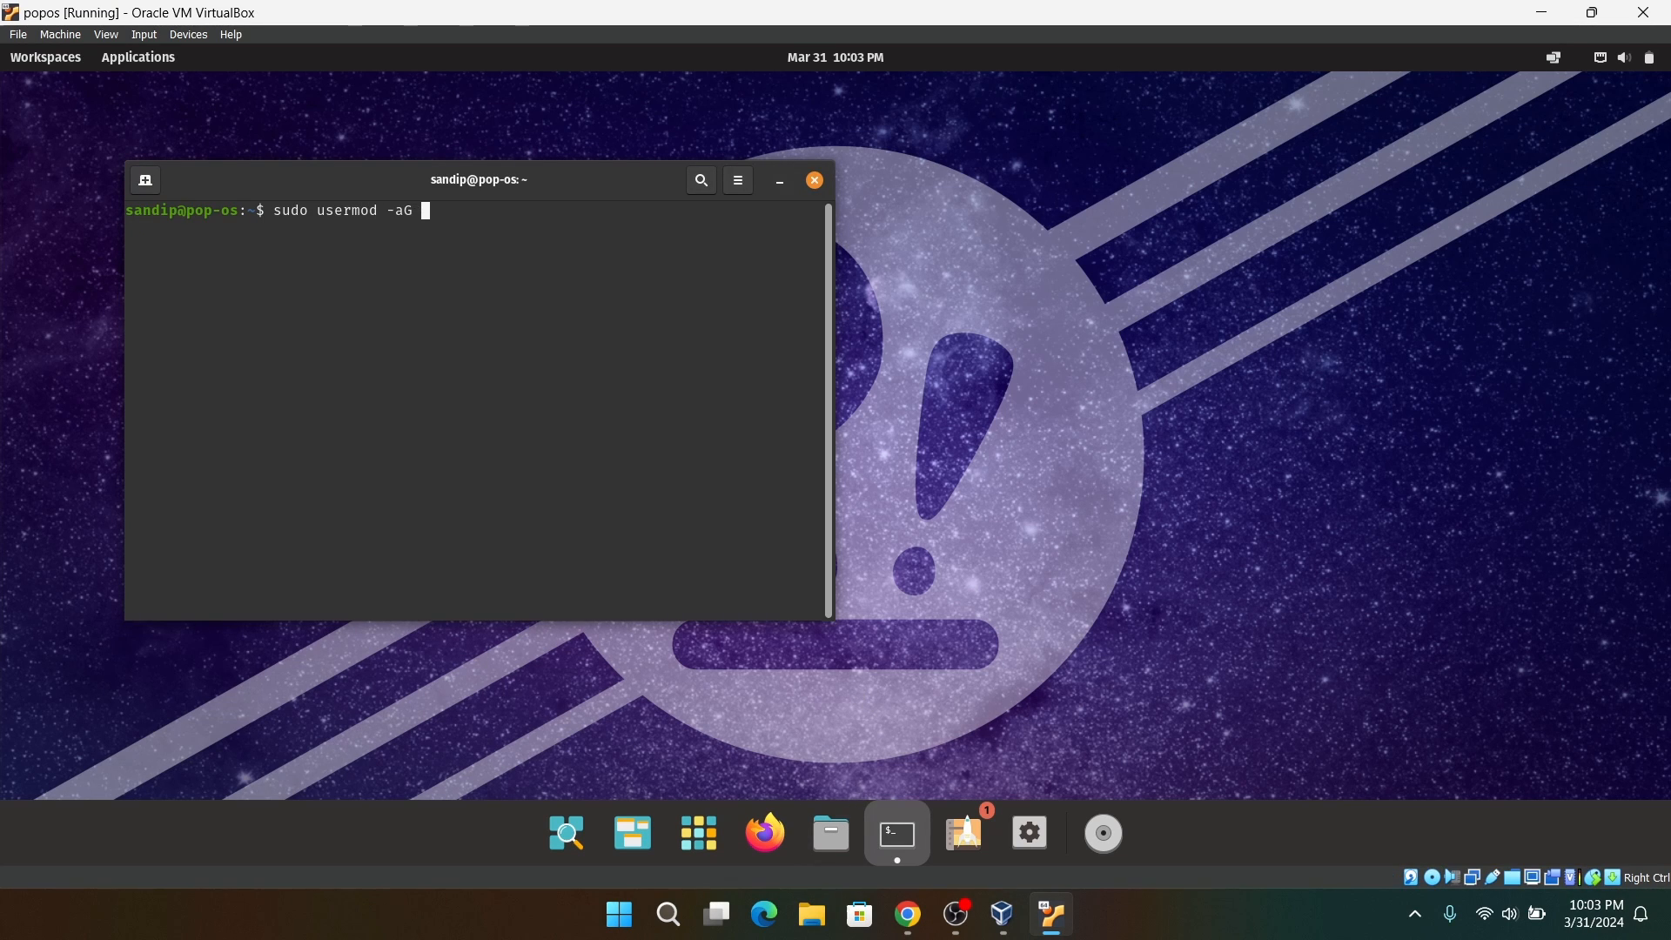
pyautogui.write('vbox')
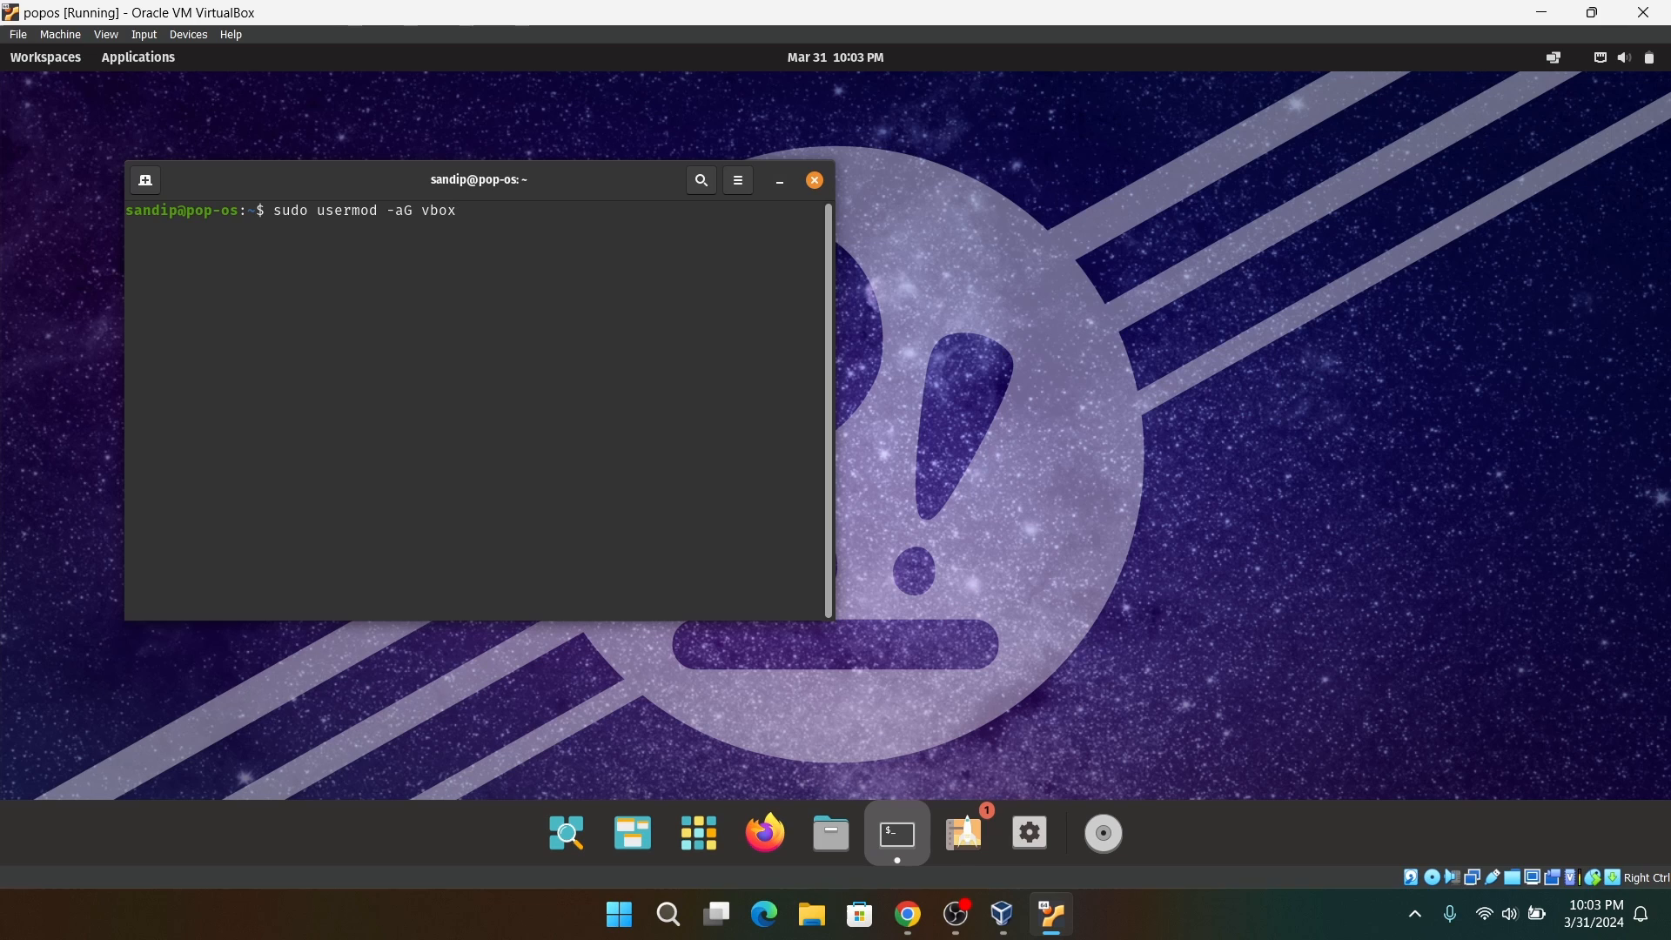
pyautogui.write('sf sandip')
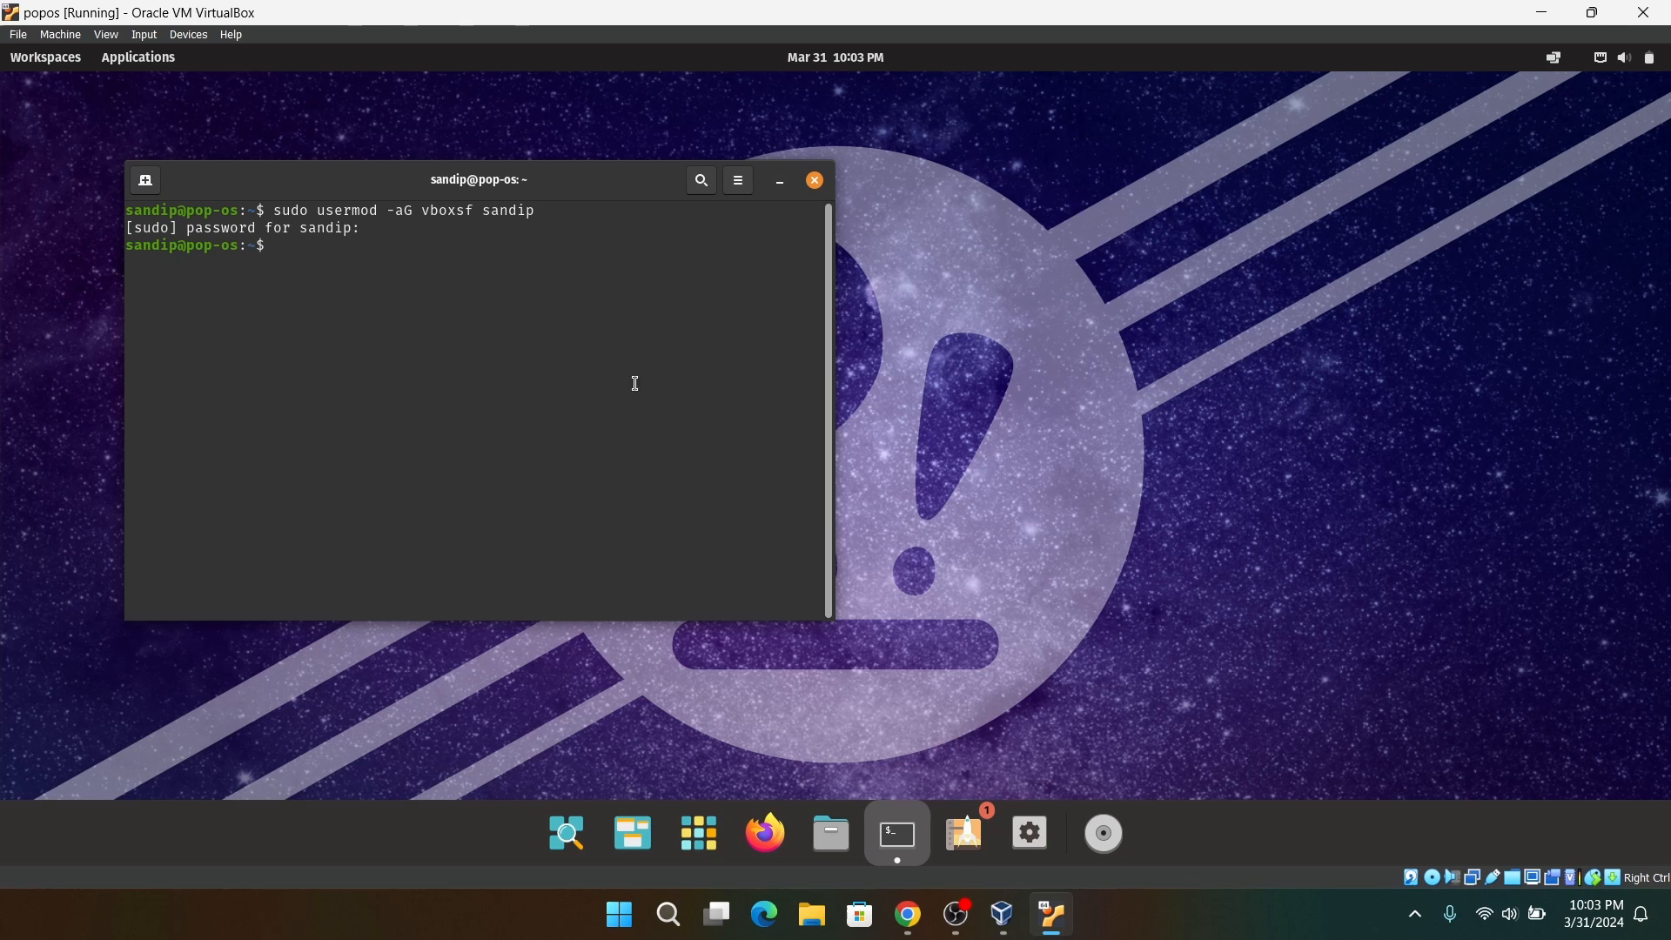
# - Check the sf_D_DRIVE folder in Files, find it empty, and close Files
pyautogui.click(830, 832)
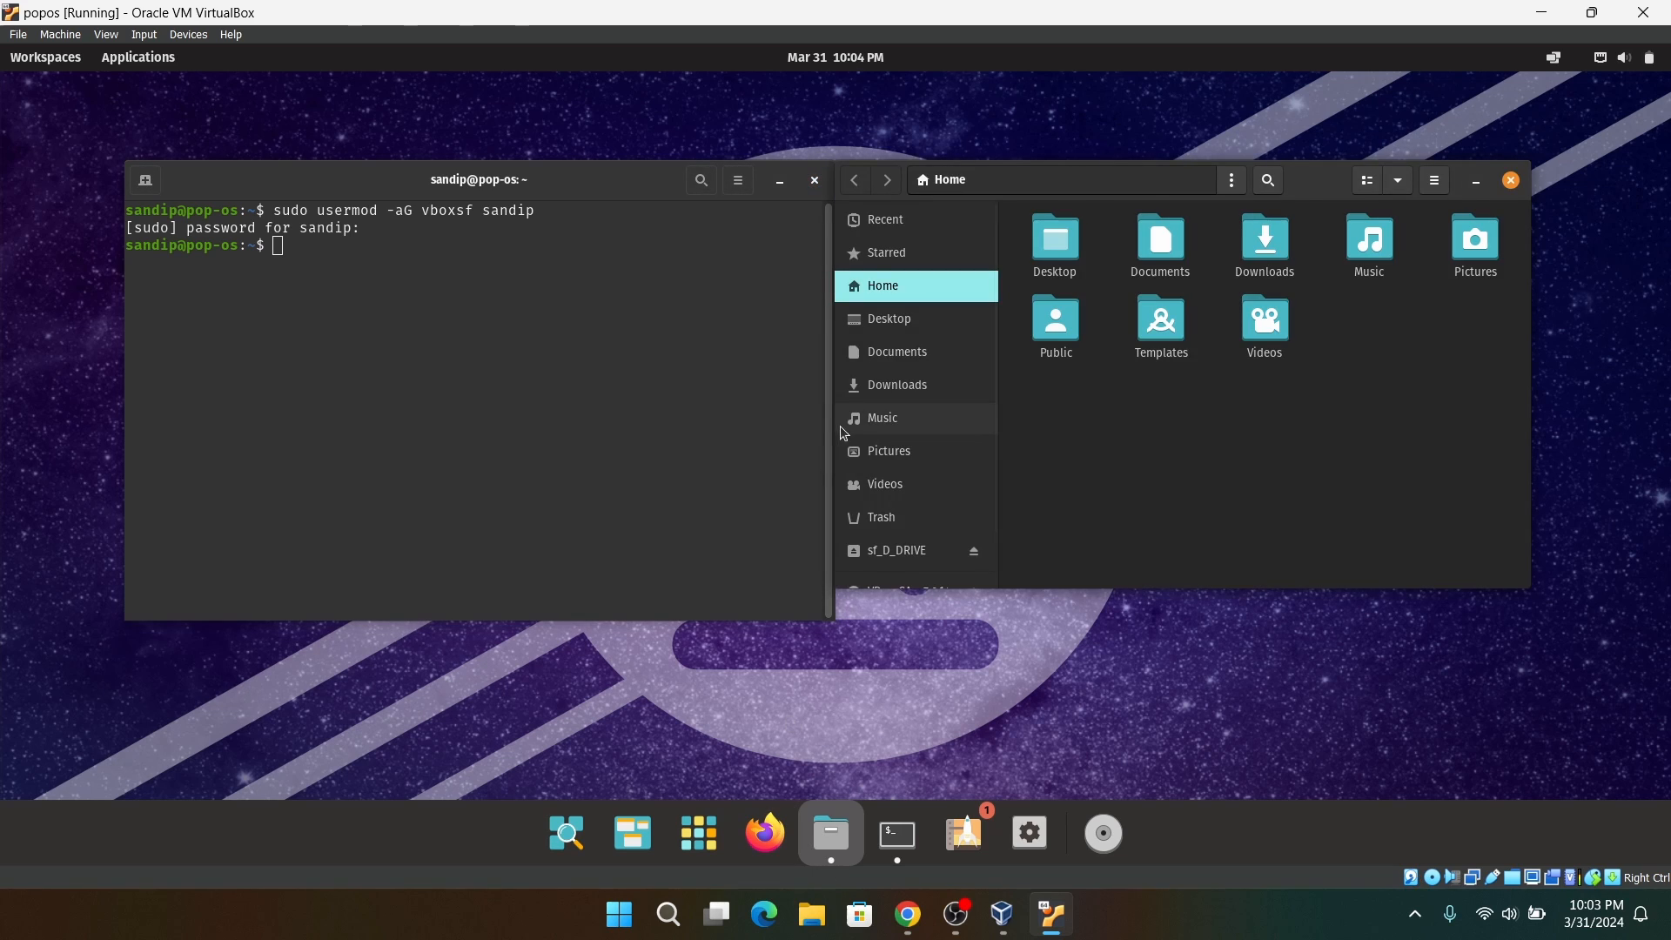
pyautogui.click(896, 550)
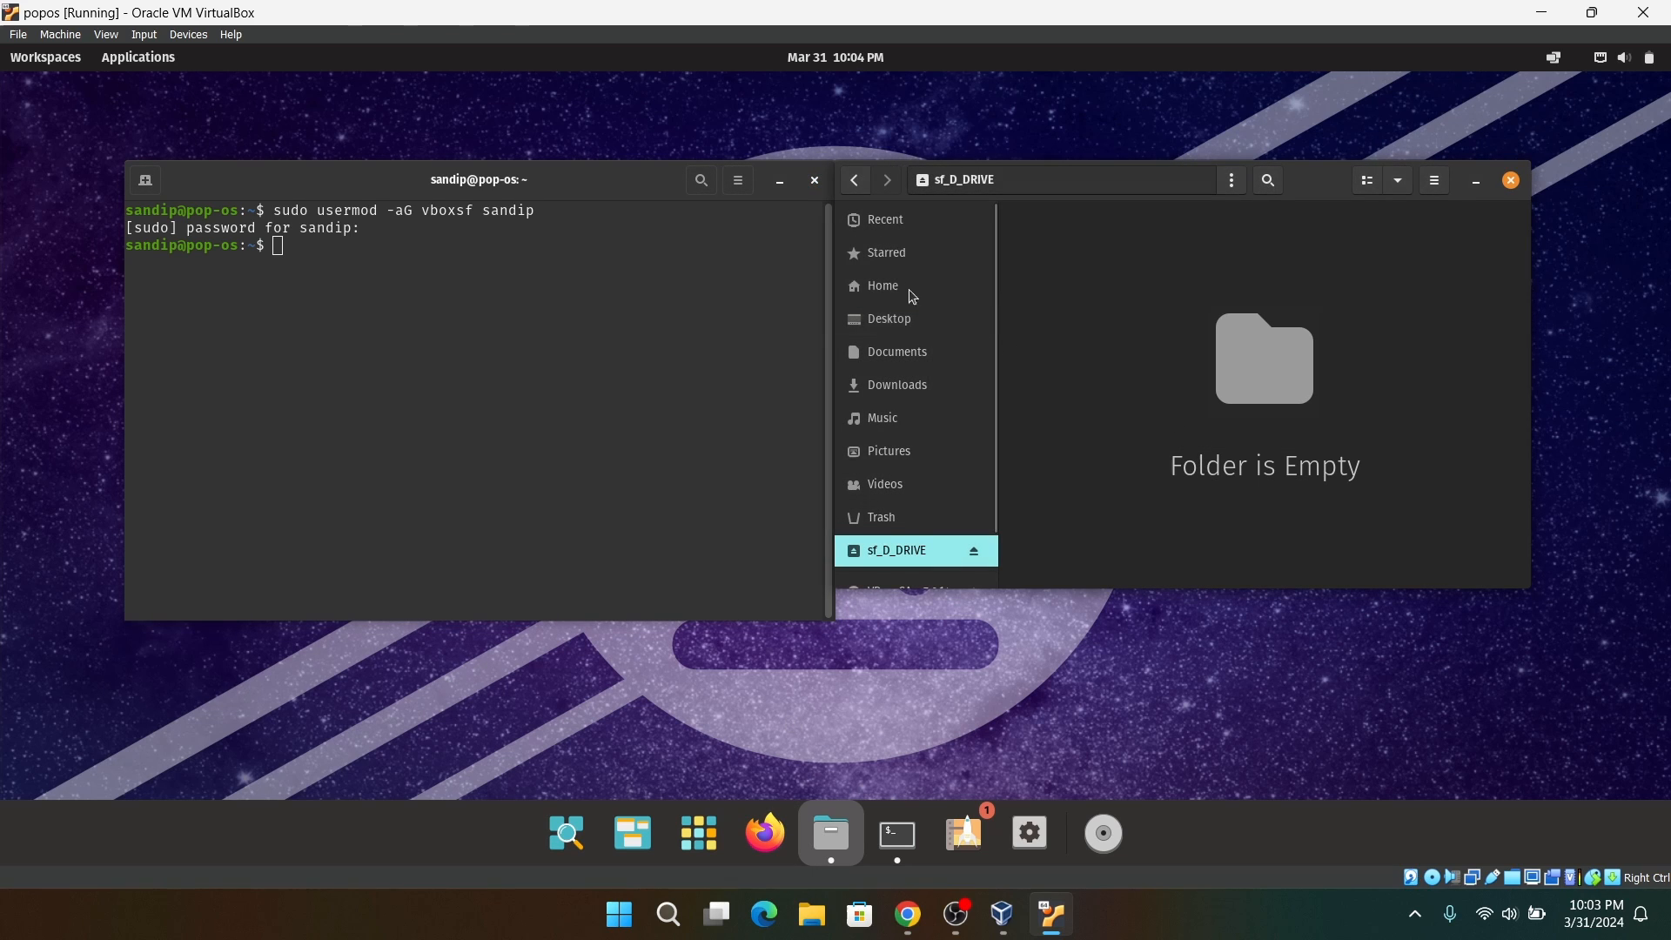
pyautogui.click(1509, 179)
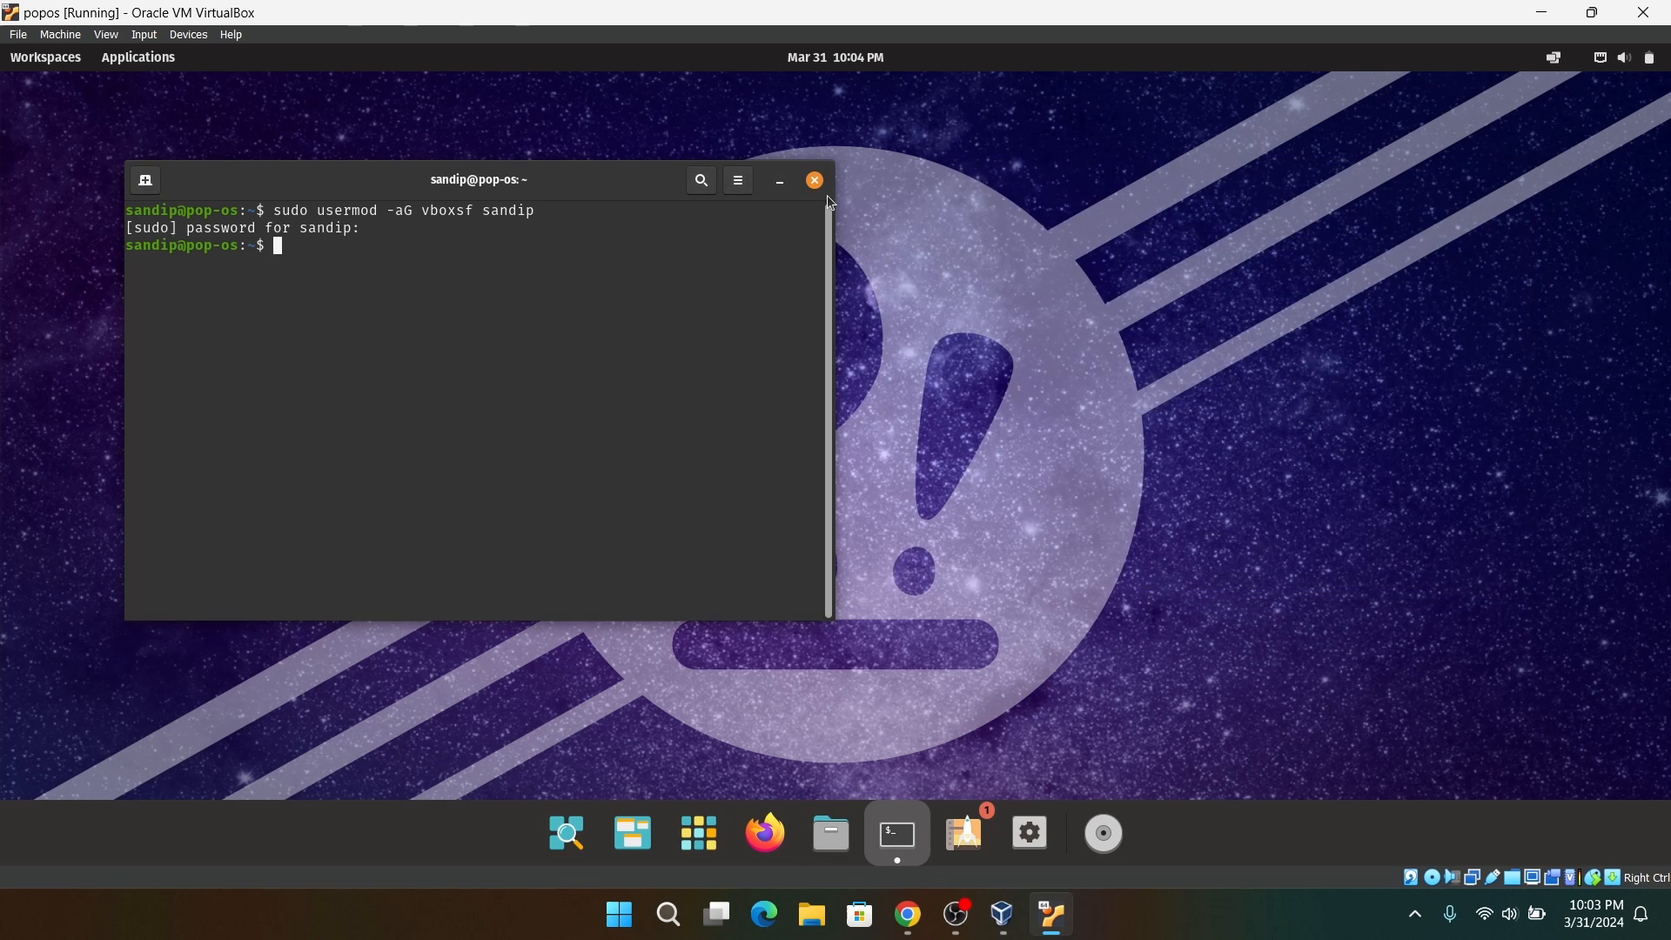
# - Close the terminal, restart Pop!_OS from the system menu, and log back in
pyautogui.click(814, 179)
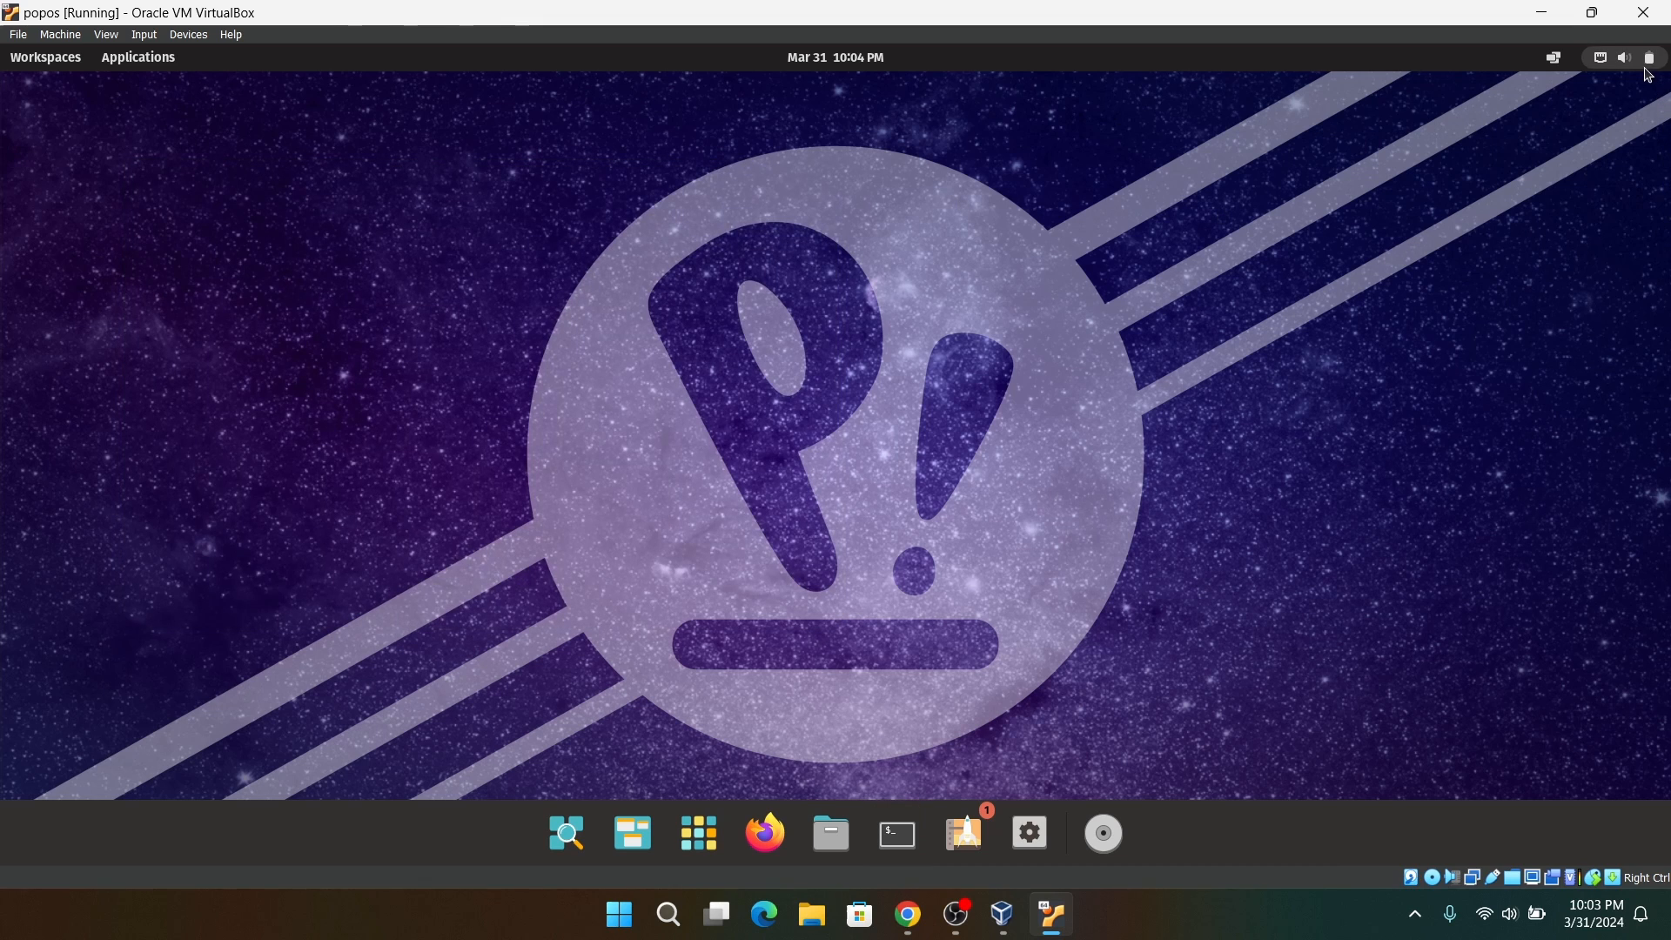
pyautogui.click(1651, 58)
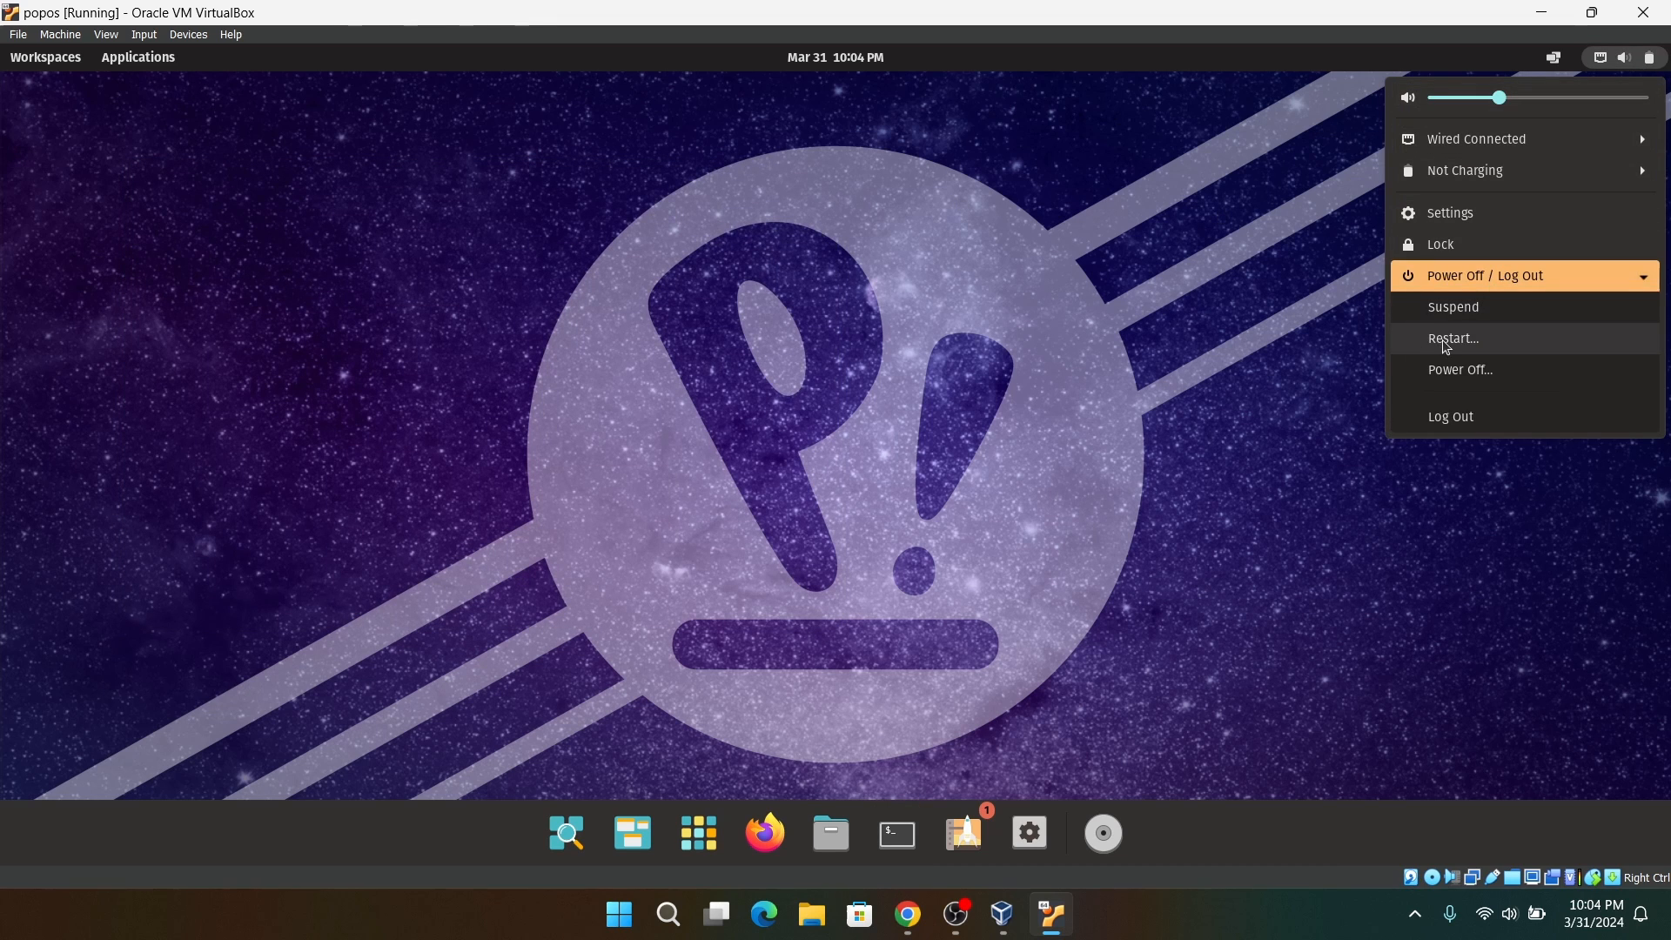
pyautogui.click(1453, 337)
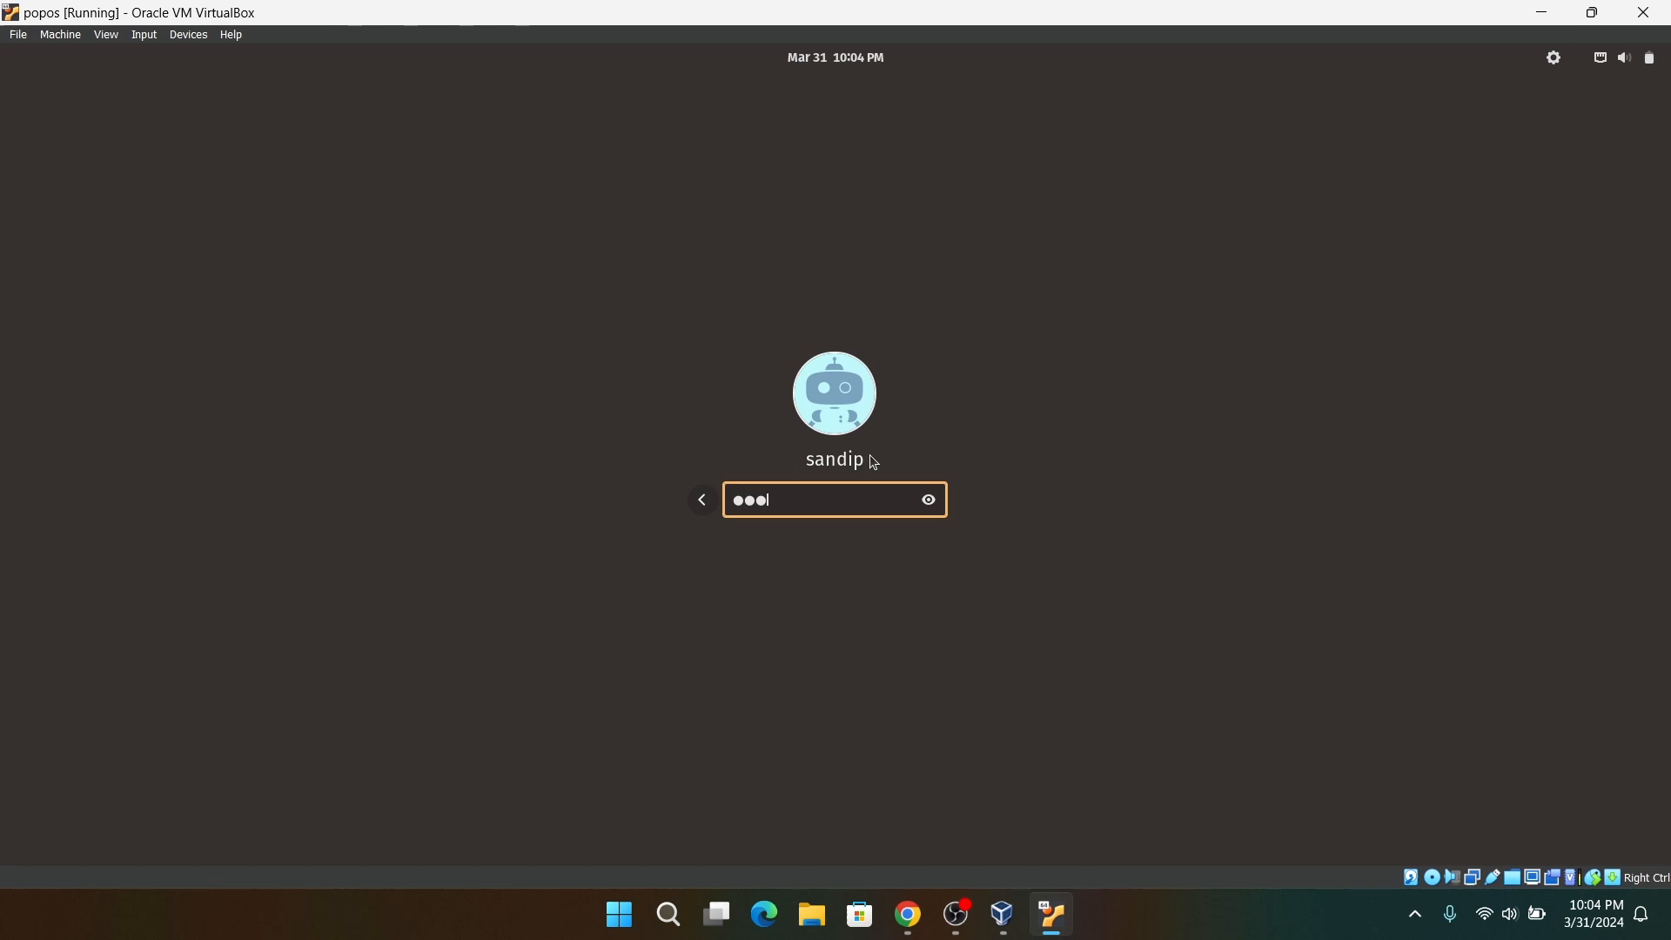
pyautogui.press('Return')
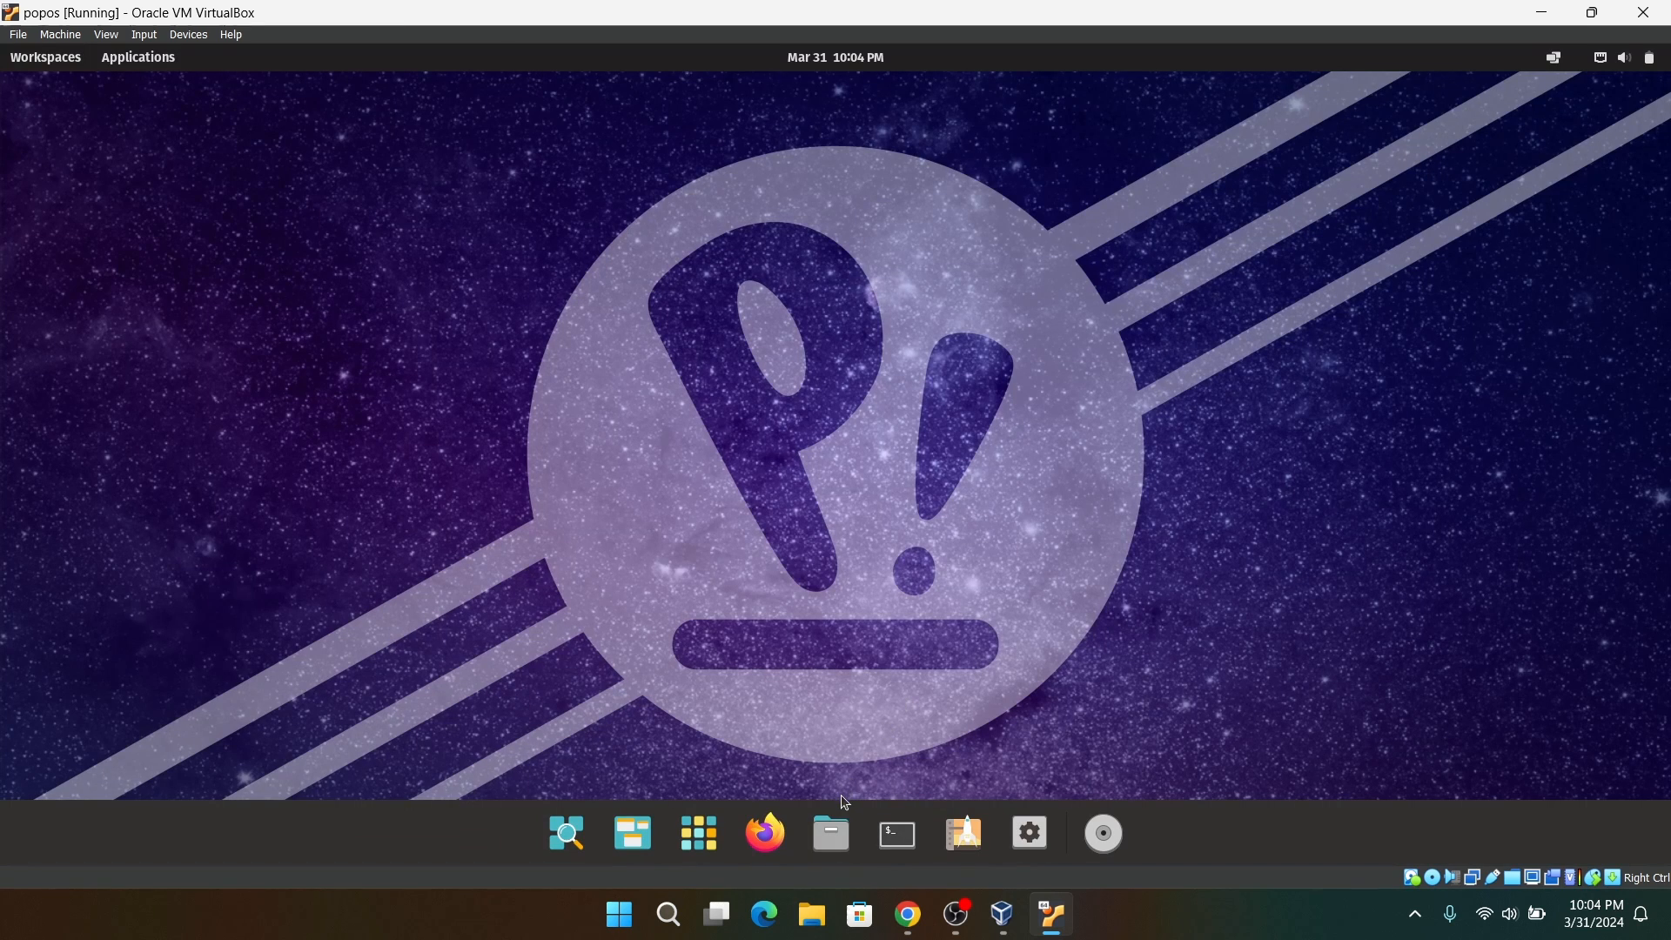
pyautogui.click(829, 832)
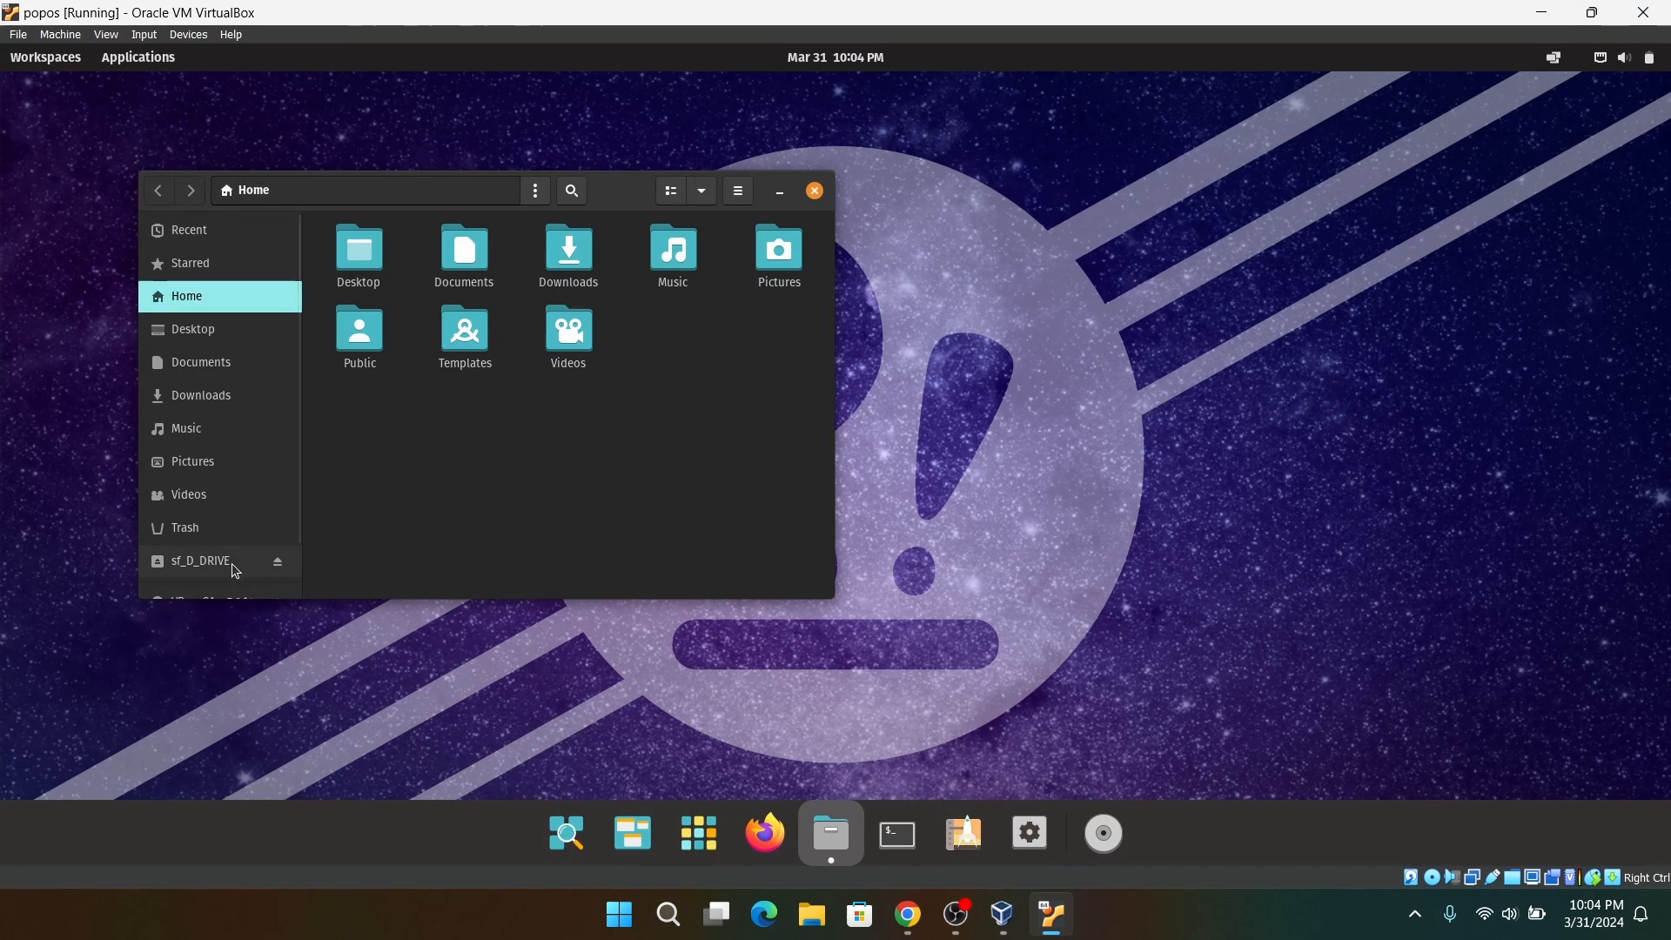
pyautogui.rightClick(602, 554)
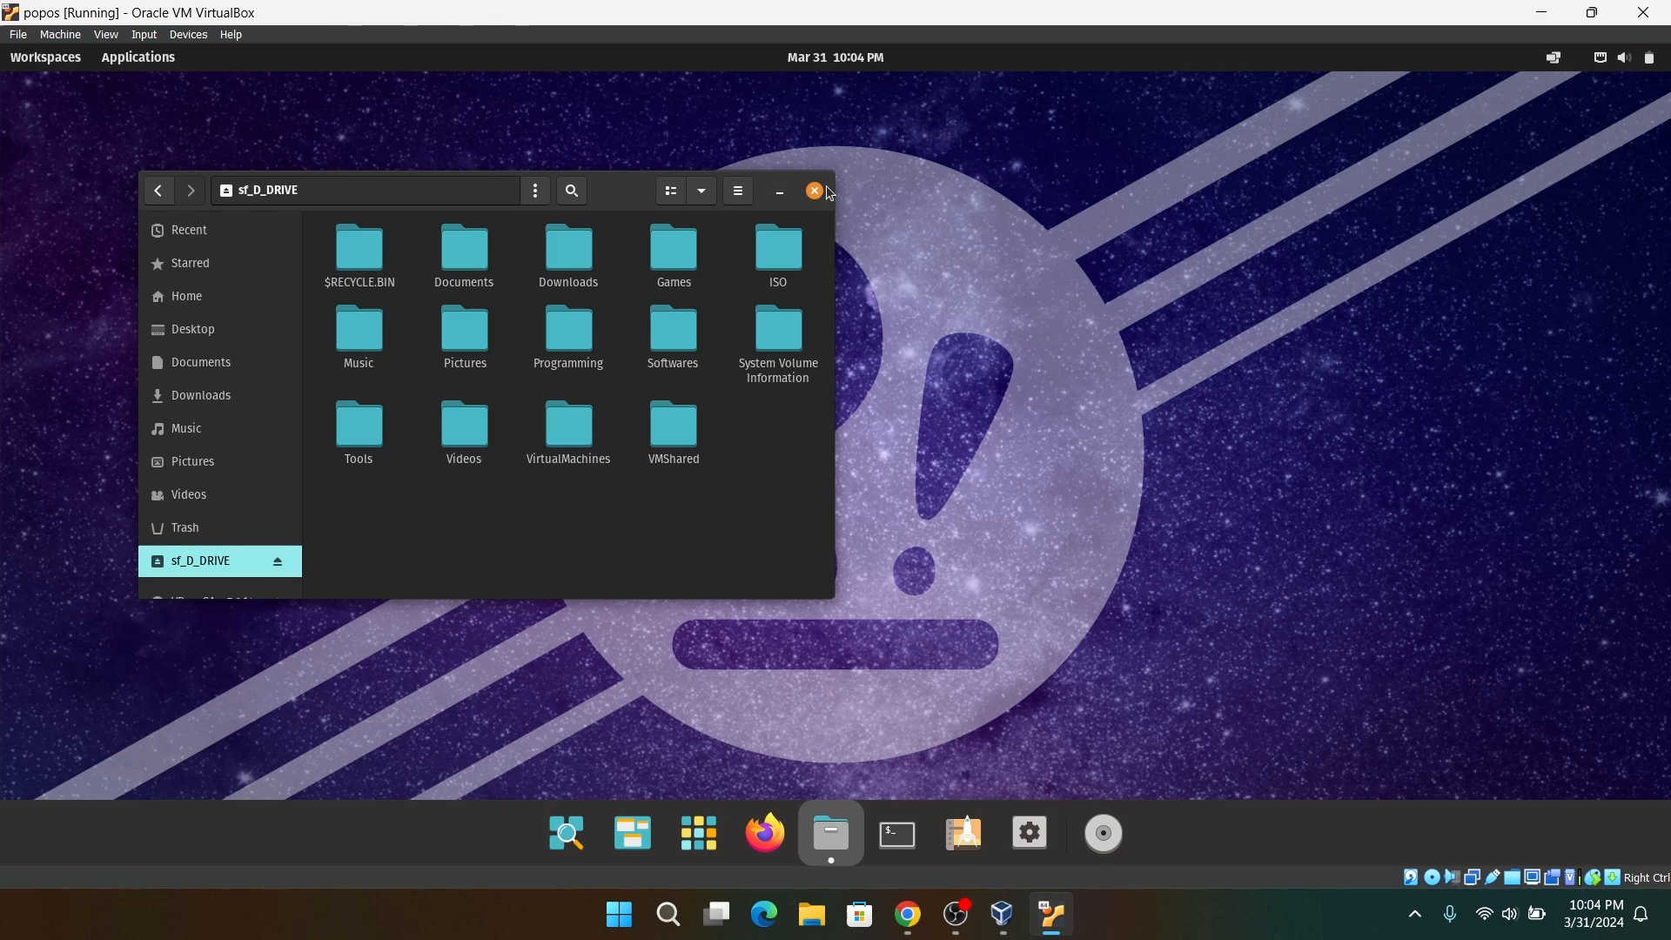
pyautogui.click(814, 191)
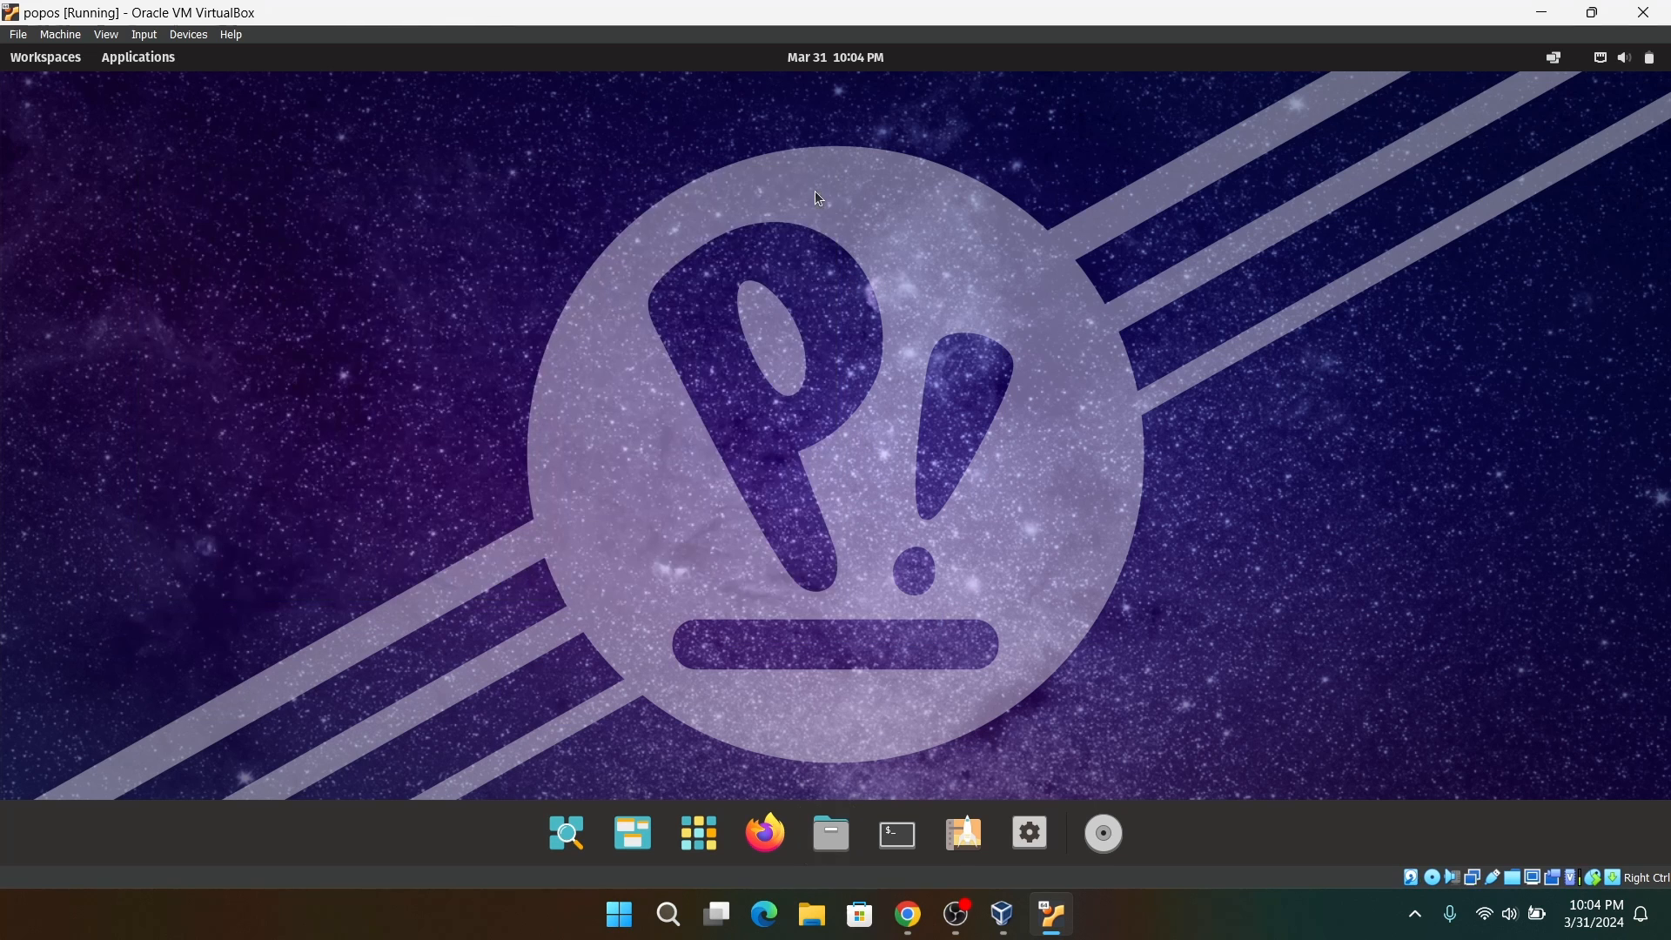